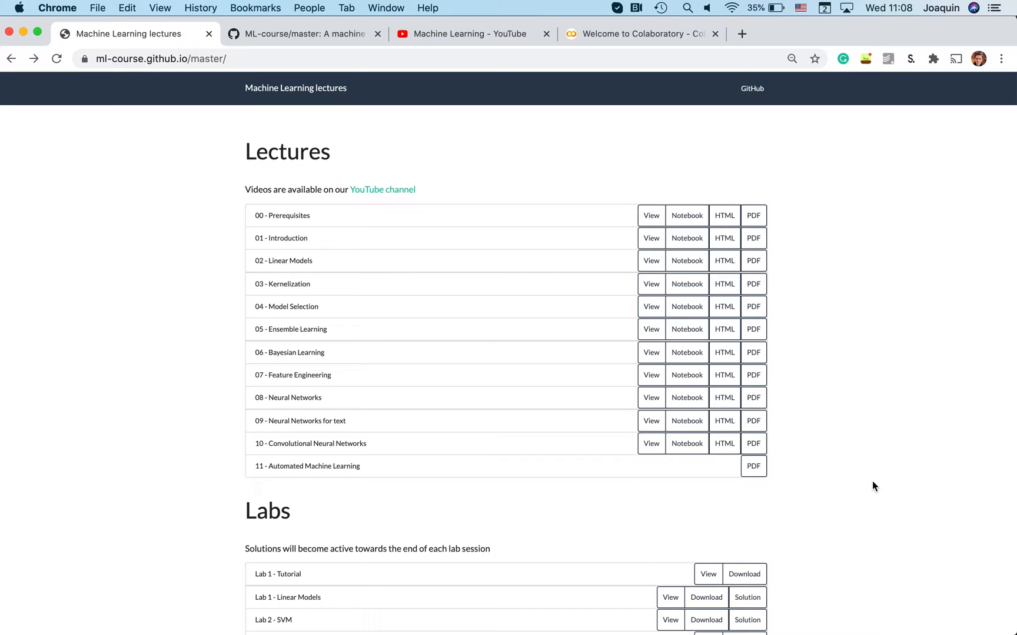
pyautogui.moveTo(338, 294)
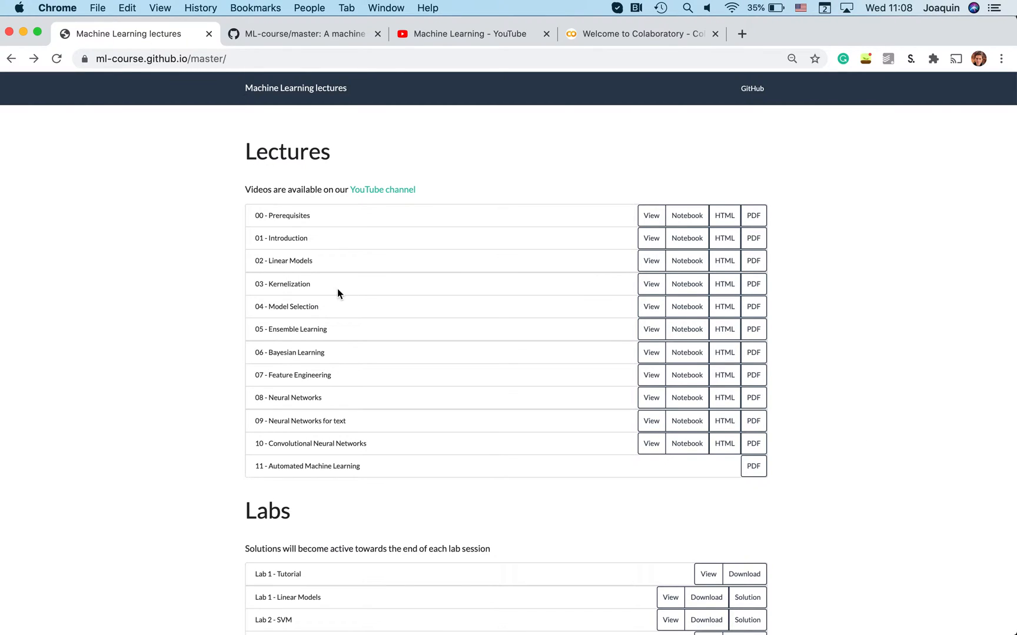
# - Open the 01 - Introduction slides PDF and page down to the Iris flower example
pyautogui.scroll(-3)
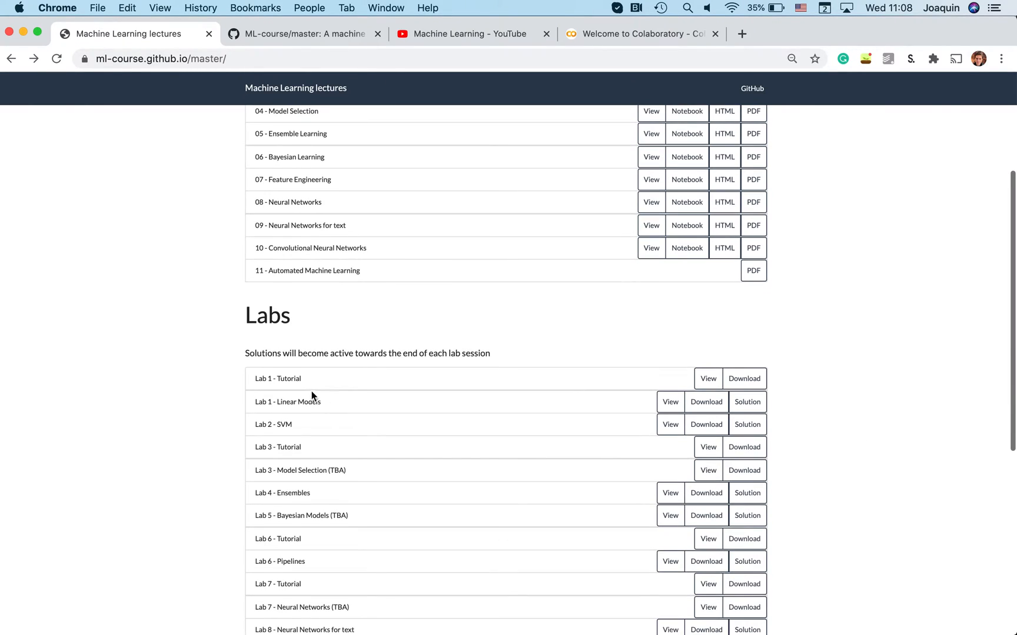
pyautogui.scroll(-3)
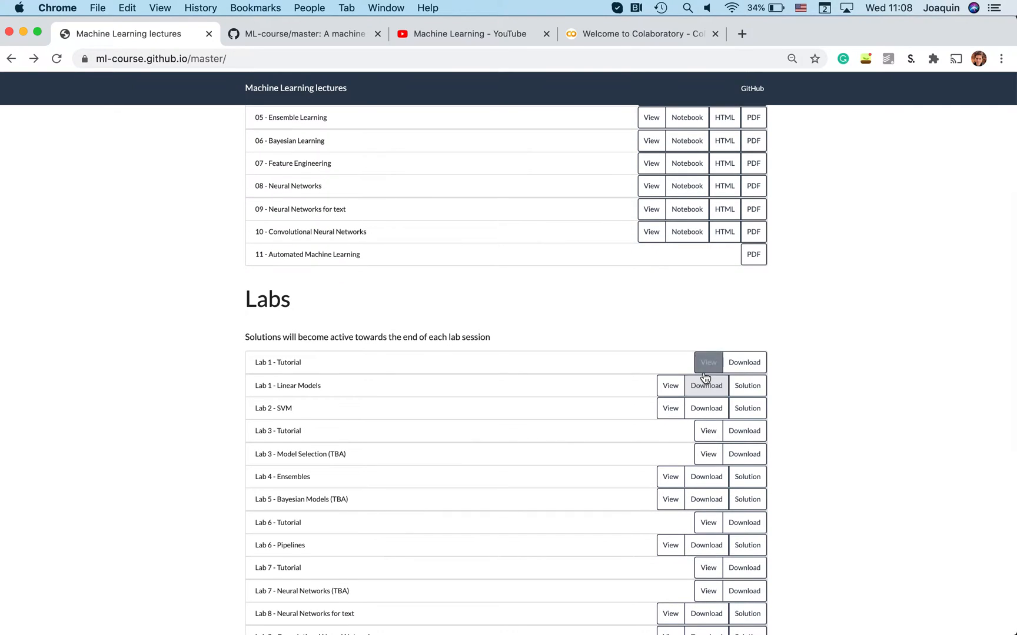
pyautogui.scroll(-3)
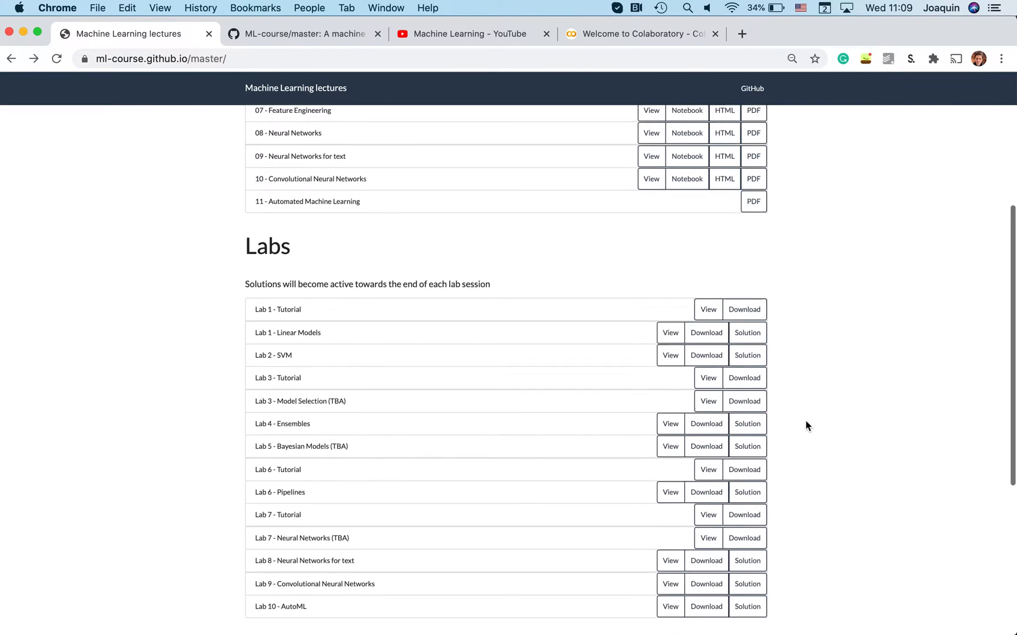
pyautogui.scroll(-3)
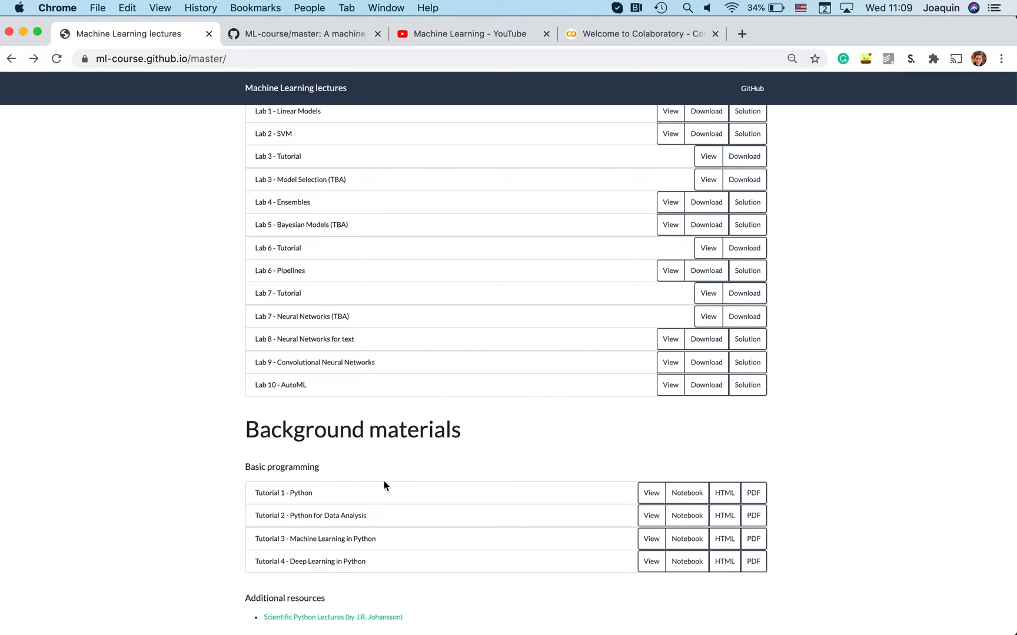
pyautogui.moveTo(364, 570)
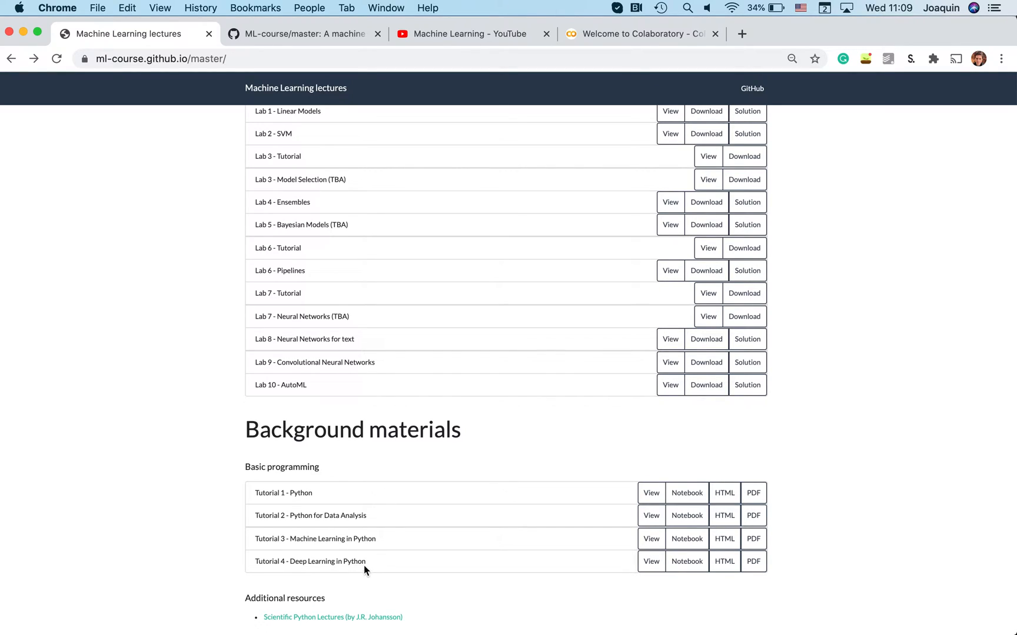
pyautogui.moveTo(313, 534)
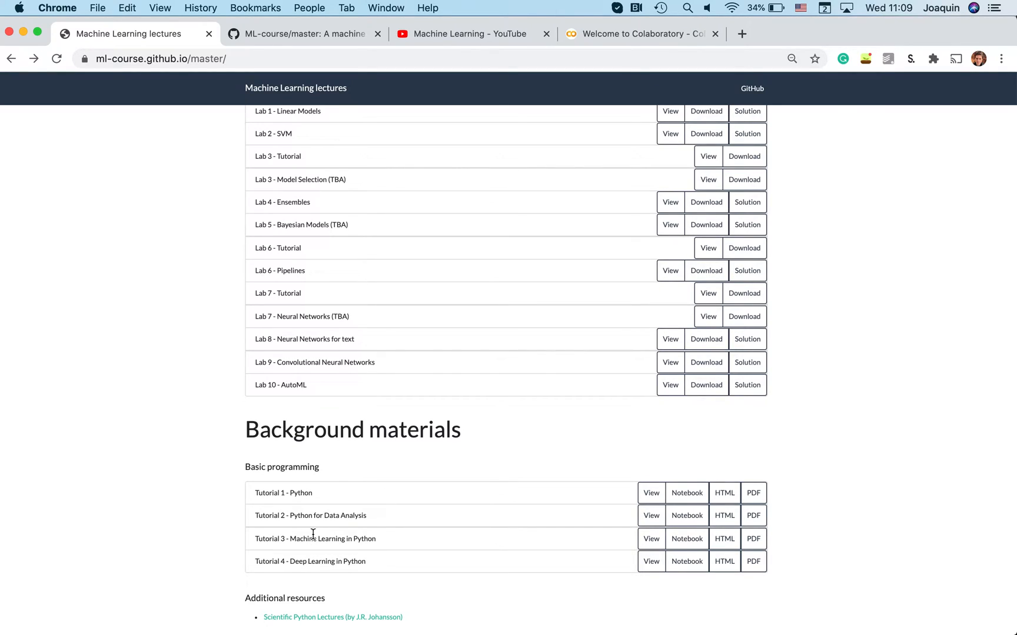
pyautogui.moveTo(328, 550)
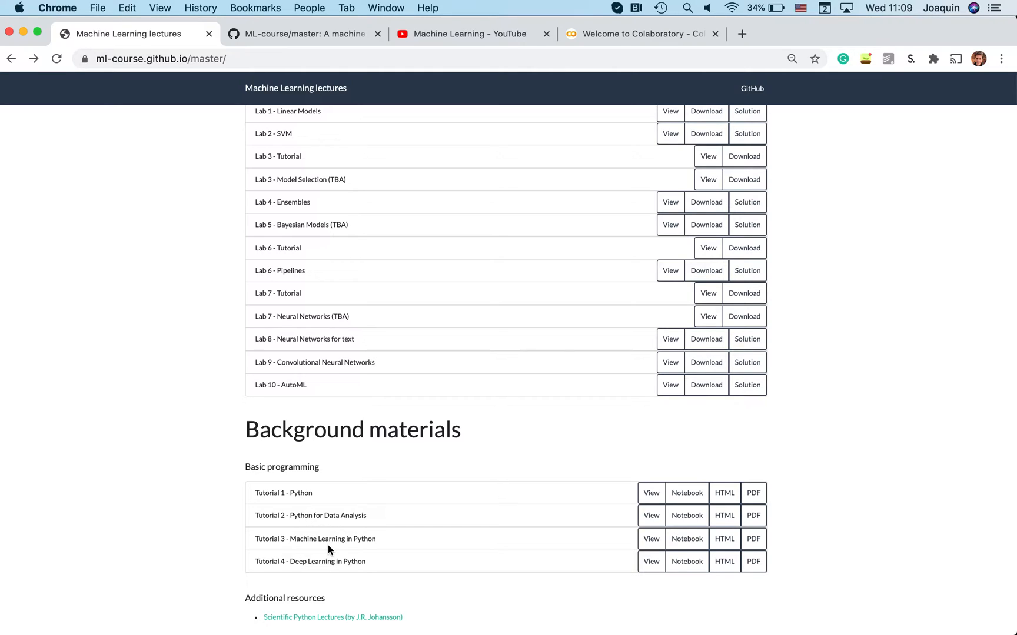
pyautogui.moveTo(383, 554)
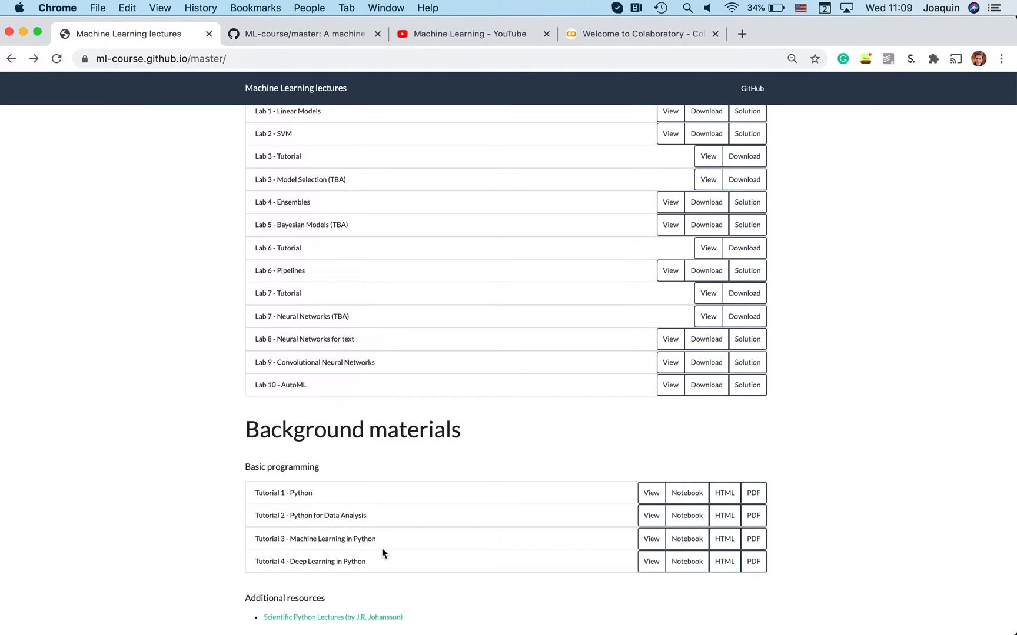
pyautogui.moveTo(336, 536)
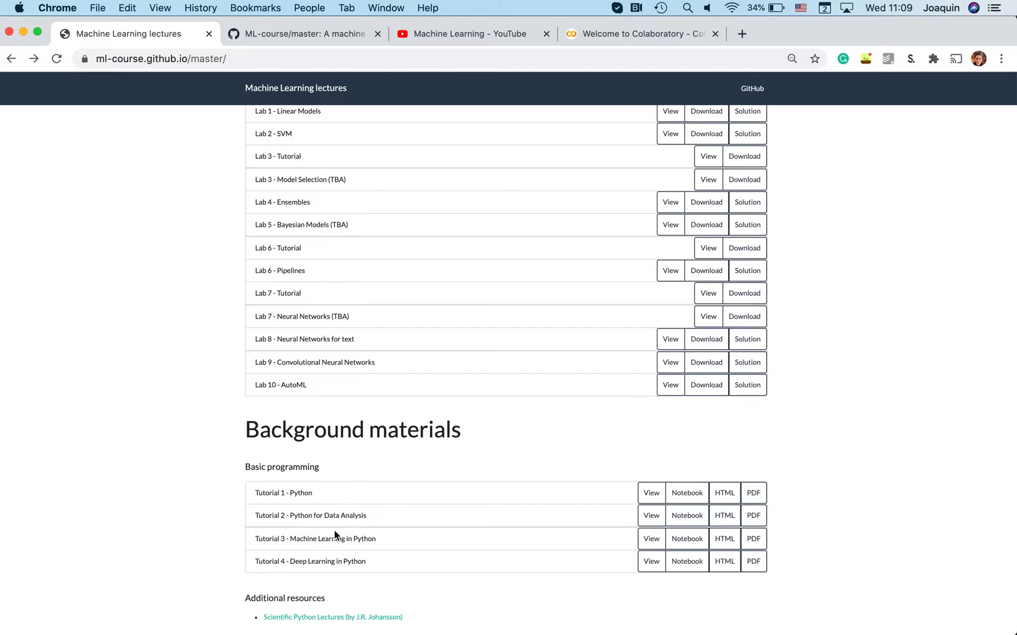
pyautogui.moveTo(769, 580)
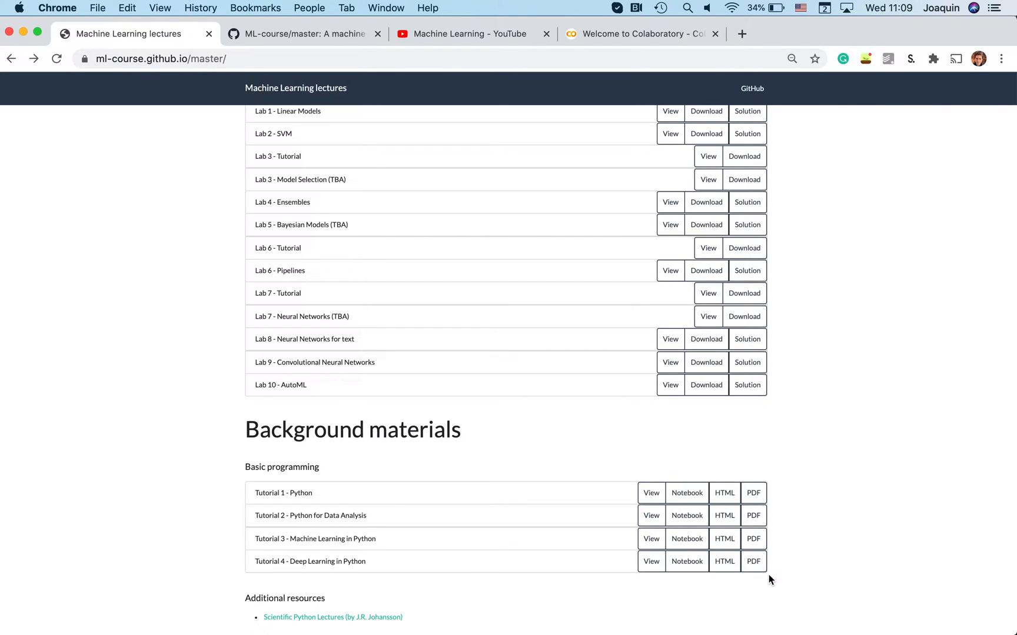
pyautogui.scroll(-3)
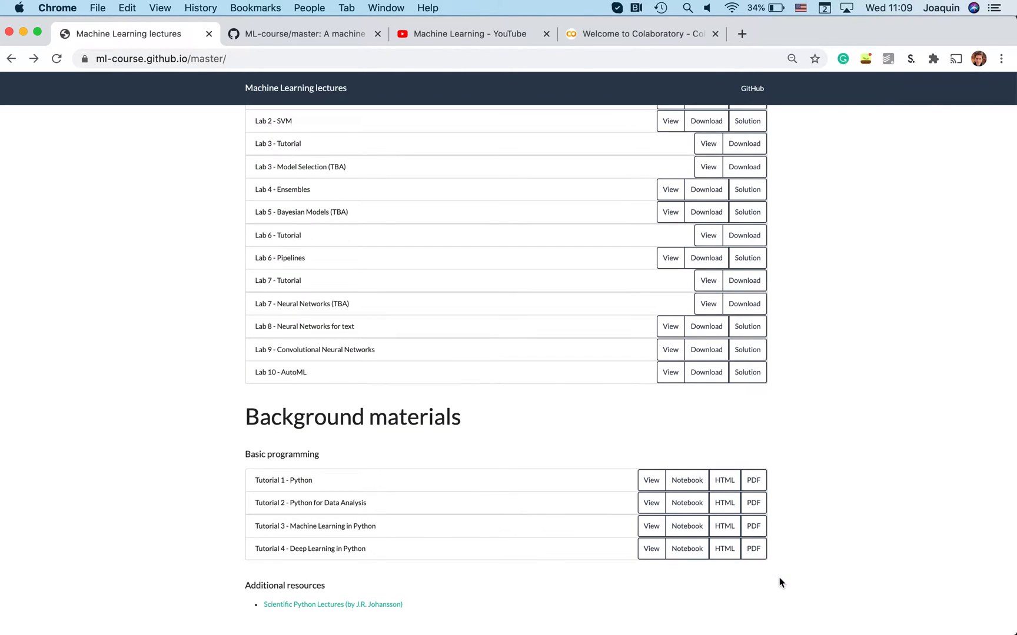
pyautogui.scroll(3)
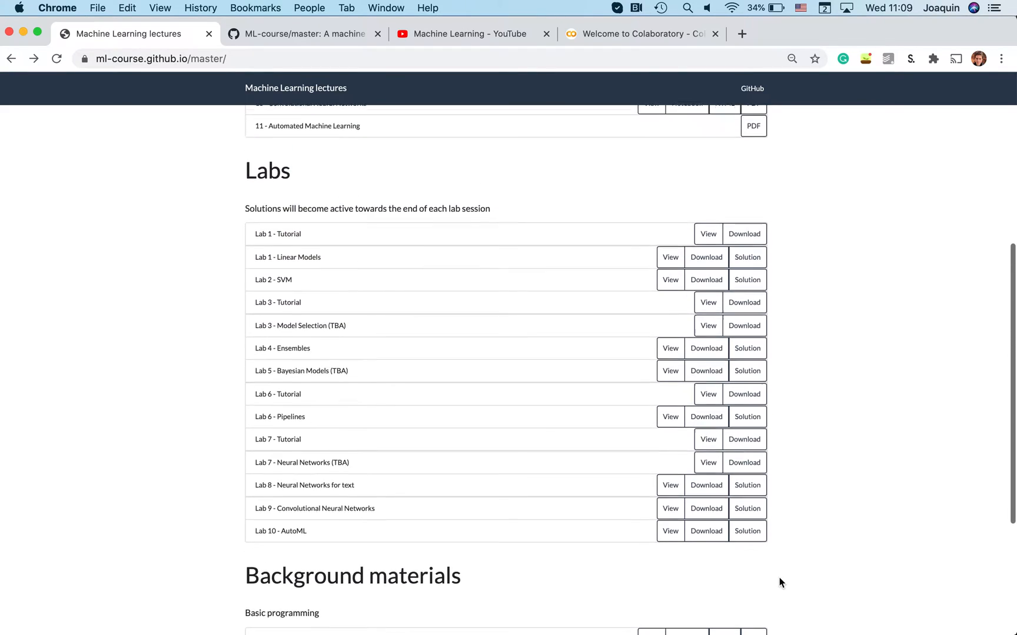
pyautogui.scroll(3)
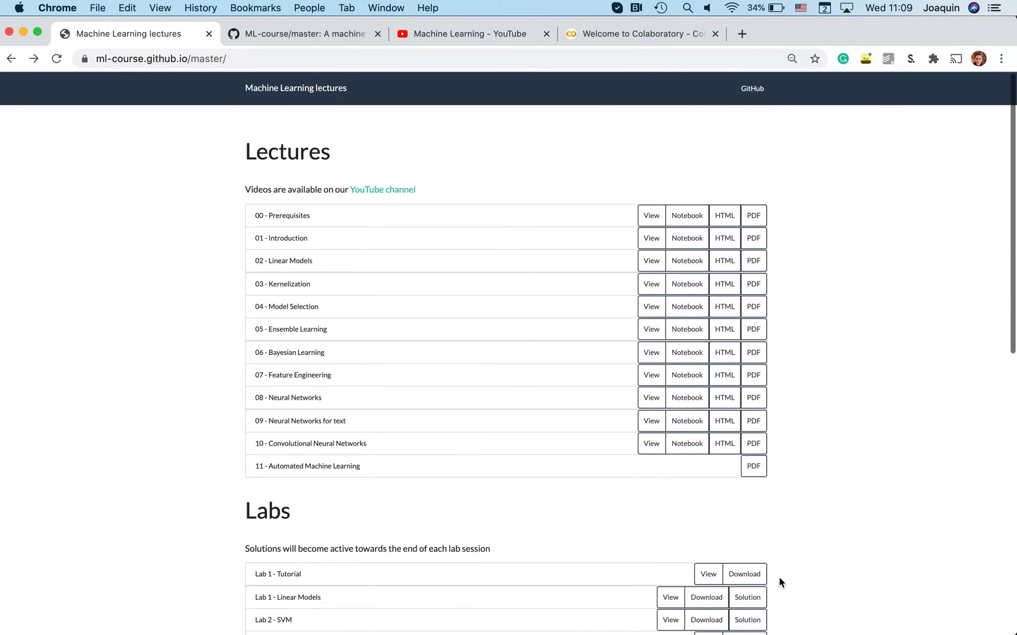
pyautogui.moveTo(650, 228)
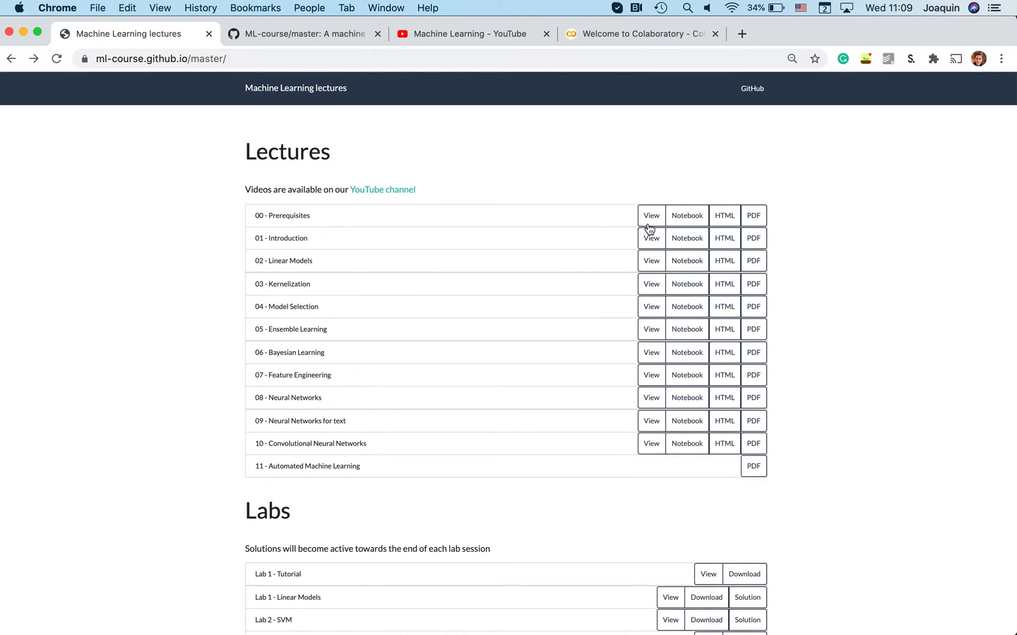
pyautogui.moveTo(799, 243)
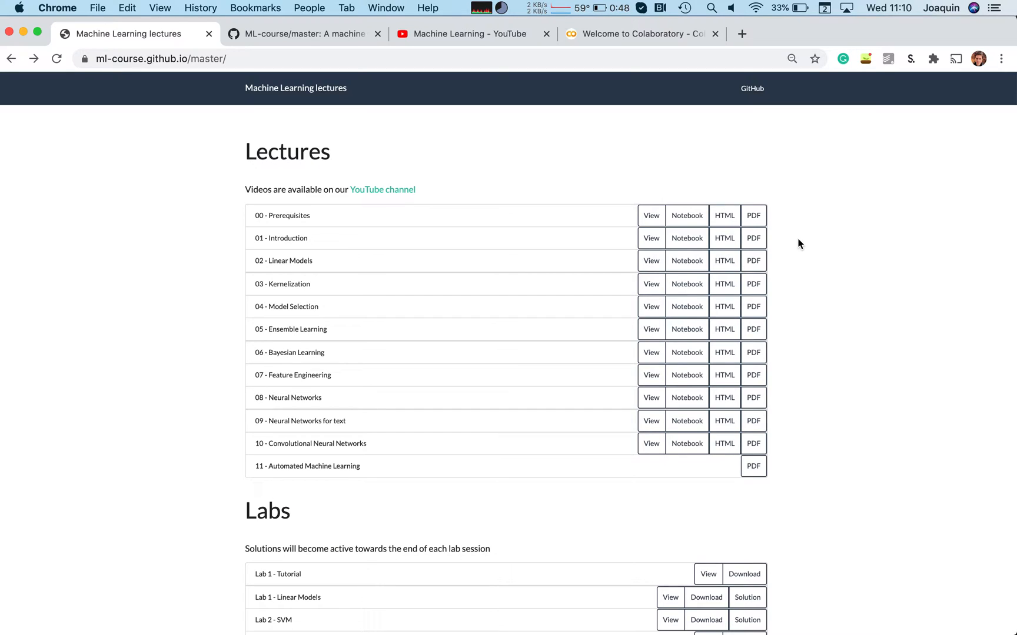
pyautogui.moveTo(313, 231)
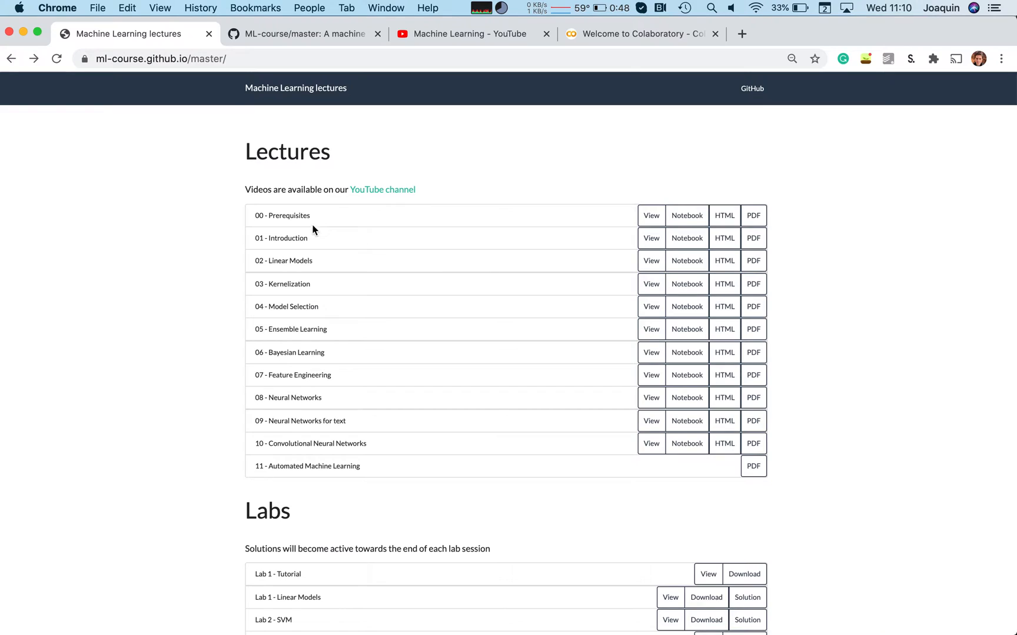
pyautogui.moveTo(769, 224)
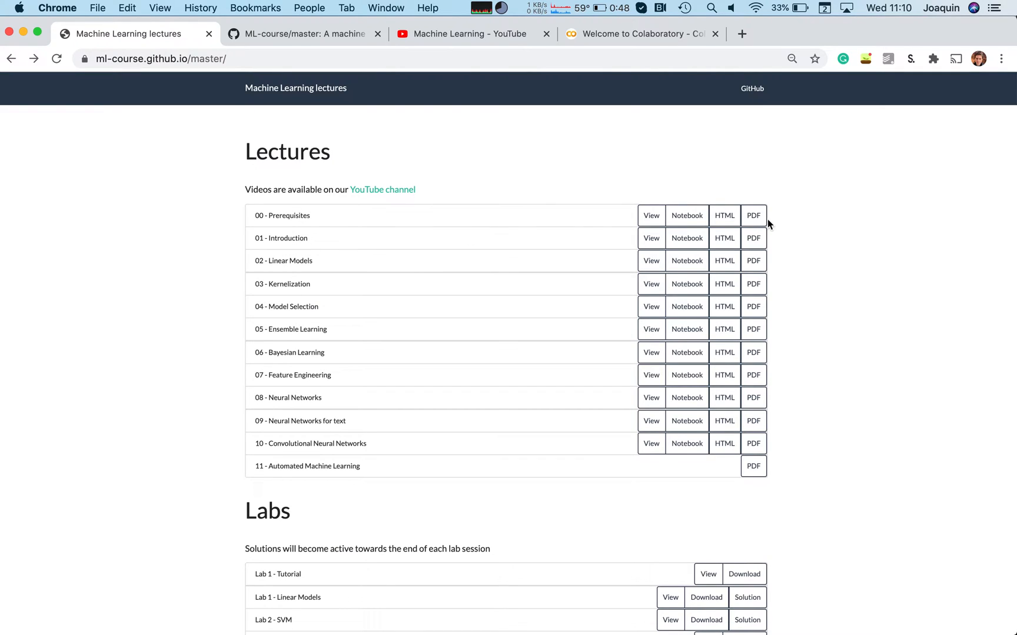
pyautogui.moveTo(754, 216)
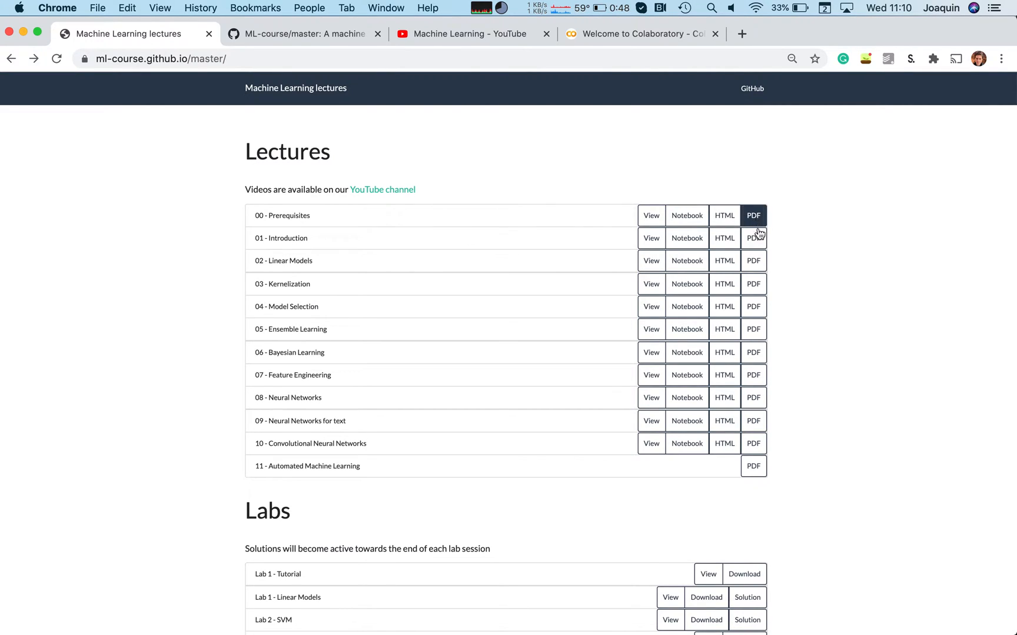
pyautogui.click(753, 238)
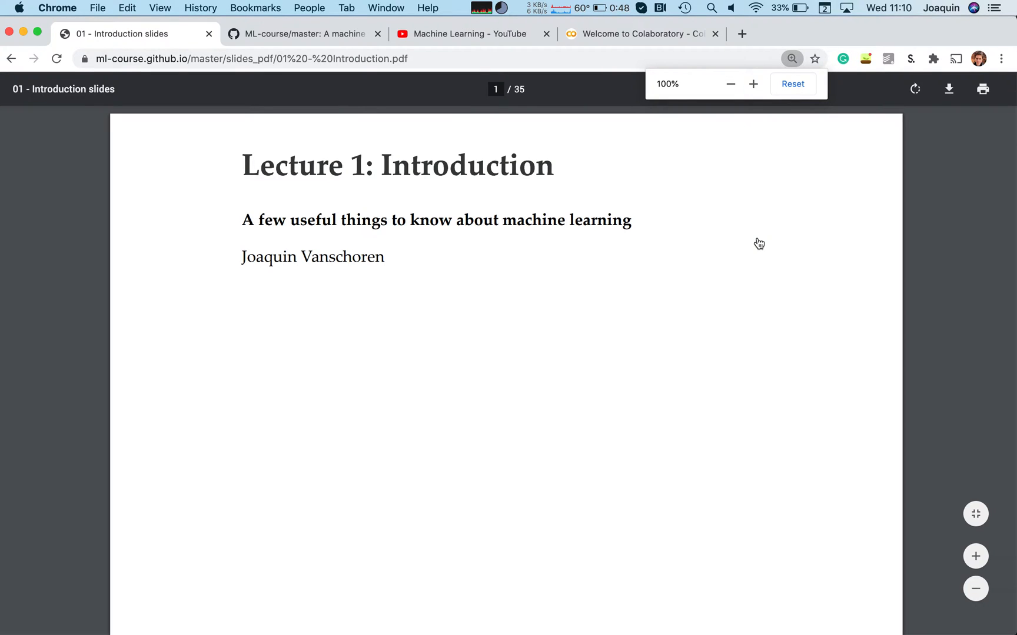
pyautogui.scroll(-3)
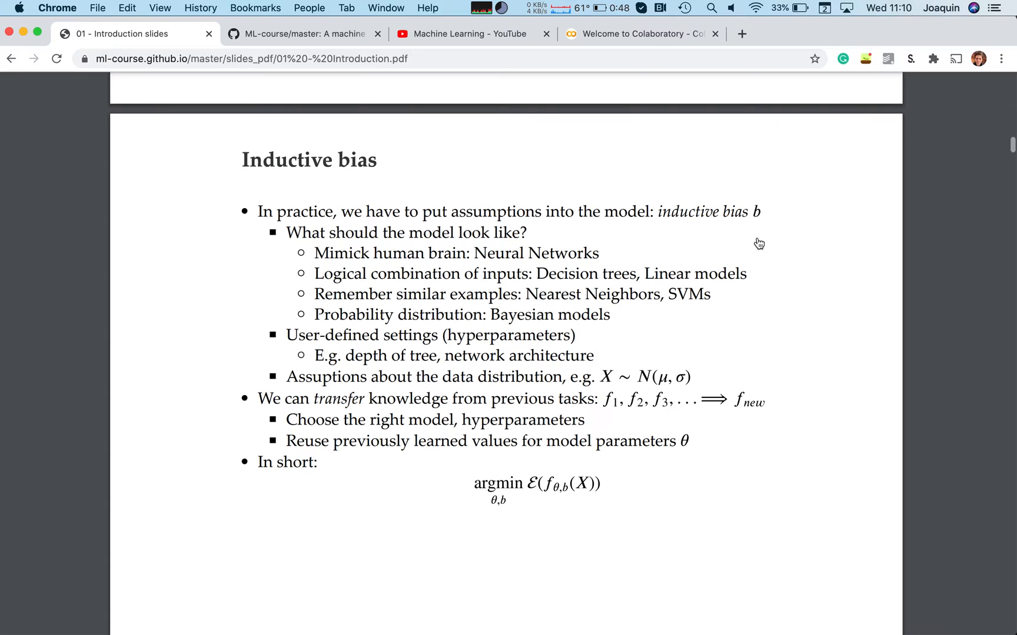
pyautogui.scroll(-3)
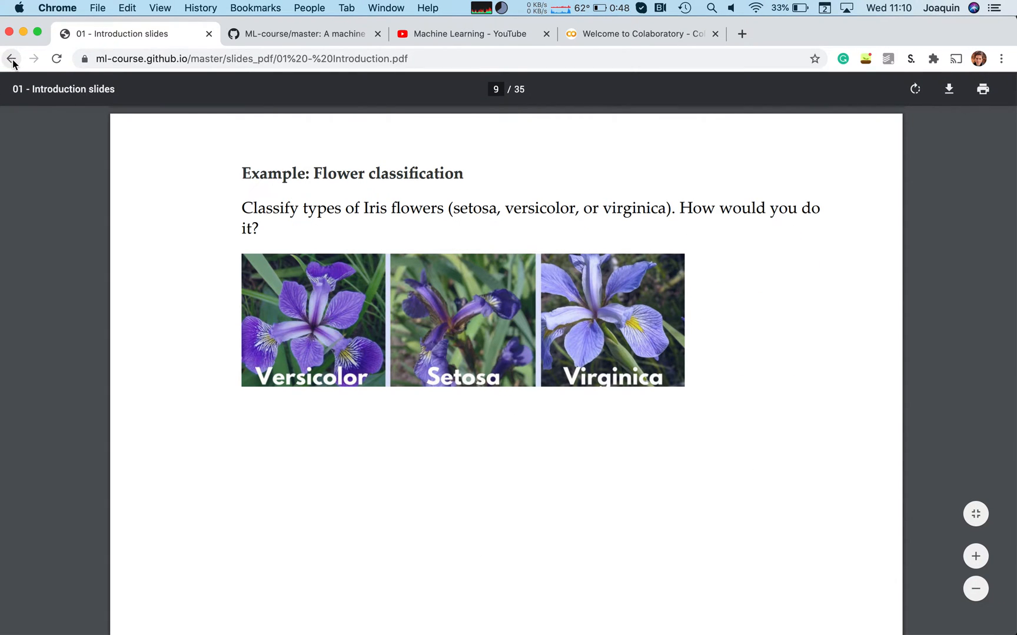
# - Back out of the PDF, view the Linear Models slides, and return to the lecture list
pyautogui.click(12, 59)
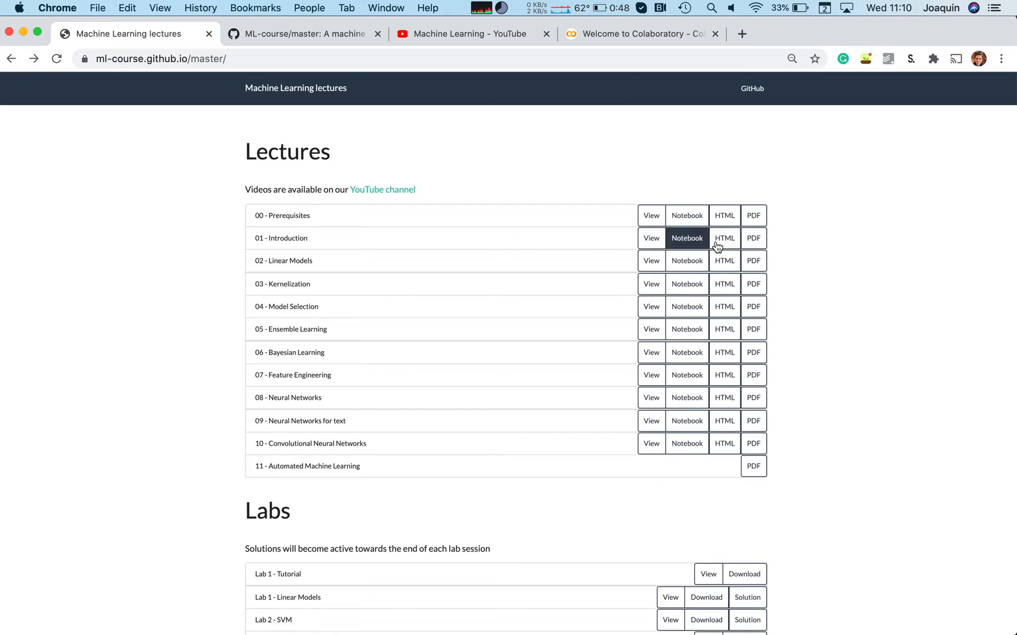
pyautogui.moveTo(724, 238)
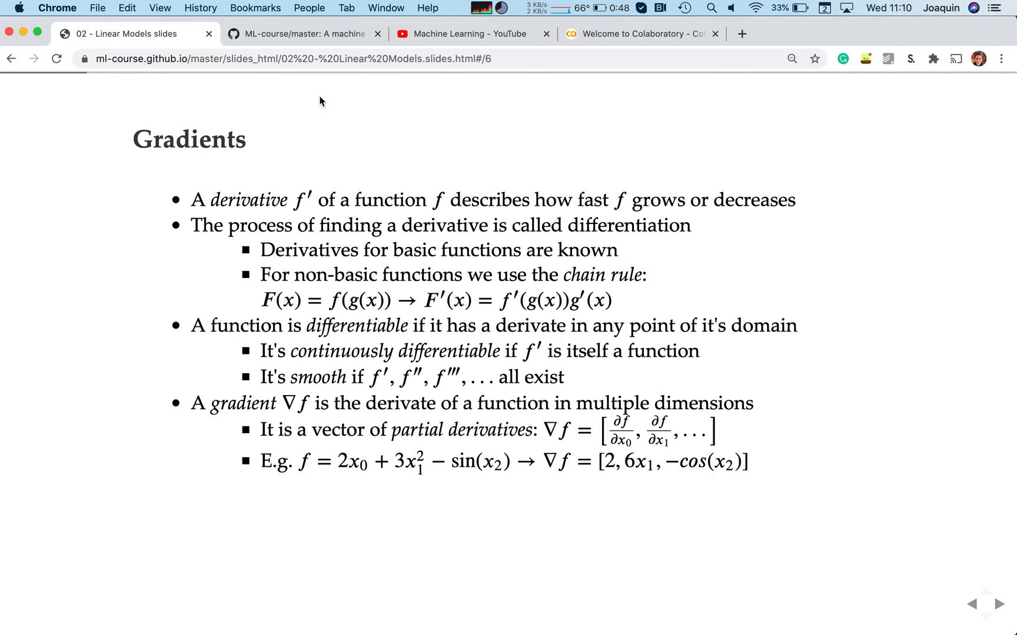
pyautogui.click(11, 58)
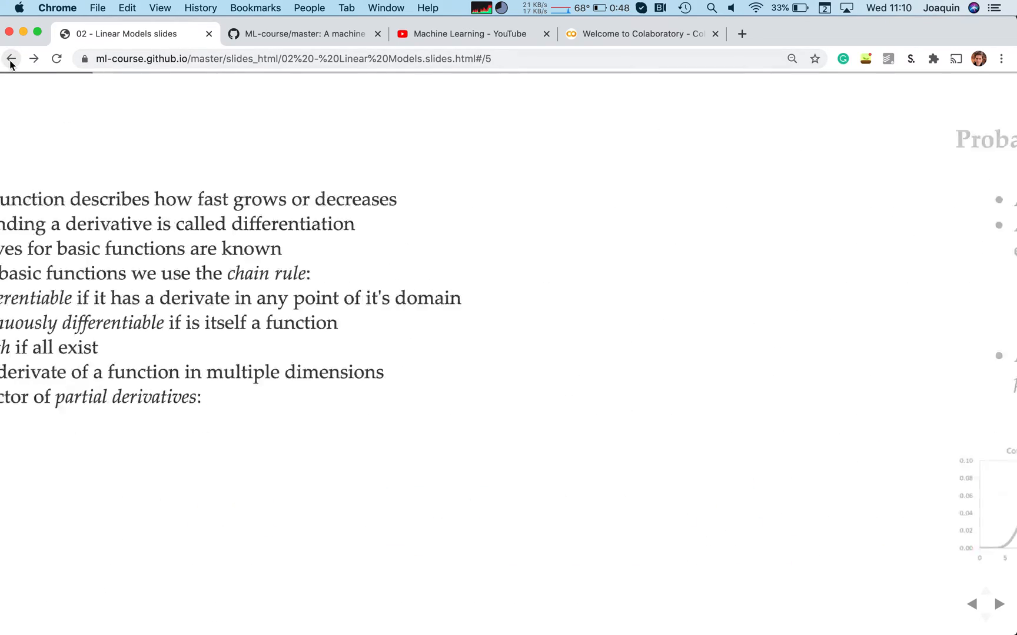
pyautogui.click(11, 58)
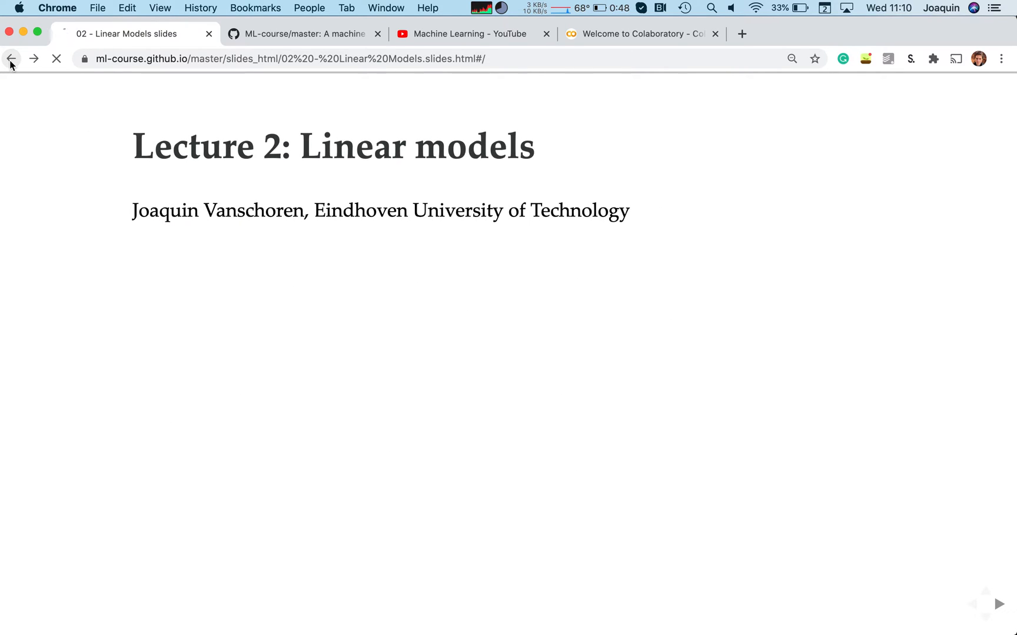
pyautogui.click(11, 59)
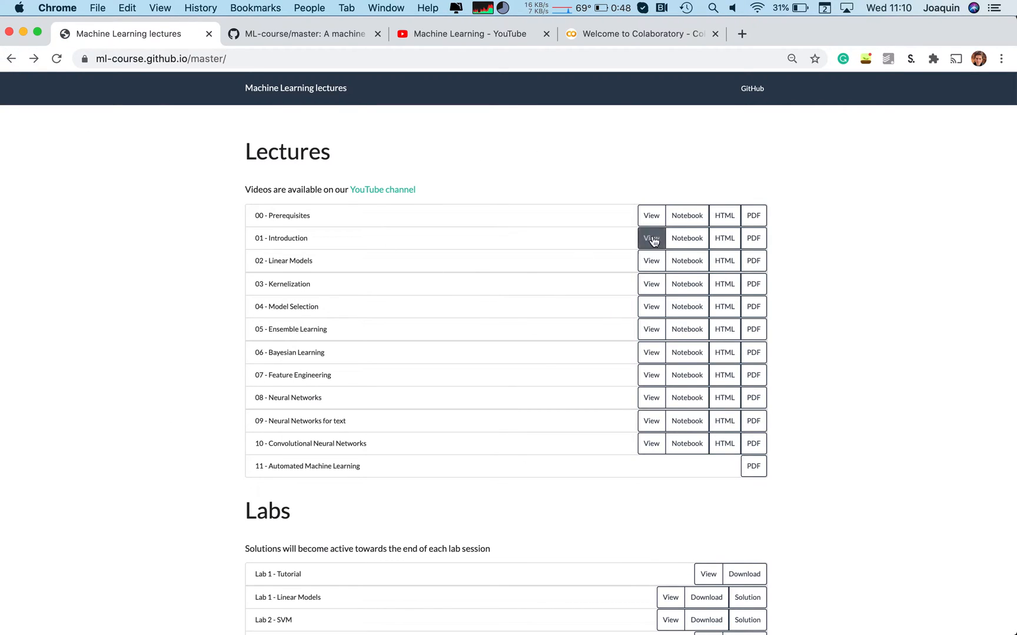
pyautogui.moveTo(687, 238)
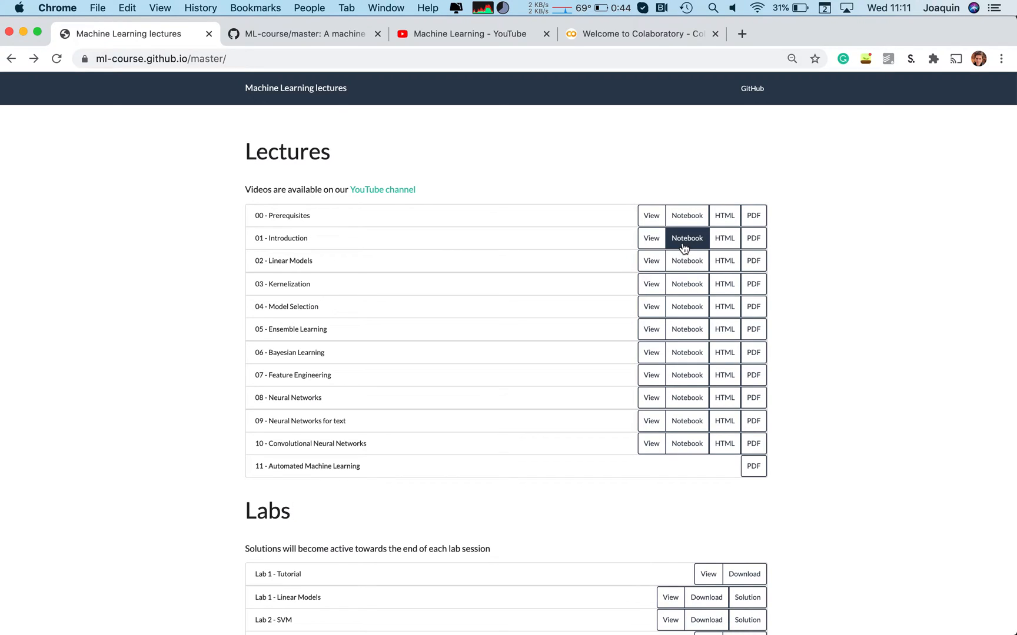
pyautogui.moveTo(752, 89)
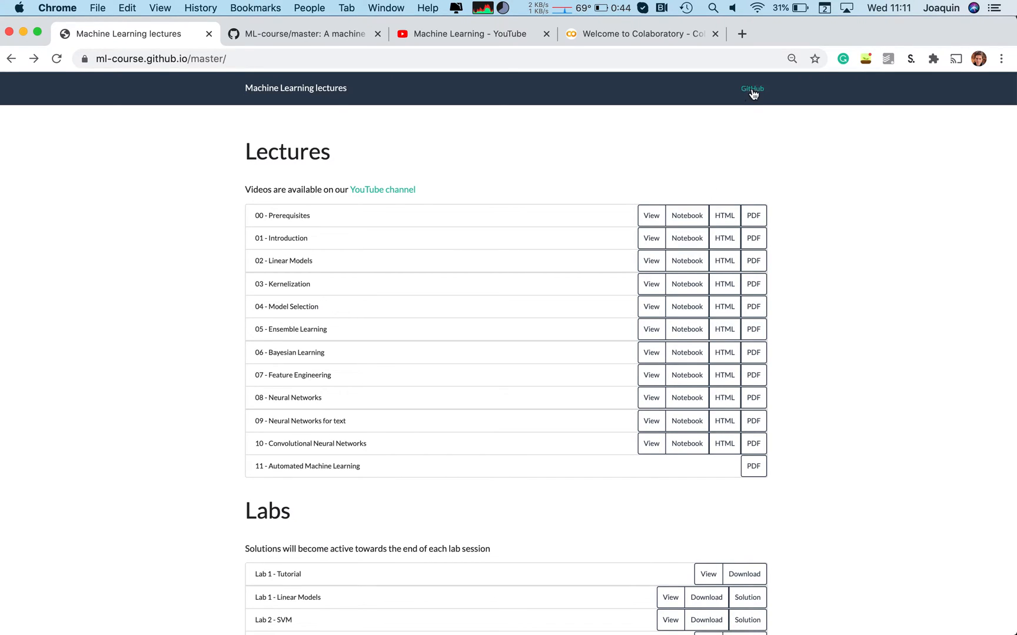
pyautogui.moveTo(751, 89)
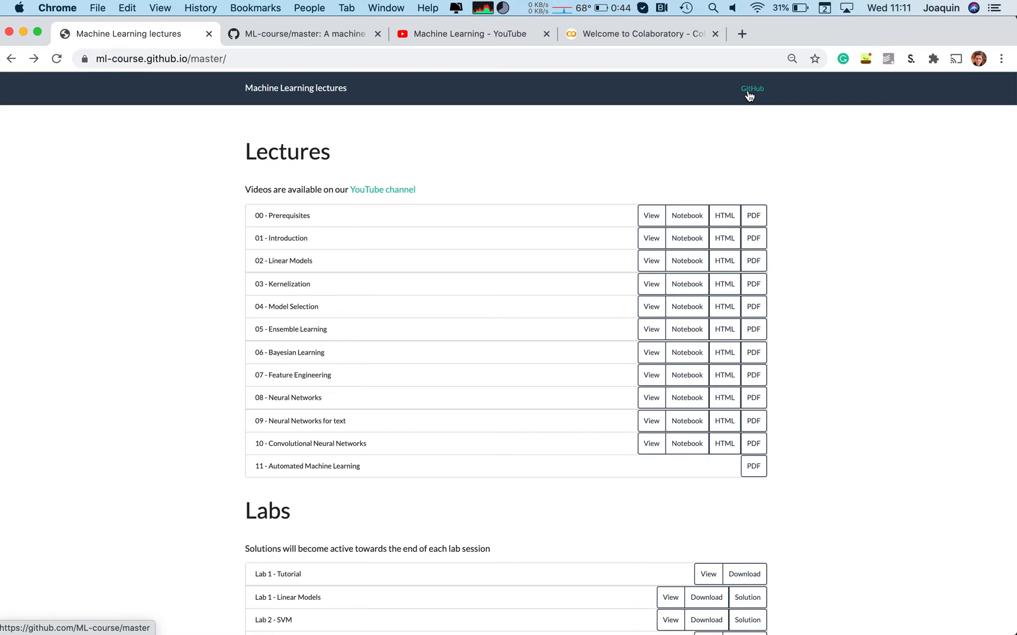
pyautogui.moveTo(306, 54)
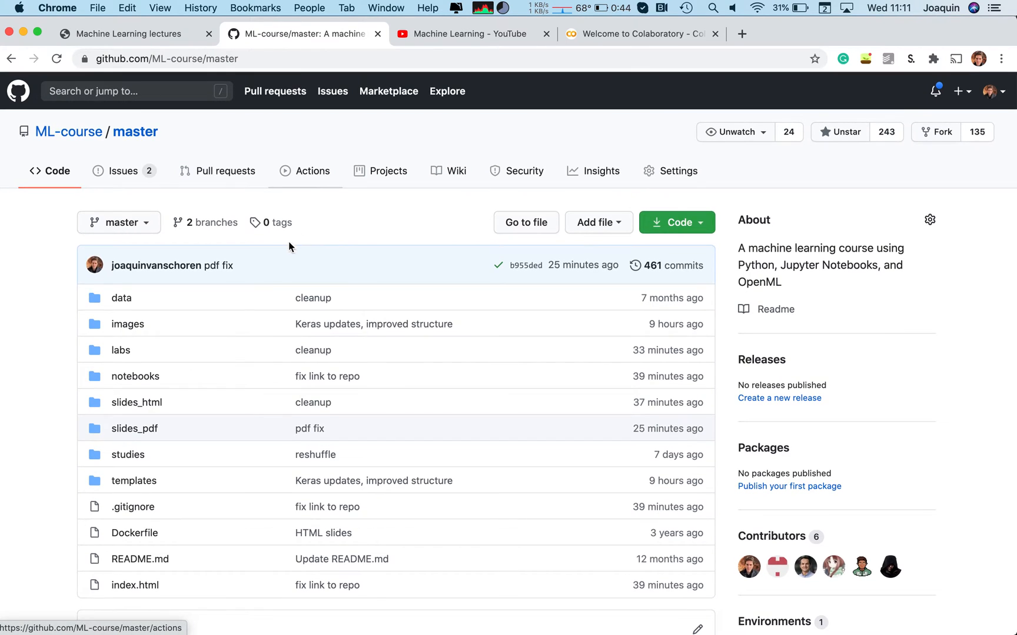
pyautogui.scroll(-3)
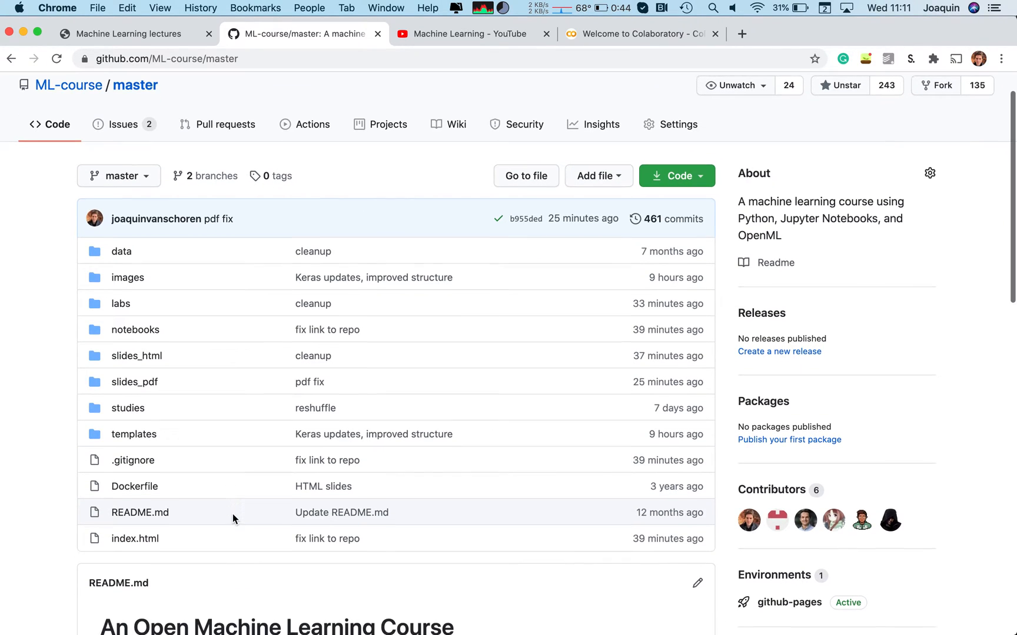
pyautogui.scroll(3)
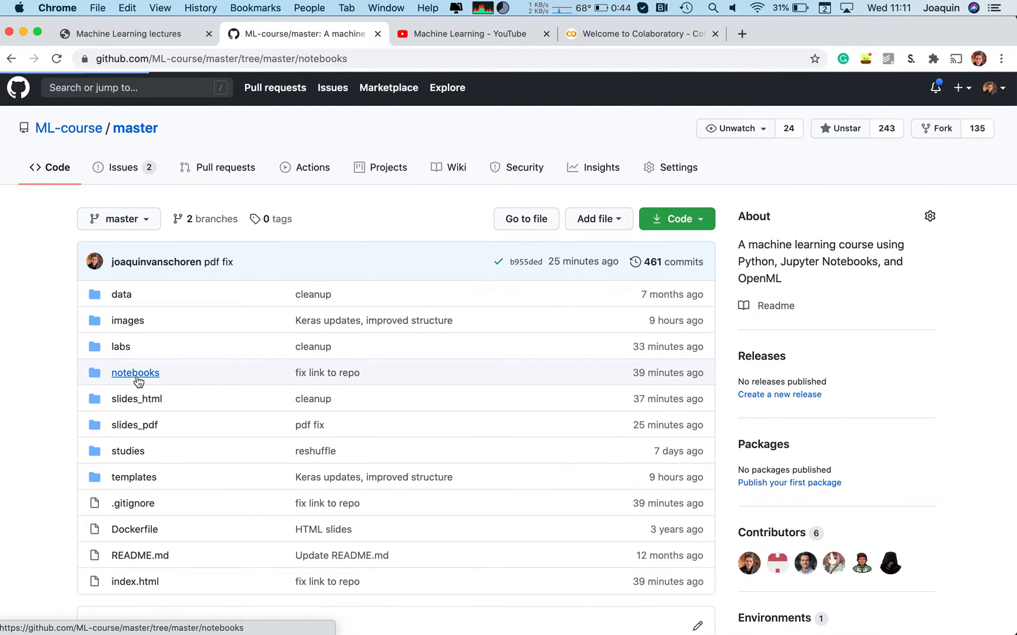
pyautogui.click(135, 372)
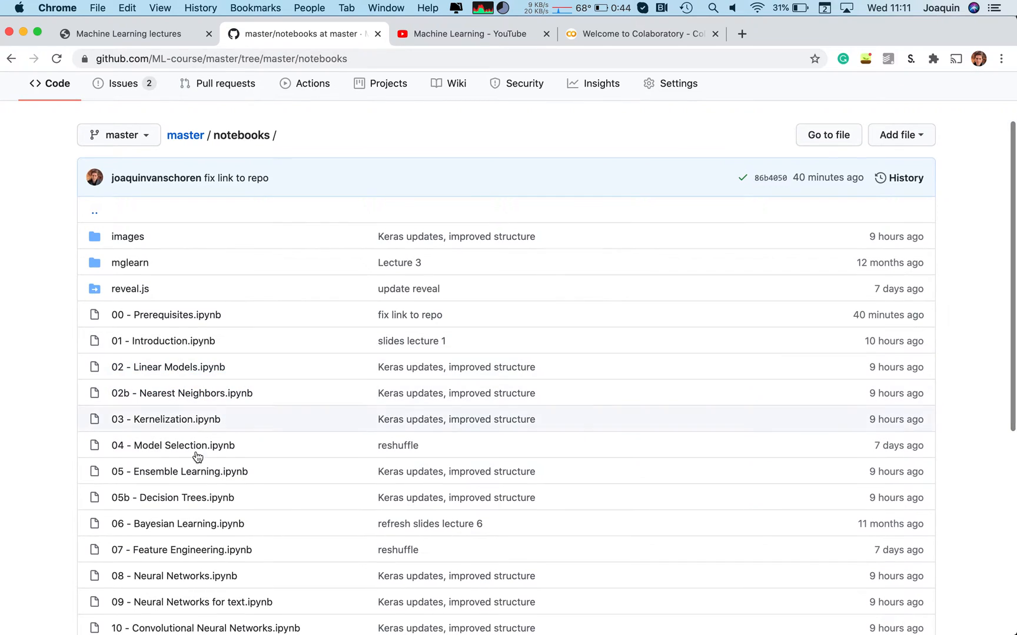
pyautogui.scroll(-3)
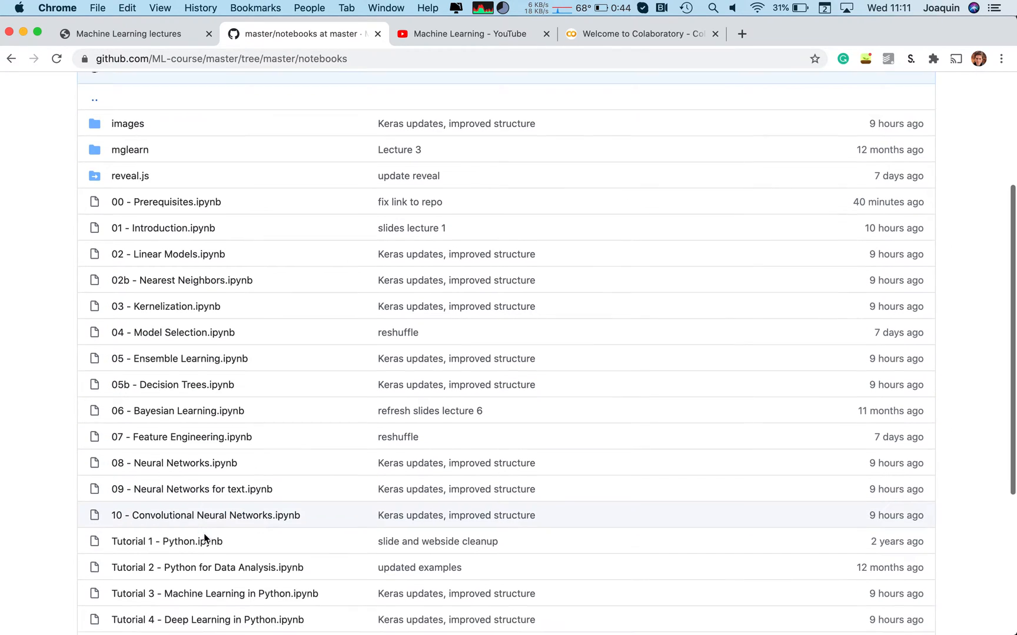
pyautogui.scroll(-3)
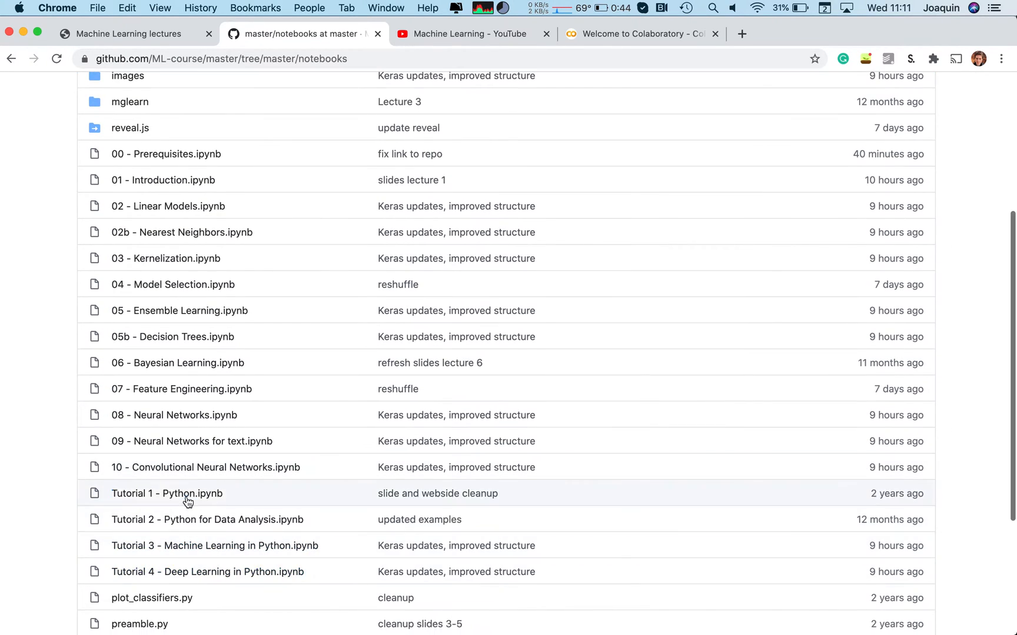
pyautogui.scroll(3)
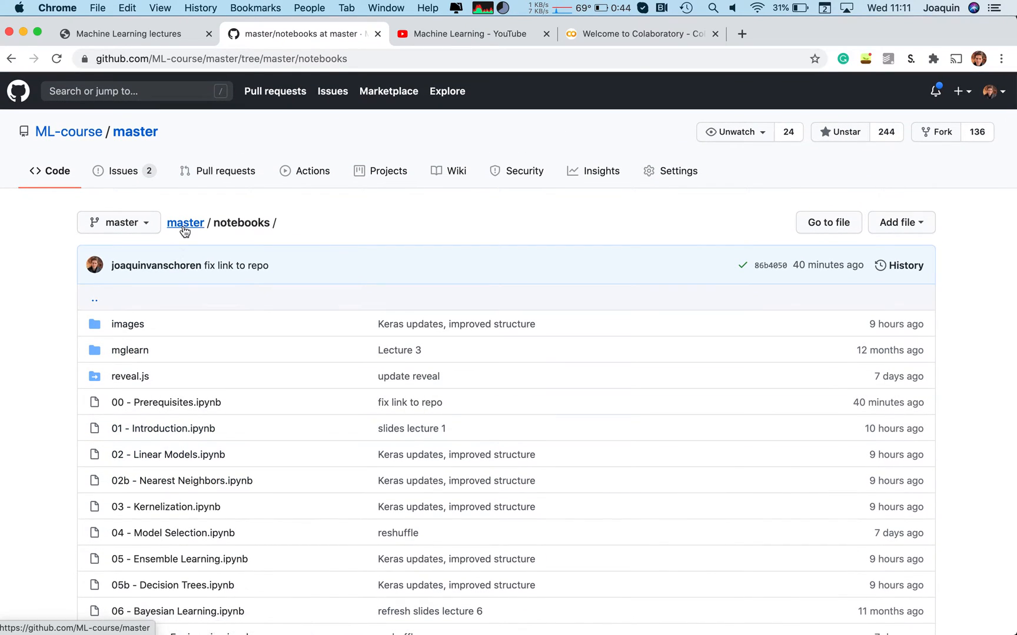
pyautogui.click(185, 222)
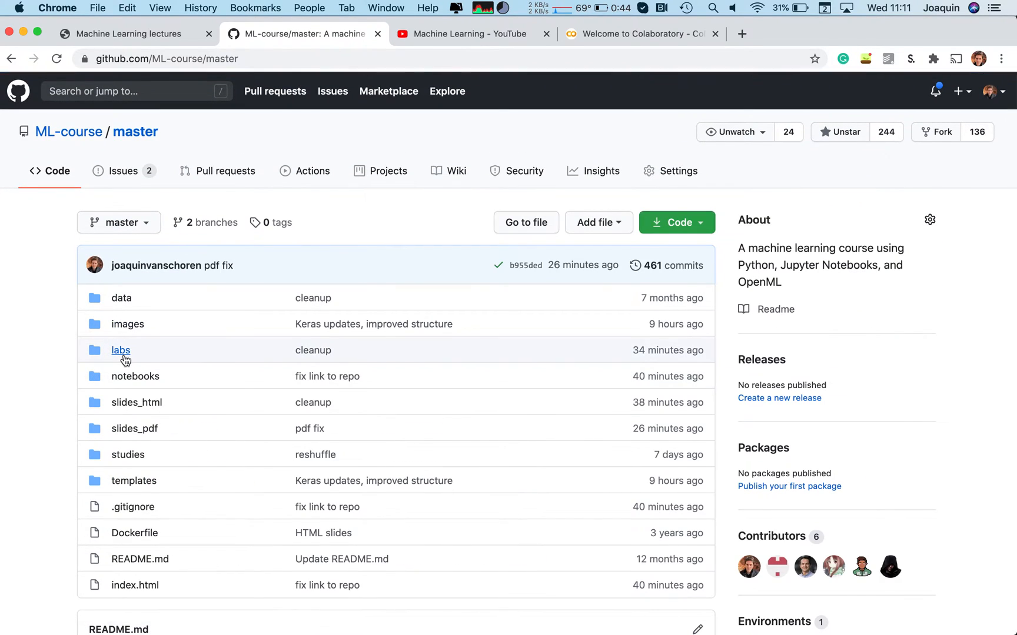
pyautogui.click(121, 350)
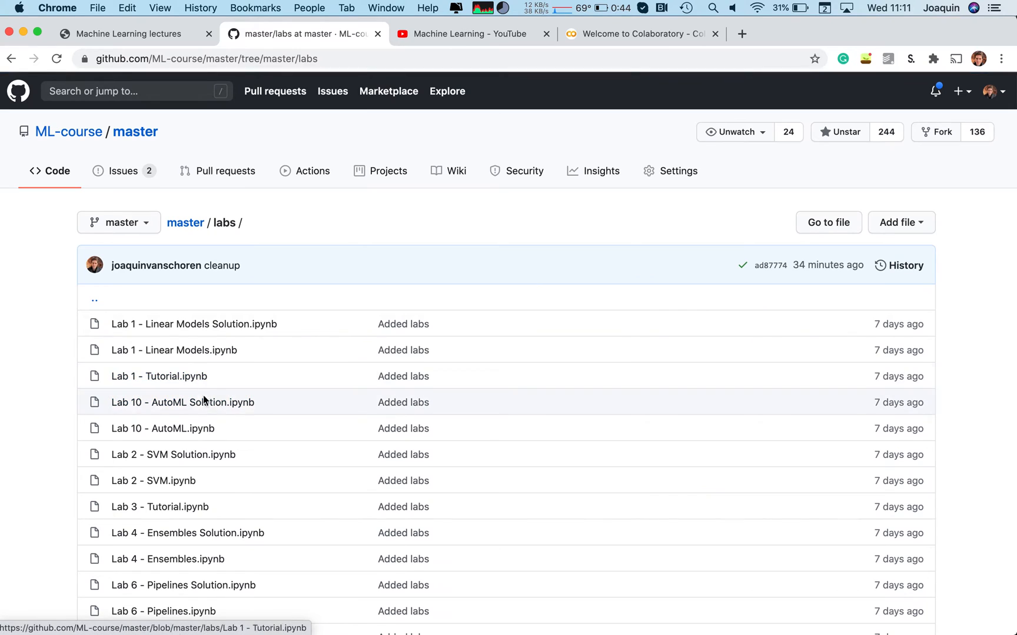
pyautogui.scroll(-3)
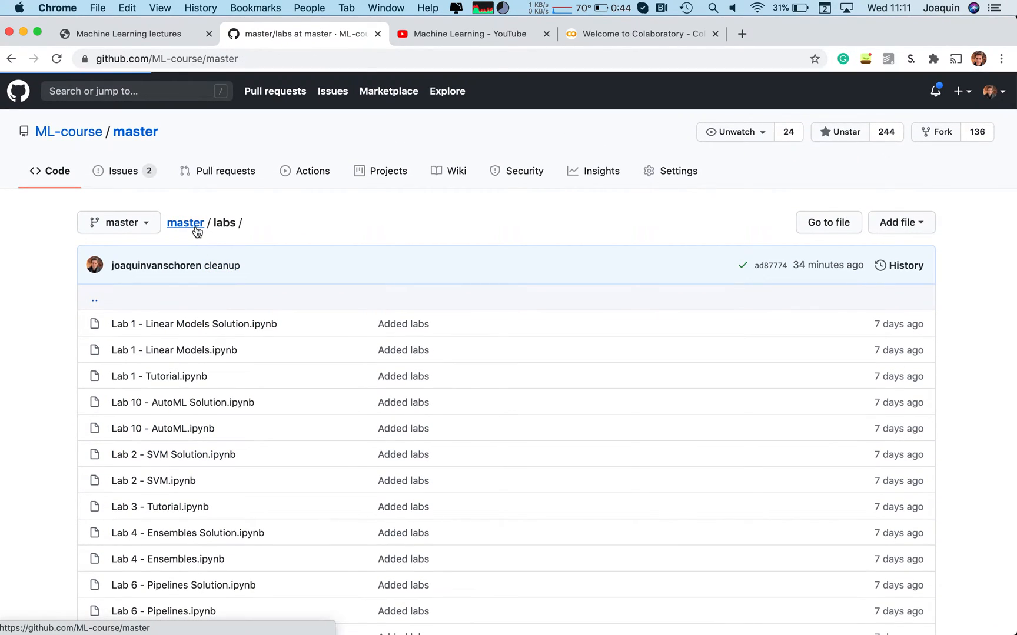
pyautogui.click(184, 222)
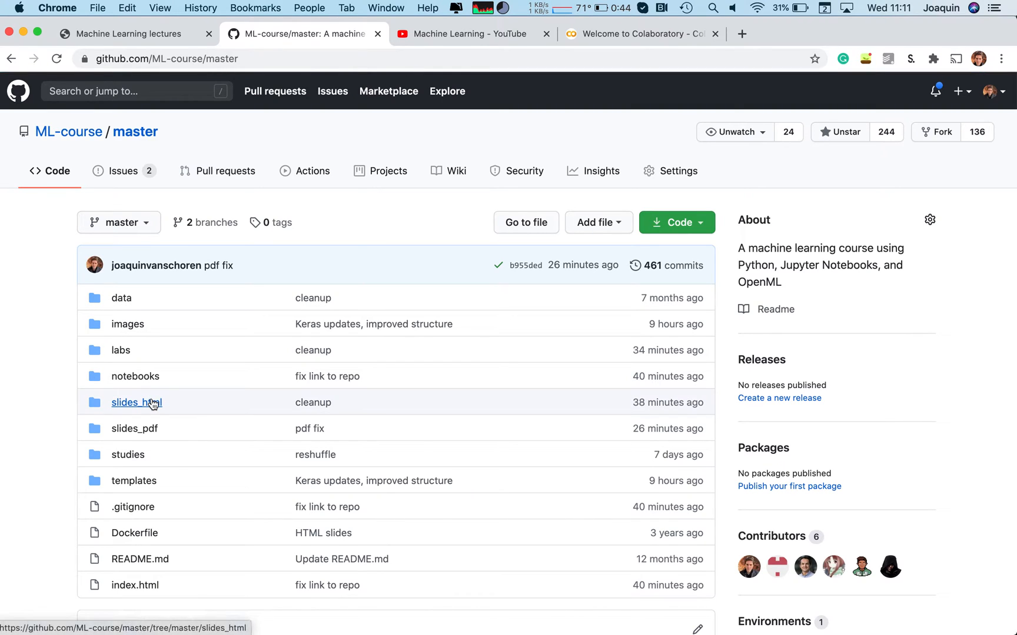
pyautogui.click(136, 402)
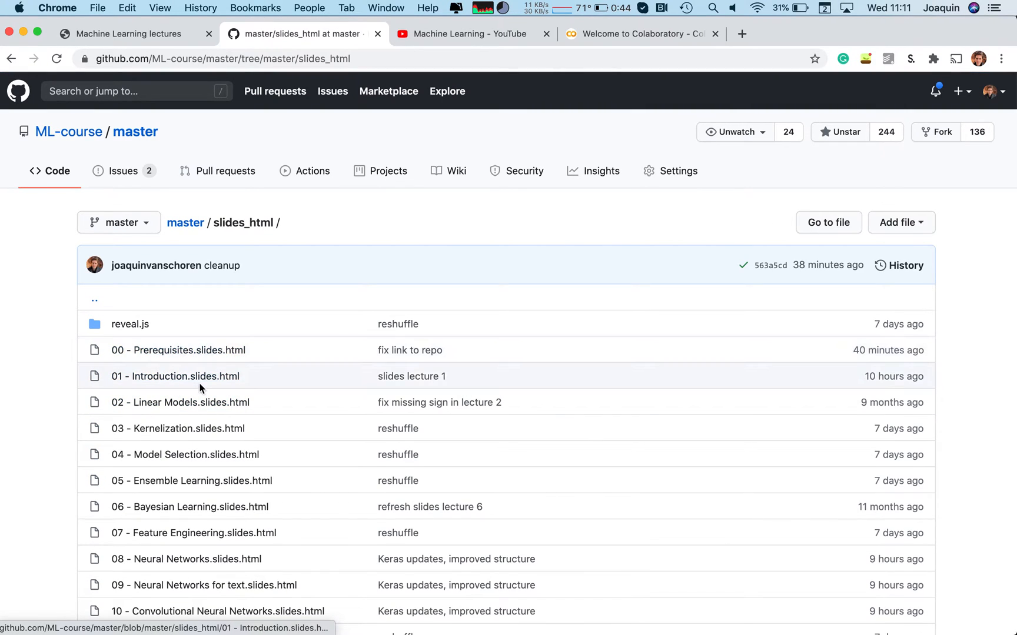
pyautogui.moveTo(205, 231)
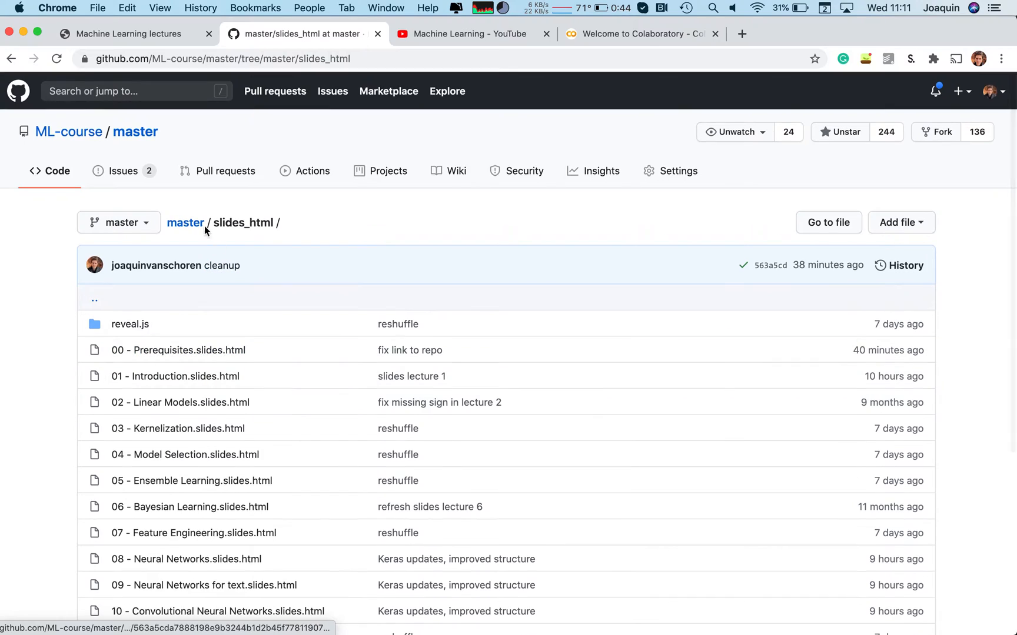
pyautogui.click(185, 223)
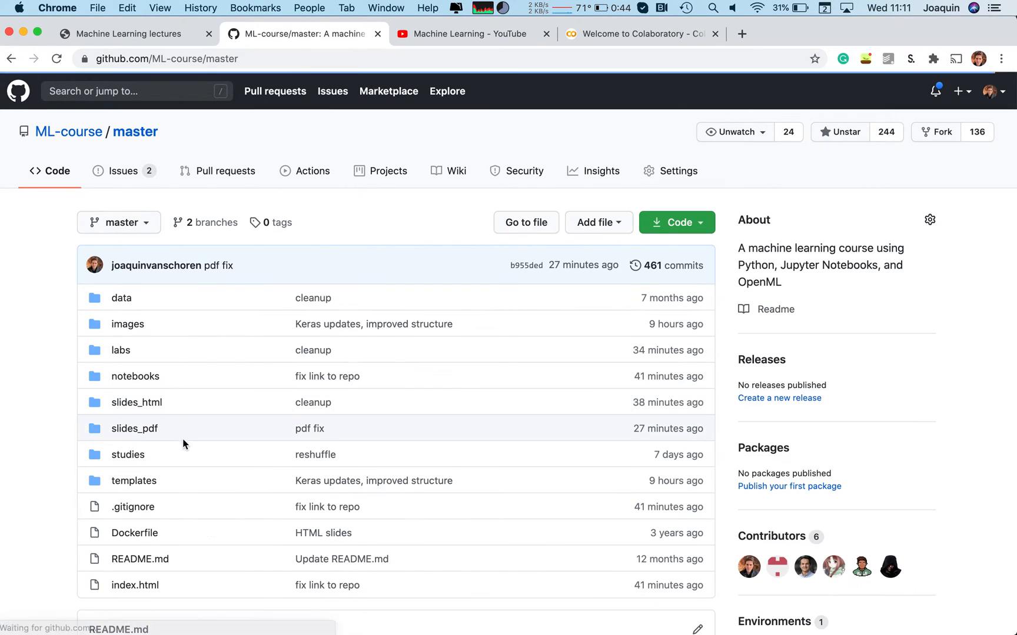
pyautogui.moveTo(127, 454)
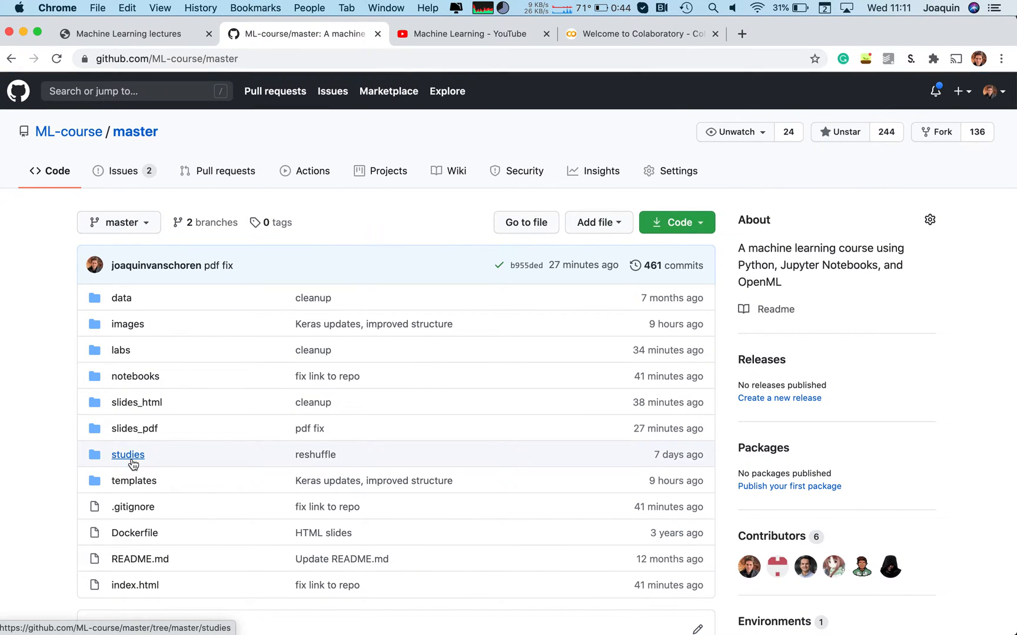
pyautogui.click(128, 455)
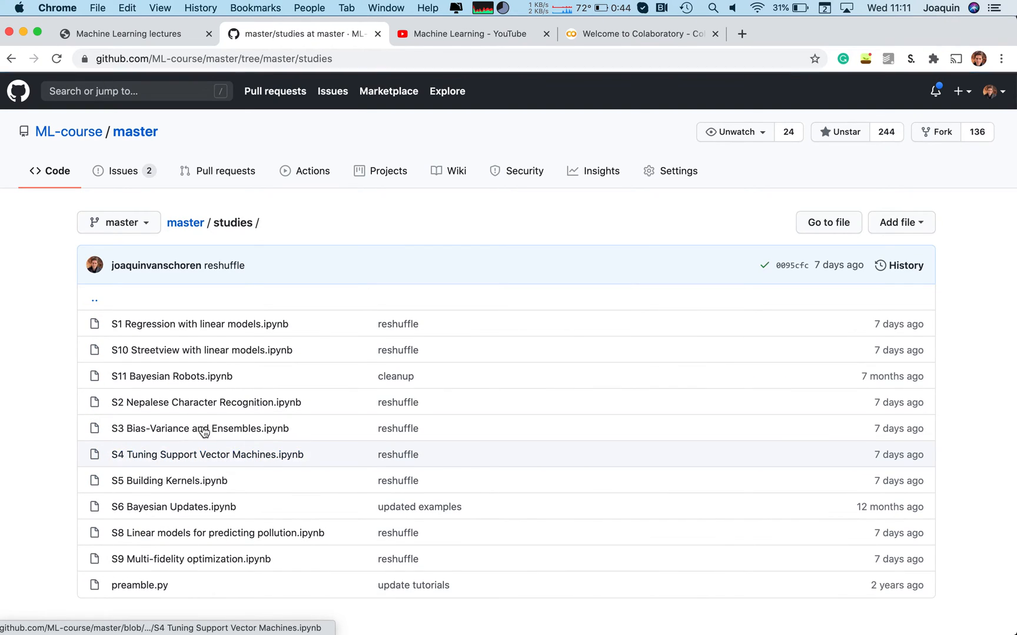
pyautogui.moveTo(200, 438)
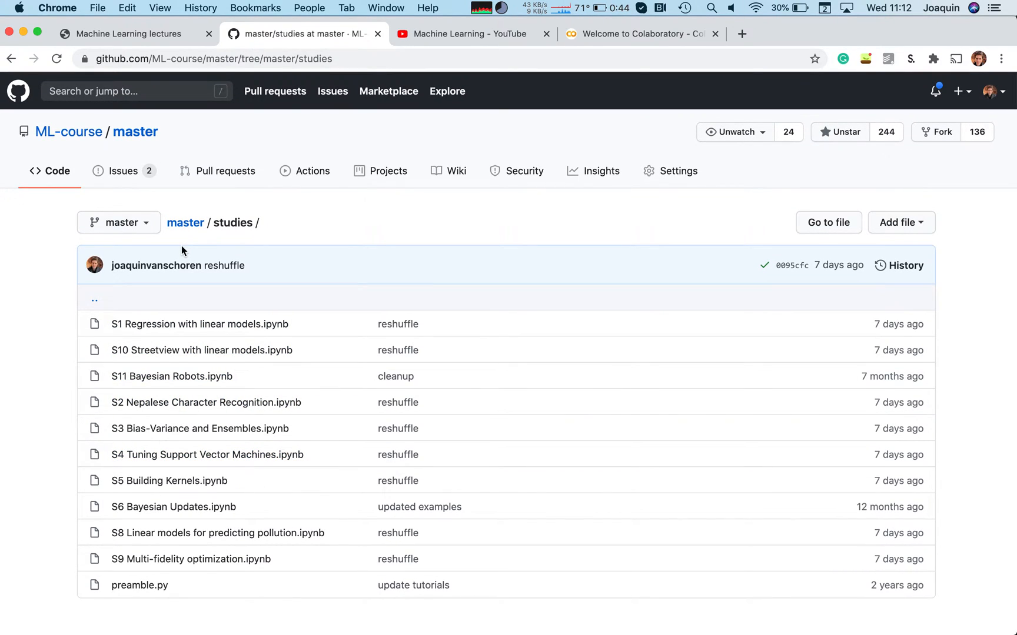
pyautogui.moveTo(185, 222)
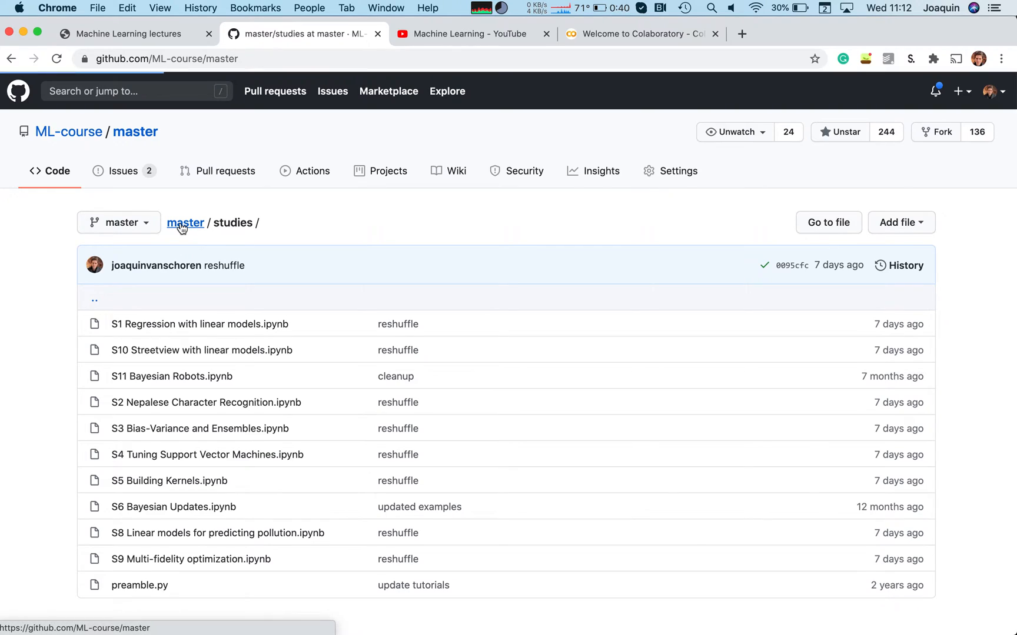
pyautogui.click(184, 222)
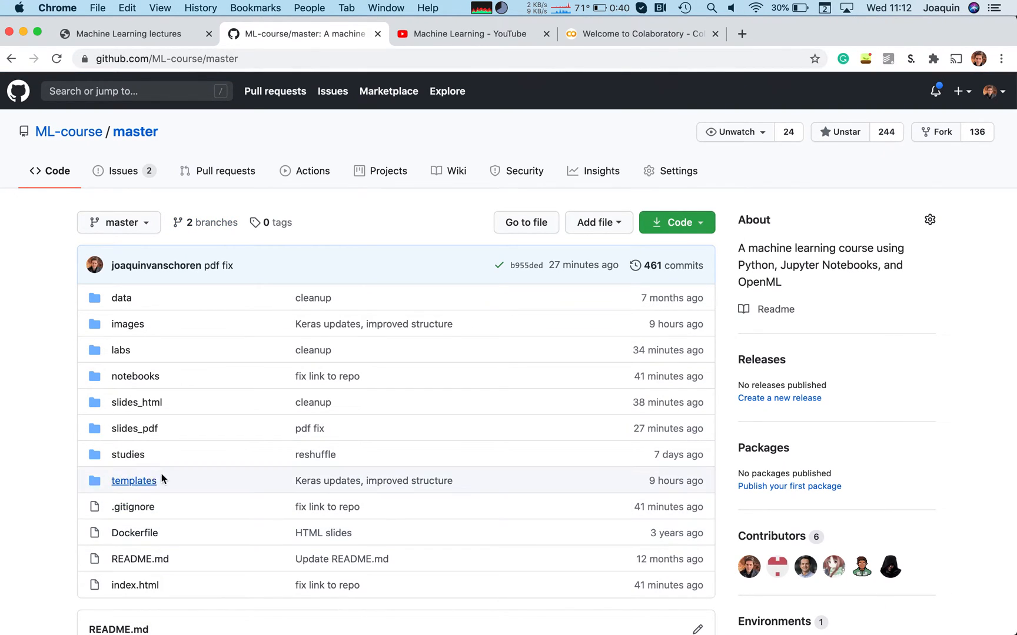
pyautogui.scroll(-3)
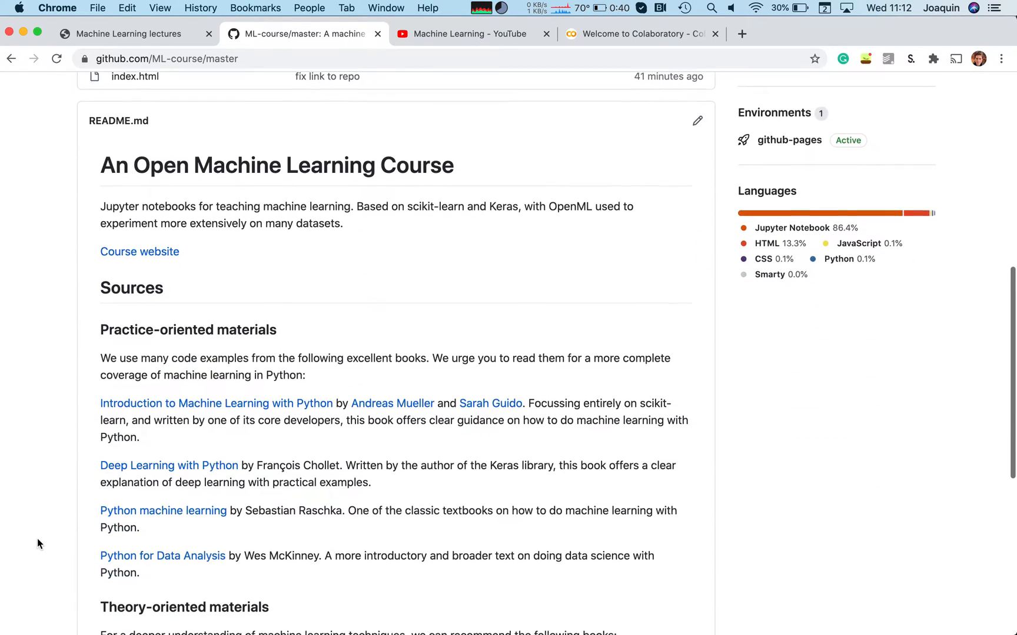
pyautogui.scroll(3)
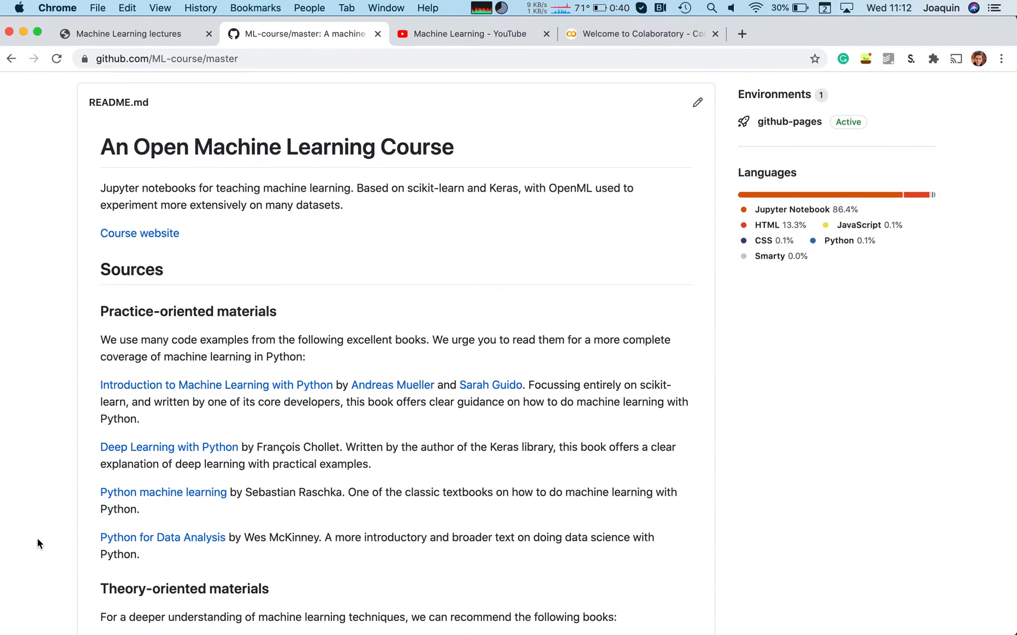
pyautogui.scroll(3)
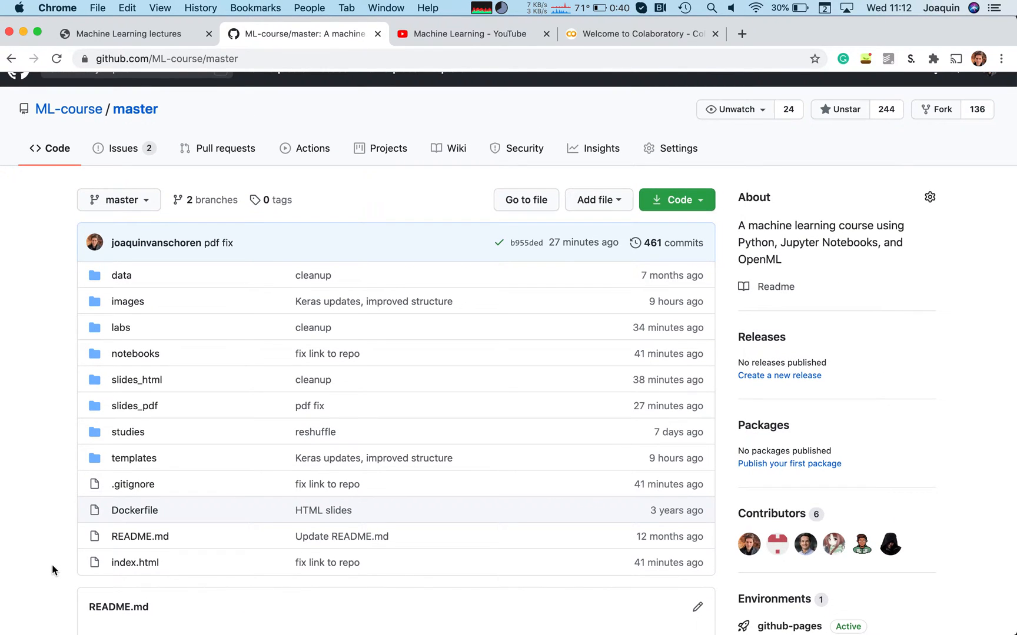
pyautogui.scroll(-3)
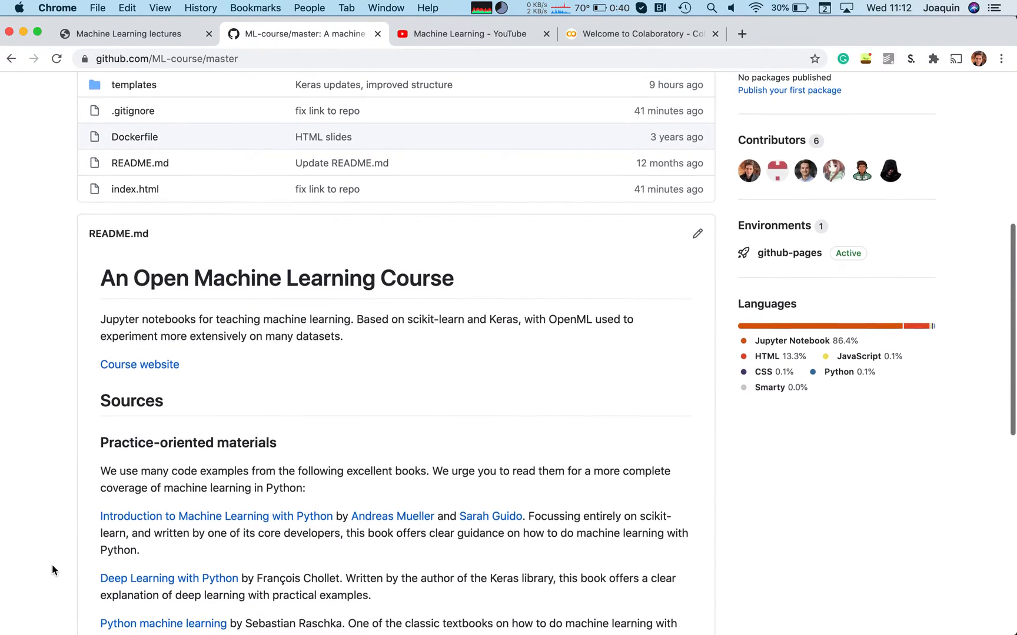
pyautogui.scroll(-3)
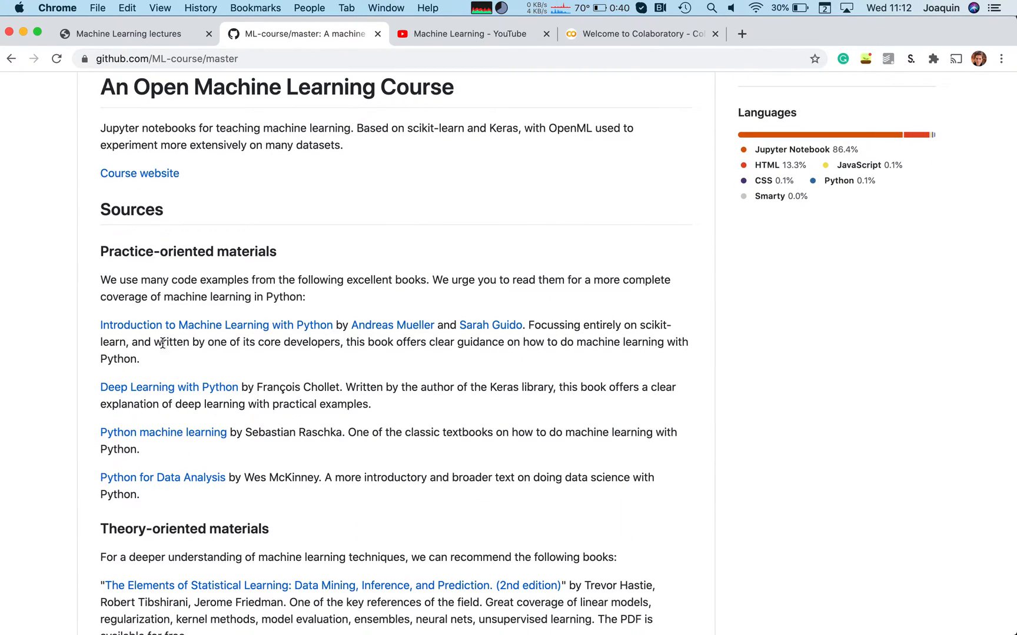
pyautogui.scroll(-3)
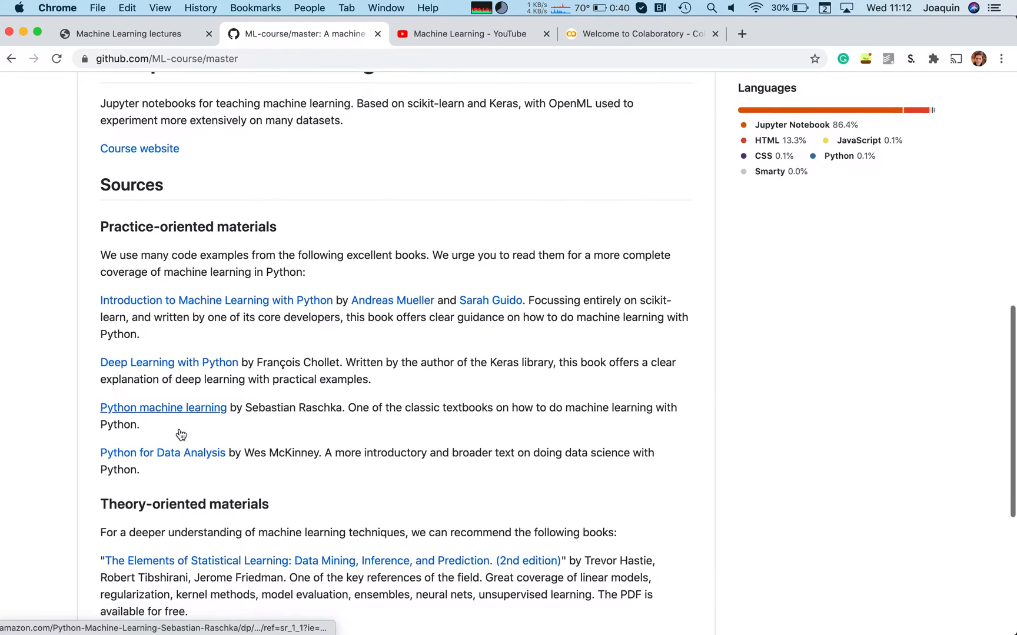
pyautogui.scroll(3)
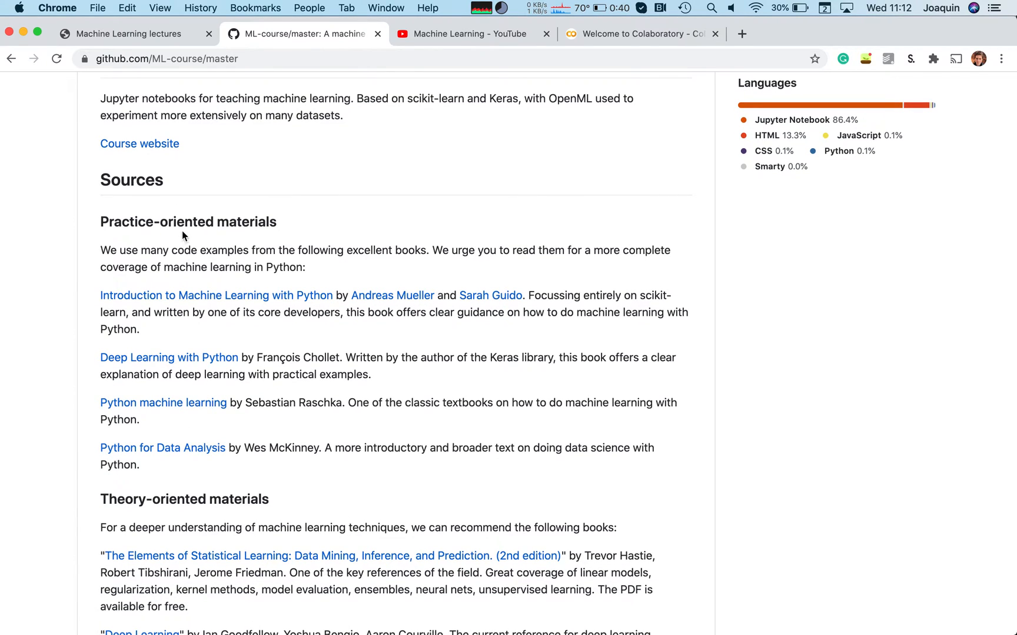
pyautogui.moveTo(296, 306)
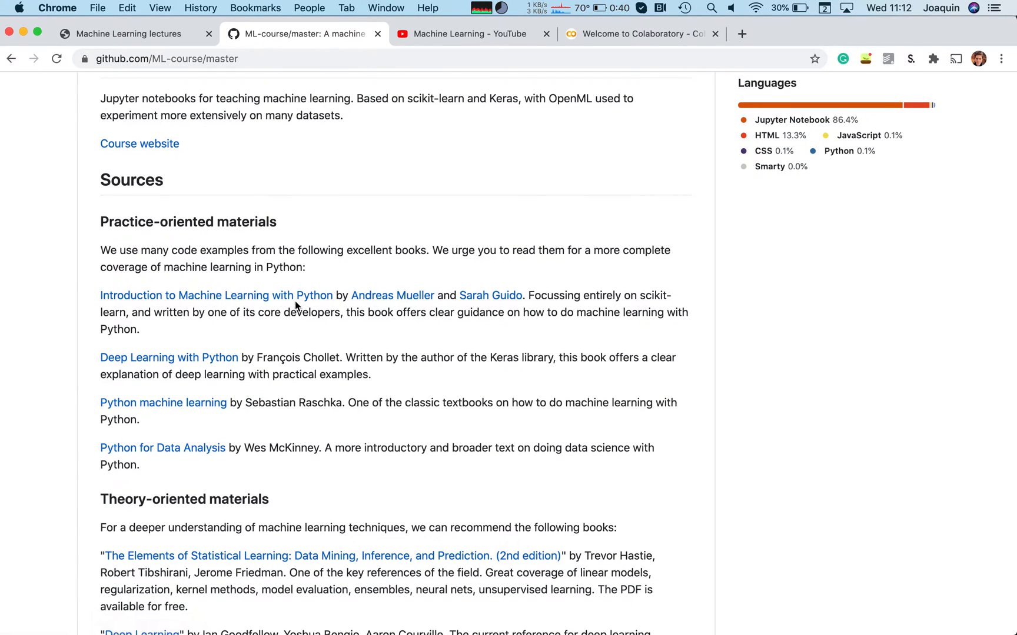
pyautogui.scroll(-3)
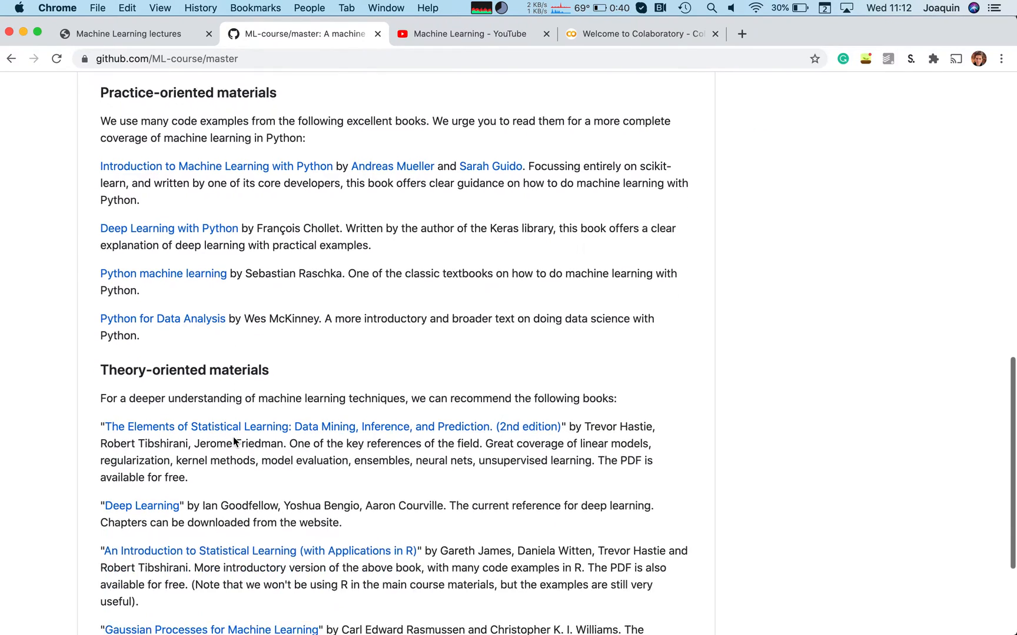
pyautogui.scroll(-3)
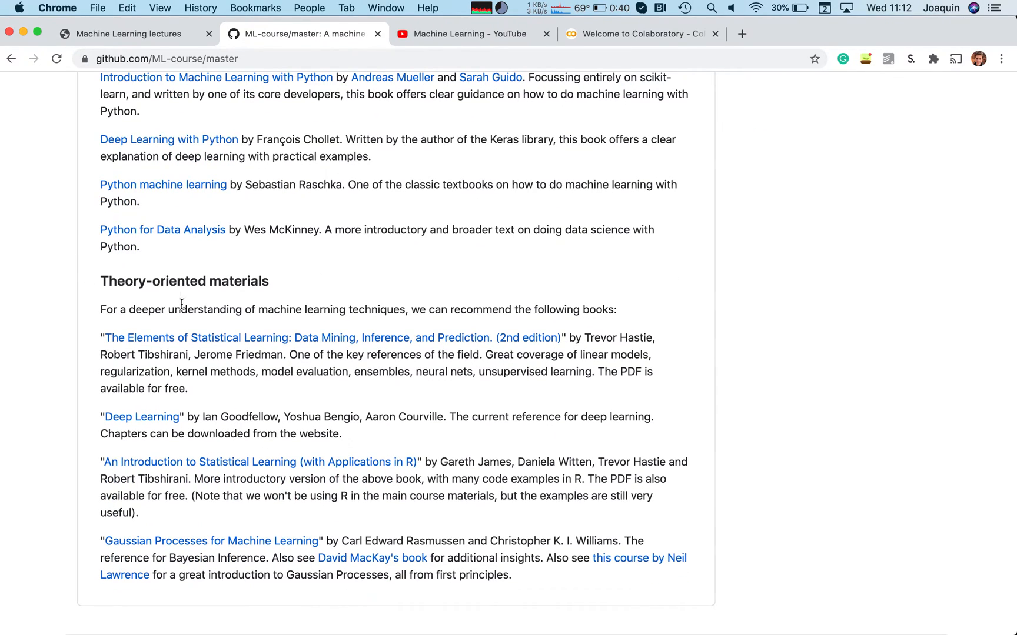
pyautogui.moveTo(173, 360)
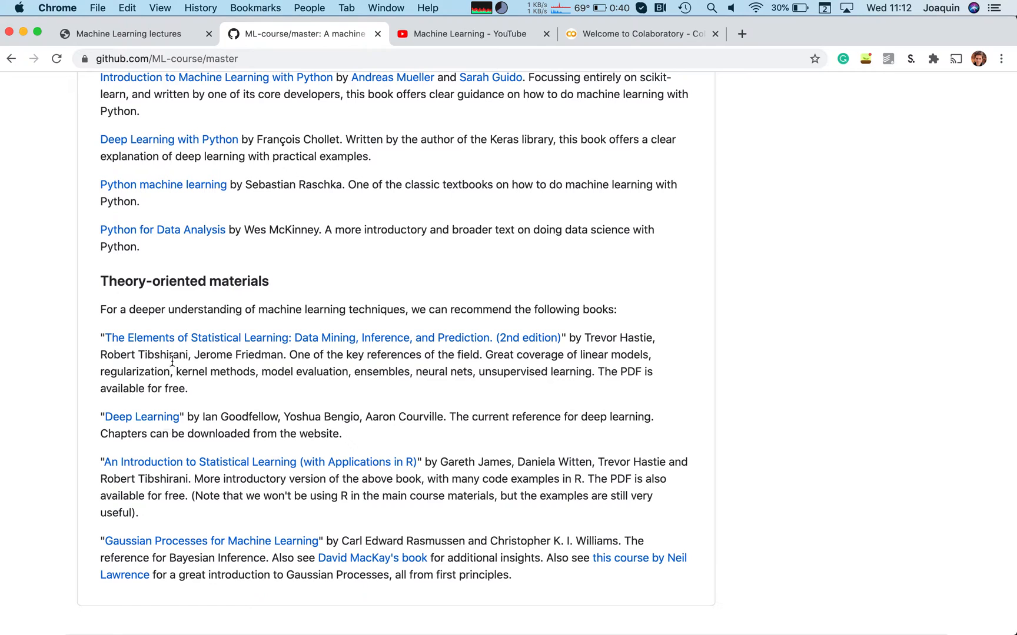
pyautogui.moveTo(187, 494)
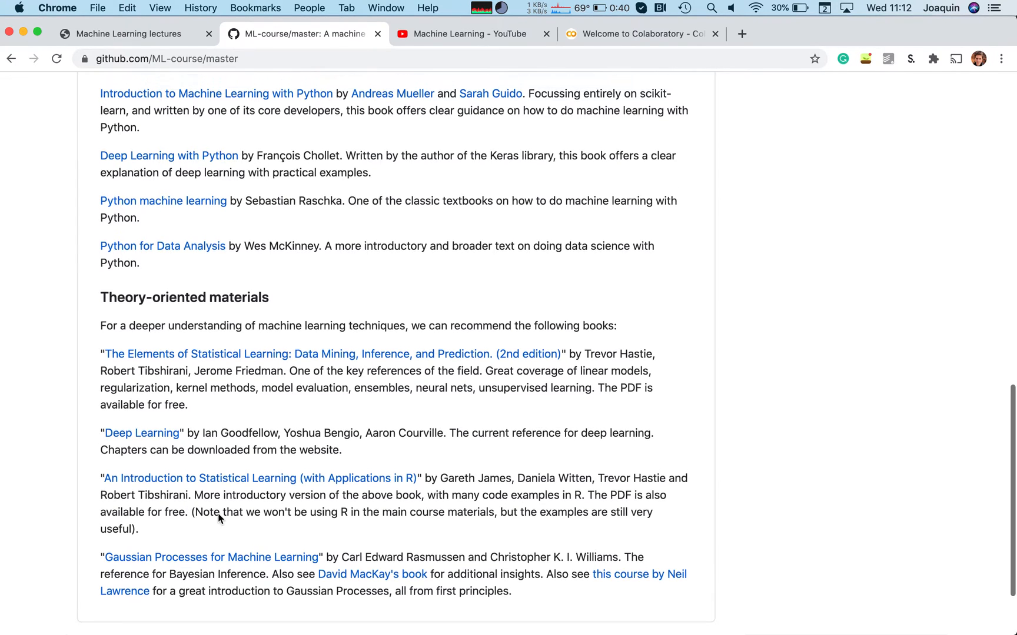
pyautogui.scroll(3)
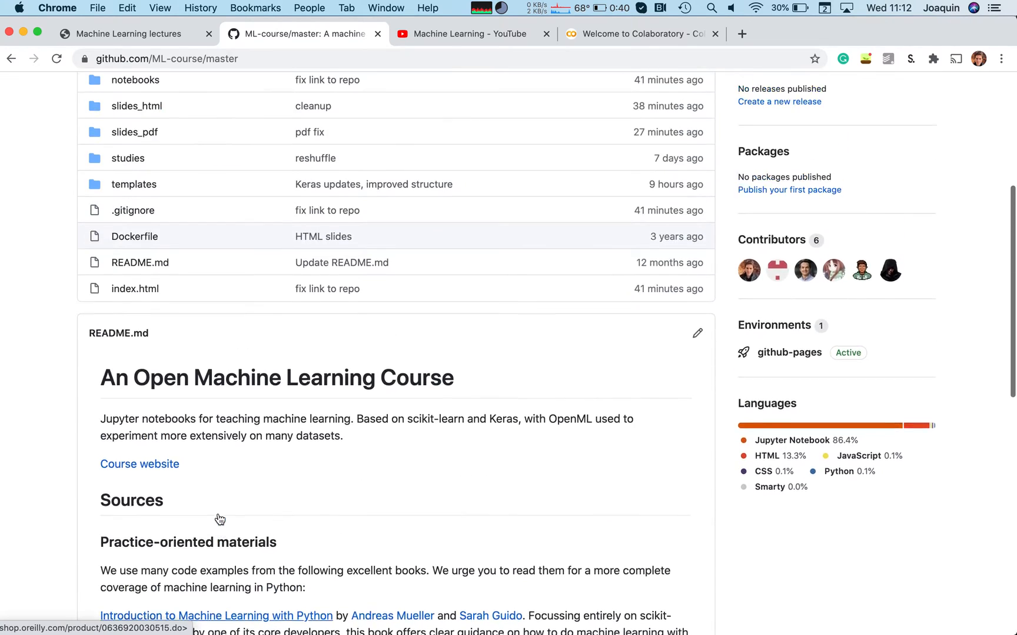
pyautogui.scroll(3)
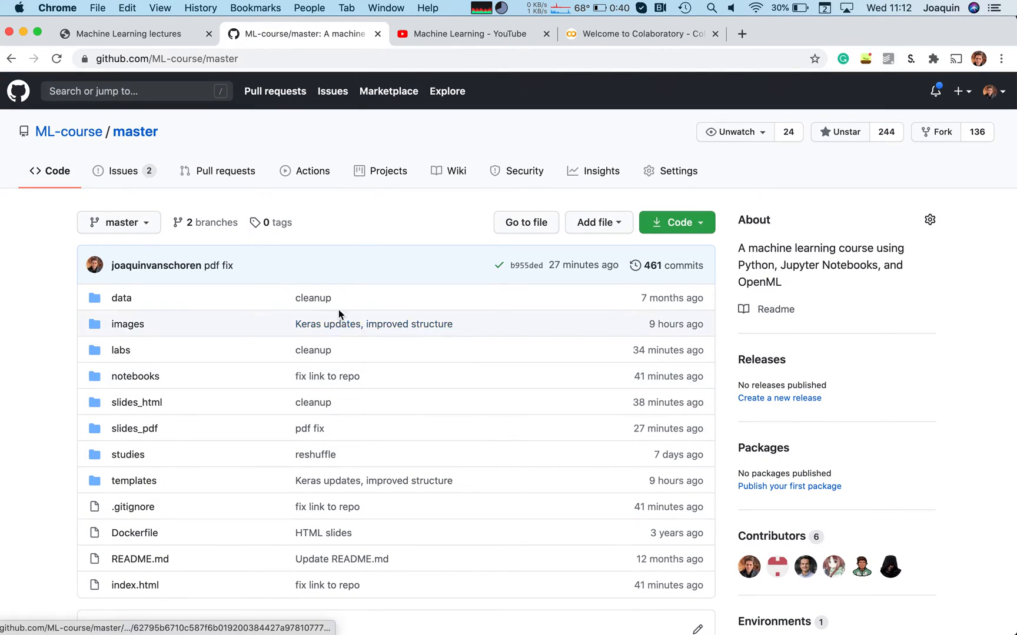
pyautogui.moveTo(313, 350)
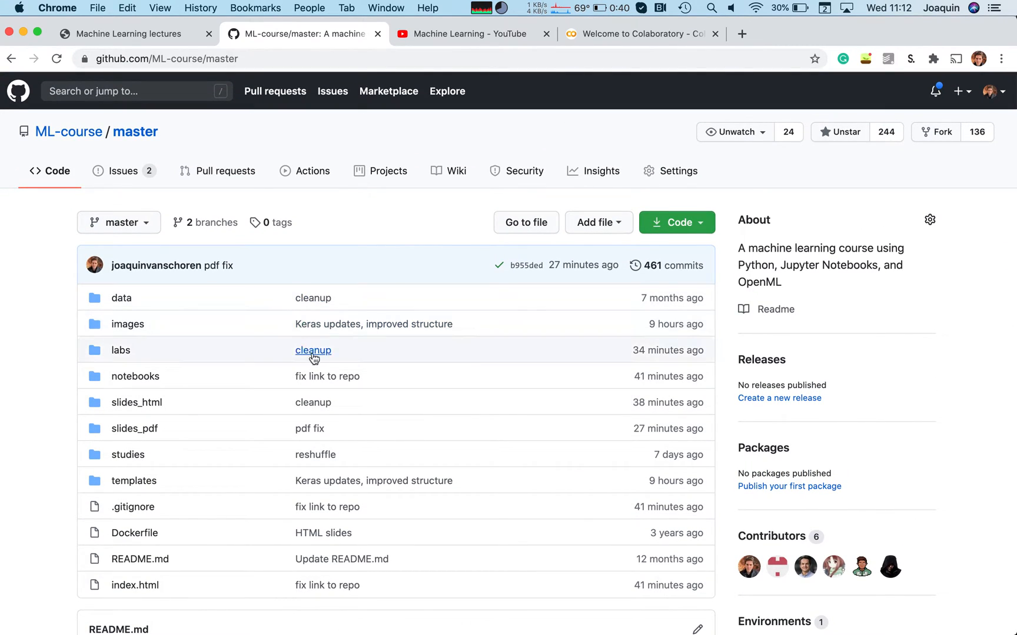
pyautogui.moveTo(210, 376)
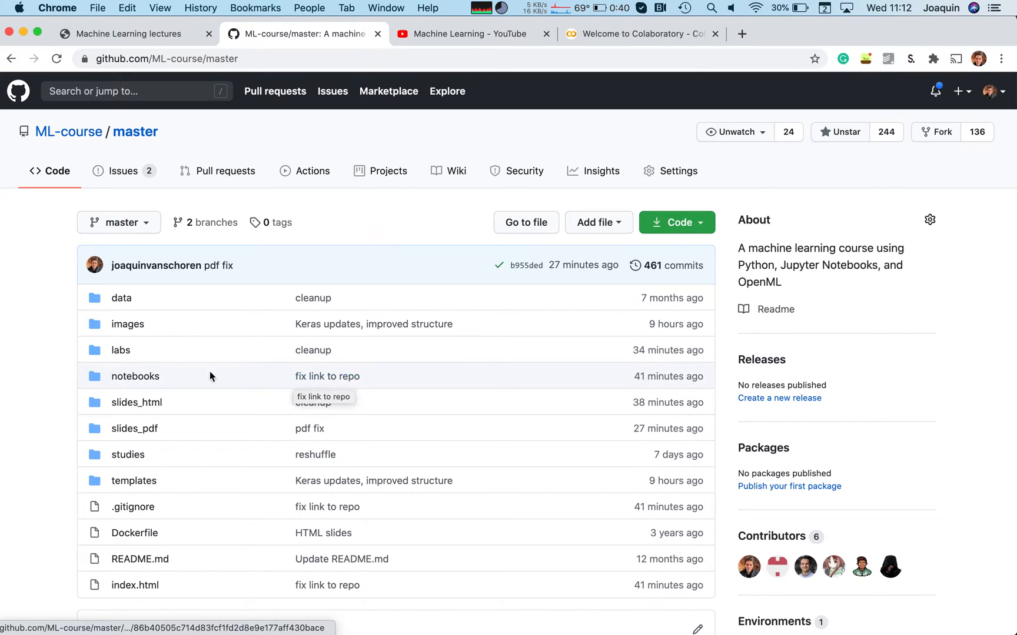
pyautogui.moveTo(135, 376)
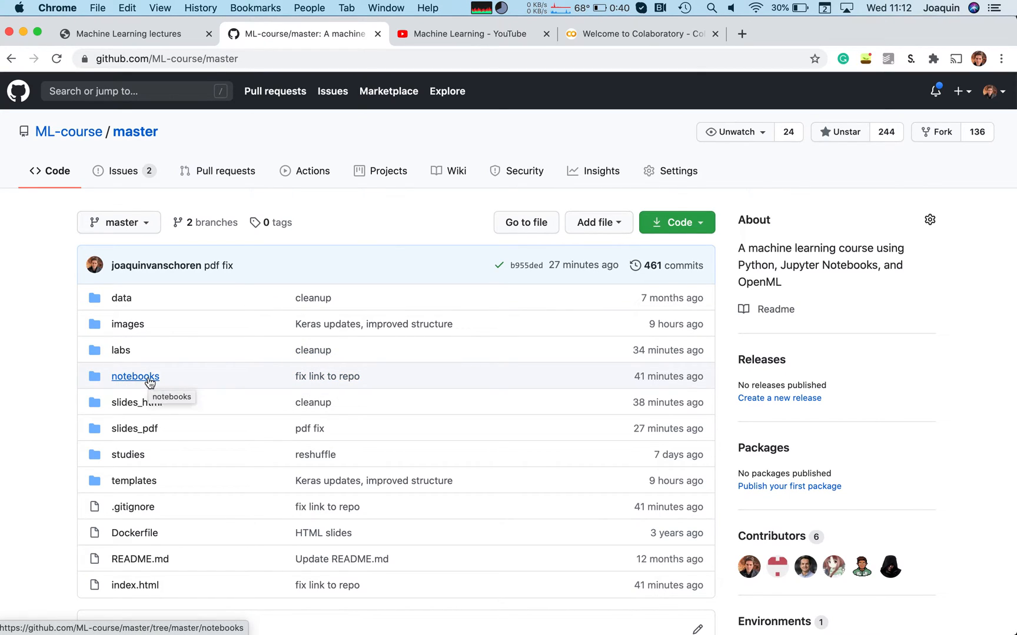
pyautogui.moveTo(170, 439)
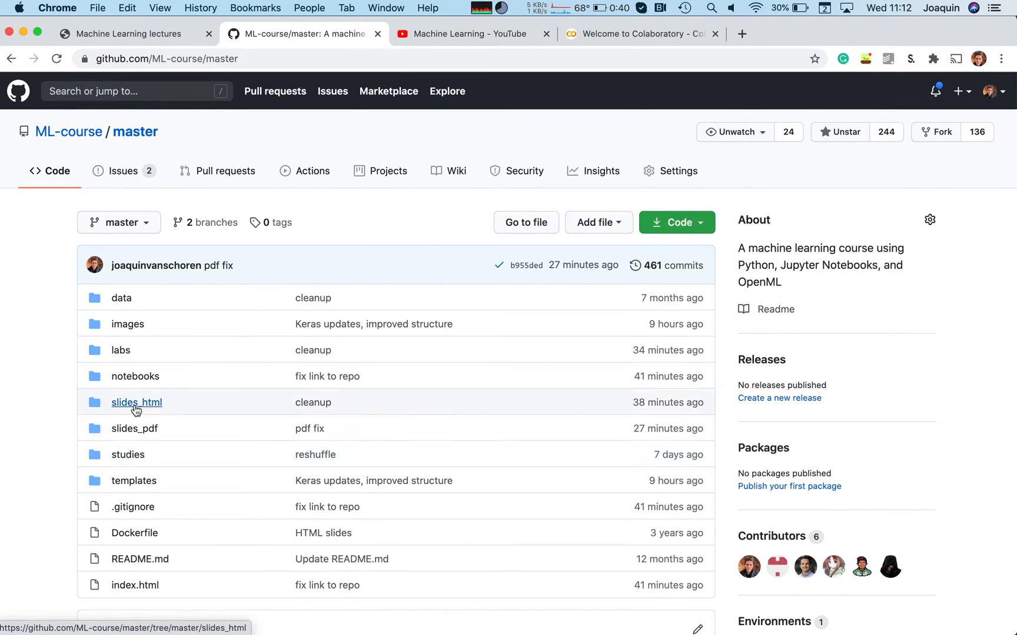
pyautogui.moveTo(685, 233)
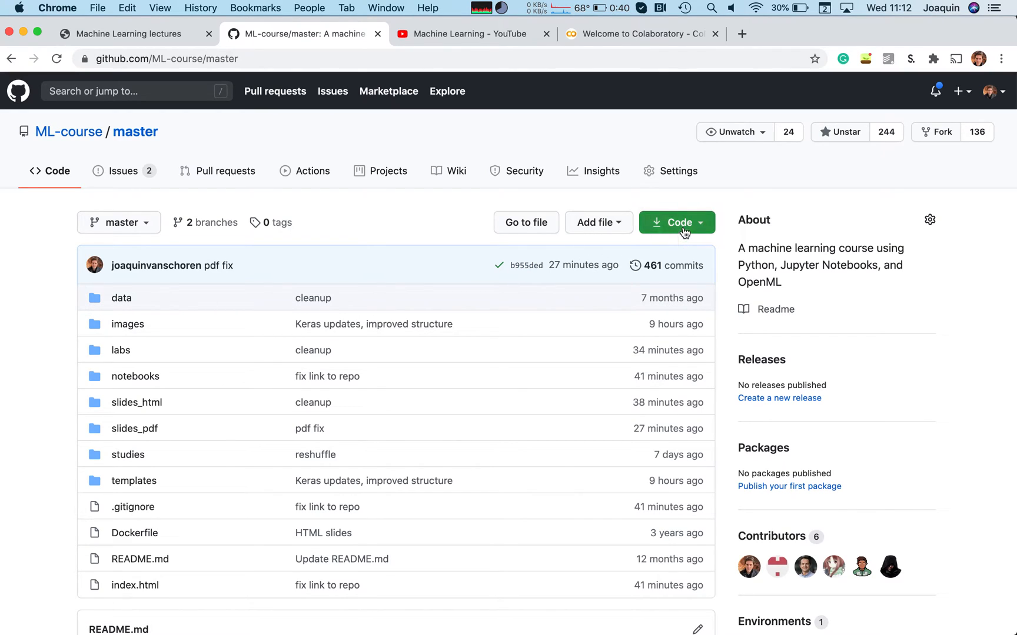
# - Copy the ML-course repository's HTTPS clone URL from the Code menu
pyautogui.click(676, 222)
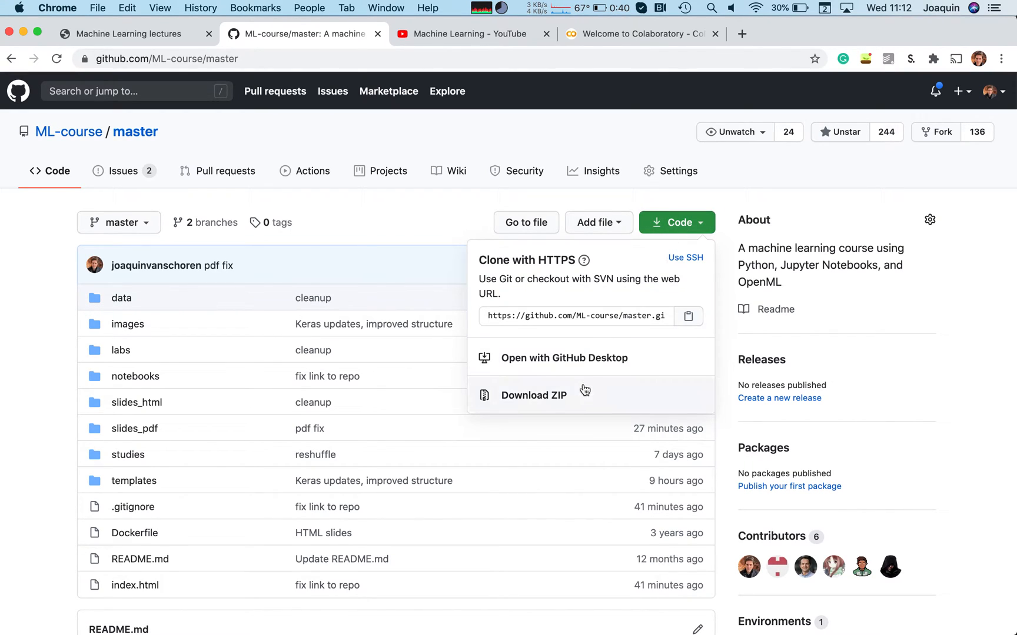
pyautogui.moveTo(583, 368)
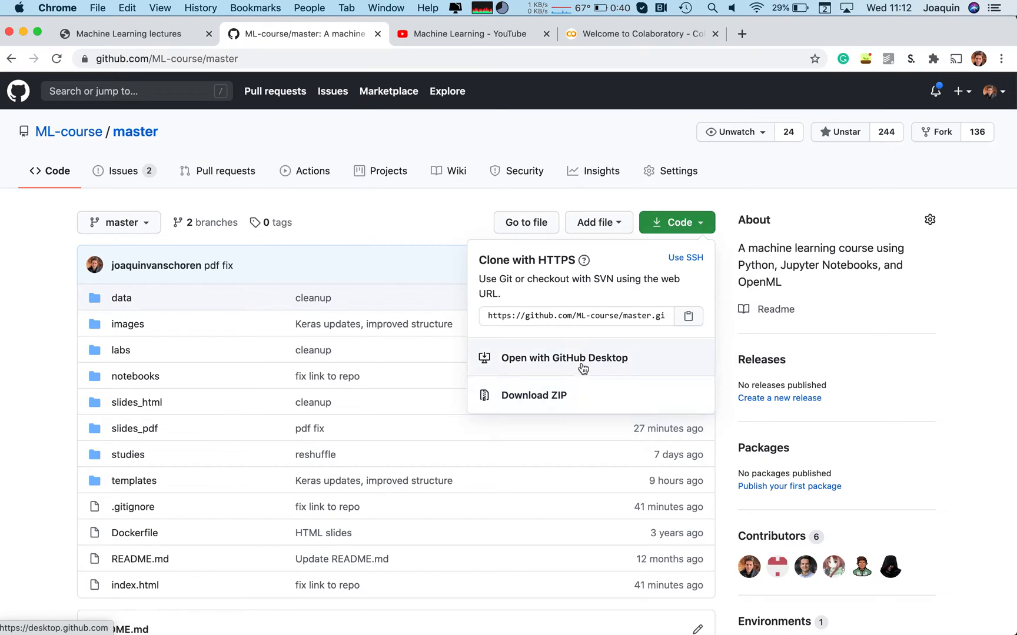
pyautogui.moveTo(589, 317)
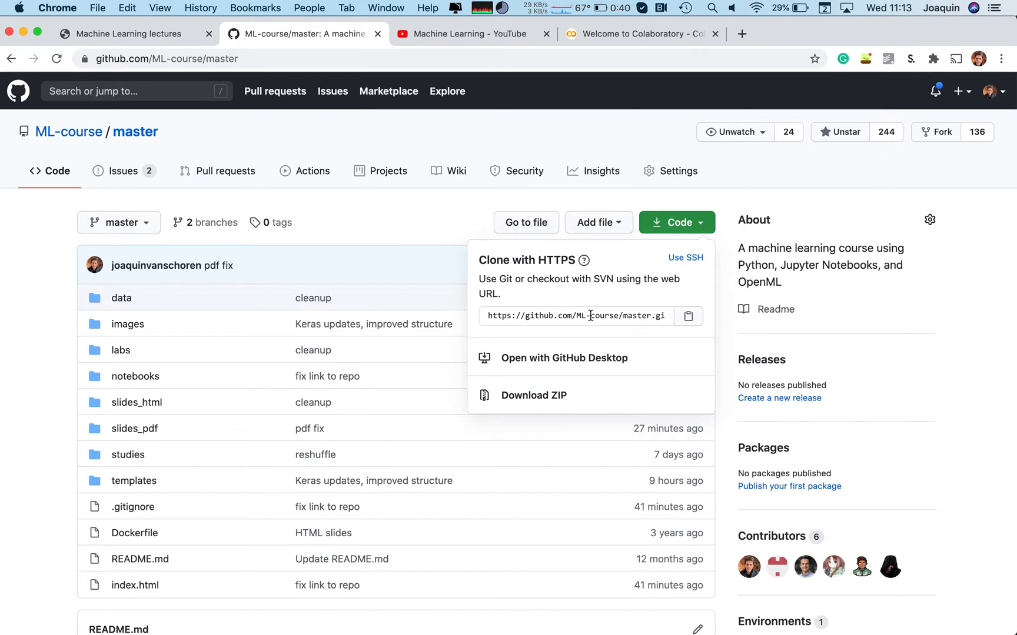
pyautogui.click(576, 316)
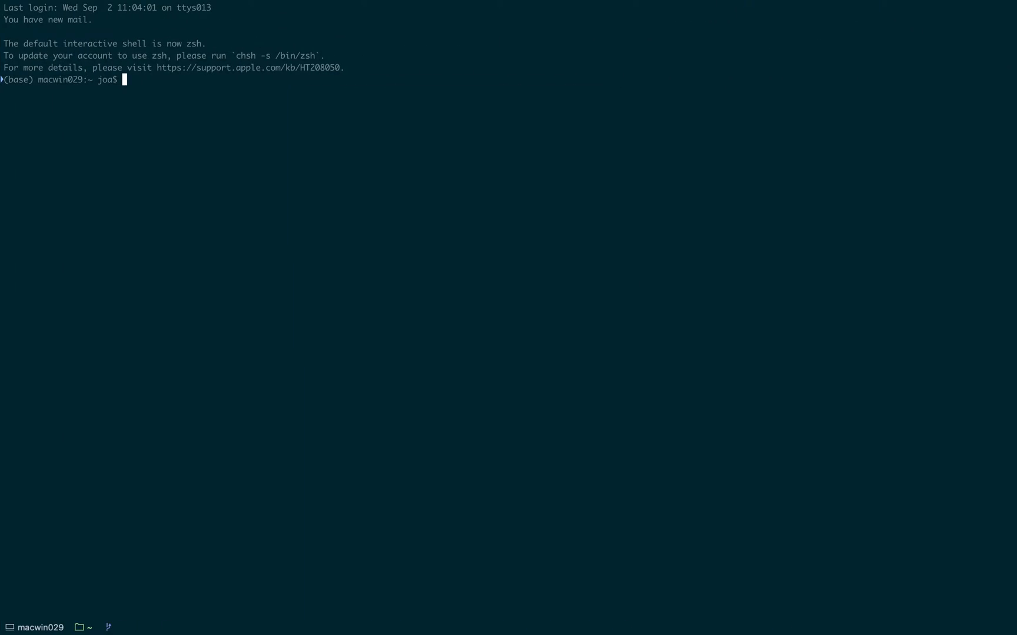
# - Discard a half-typed mkdir command and change into the mlcourse folder with cd
pyautogui.write('mk')
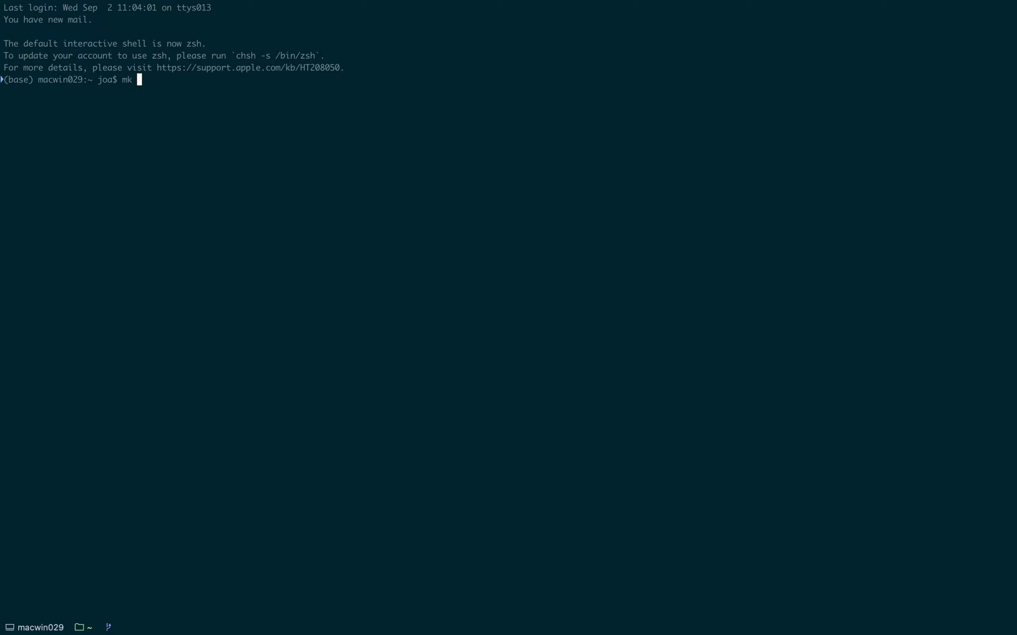
pyautogui.write('dr')
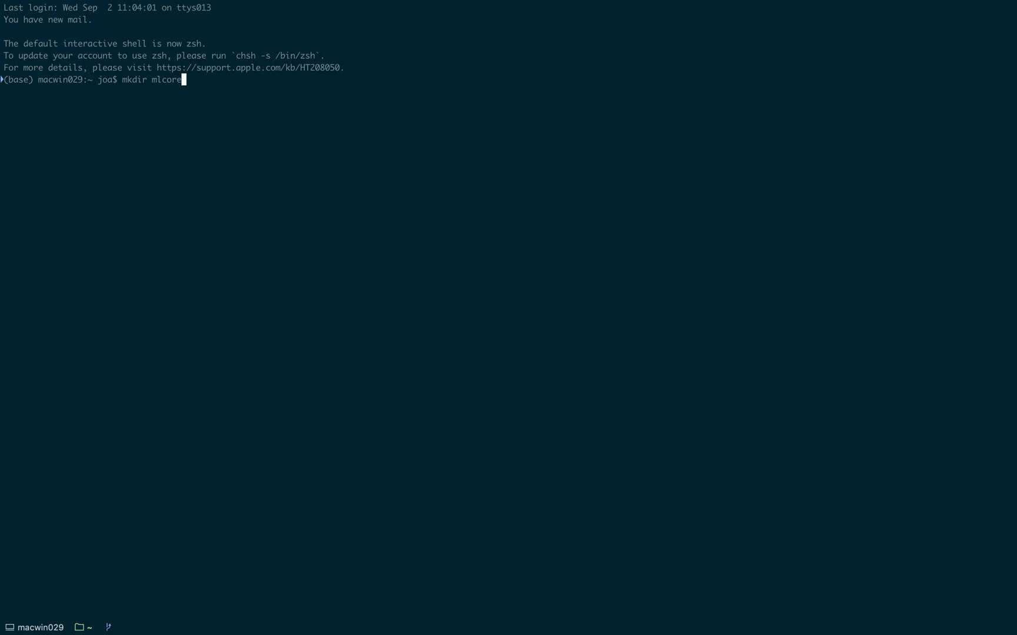
pyautogui.press('ctrl+u')
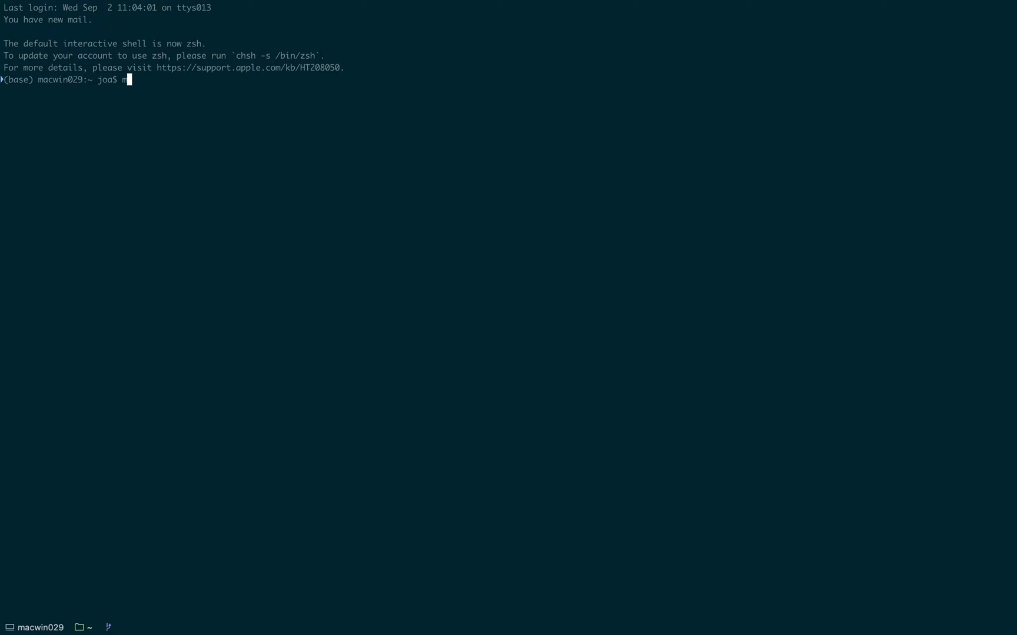
pyautogui.write('cd mlcoYou have new mail in /var/mail/joa')
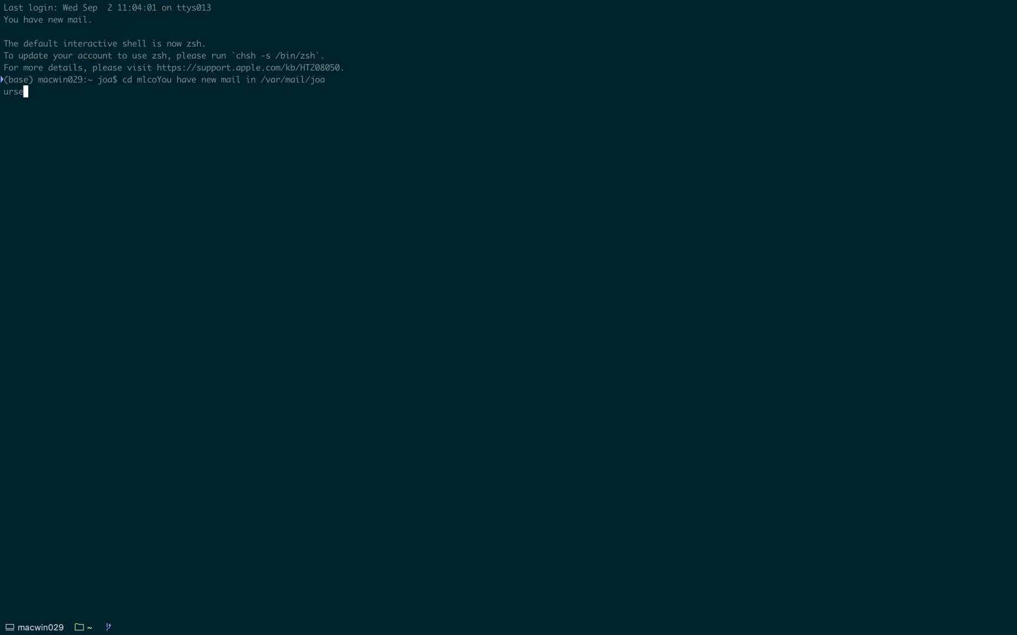
pyautogui.press('Return')
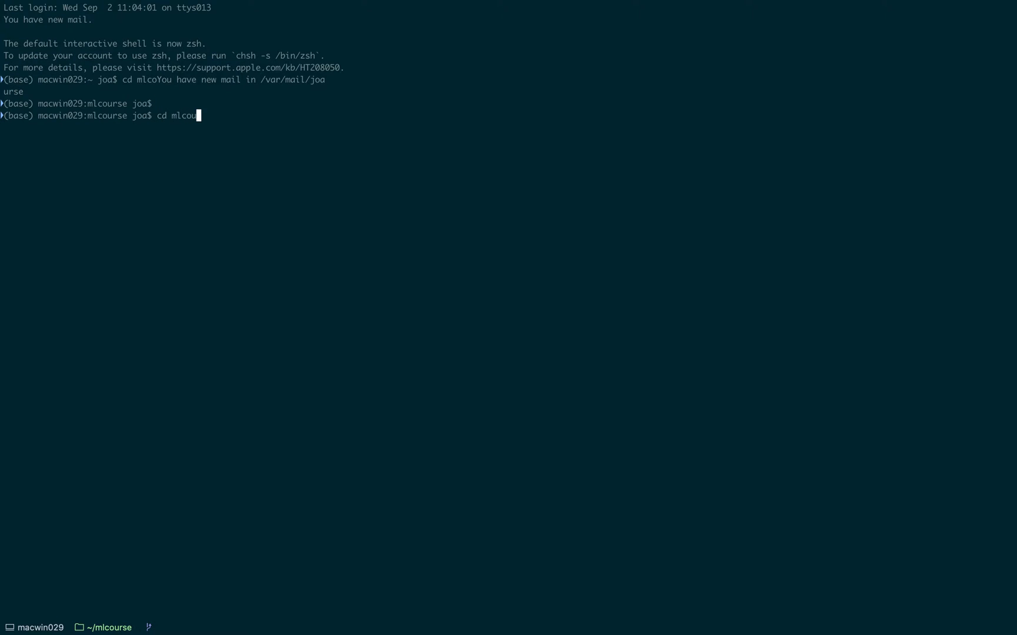
pyautogui.press('Return')
pyautogui.write('git clone https://github.com/ML-course/master.git')
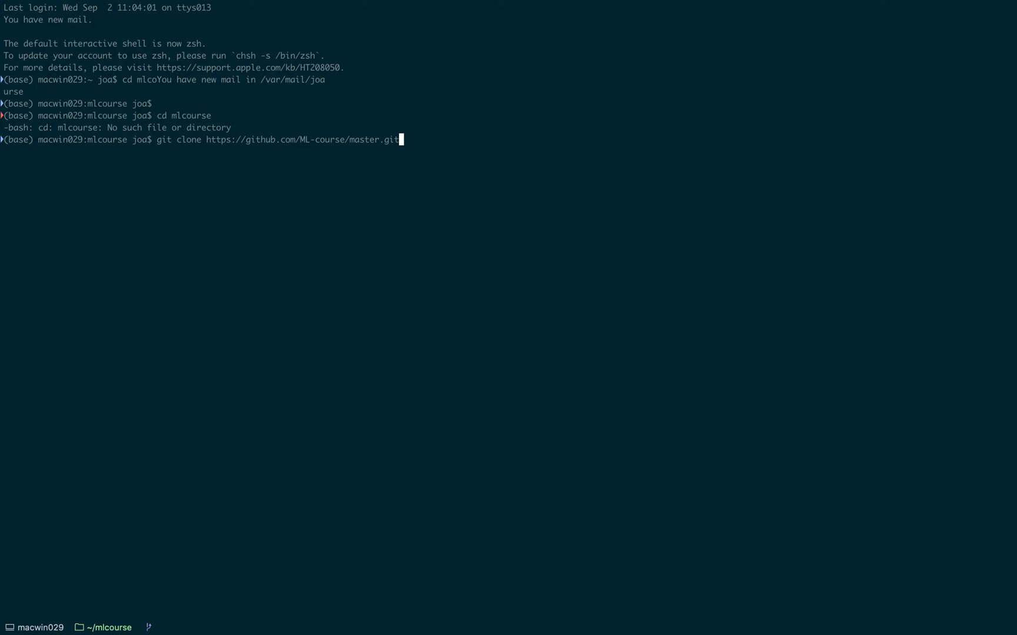
# - Attempt the git clone, then launch 'jupyter lab' from the master folder
pyautogui.press('Return')
pyautogui.write('ls')
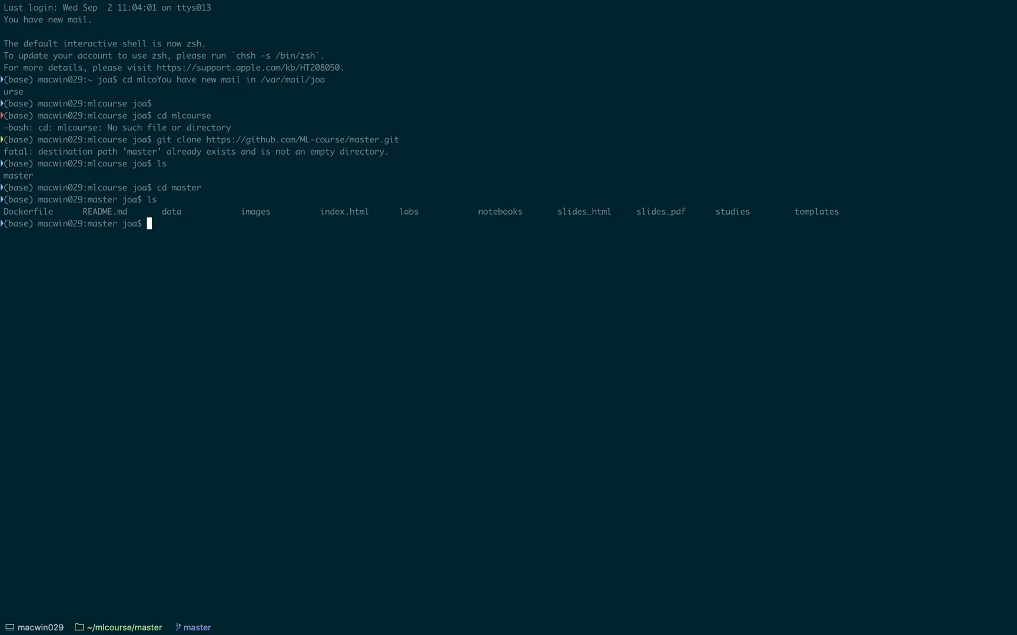
pyautogui.write('jupyte')
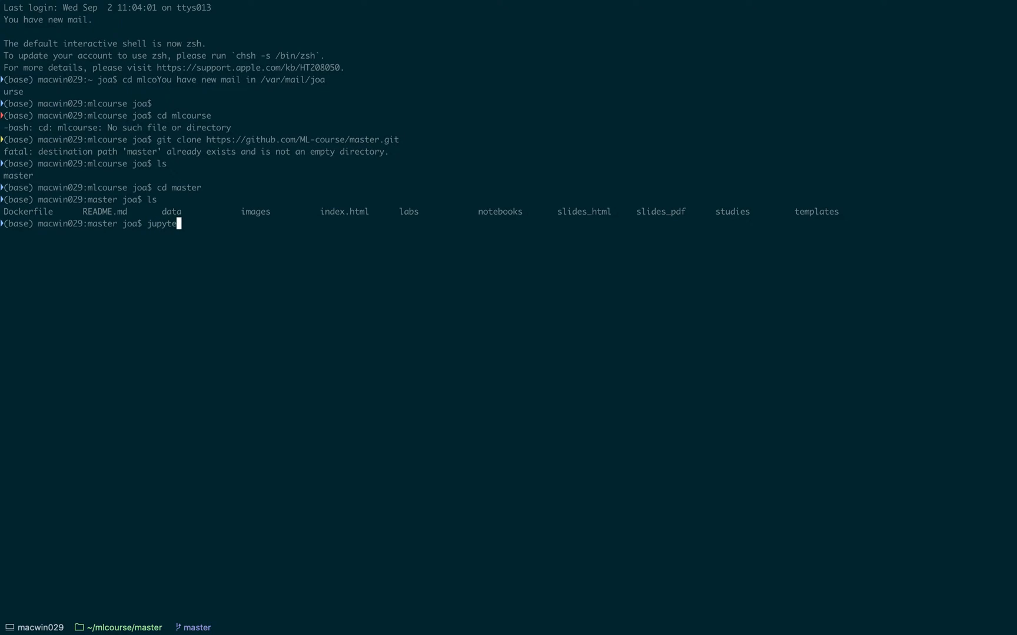
pyautogui.write('lab')
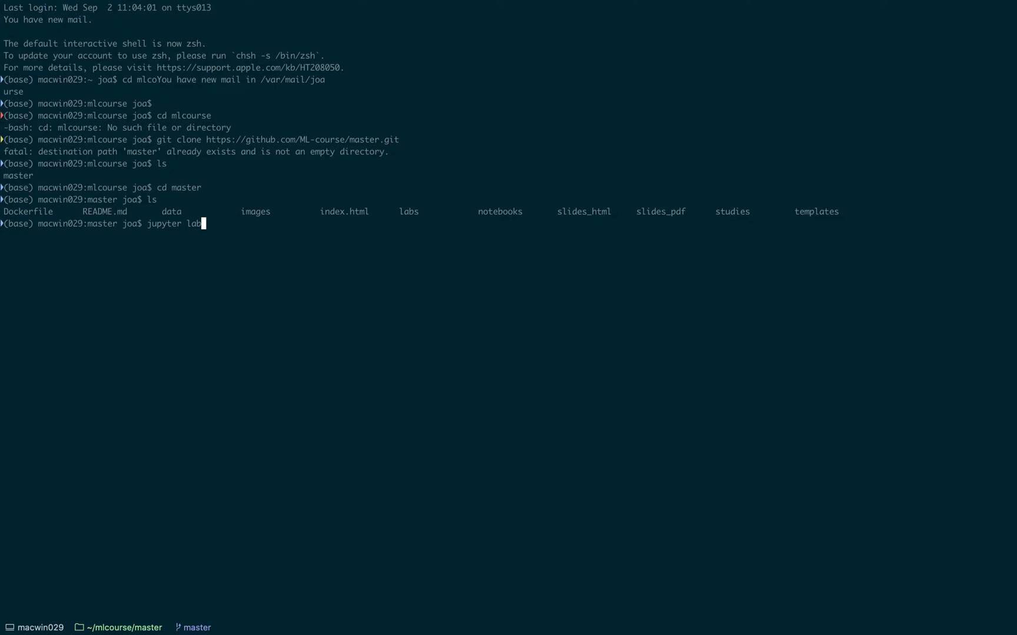
pyautogui.press('Return')
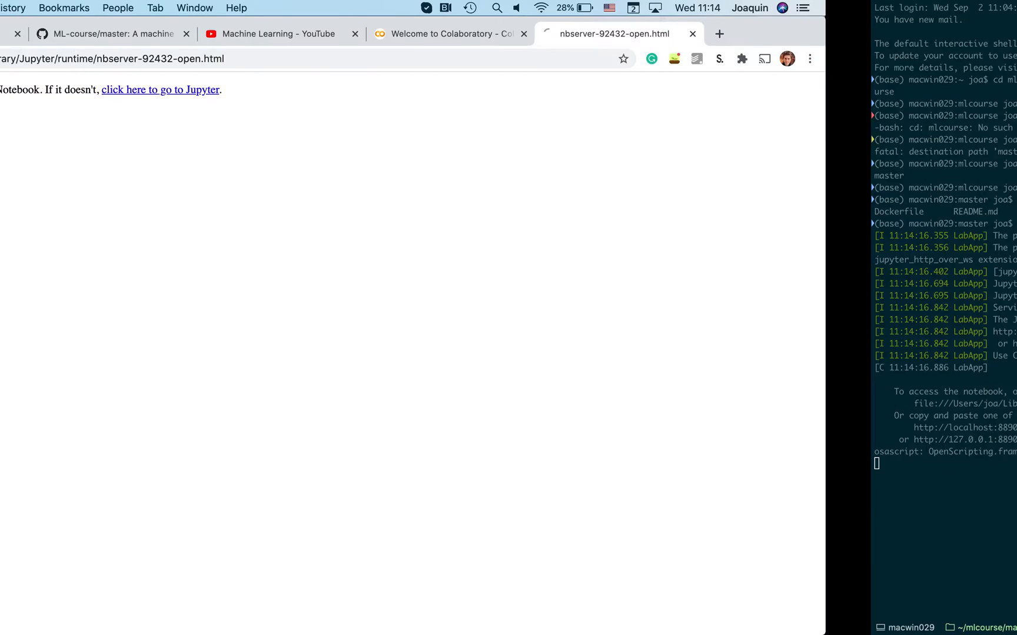
# - Follow the redirect link into Jupyter and select the notebooks folder
pyautogui.click(160, 90)
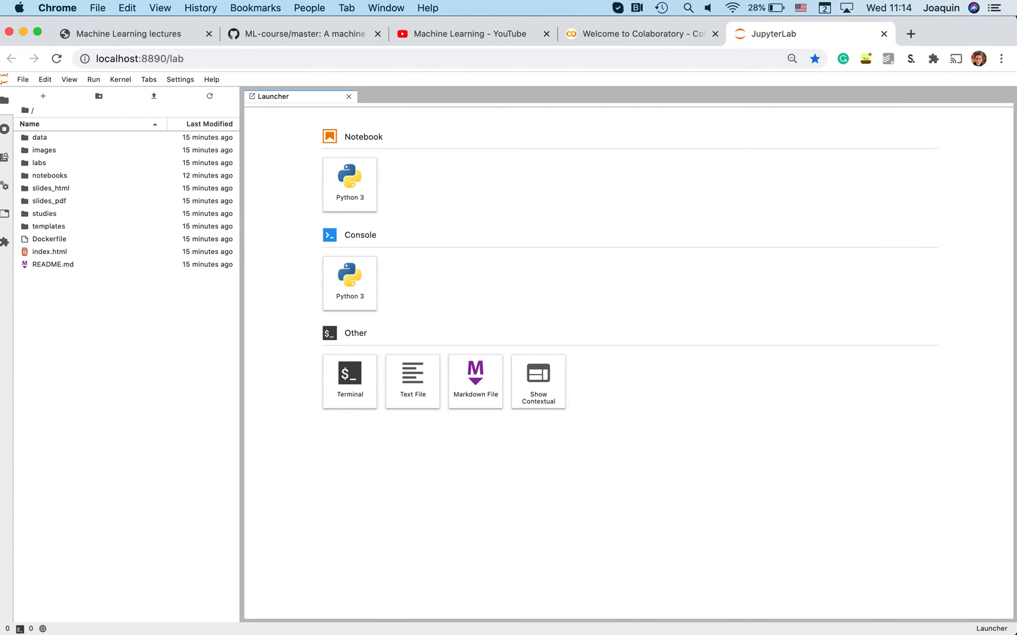
pyautogui.click(48, 176)
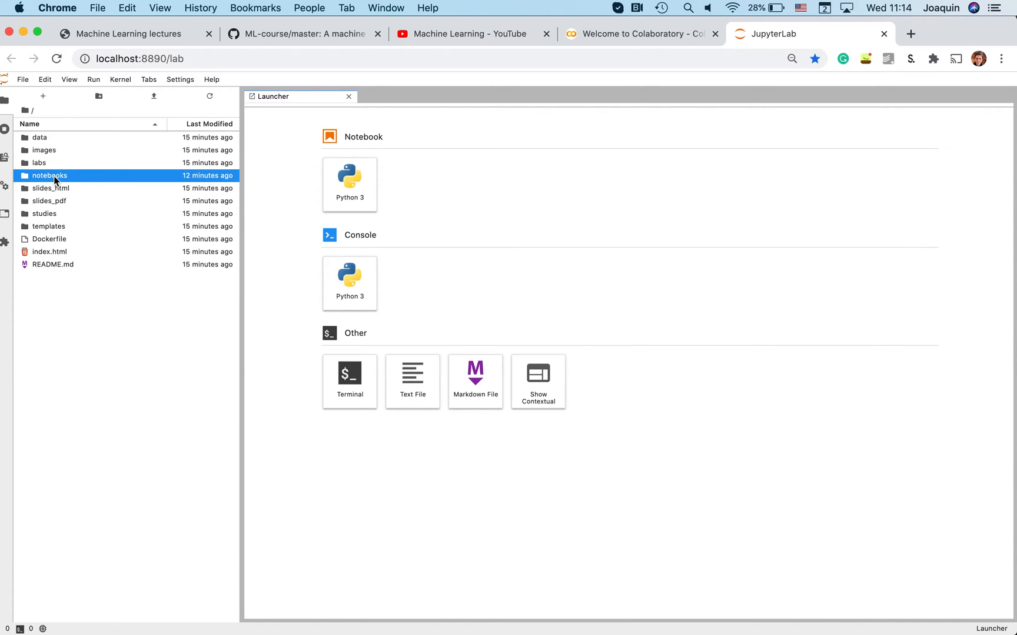
# - Open the 01 - Introduction notebook and run its imports and next cell
pyautogui.doubleClick(49, 176)
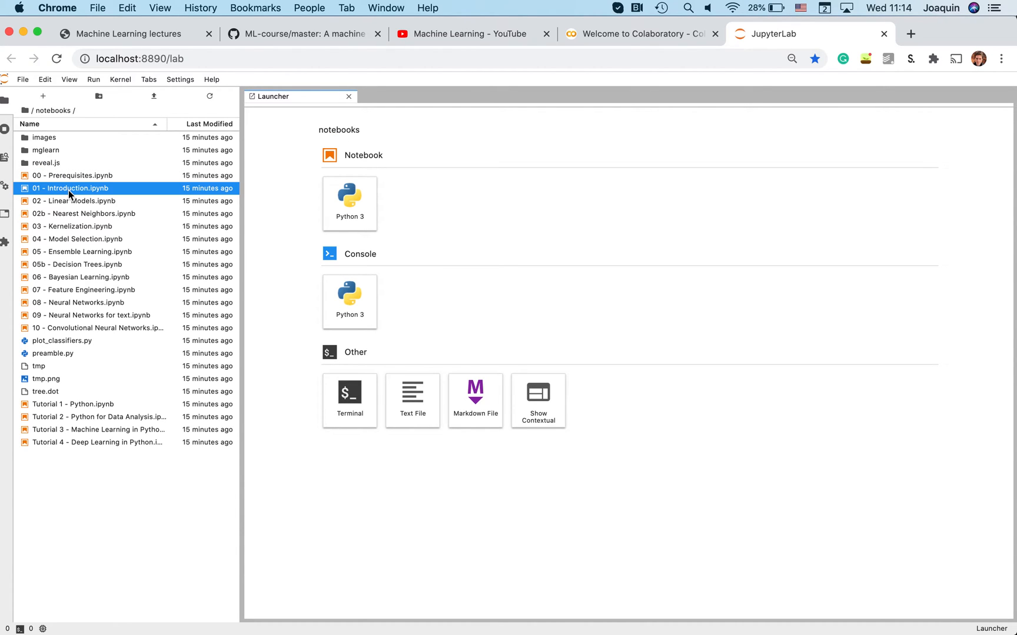
pyautogui.doubleClick(68, 188)
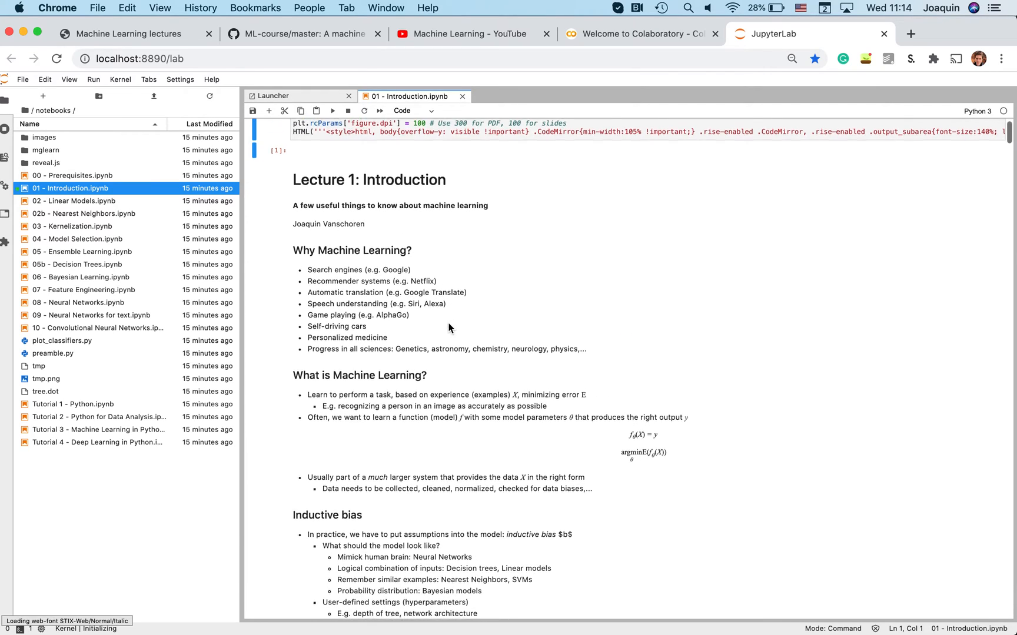
pyautogui.scroll(-3)
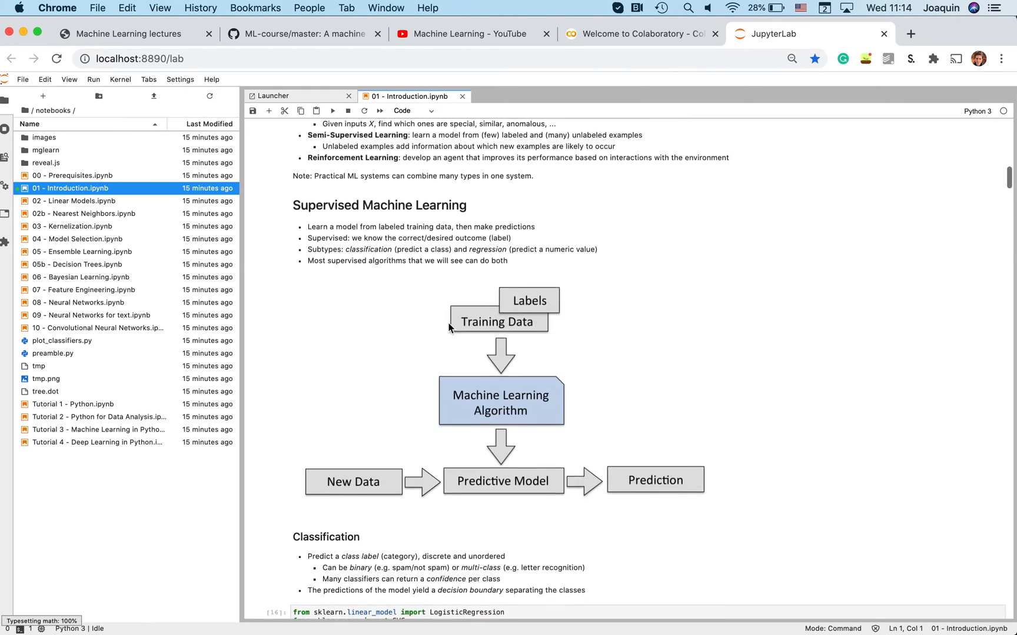
pyautogui.scroll(-3)
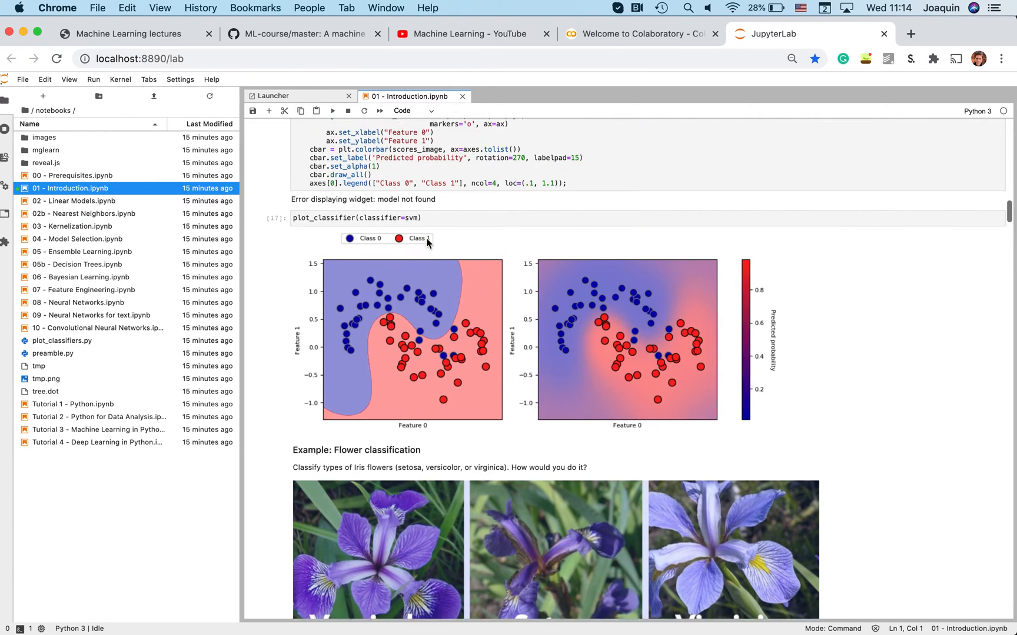
pyautogui.scroll(3)
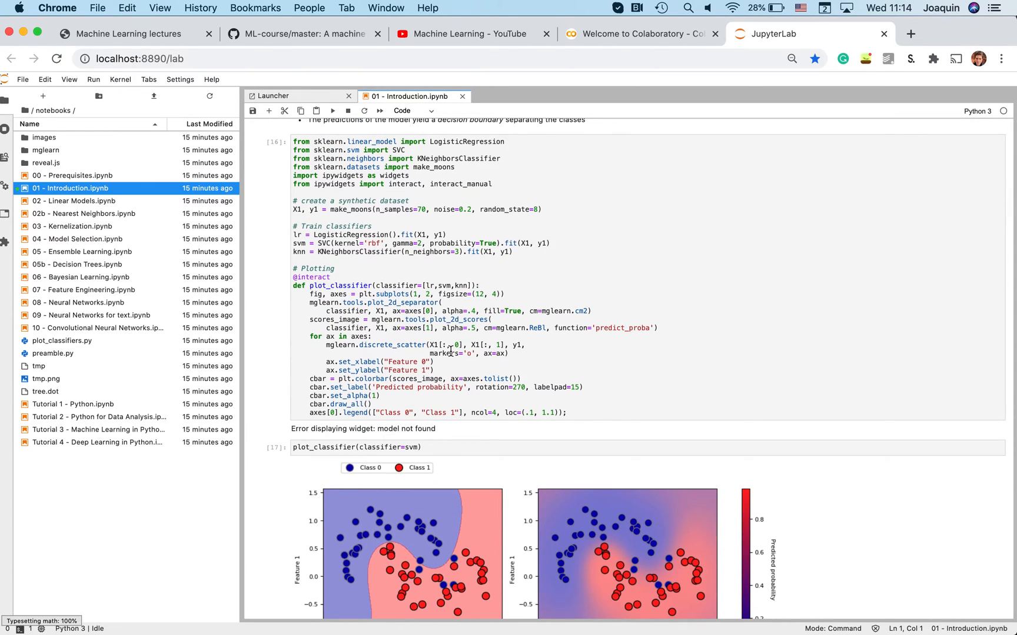
pyautogui.moveTo(453, 460)
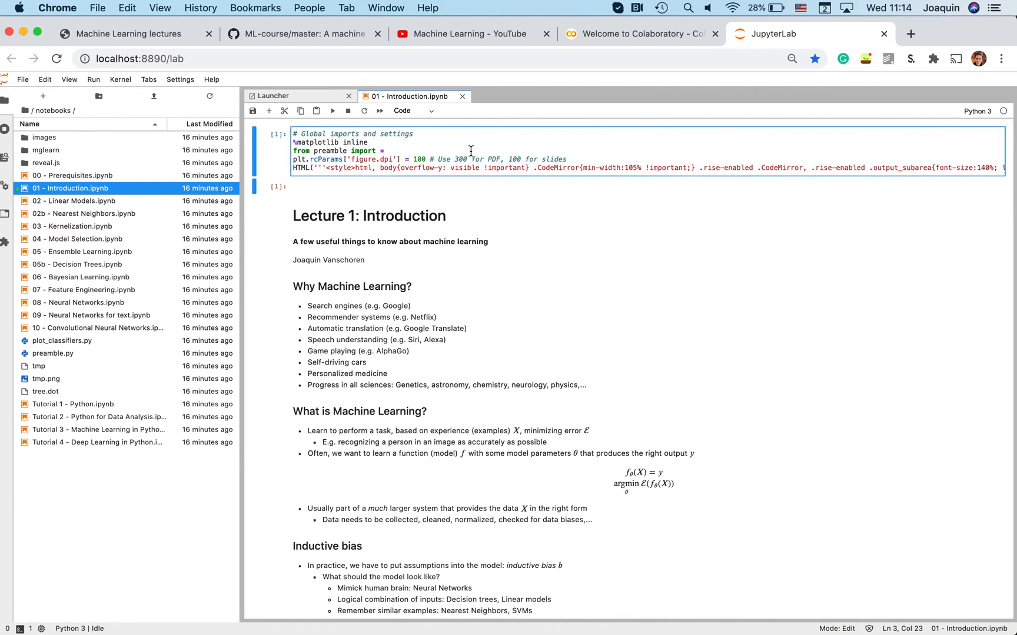
pyautogui.click(332, 110)
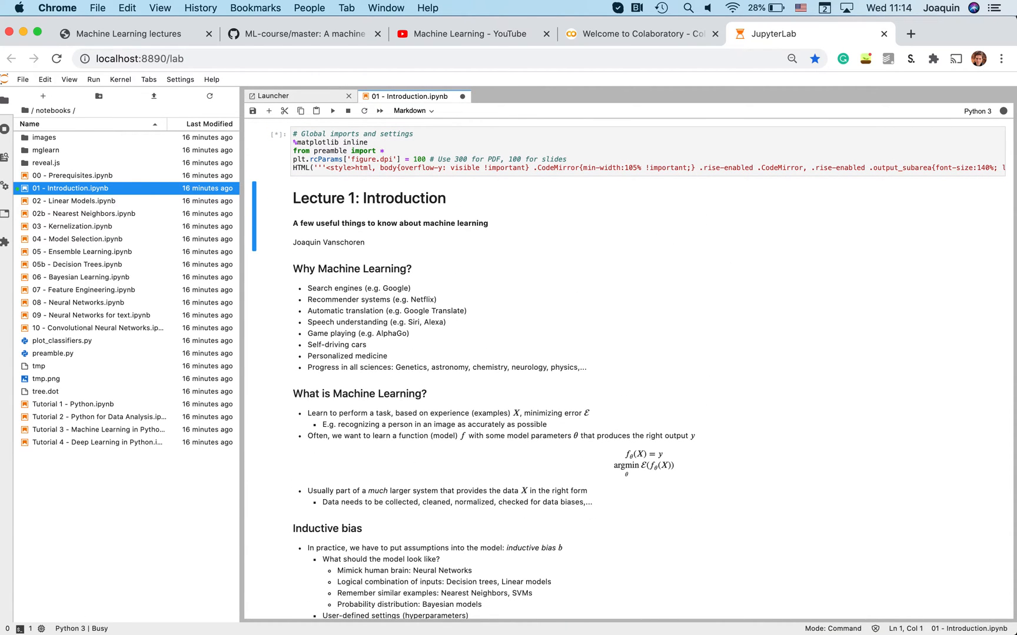
pyautogui.click(333, 110)
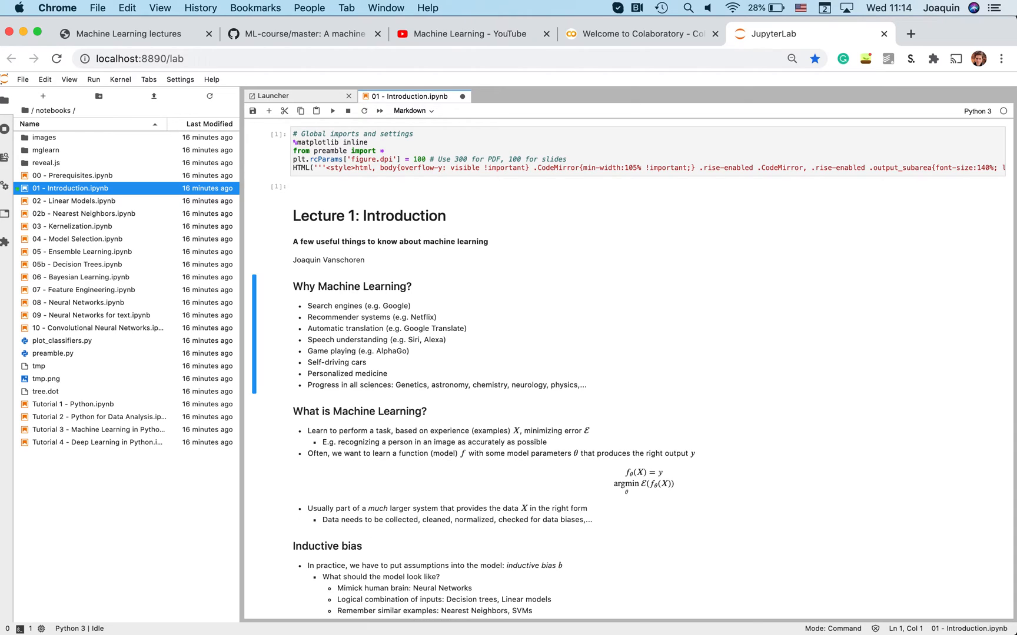
# - Switch the interactive classifier plot to KNeighborsClassifier
pyautogui.scroll(-3)
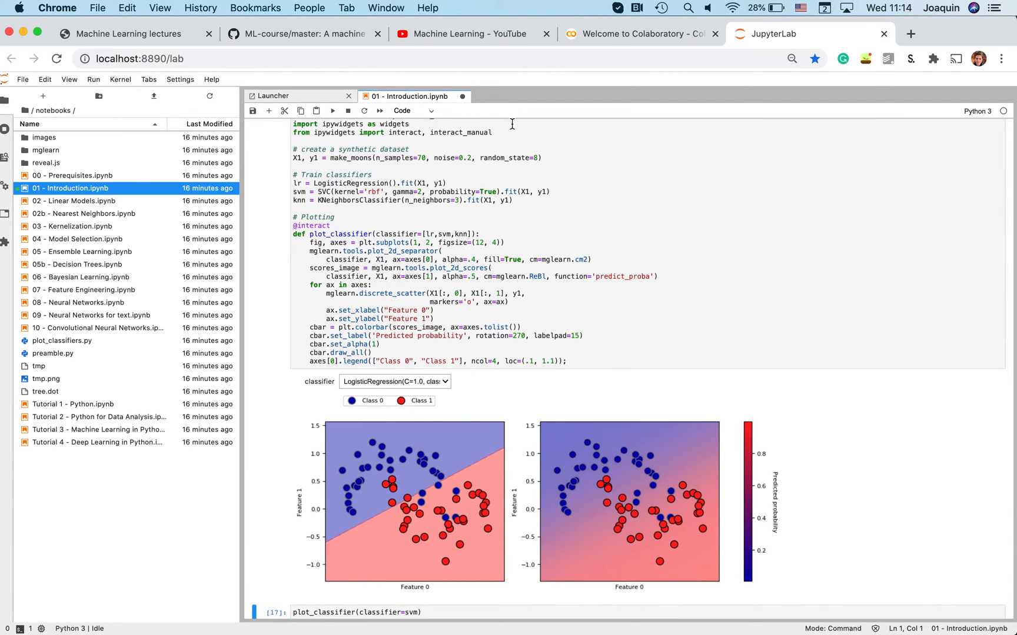
pyautogui.click(395, 381)
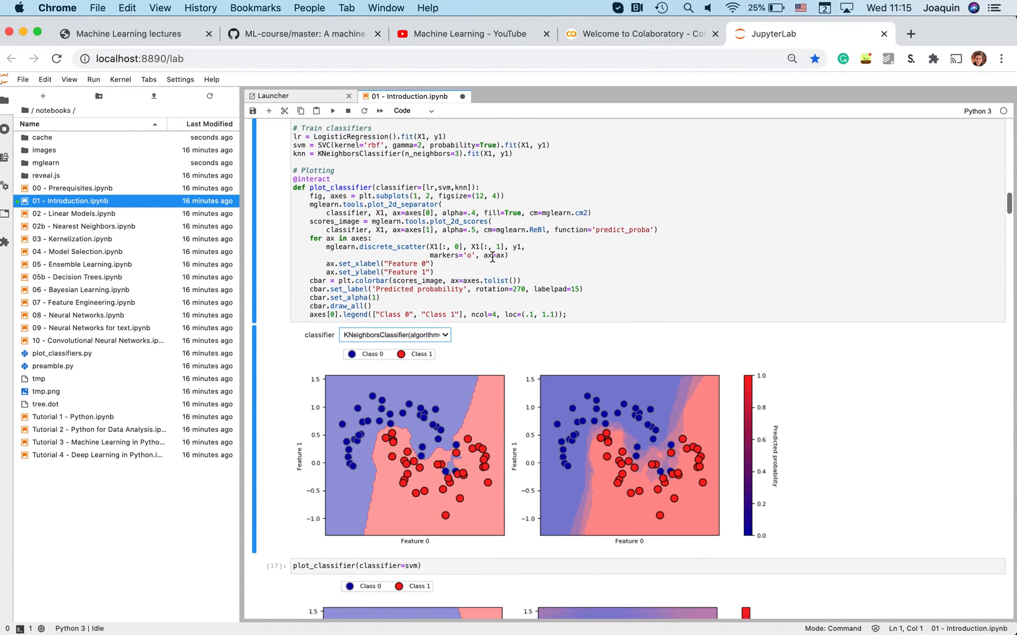
pyautogui.scroll(3)
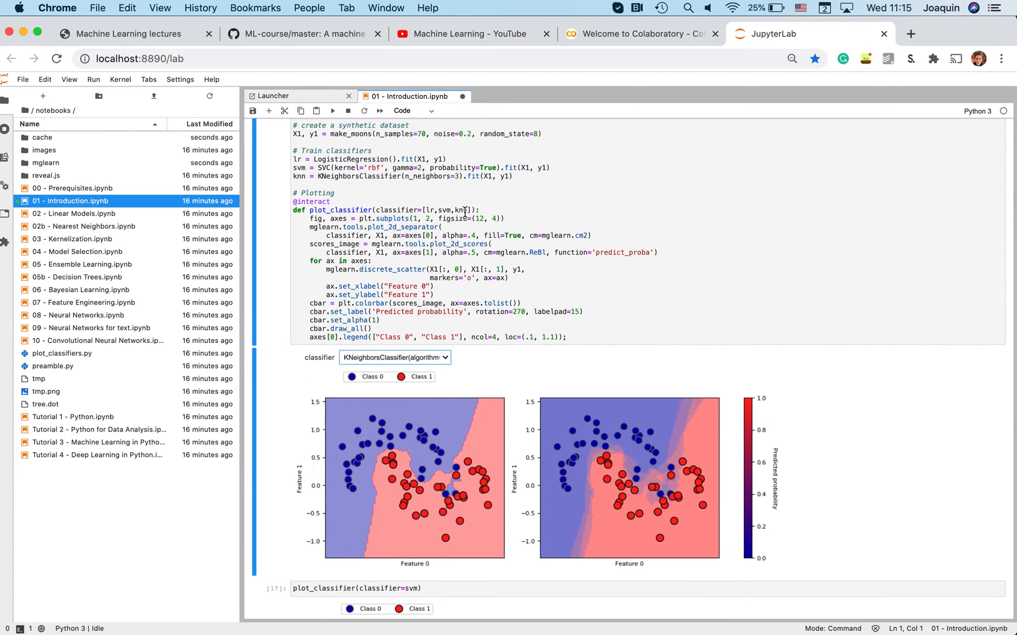
pyautogui.click(519, 177)
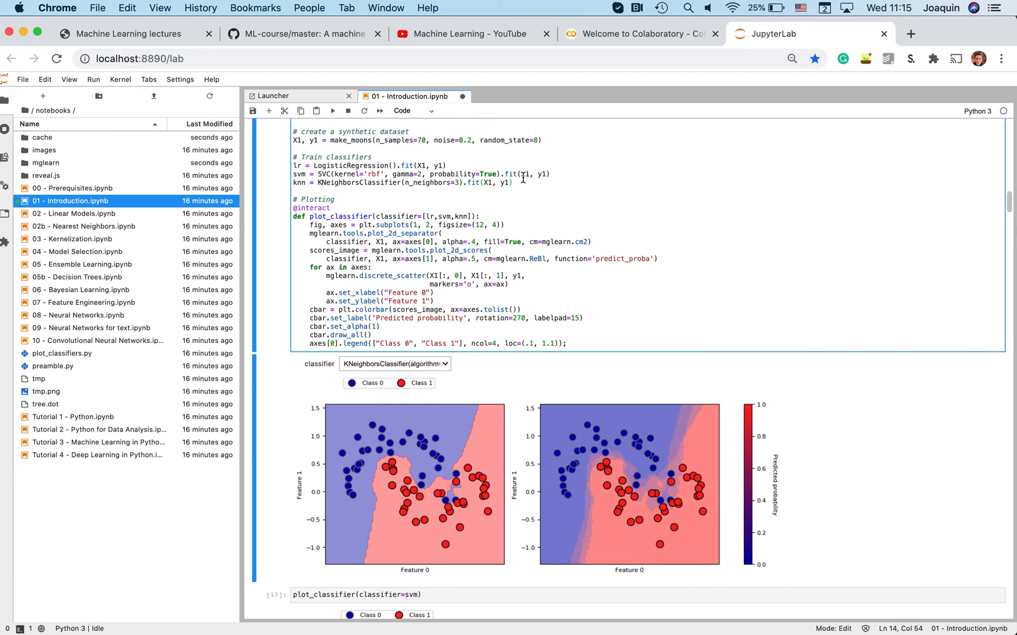
# - Add a DecisionTreeClassifier import and trained dt to the classifier list, and rerun the cell
pyautogui.scroll(3)
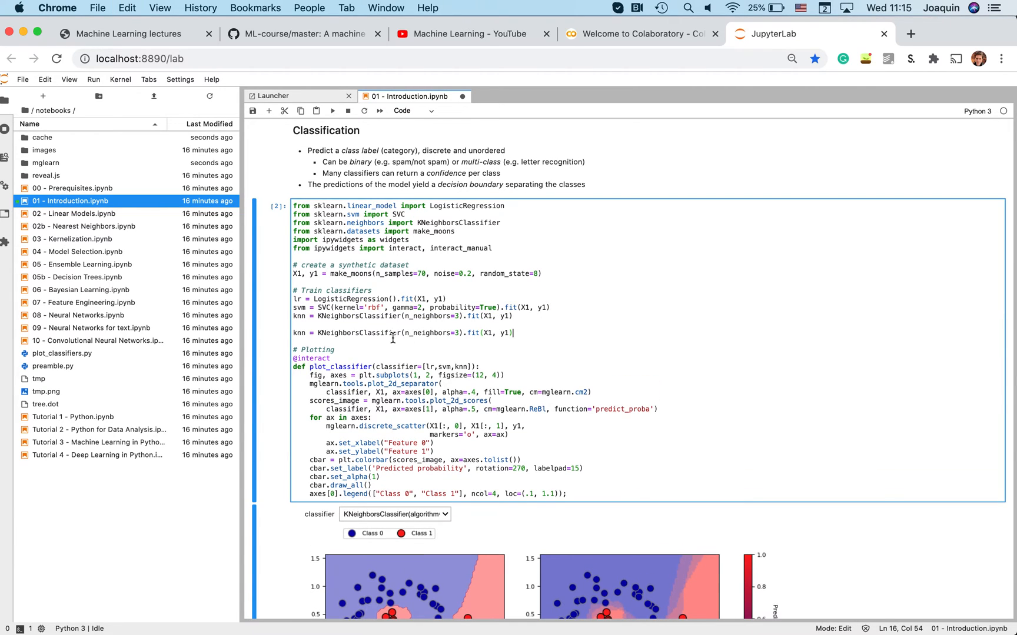
pyautogui.write('dt')
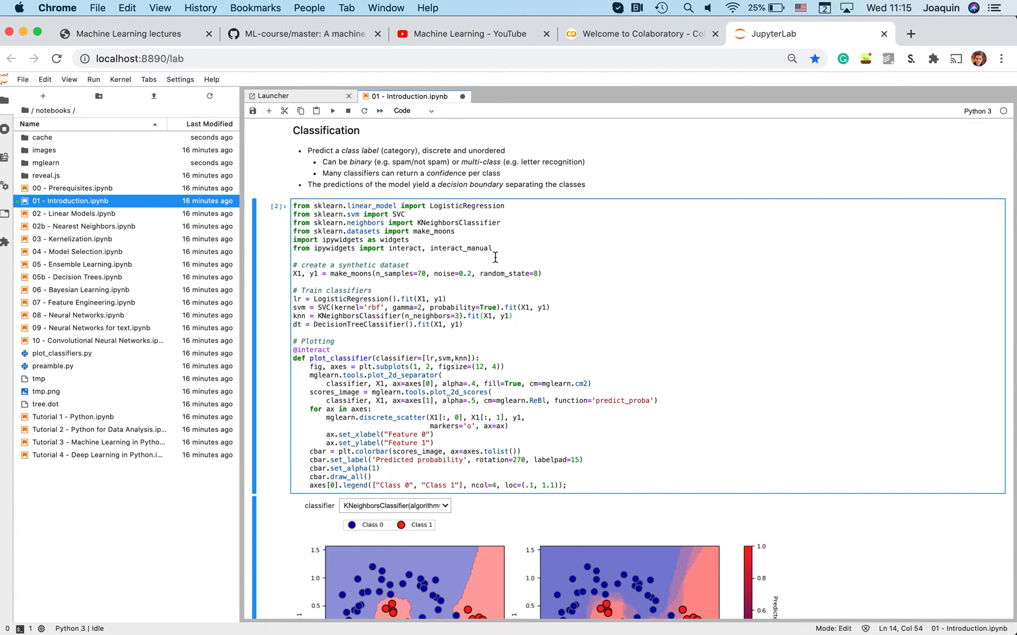
pyautogui.click(488, 228)
pyautogui.write('f')
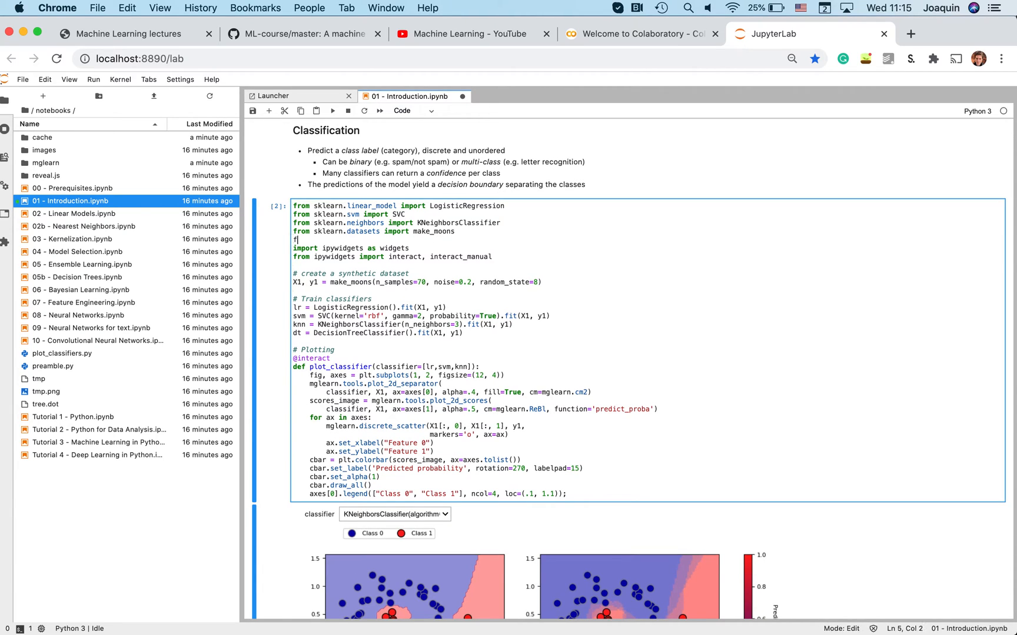
pyautogui.write('rom sklearn')
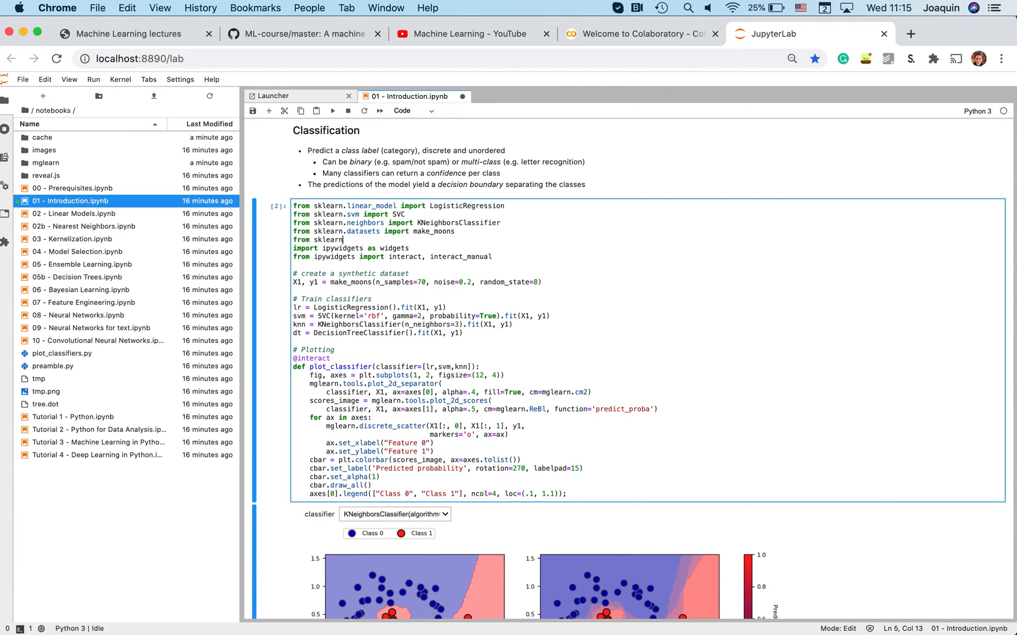
pyautogui.write('.trees')
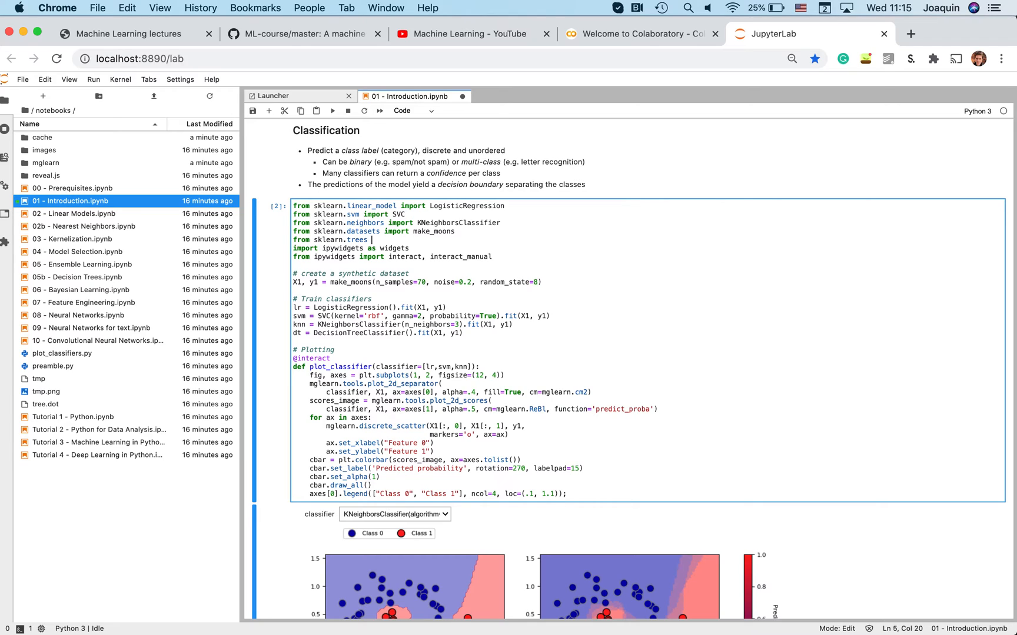
pyautogui.write('import')
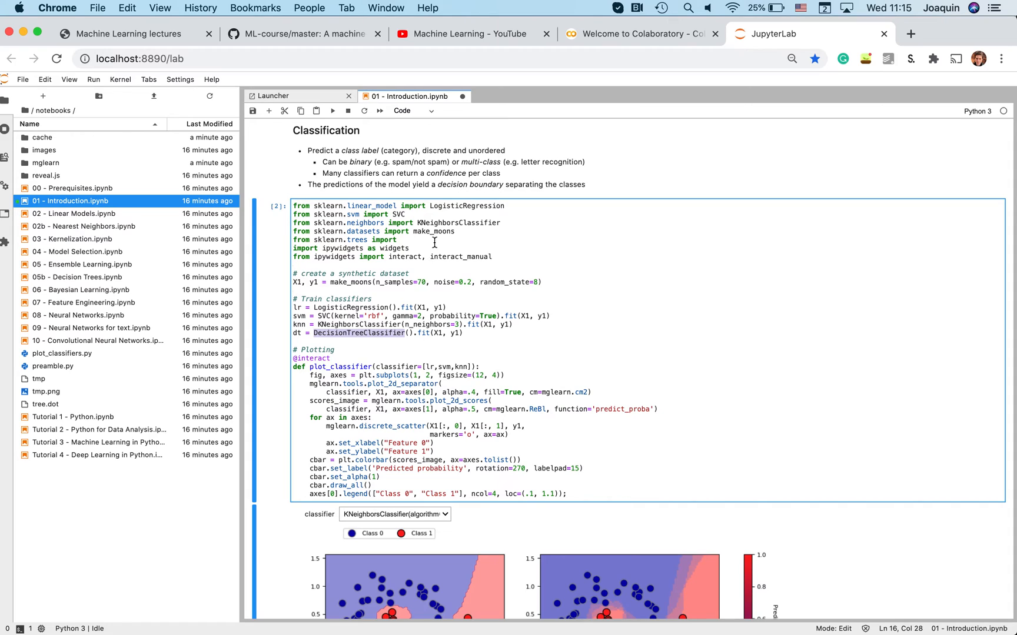
pyautogui.click(332, 110)
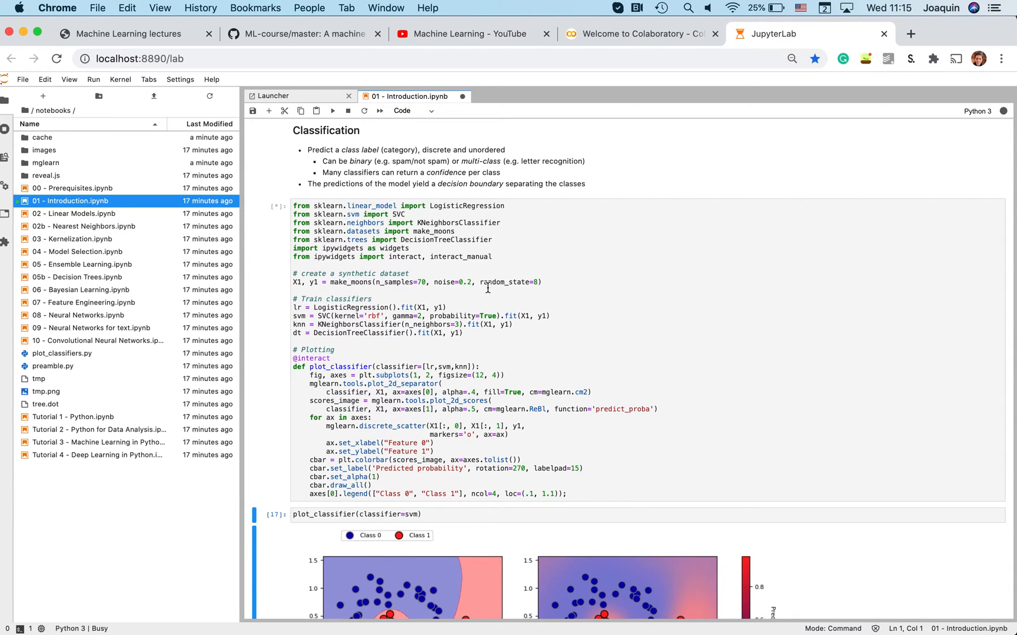
pyautogui.click(332, 110)
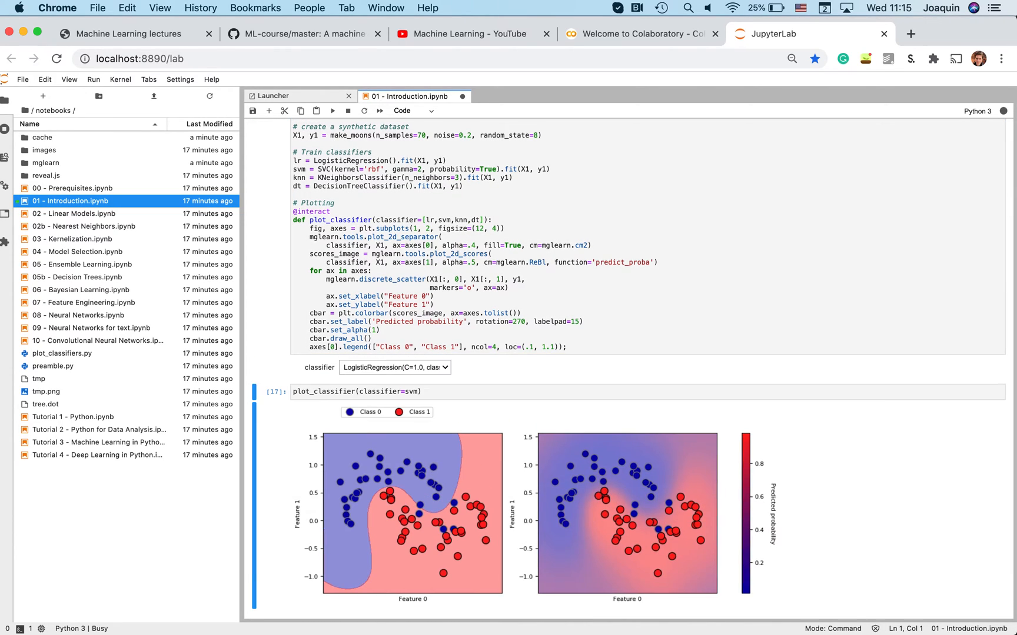
# - Select DecisionTreeClassifier in the plot dropdown to view its axis-aligned boundary
pyautogui.scroll(-3)
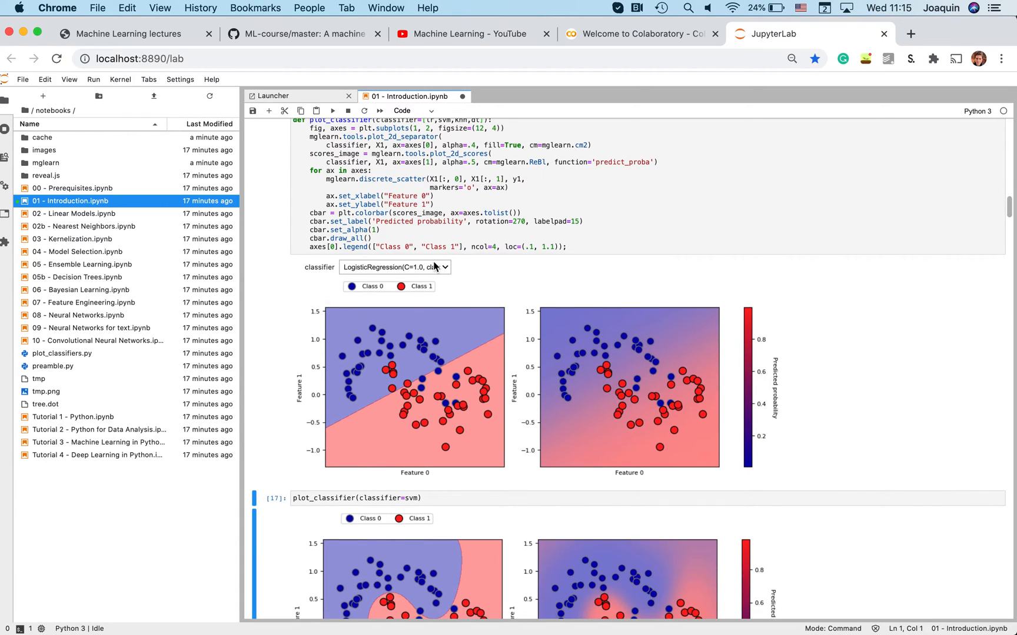
pyautogui.click(395, 267)
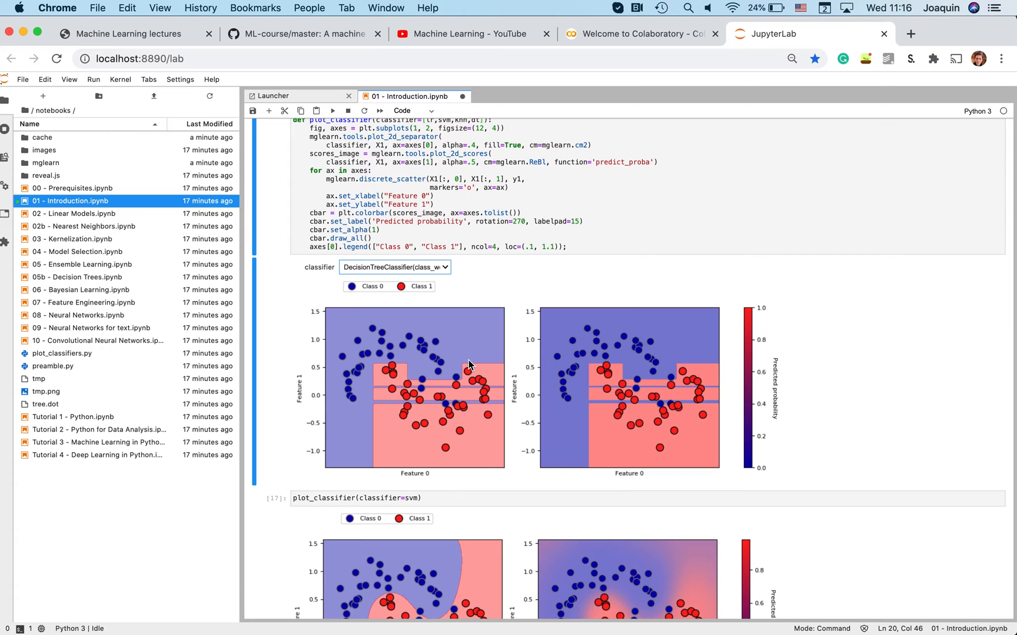
pyautogui.scroll(3)
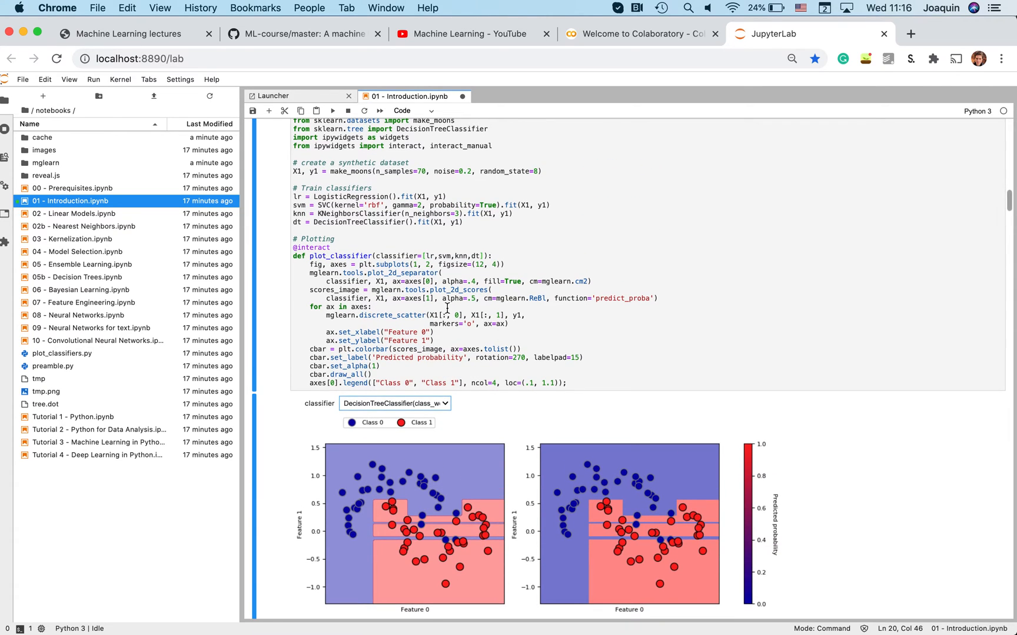
pyautogui.moveTo(465, 320)
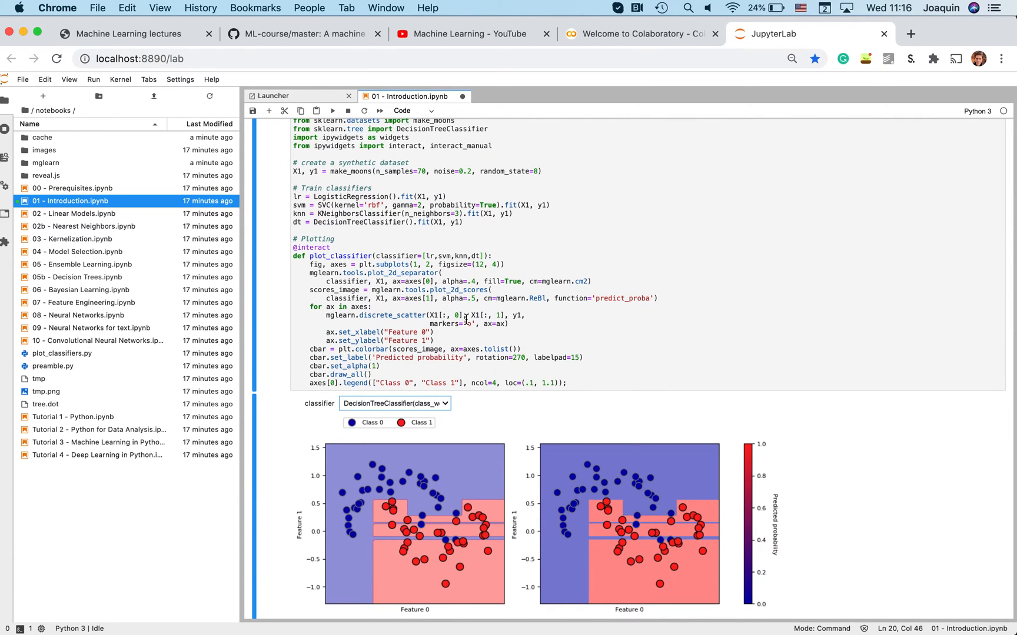
pyautogui.click(465, 324)
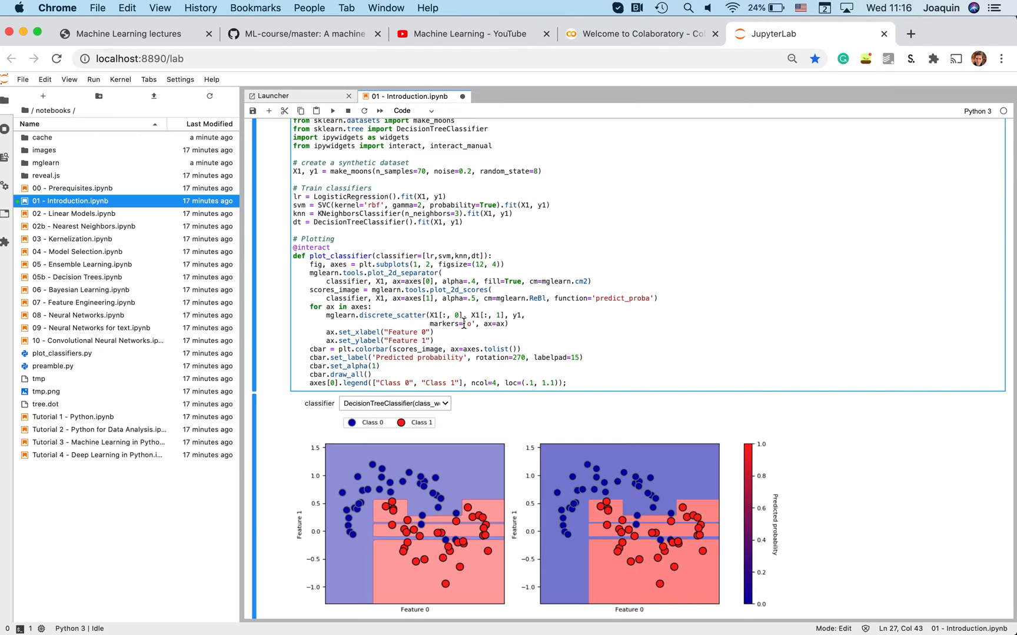
pyautogui.click(396, 403)
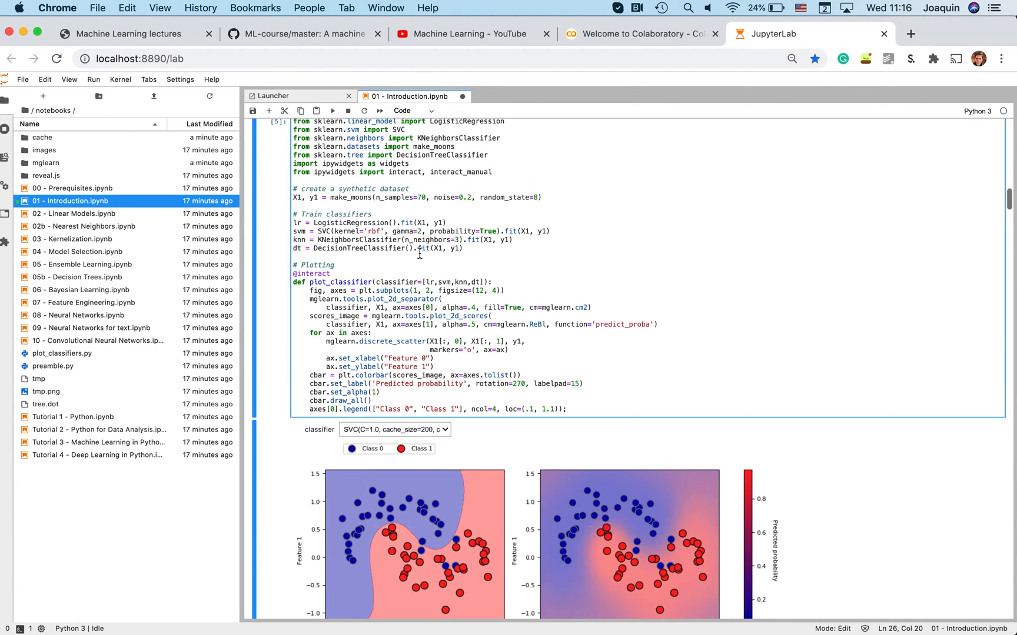
# - Change the SVC gamma from 2 to 100 and plot the SVC's overfit boundary
pyautogui.click(421, 231)
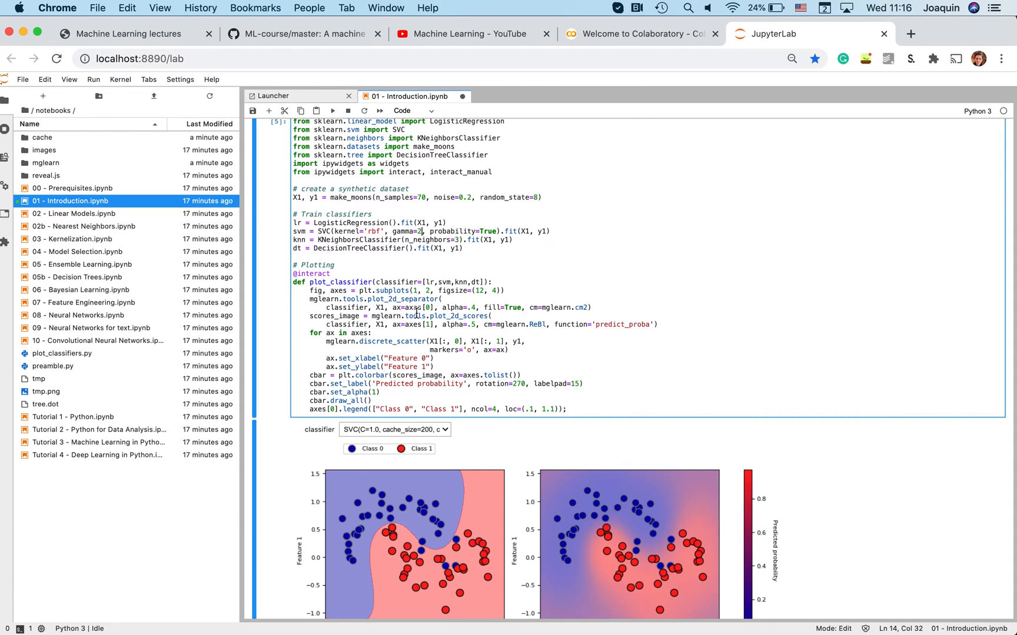
pyautogui.write('00')
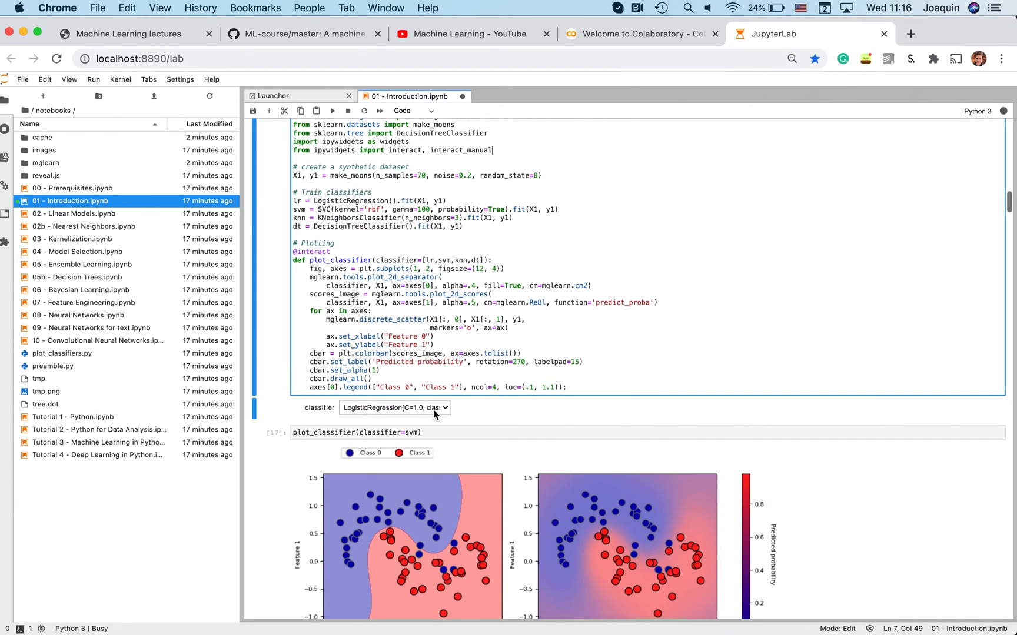
pyautogui.click(394, 407)
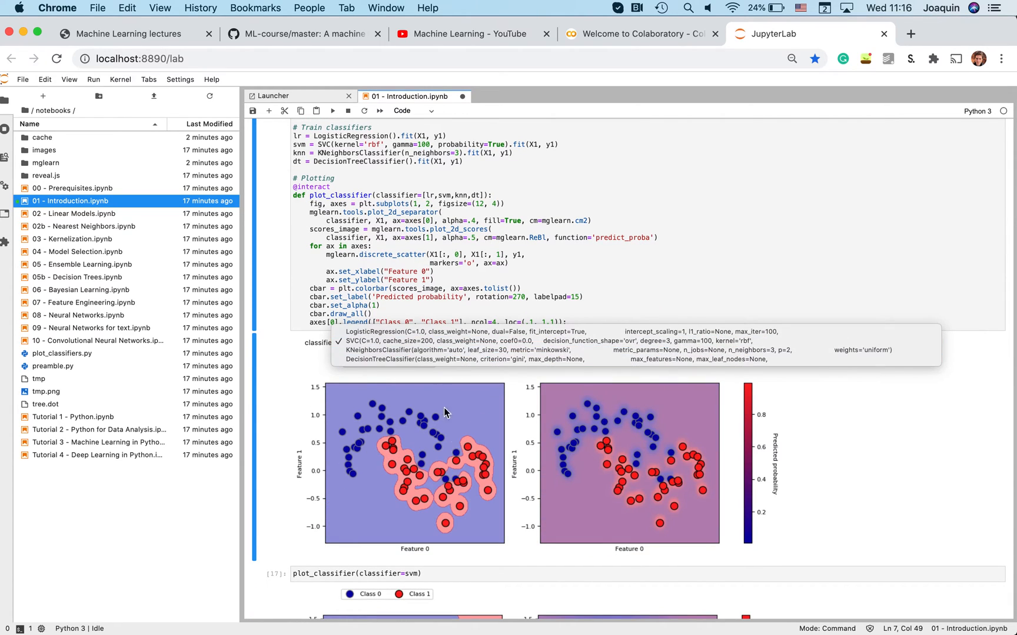
pyautogui.moveTo(586, 320)
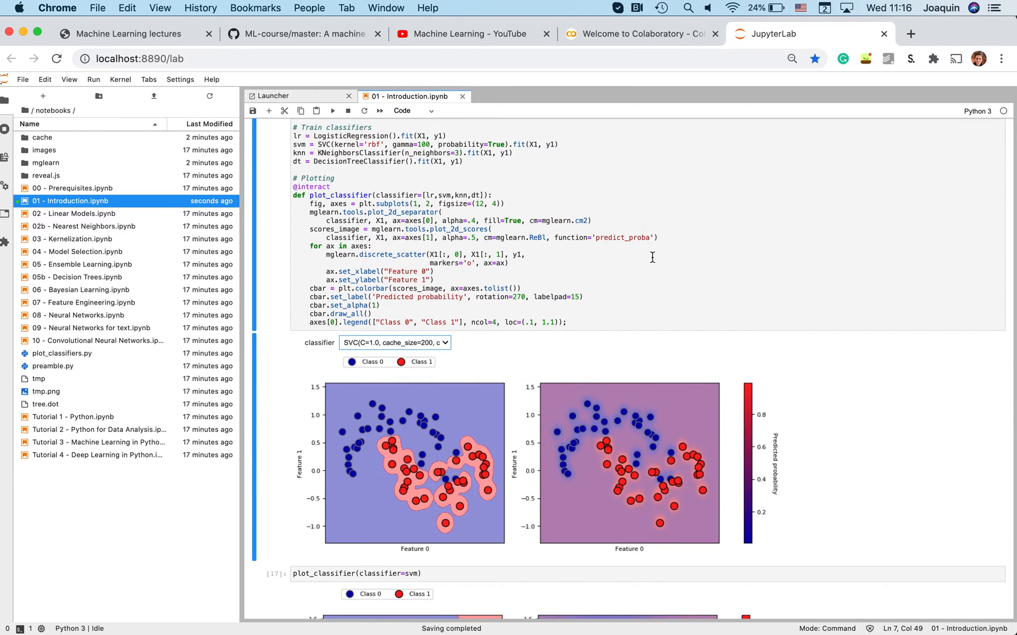
pyautogui.scroll(-3)
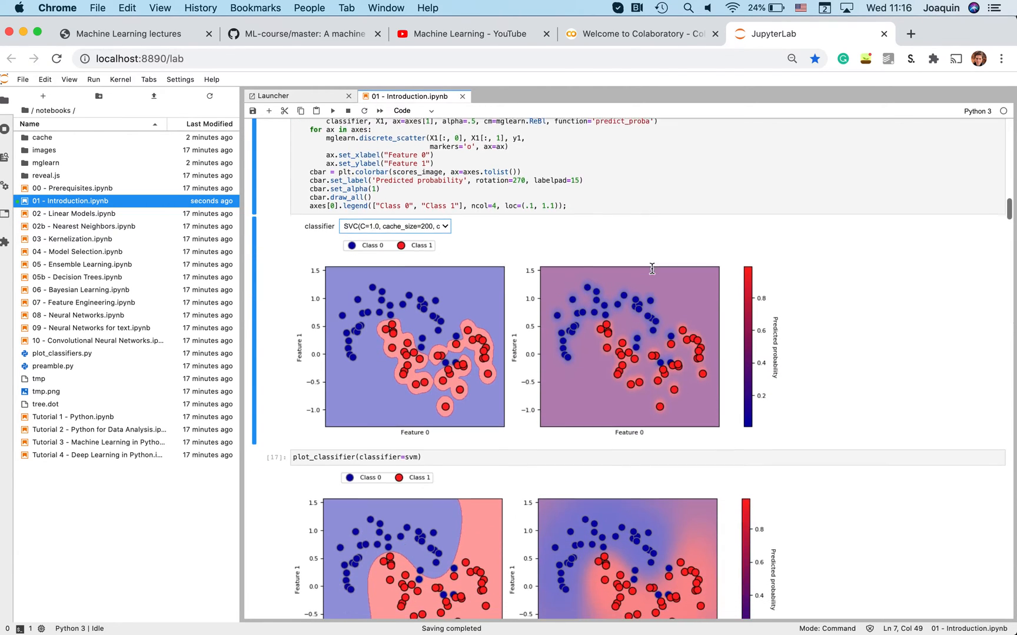
pyautogui.scroll(-3)
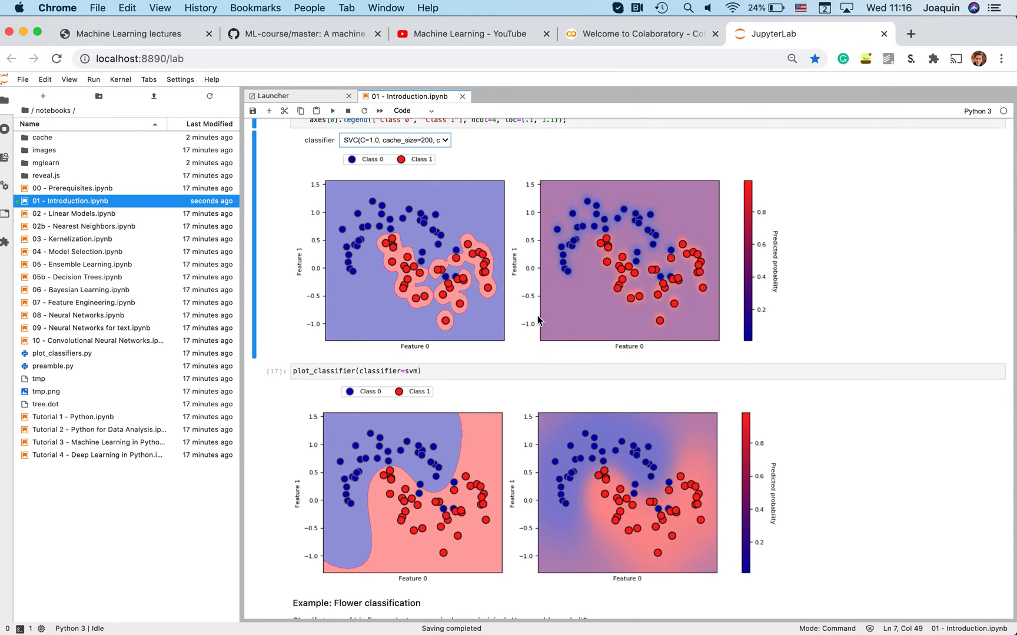
# - Scroll past the KMeans example, then go to the course root and open the labs folder
pyautogui.scroll(-3)
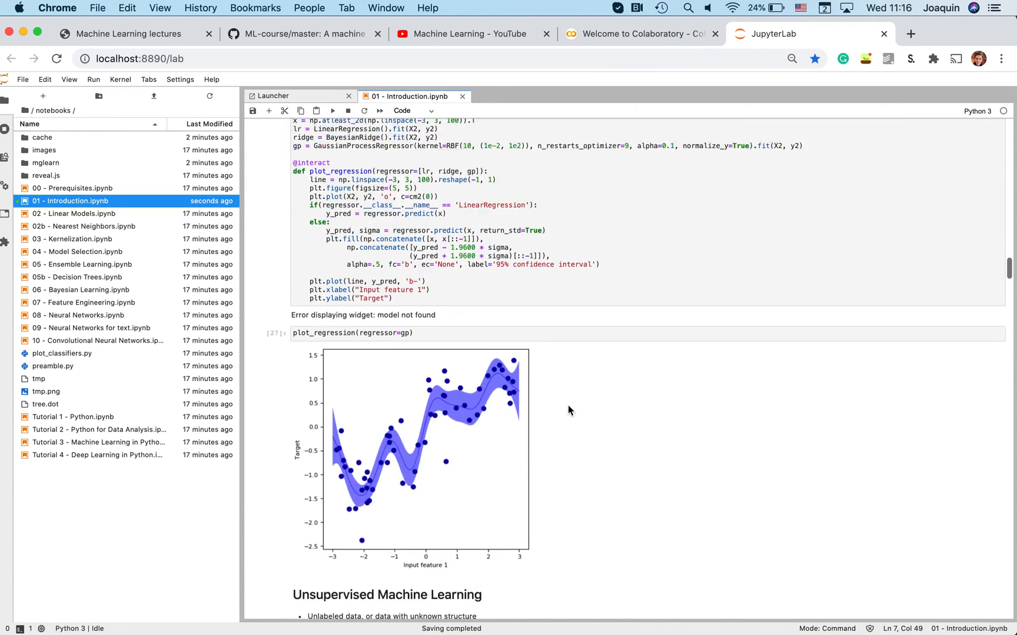
pyautogui.scroll(-3)
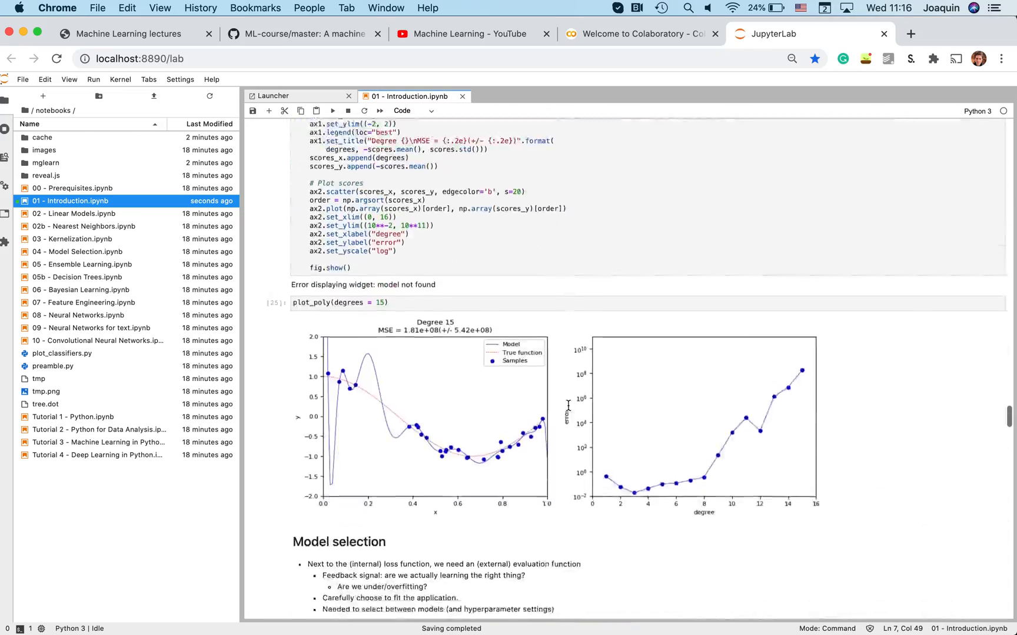
pyautogui.scroll(-3)
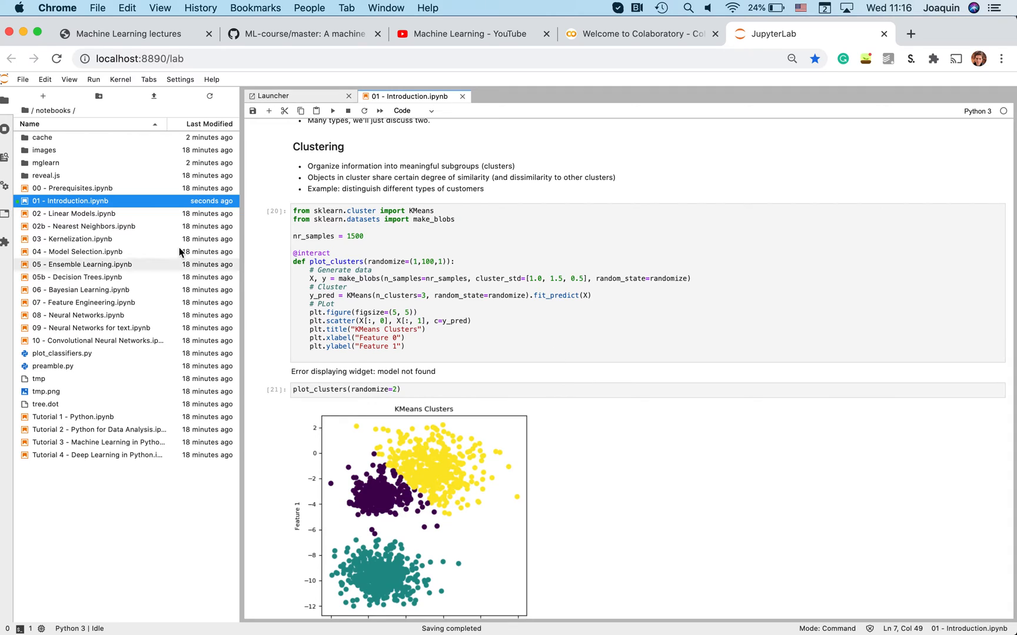
pyautogui.moveTo(42, 120)
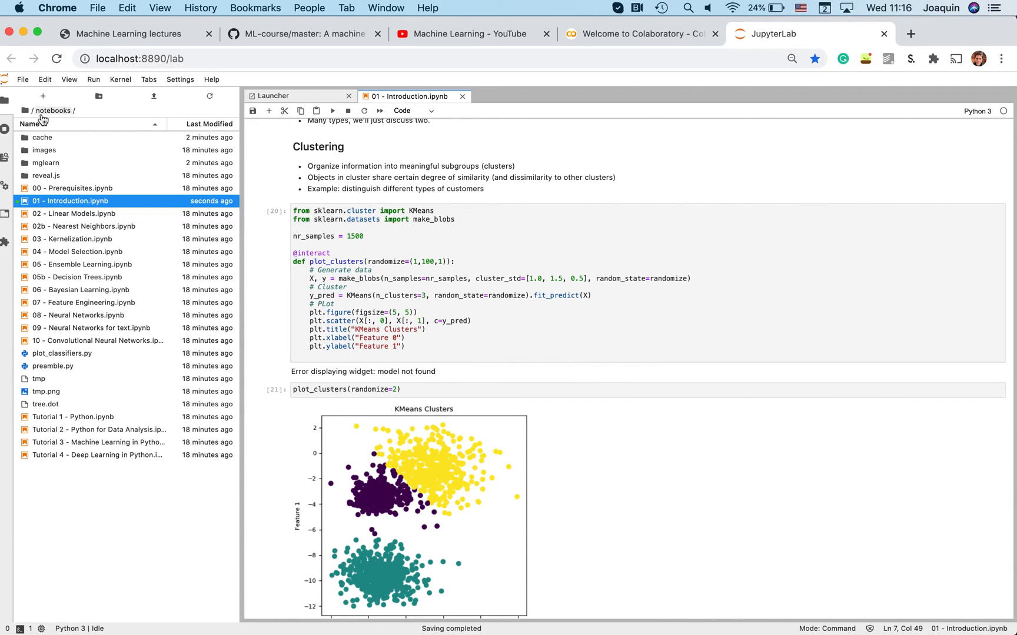
pyautogui.click(30, 110)
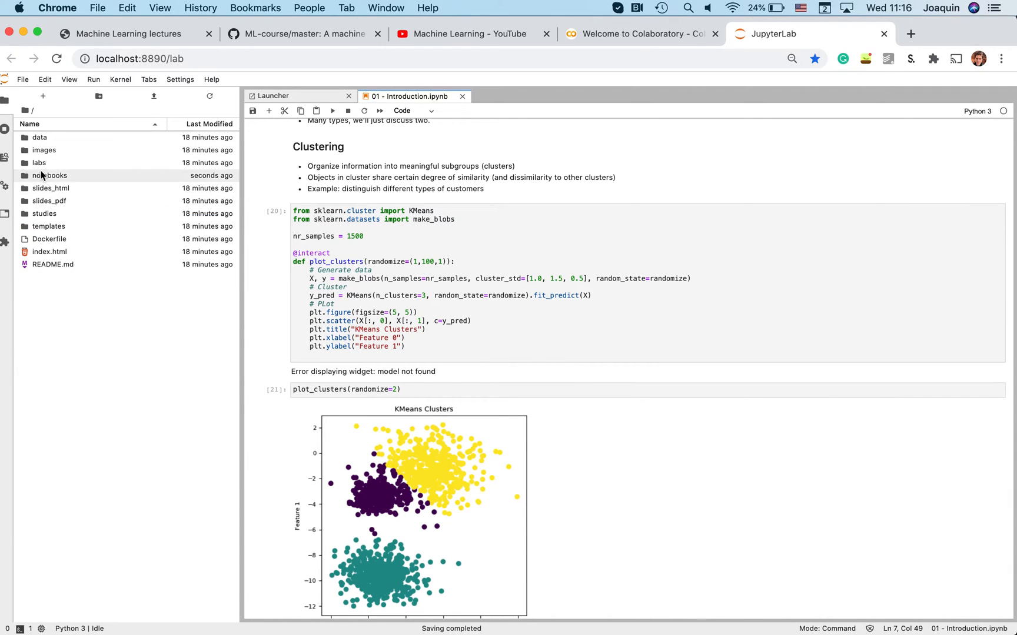
pyautogui.doubleClick(38, 163)
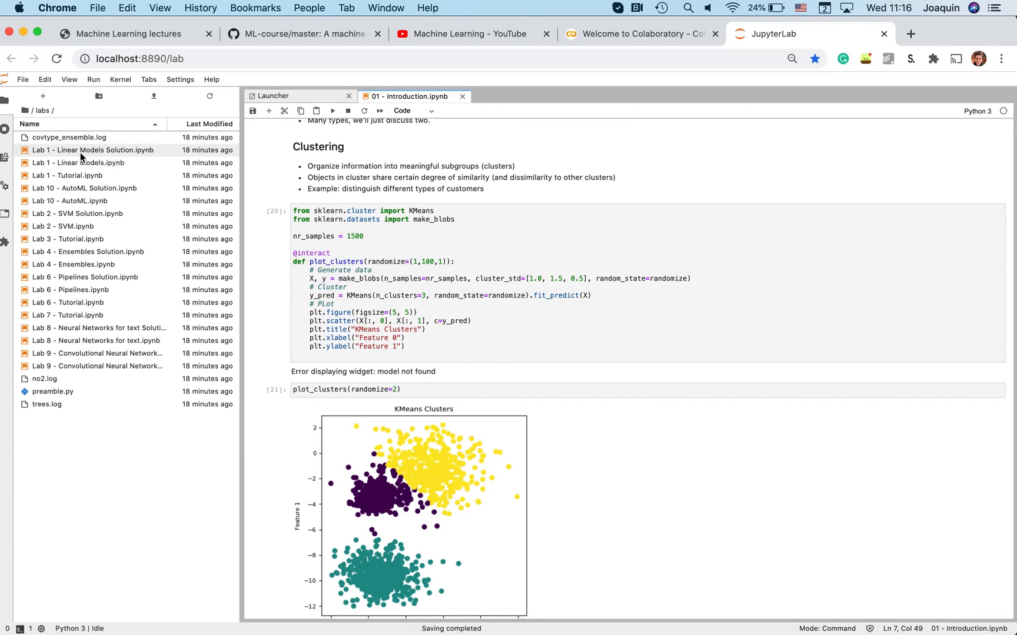
# - Open Lab 1 - Linear Models, add a cell with 'sjfklasfj' below cell [4], and return to the top
pyautogui.click(77, 163)
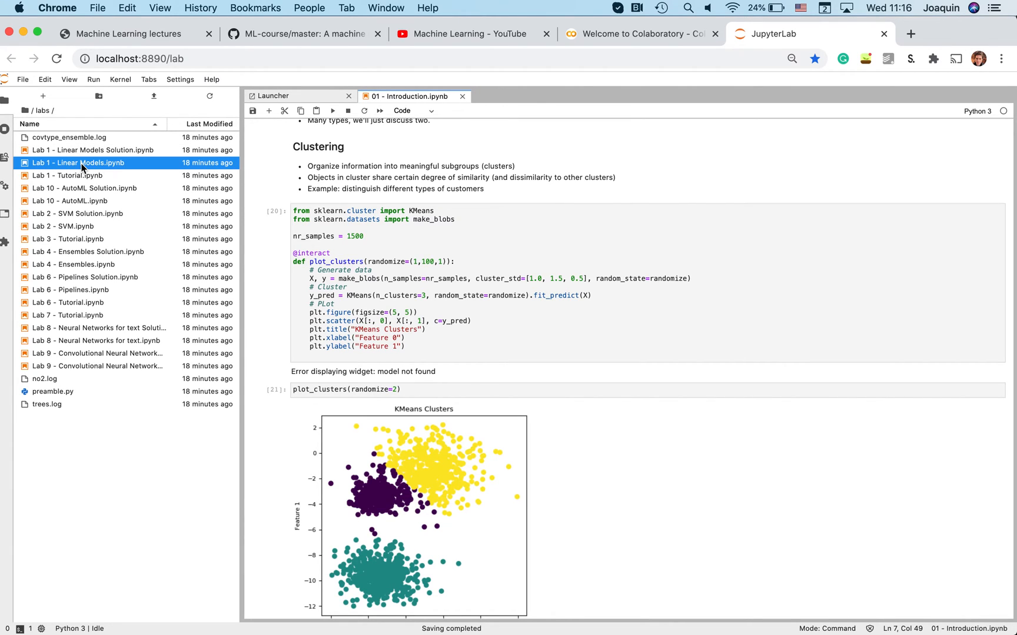
pyautogui.doubleClick(77, 163)
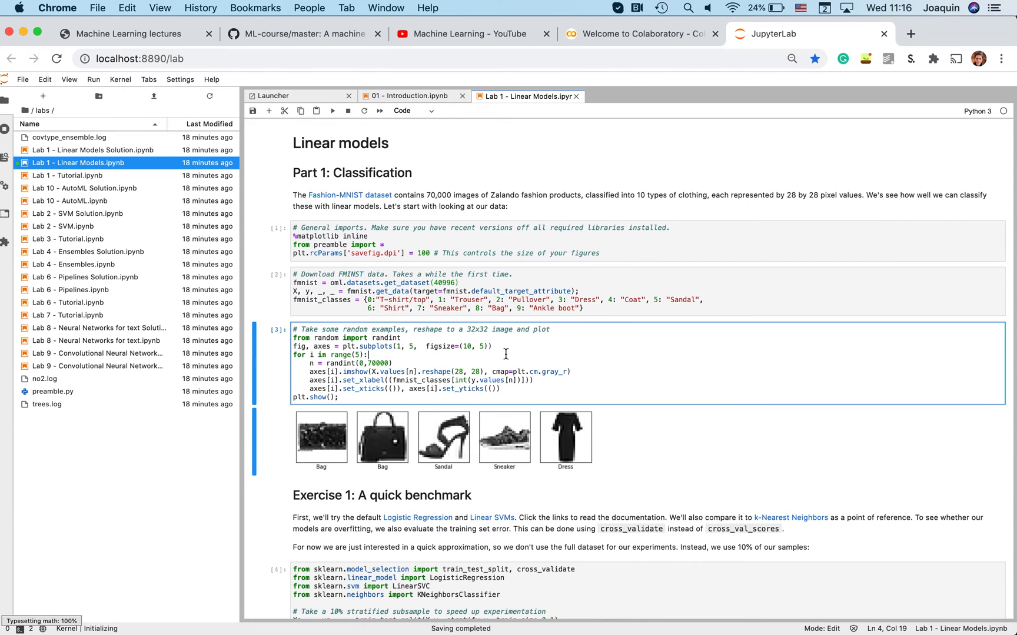
pyautogui.scroll(-3)
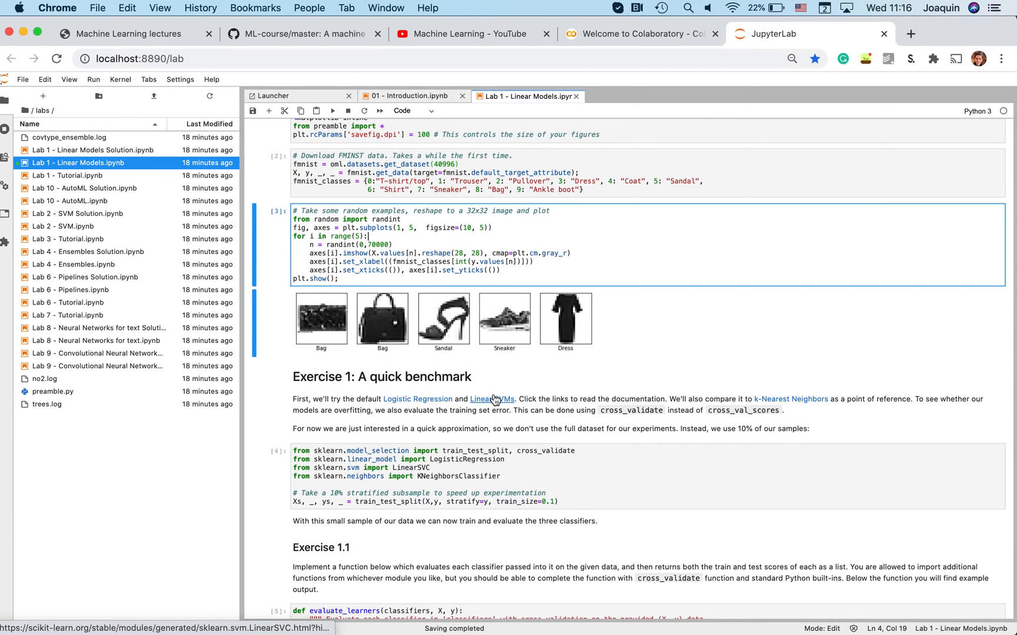
pyautogui.scroll(3)
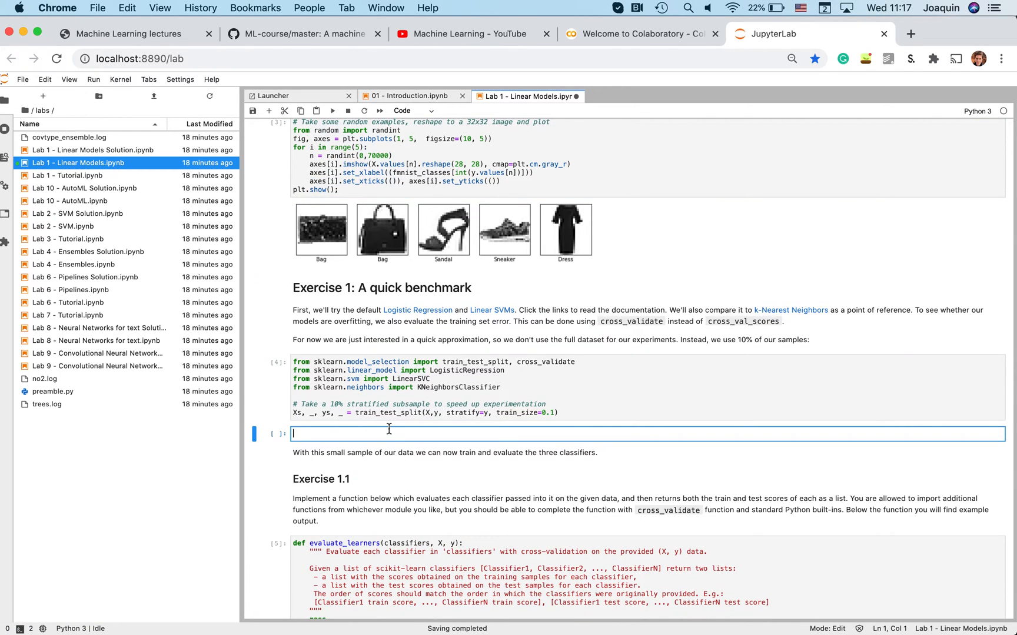
pyautogui.write('sjfklasfj')
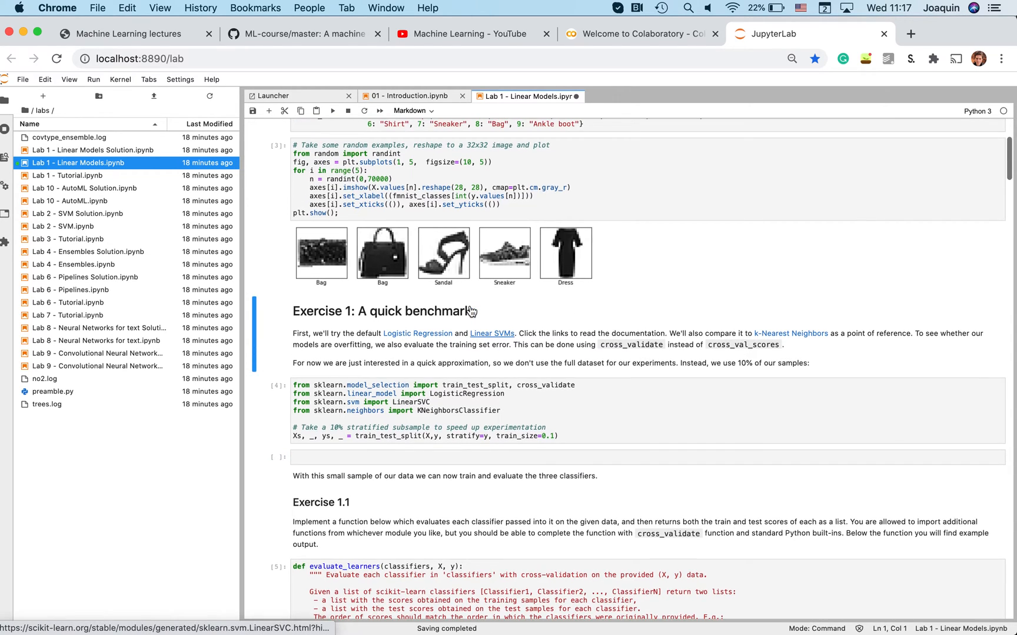
pyautogui.scroll(3)
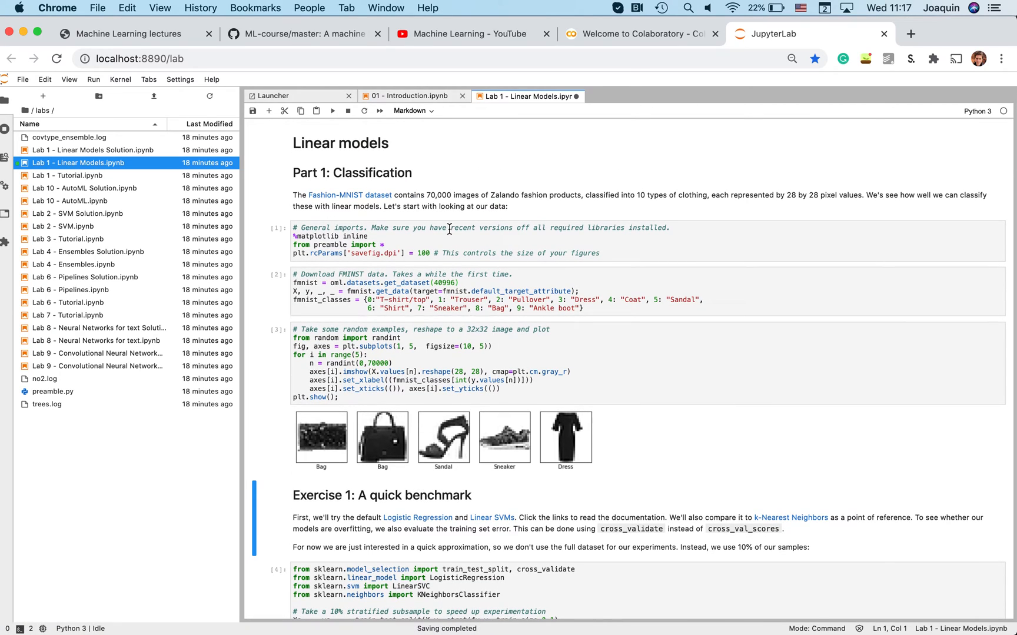
pyautogui.moveTo(451, 213)
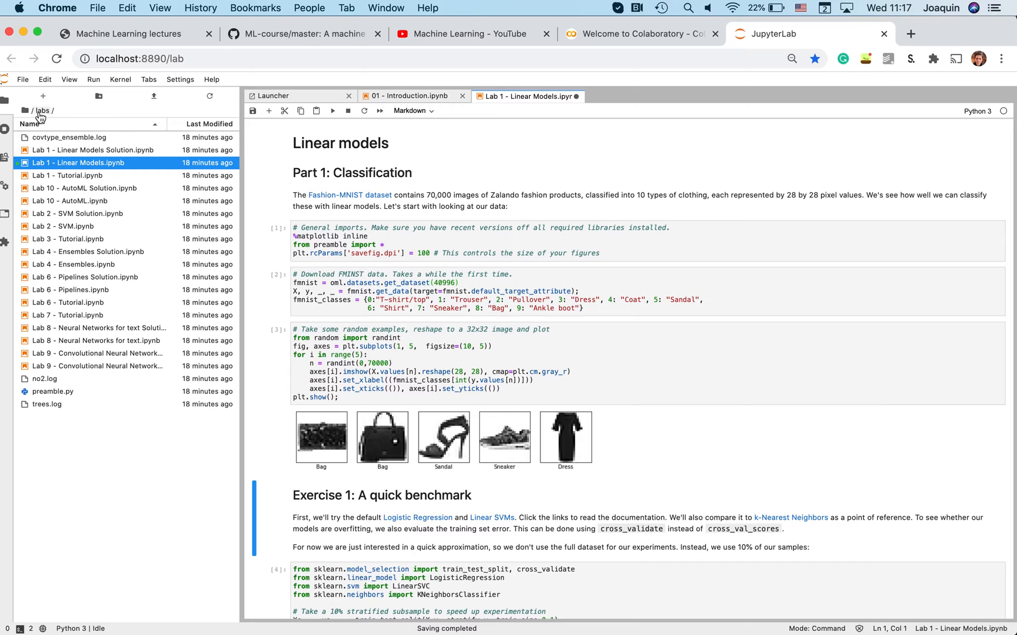
# - Open 00 - Prerequisites.ipynb from the course's notebooks folder
pyautogui.click(40, 110)
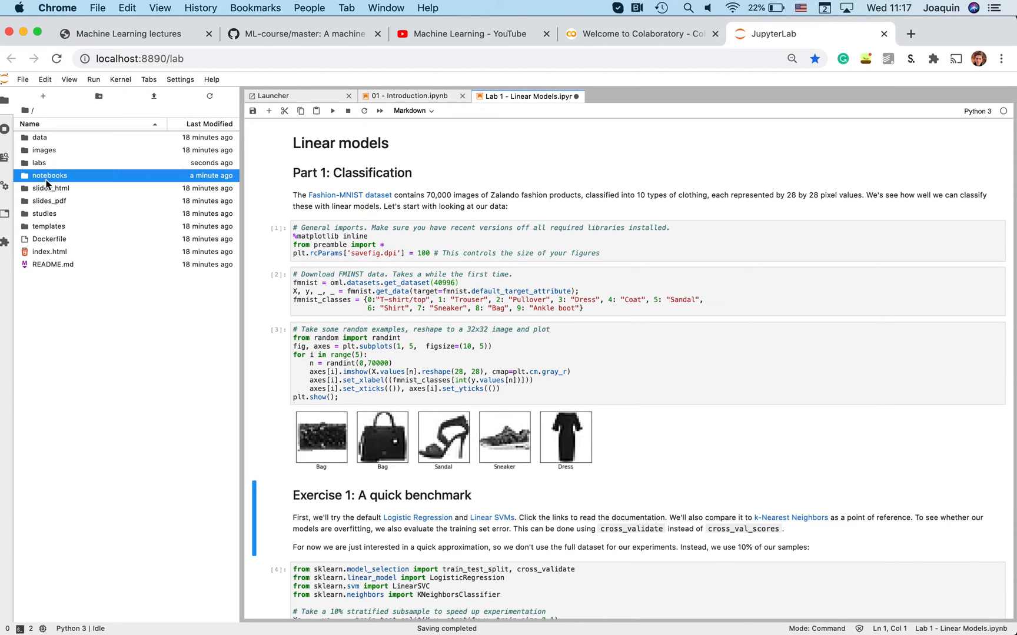
pyautogui.doubleClick(50, 175)
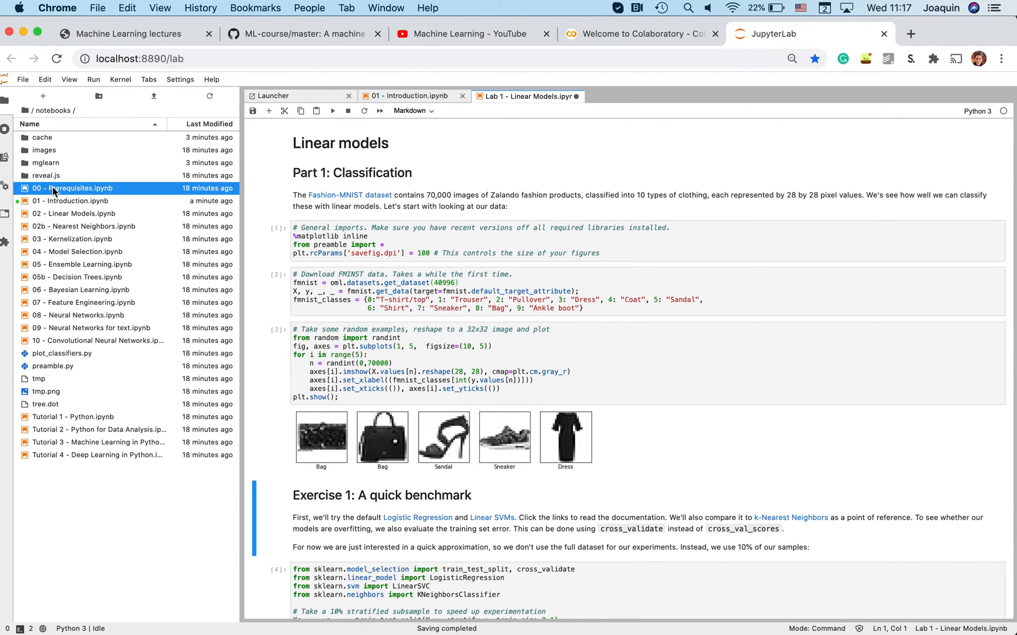
pyautogui.doubleClick(74, 188)
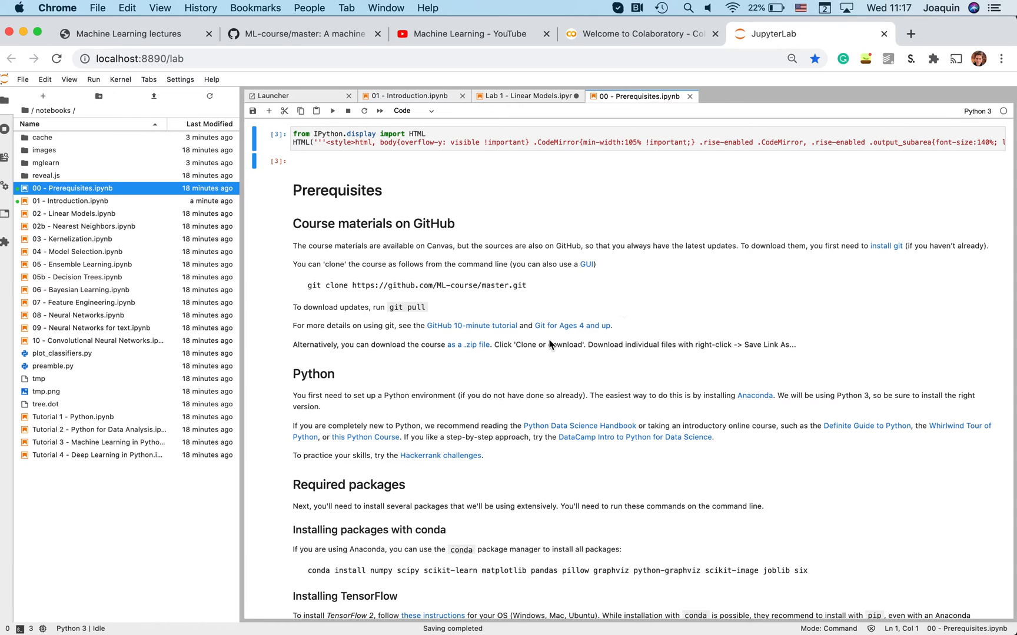
# - Read through the setup instructions and return to the Course materials on GitHub section
pyautogui.scroll(-3)
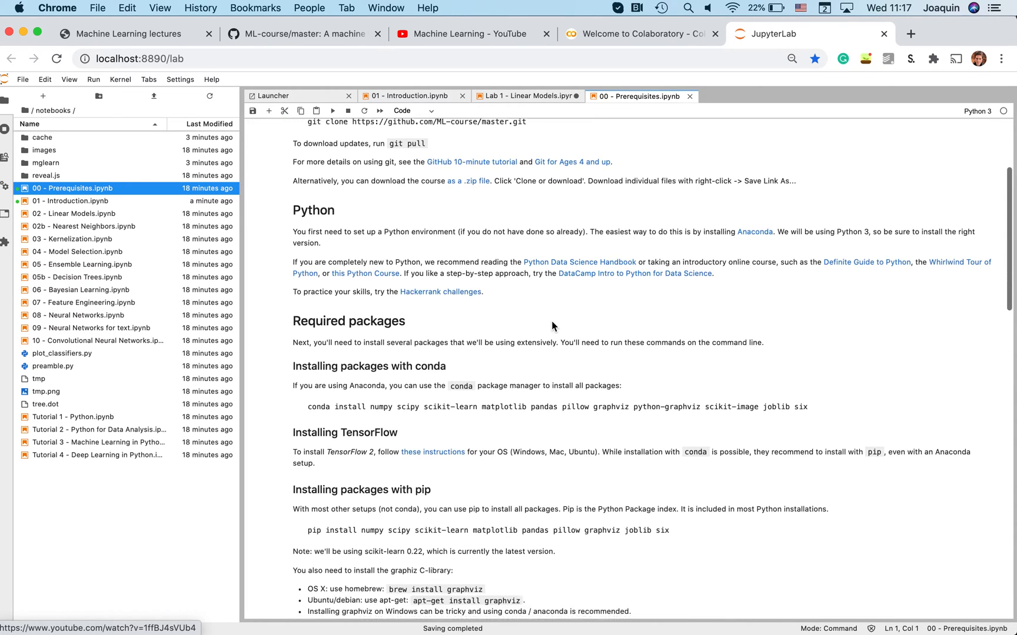
pyautogui.scroll(-3)
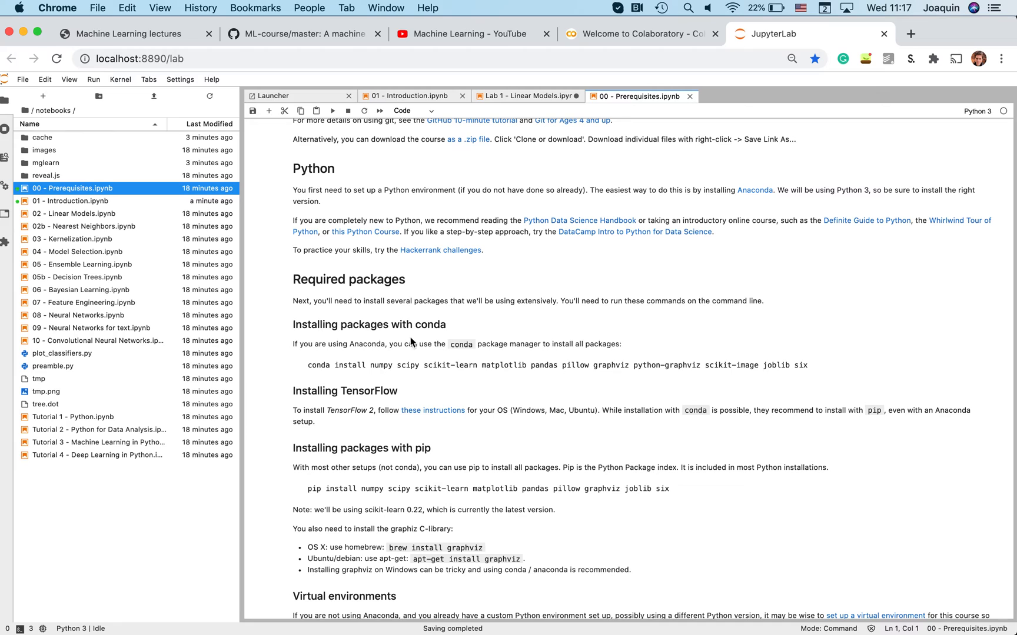
pyautogui.moveTo(450, 387)
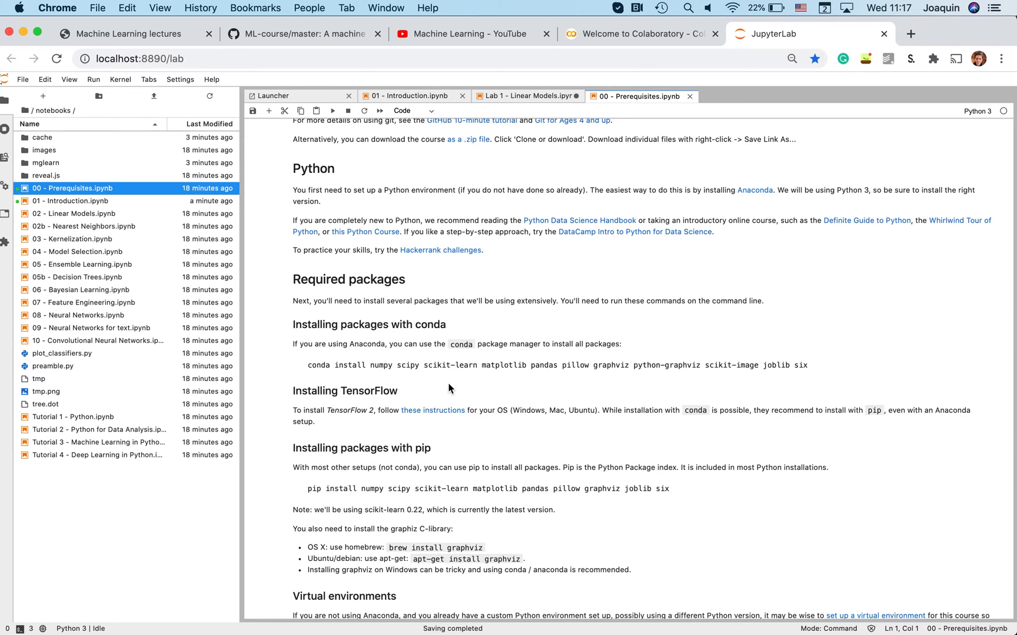
pyautogui.scroll(-3)
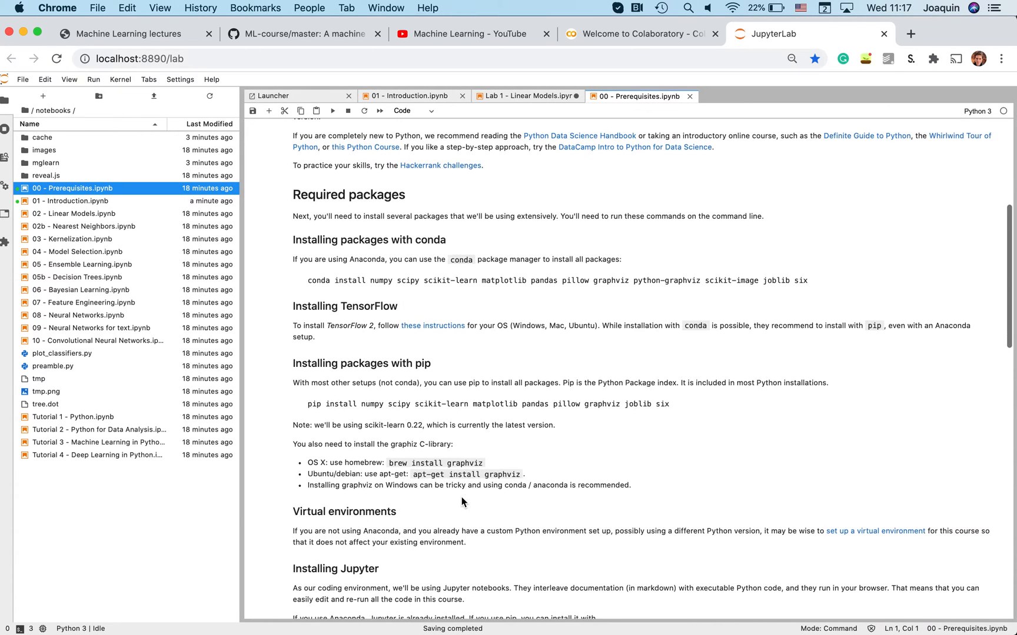
pyautogui.scroll(-3)
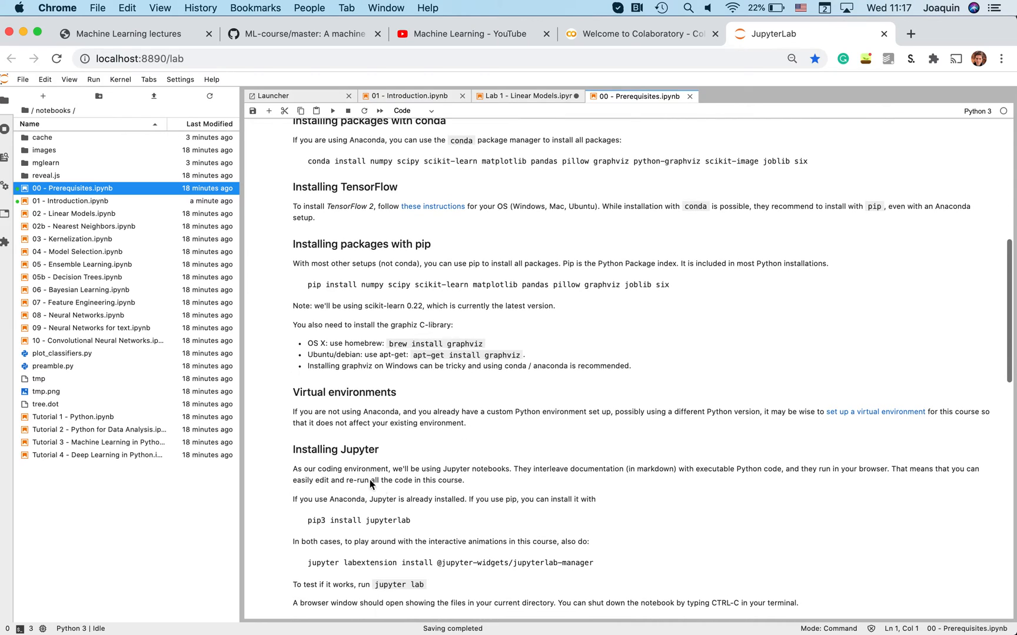
pyautogui.moveTo(464, 423)
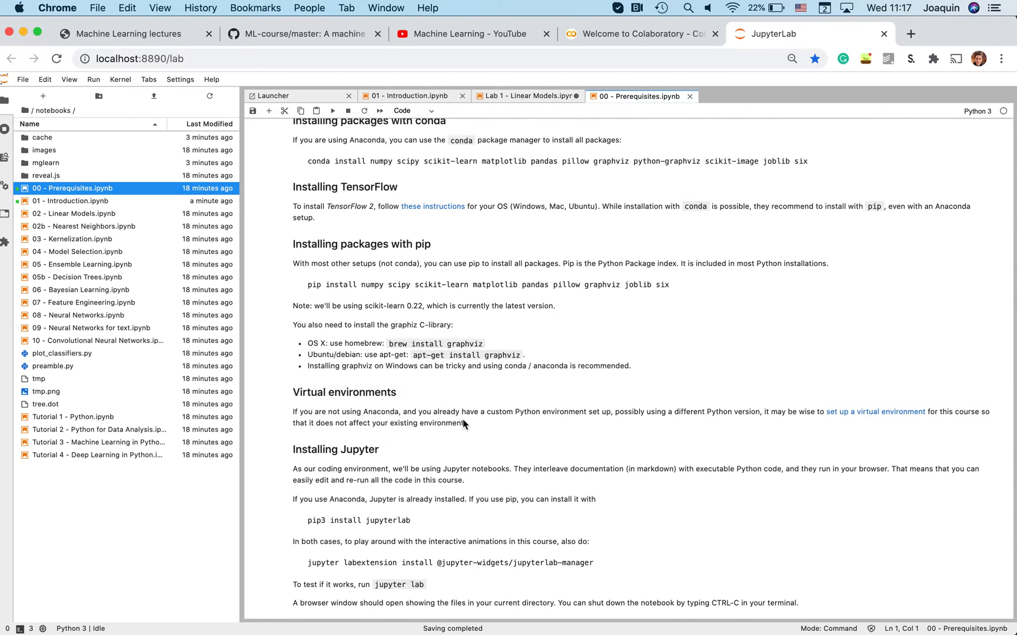
pyautogui.moveTo(456, 434)
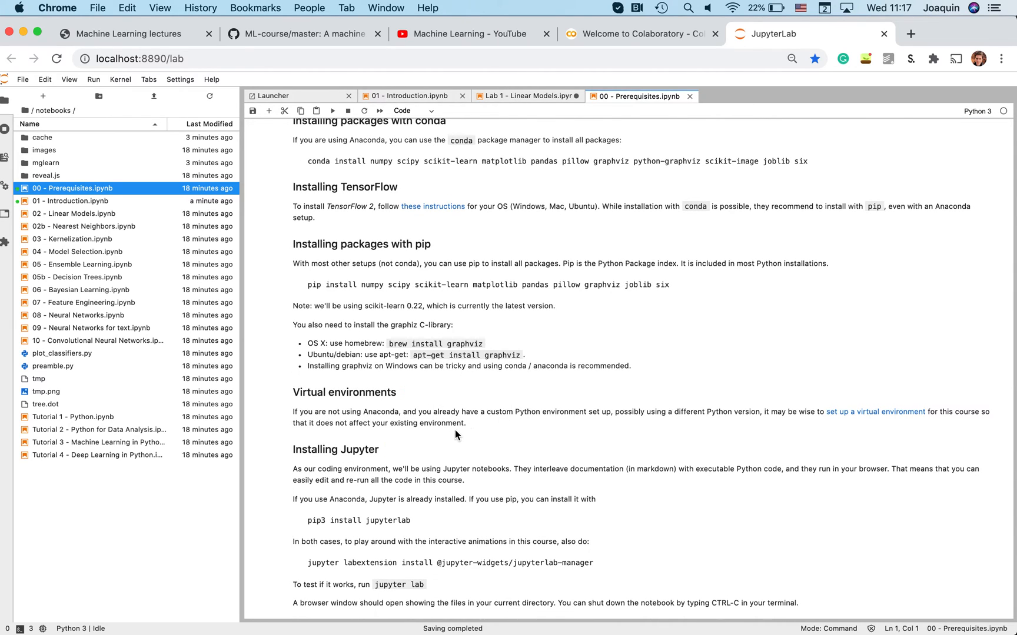
pyautogui.scroll(-3)
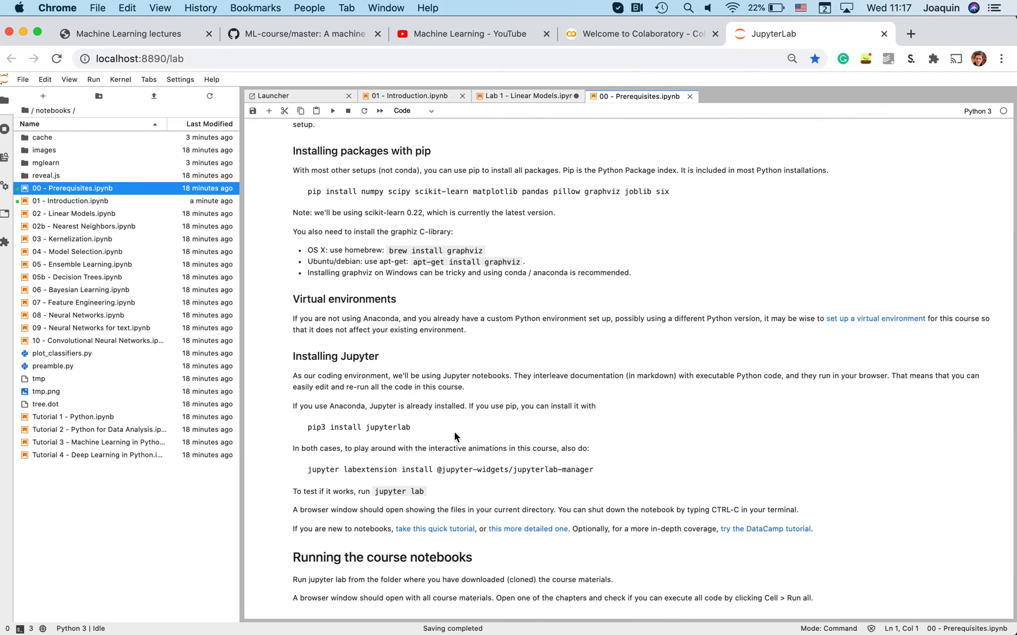
pyautogui.scroll(3)
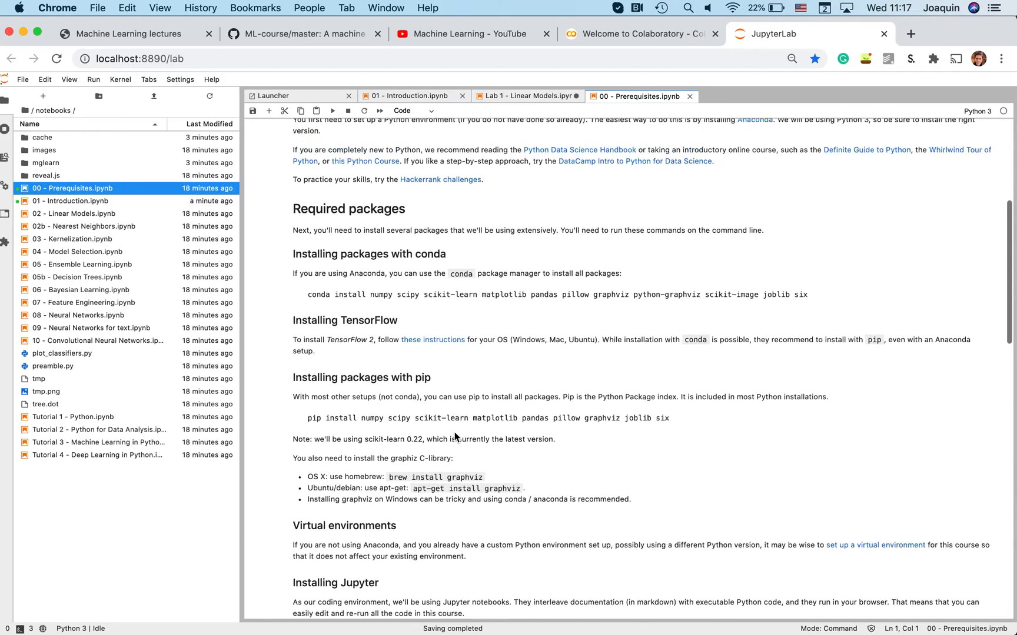
pyautogui.scroll(3)
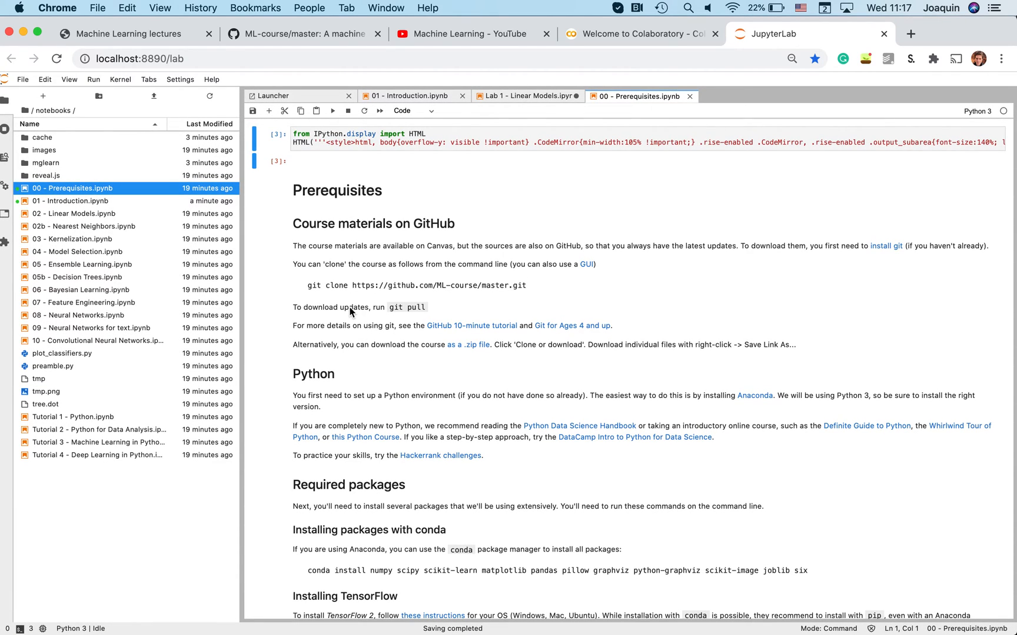
pyautogui.moveTo(379, 305)
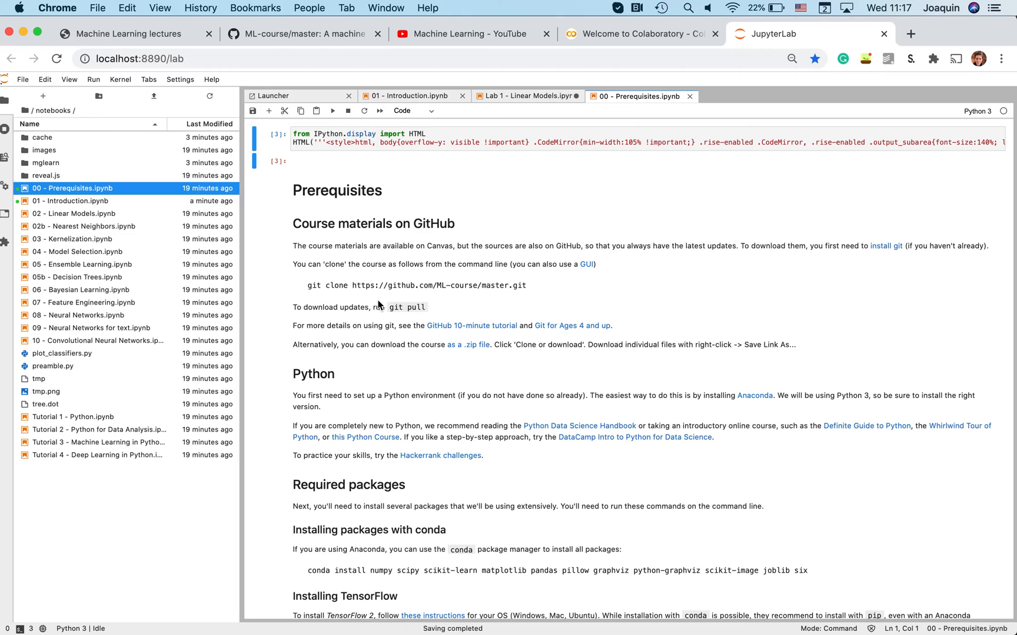
pyautogui.moveTo(377, 305)
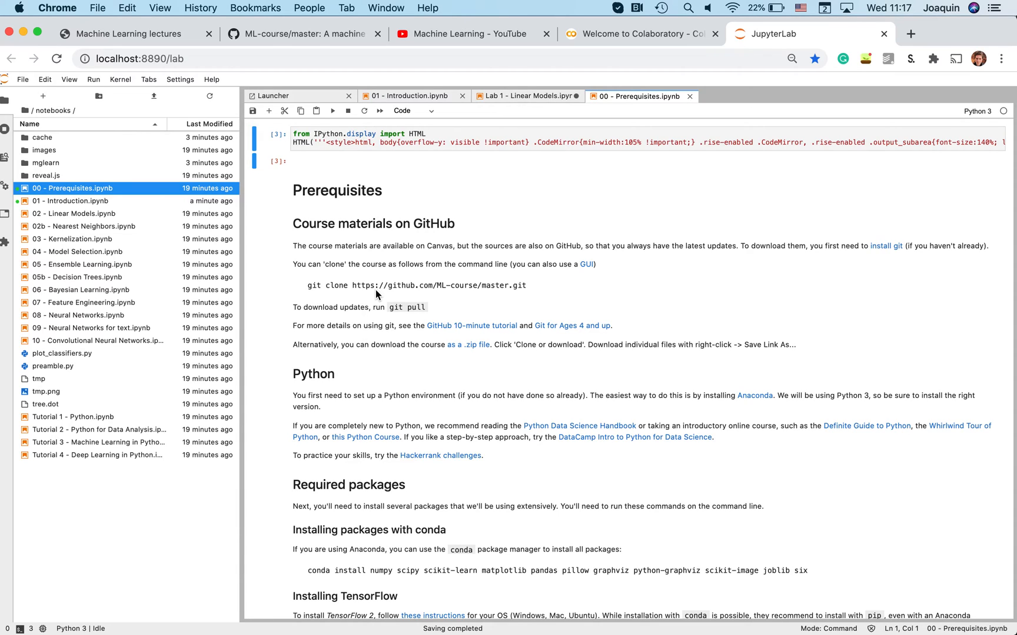
pyautogui.moveTo(426, 275)
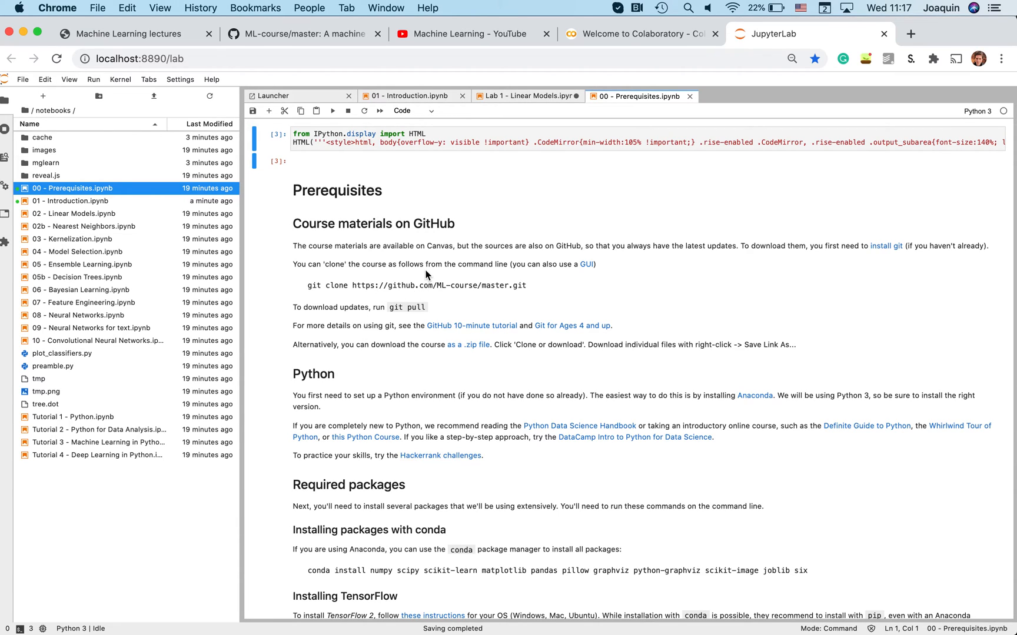
pyautogui.click(411, 110)
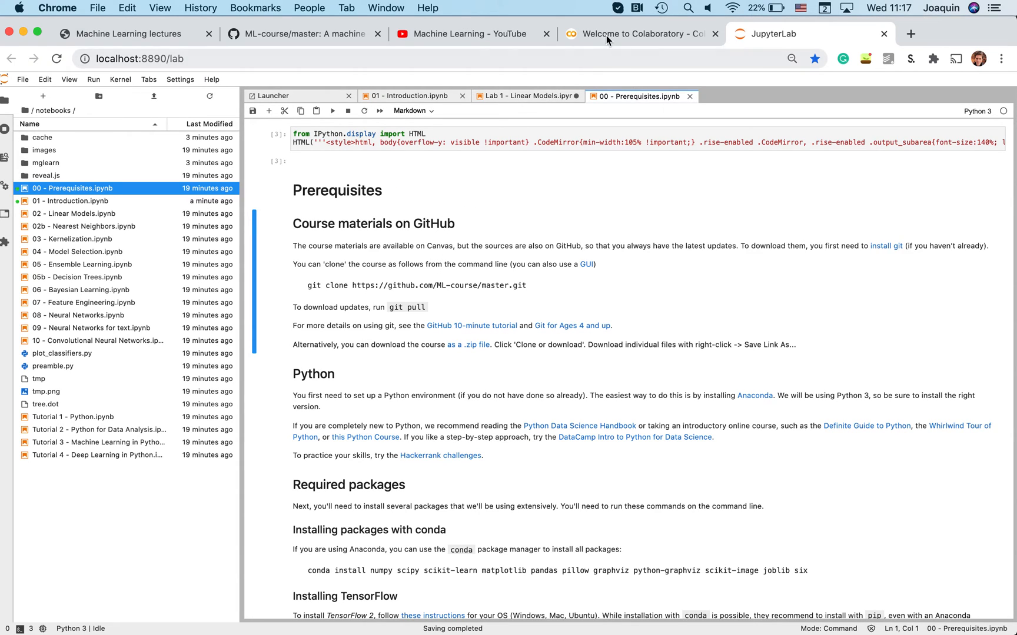
# - In Colab's open-notebook dialog, choose Upload and cancel the file picker without a file
pyautogui.click(639, 34)
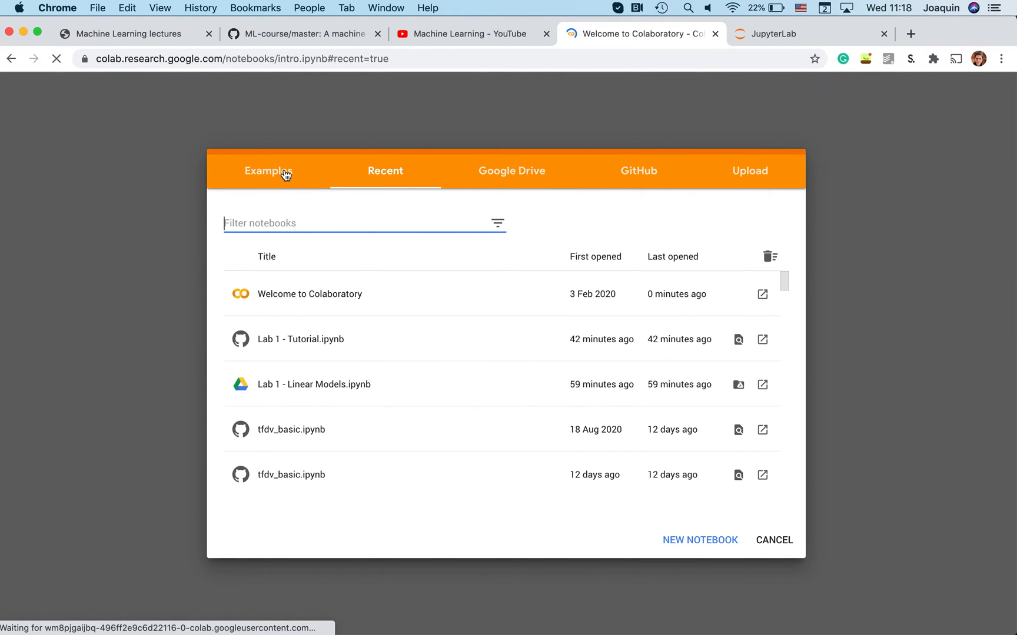
pyautogui.click(268, 171)
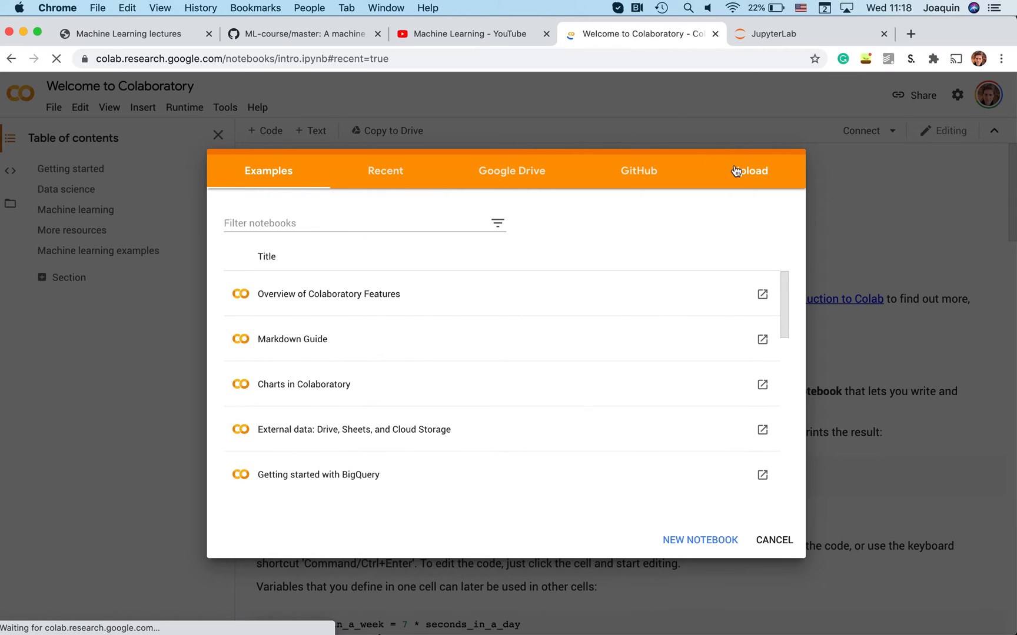
pyautogui.click(749, 171)
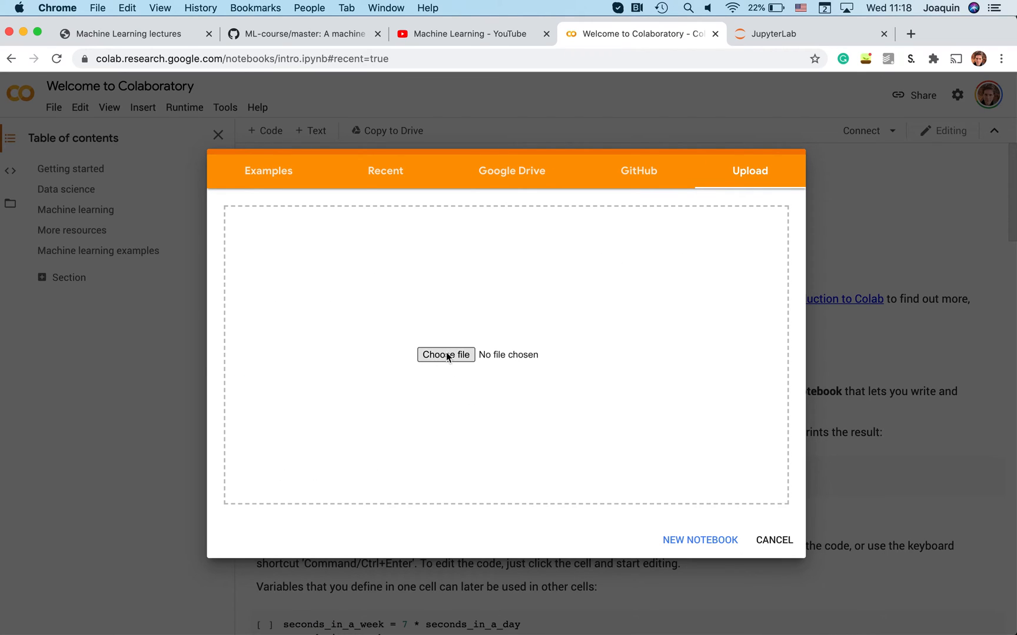
pyautogui.click(446, 355)
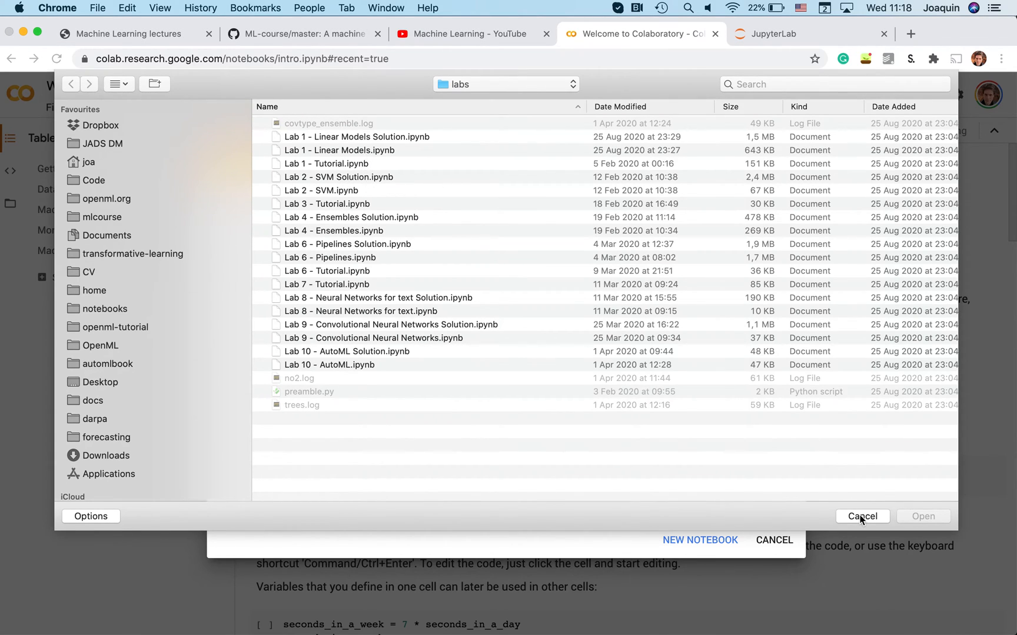
pyautogui.click(862, 516)
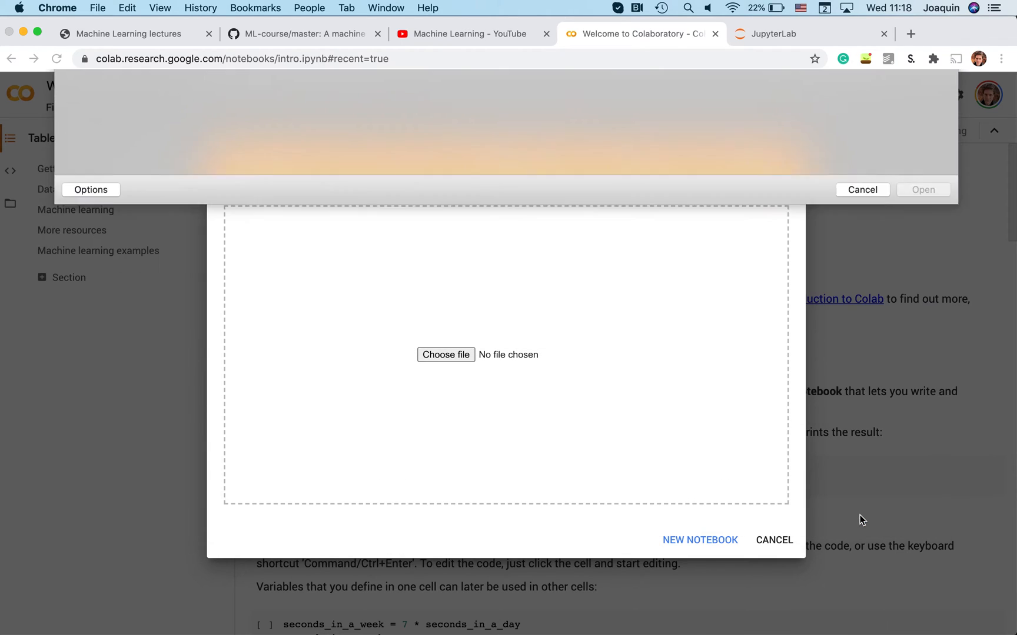
# - Search GitHub for 'ml-course' and open labs/Lab 1 - Linear Models.ipynb
pyautogui.click(637, 171)
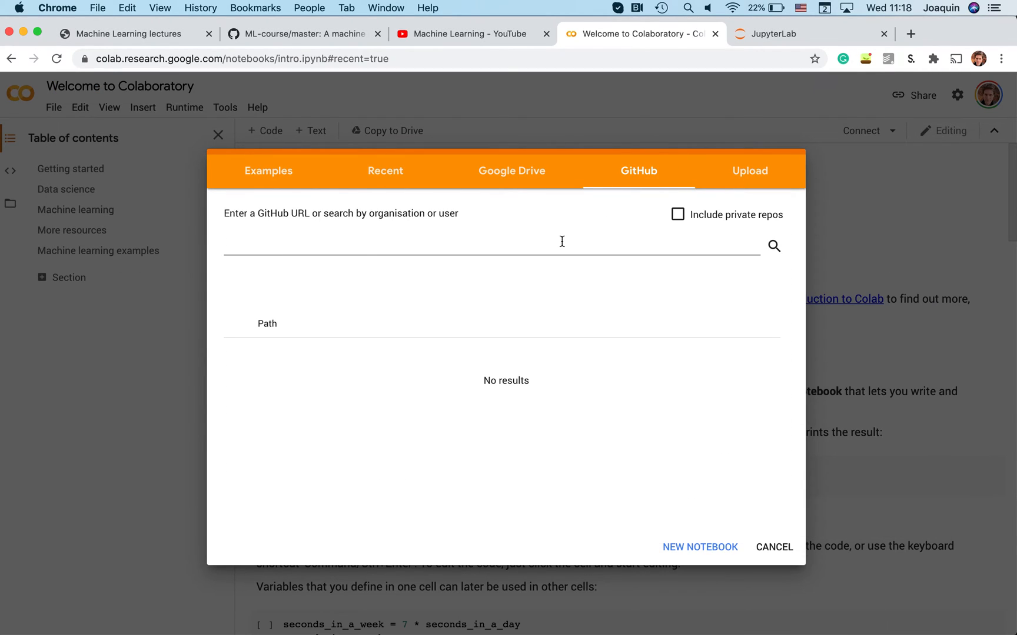
pyautogui.write('ml-')
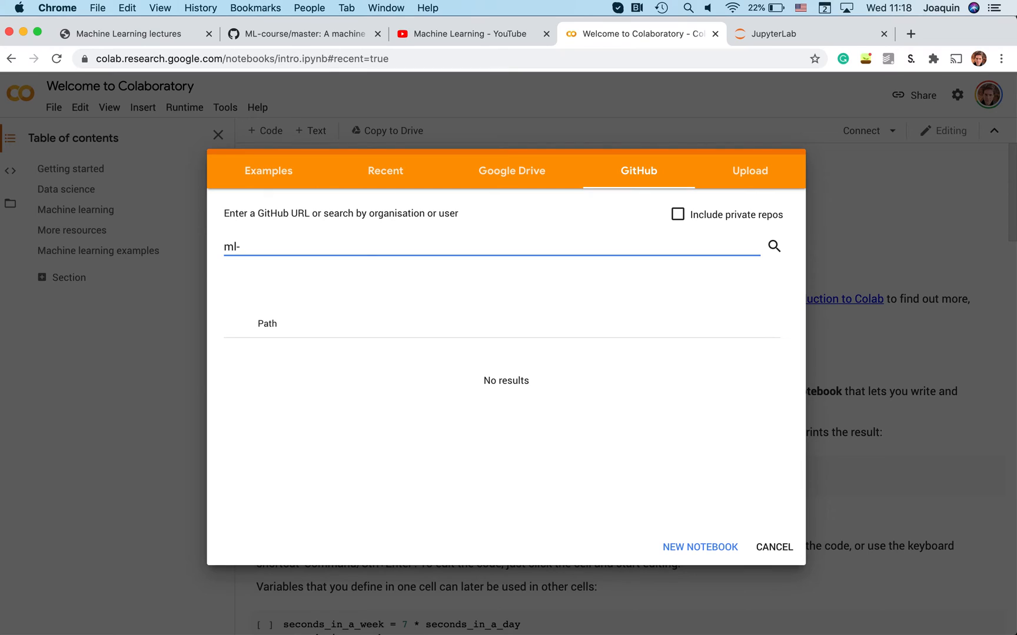
pyautogui.write('course')
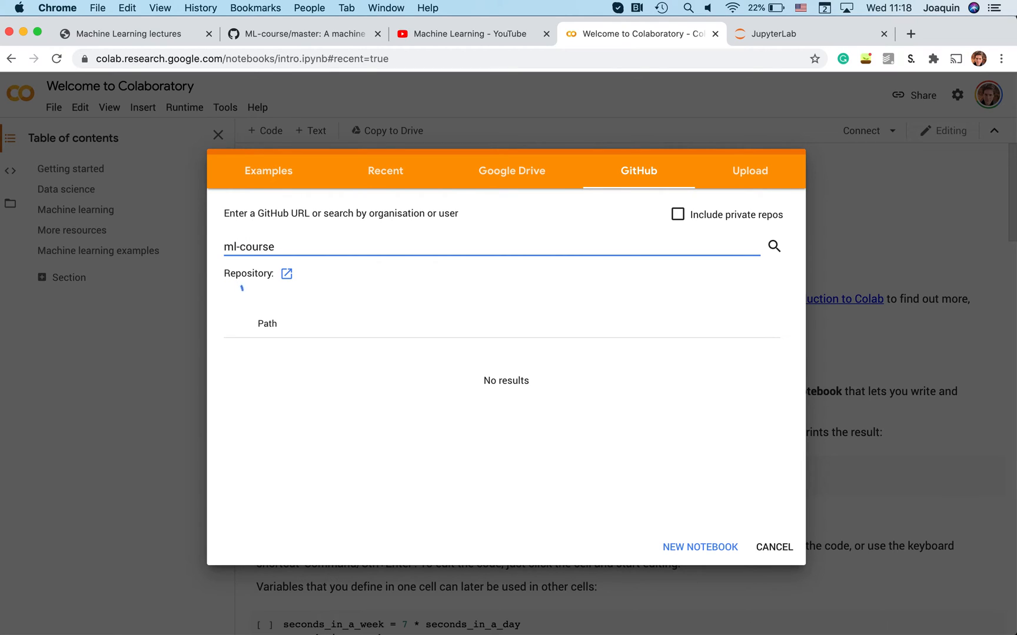
pyautogui.click(773, 246)
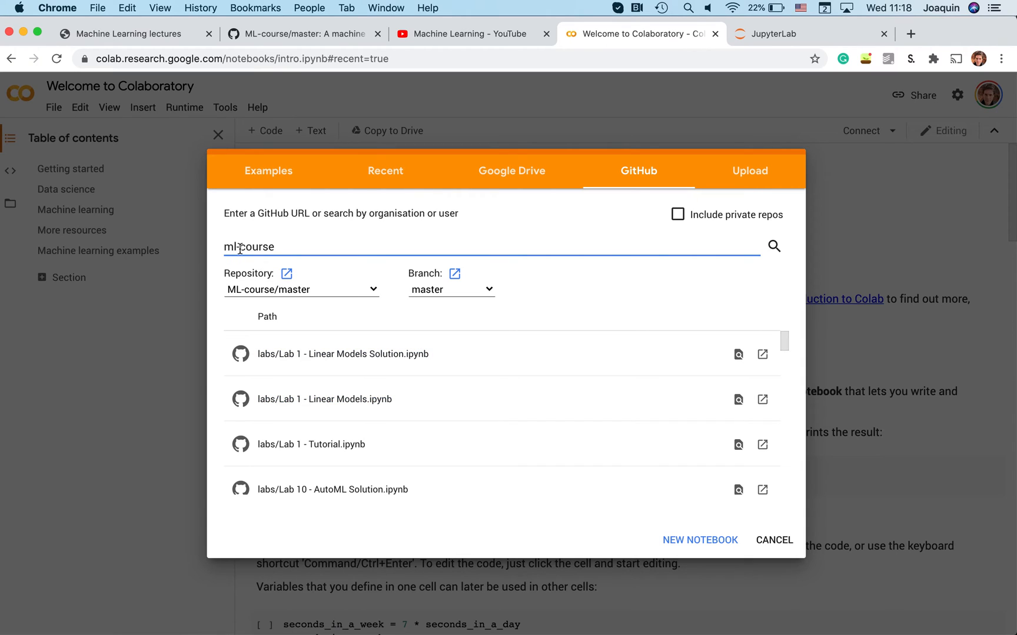
pyautogui.moveTo(322, 354)
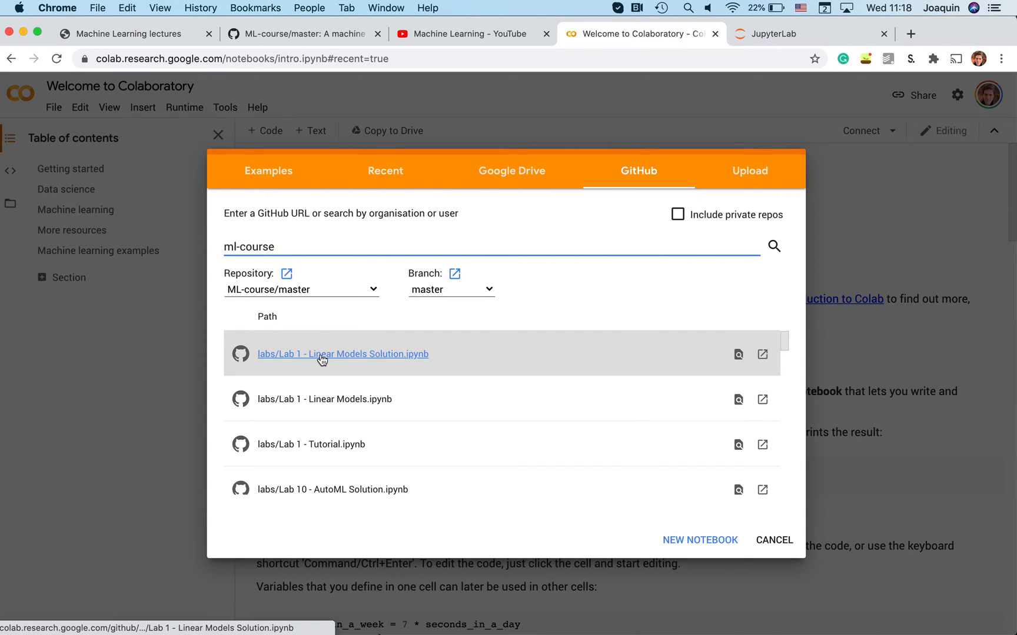
pyautogui.moveTo(324, 399)
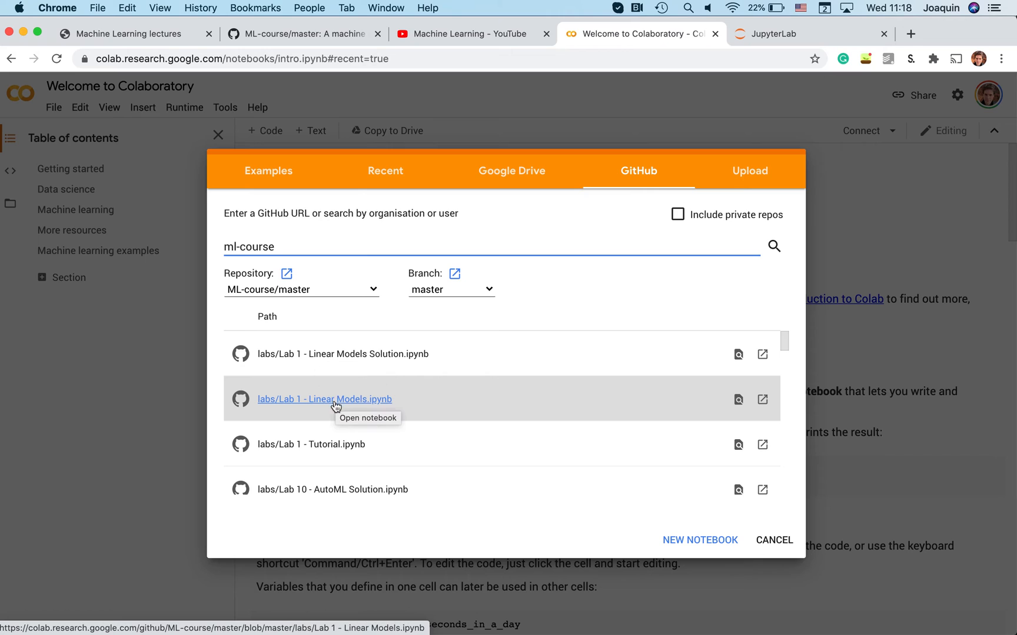
pyautogui.moveTo(350, 404)
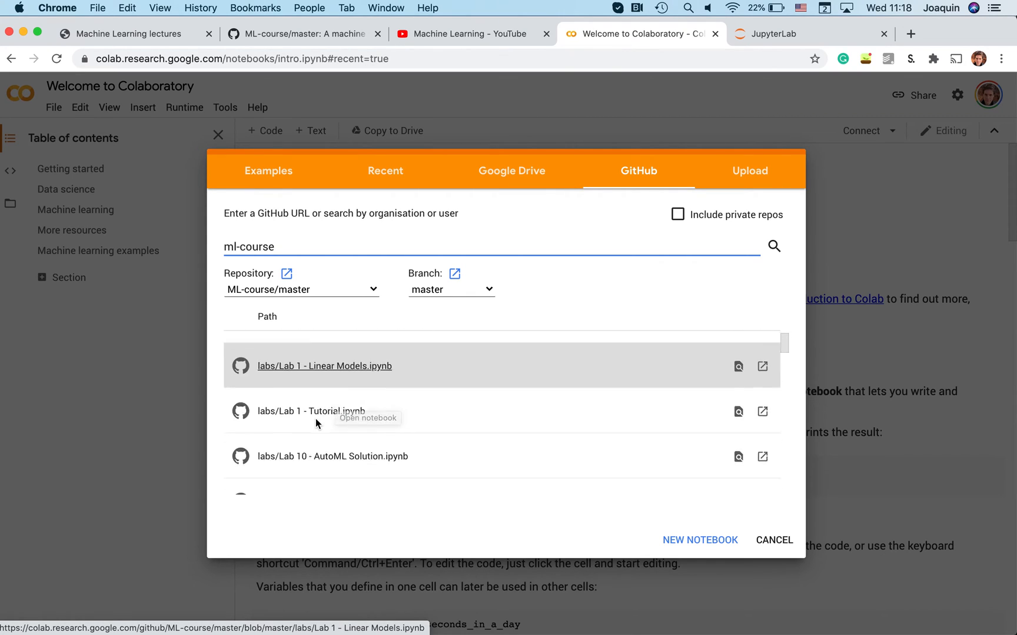
pyautogui.scroll(-3)
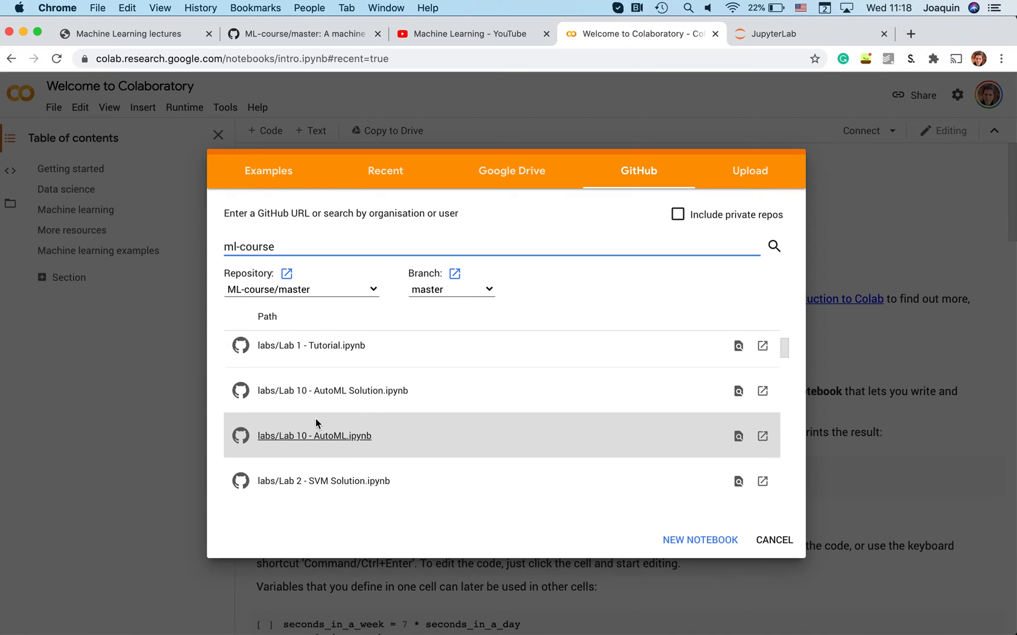
pyautogui.scroll(3)
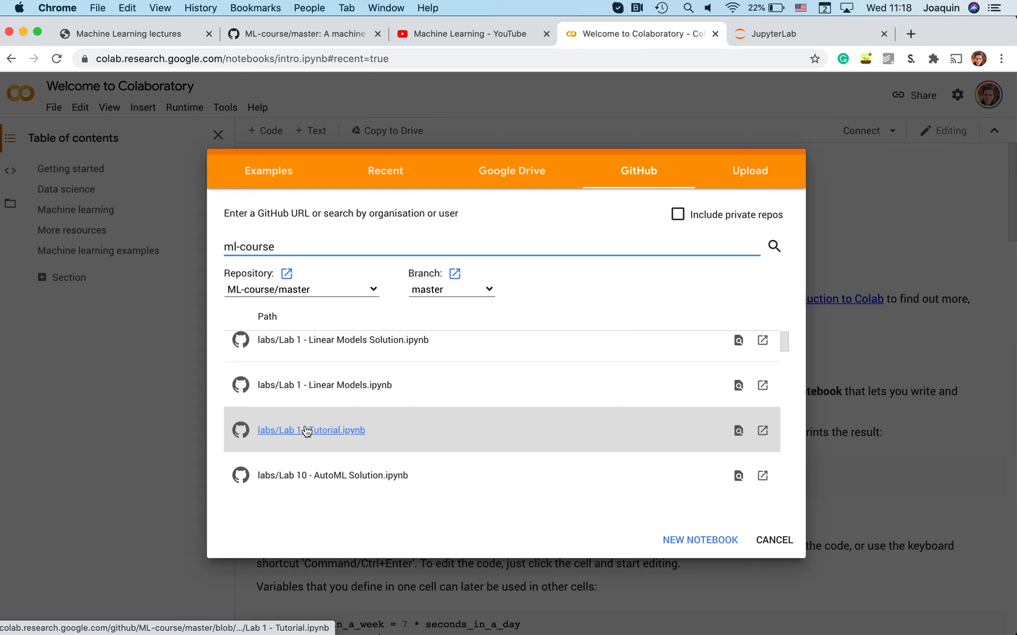
pyautogui.moveTo(333, 431)
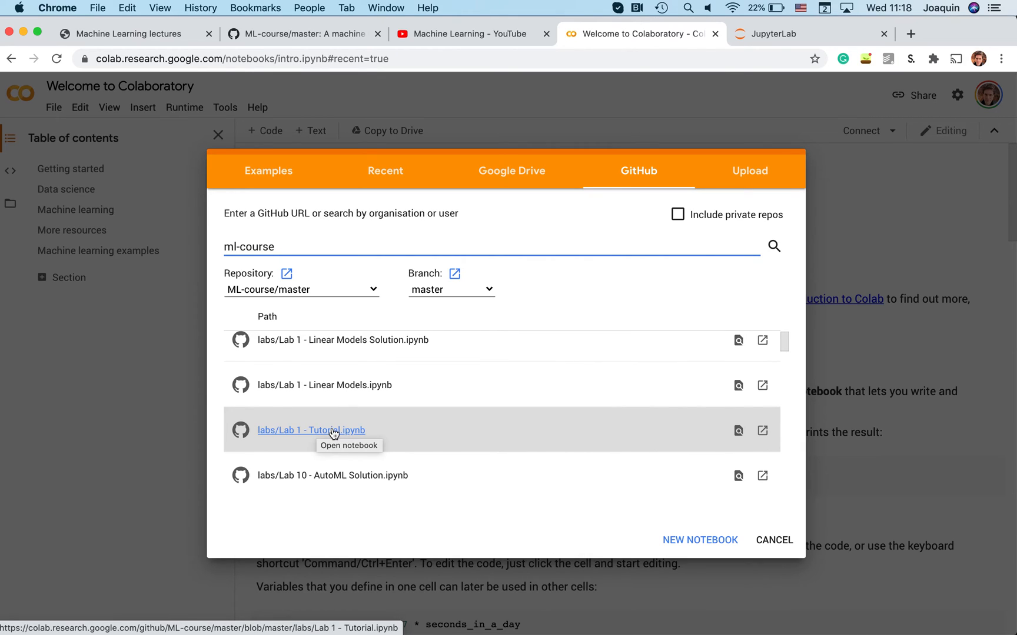
pyautogui.moveTo(337, 394)
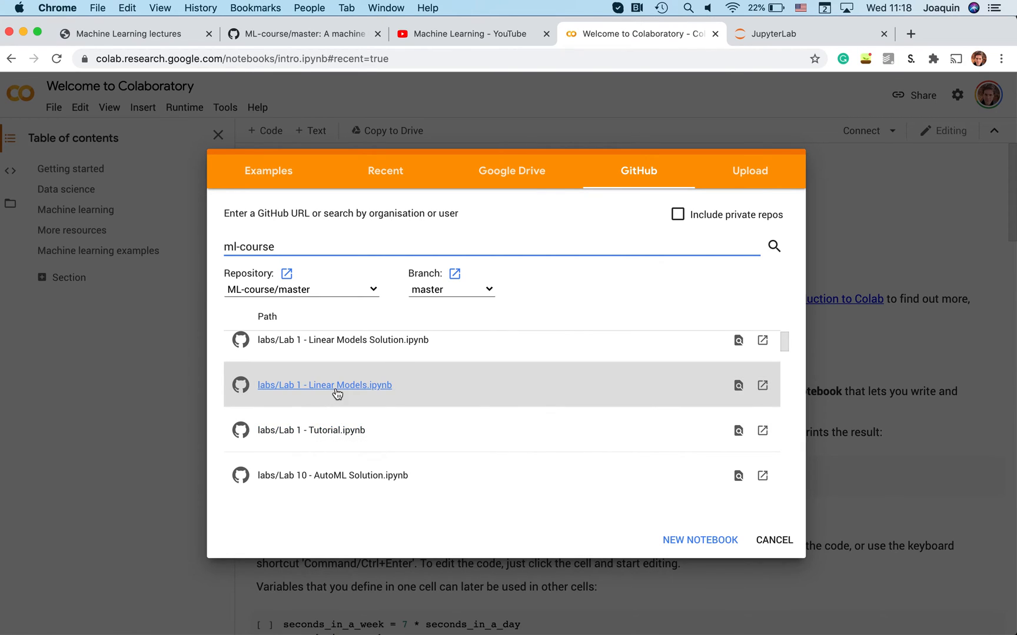
pyautogui.moveTo(337, 388)
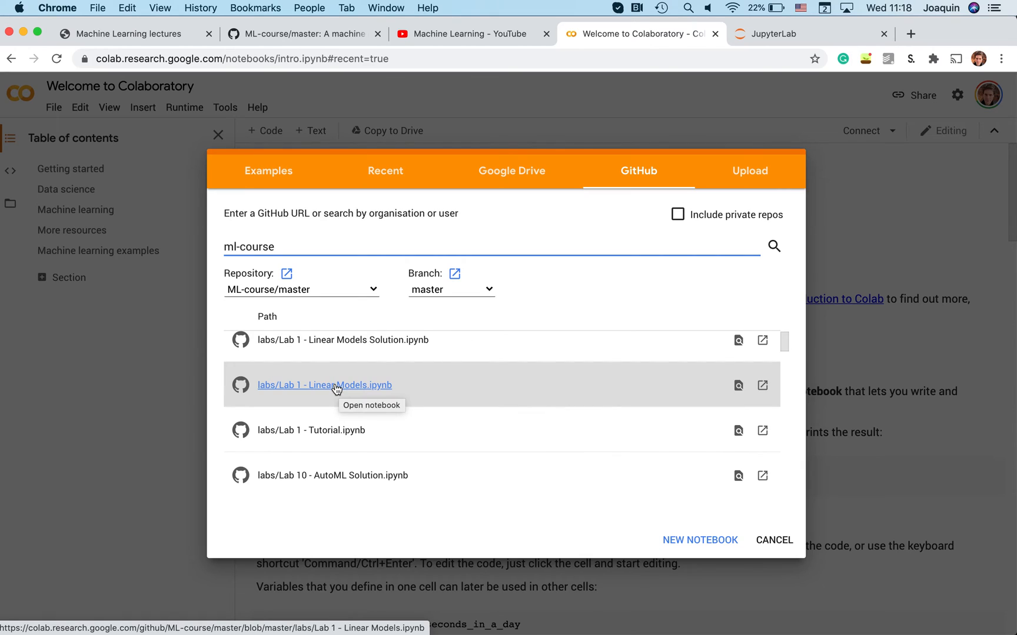
pyautogui.click(324, 386)
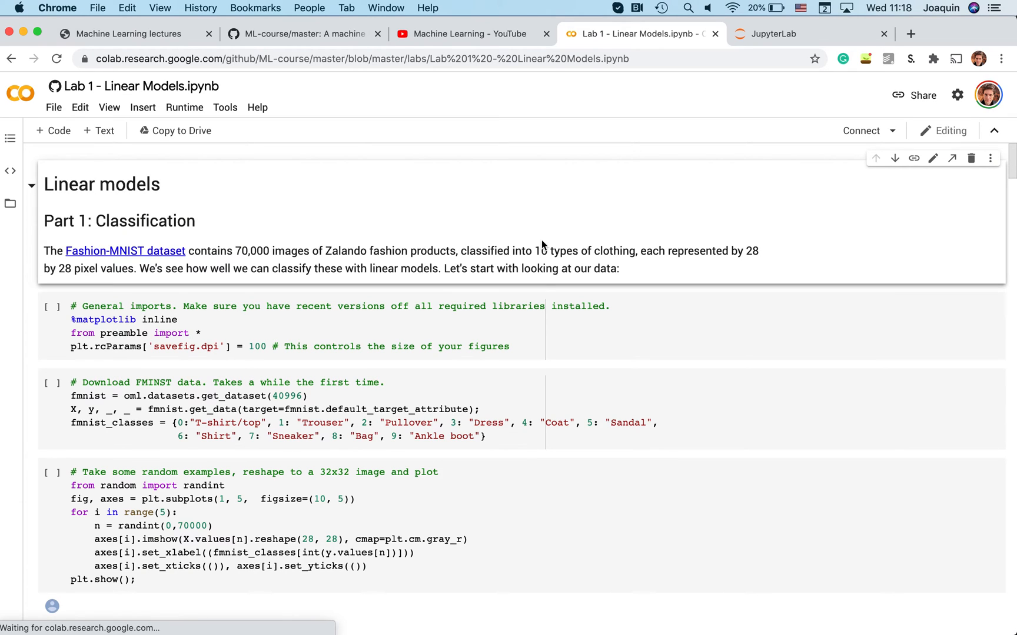
# - Browse Lab 1's sample clothing images and imports cell, then return to JupyterLab
pyautogui.click(51, 306)
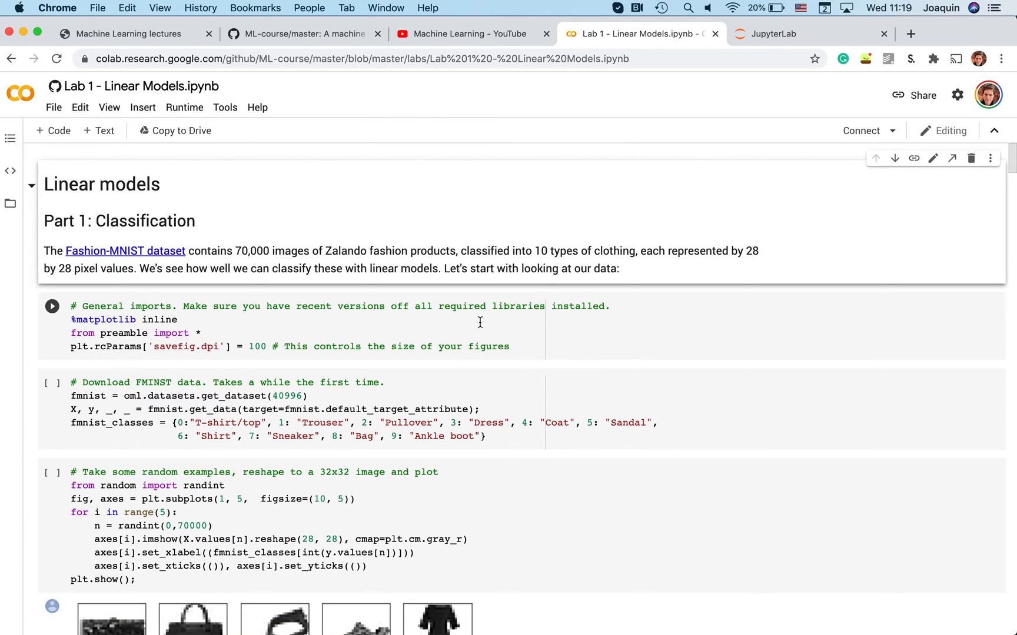
pyautogui.scroll(-3)
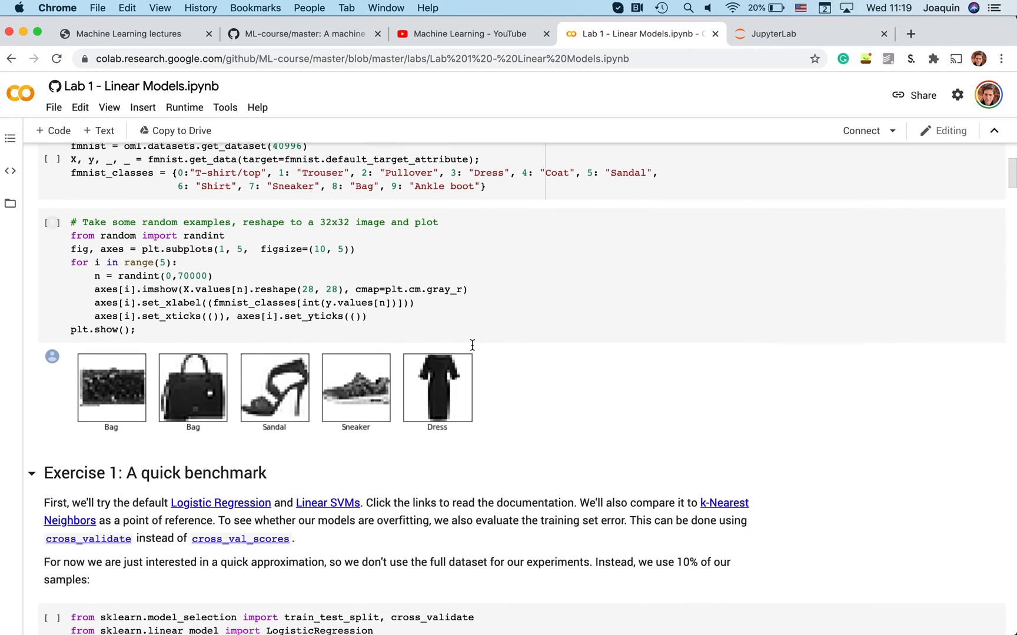
pyautogui.scroll(3)
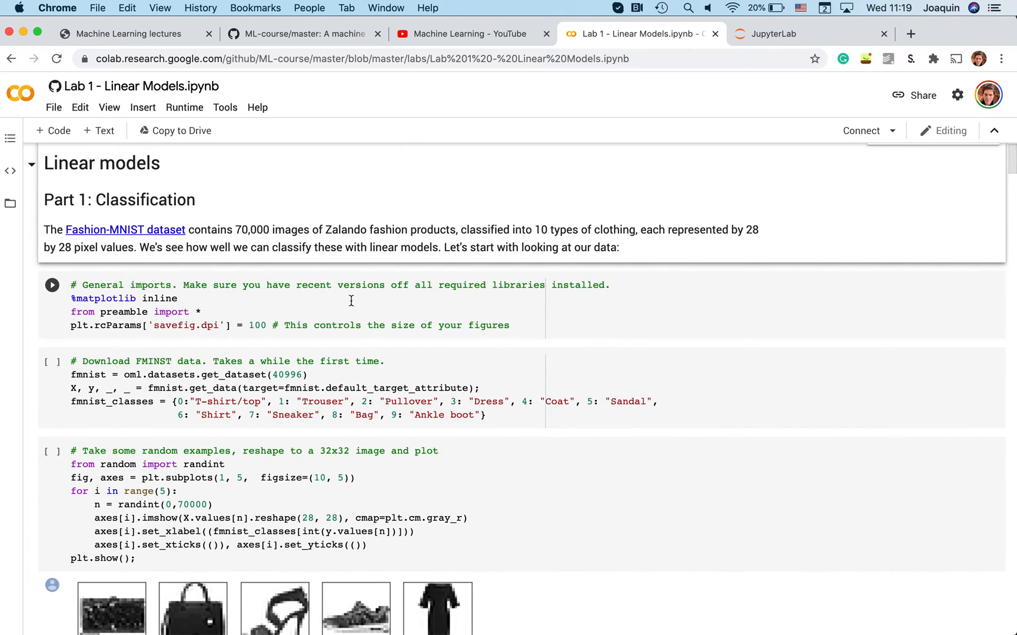
pyautogui.click(291, 305)
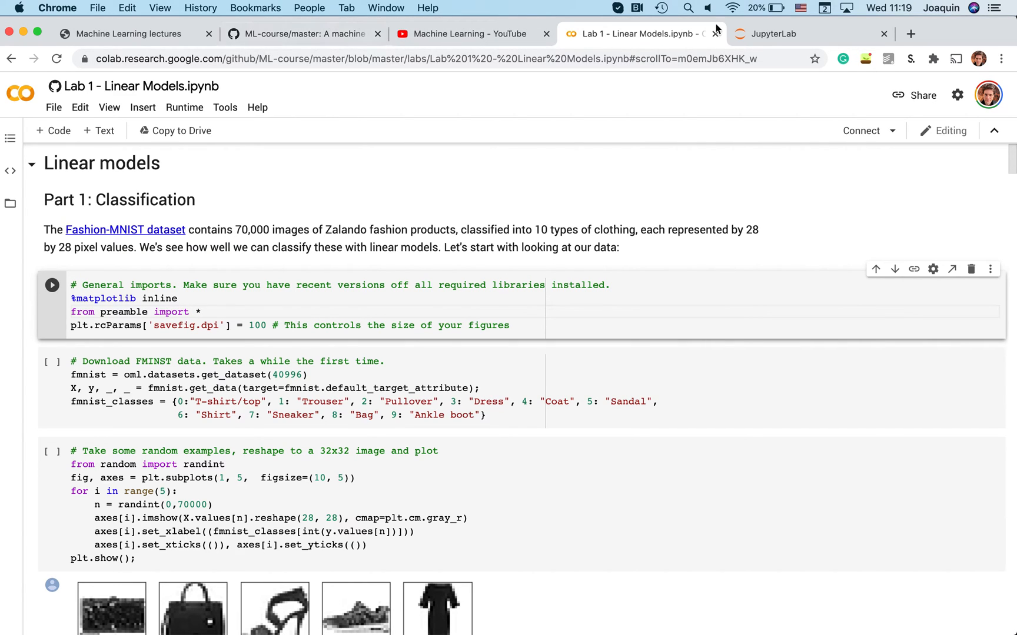
pyautogui.click(771, 33)
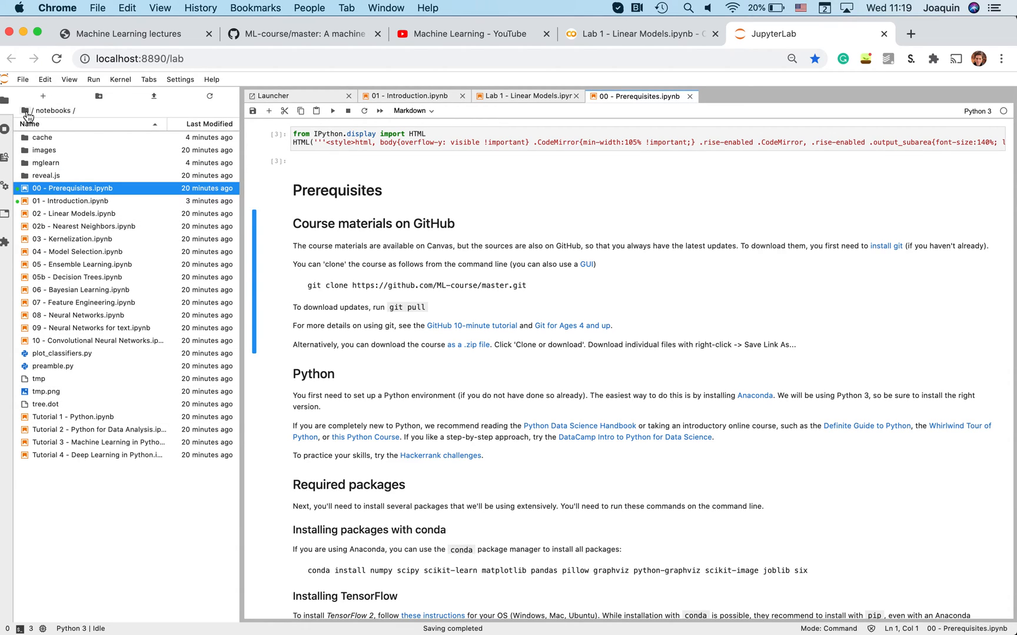
# - Open preamble.py from the labs folder in the JupyterLab editor
pyautogui.click(40, 110)
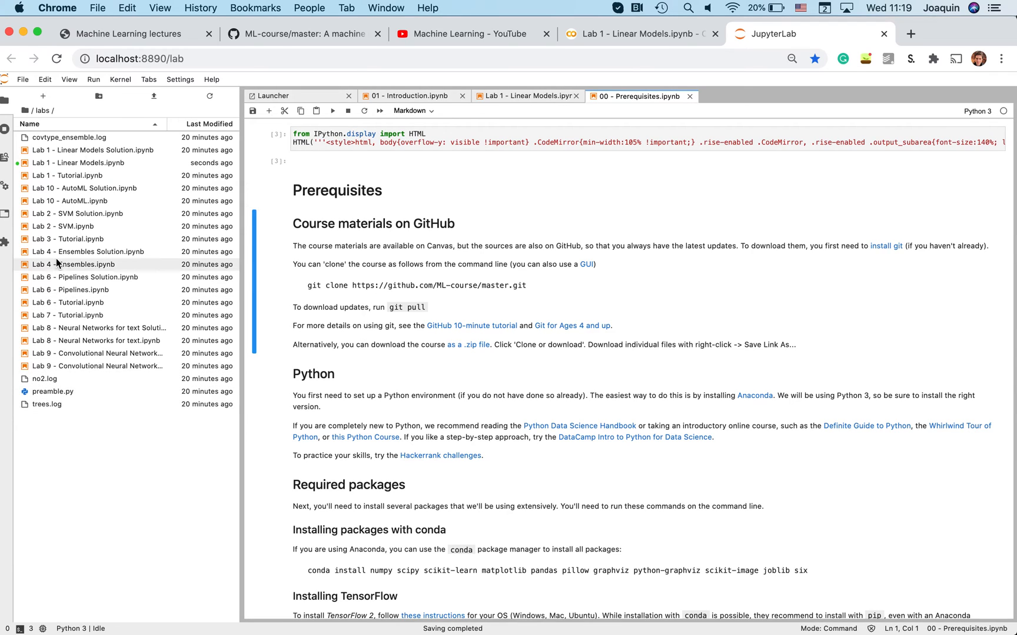
pyautogui.click(53, 391)
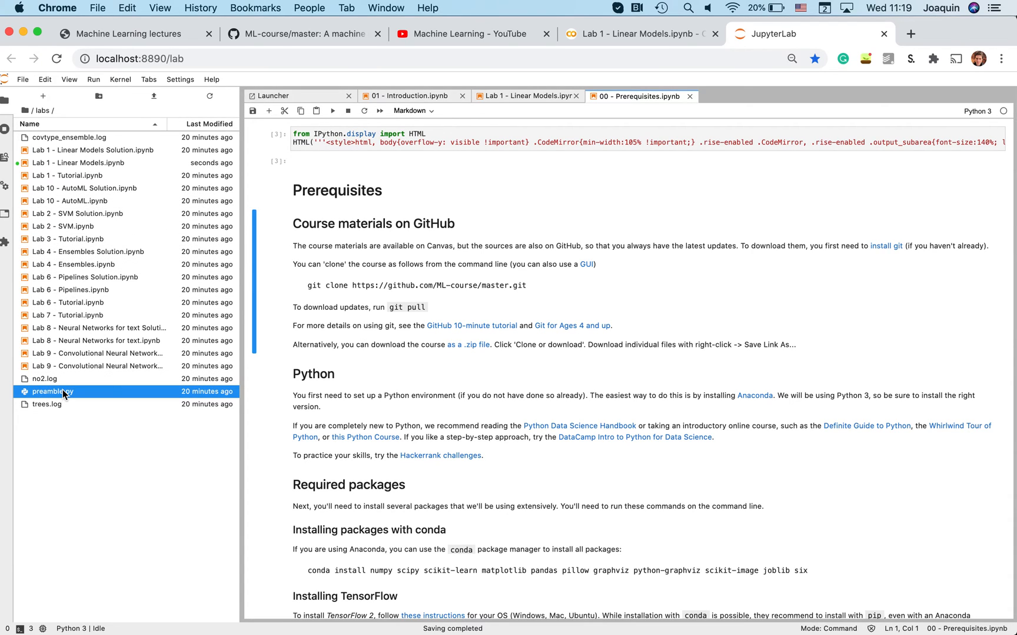
pyautogui.doubleClick(49, 391)
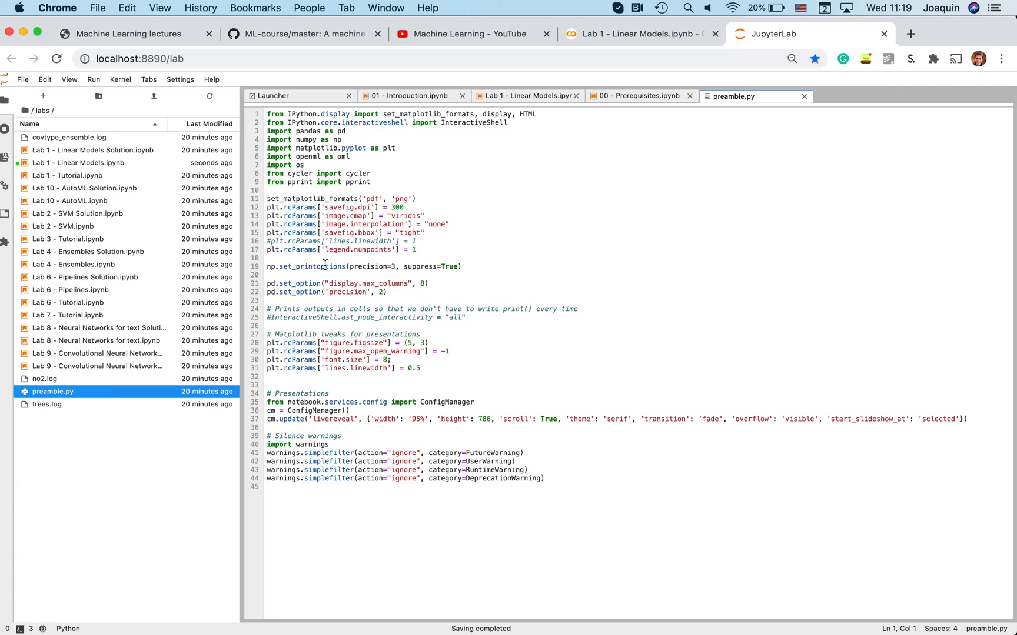
pyautogui.moveTo(340, 164)
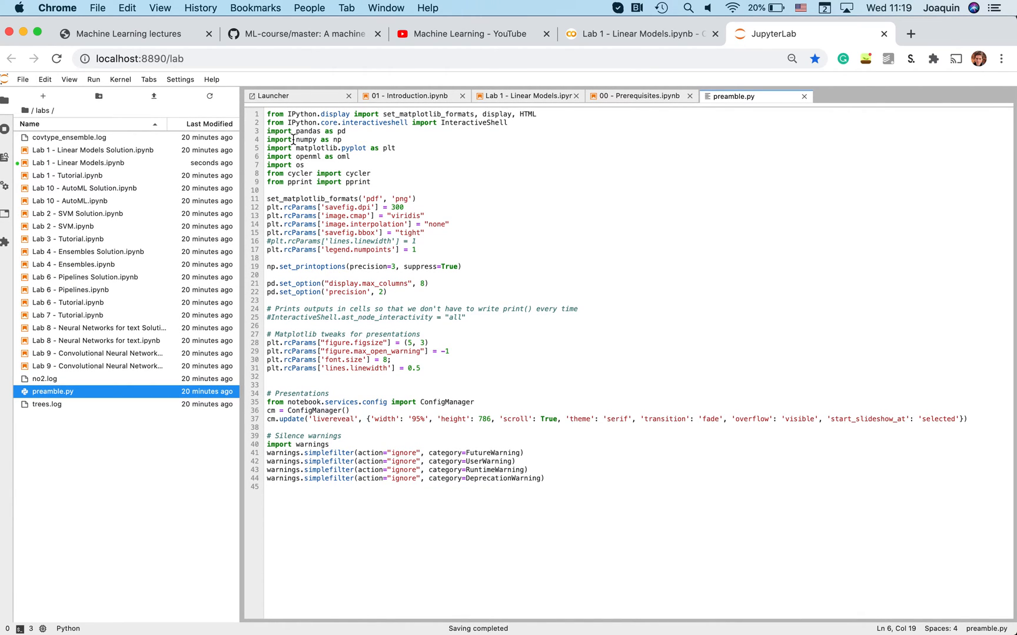
pyautogui.moveTo(316, 164)
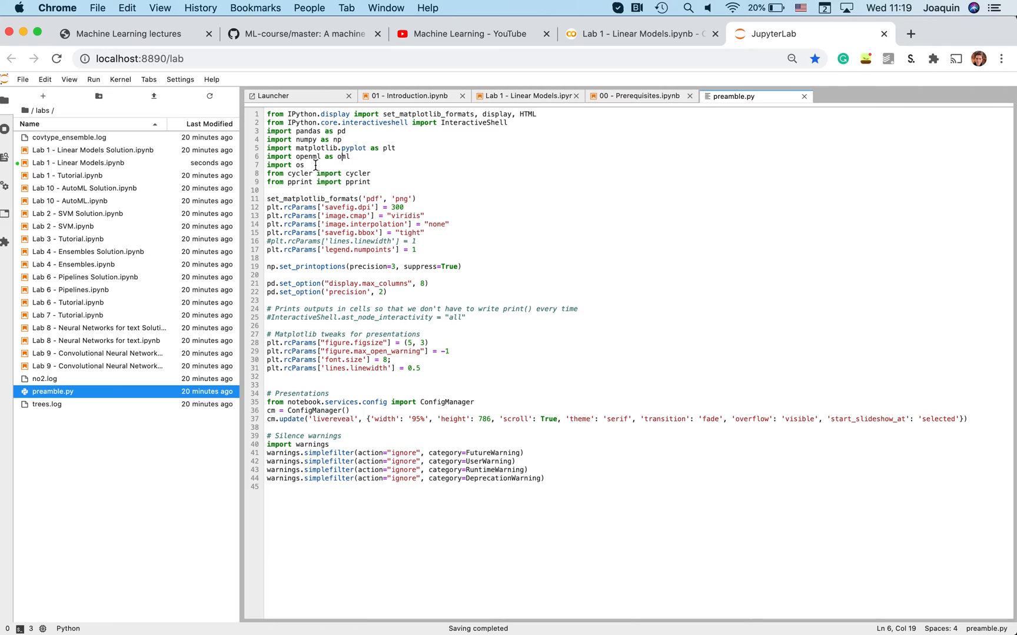
pyautogui.moveTo(345, 205)
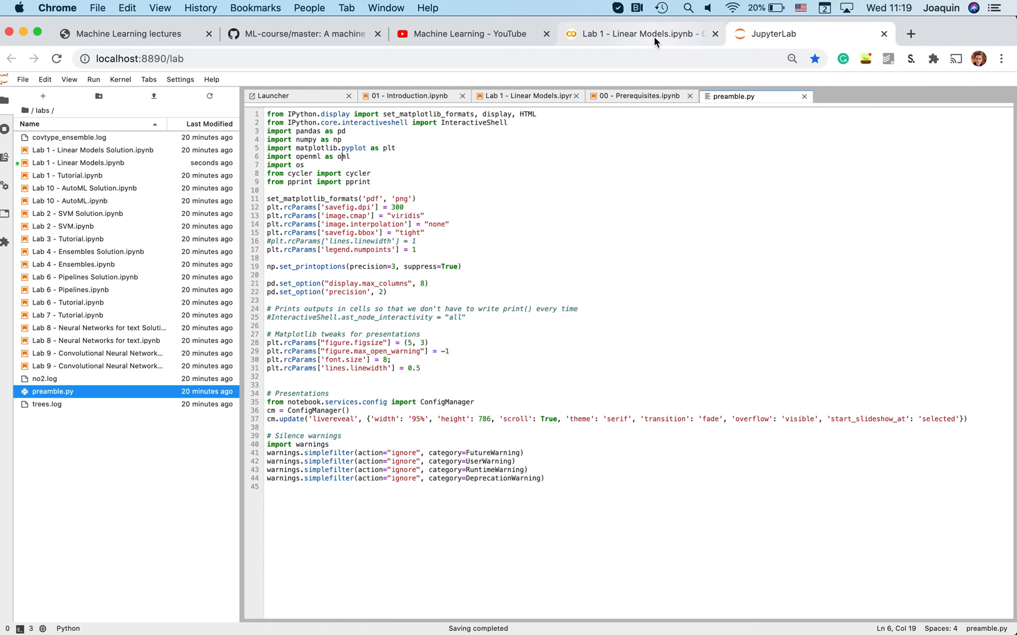
# - Replace Lab 1's first cell with 'import numpy as np' and run it anyway
pyautogui.click(639, 34)
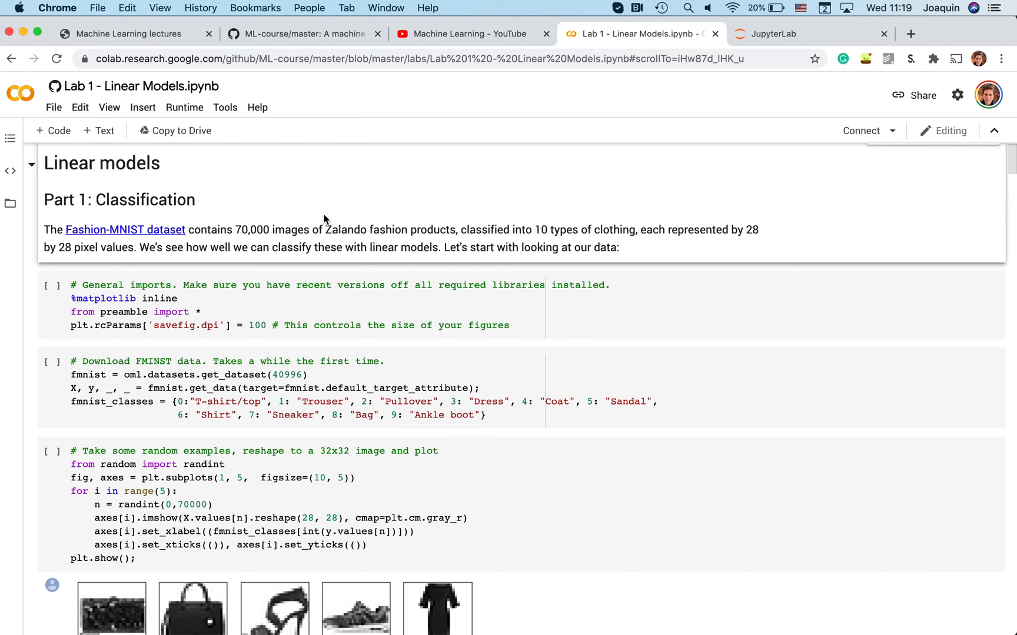
pyautogui.moveTo(406, 355)
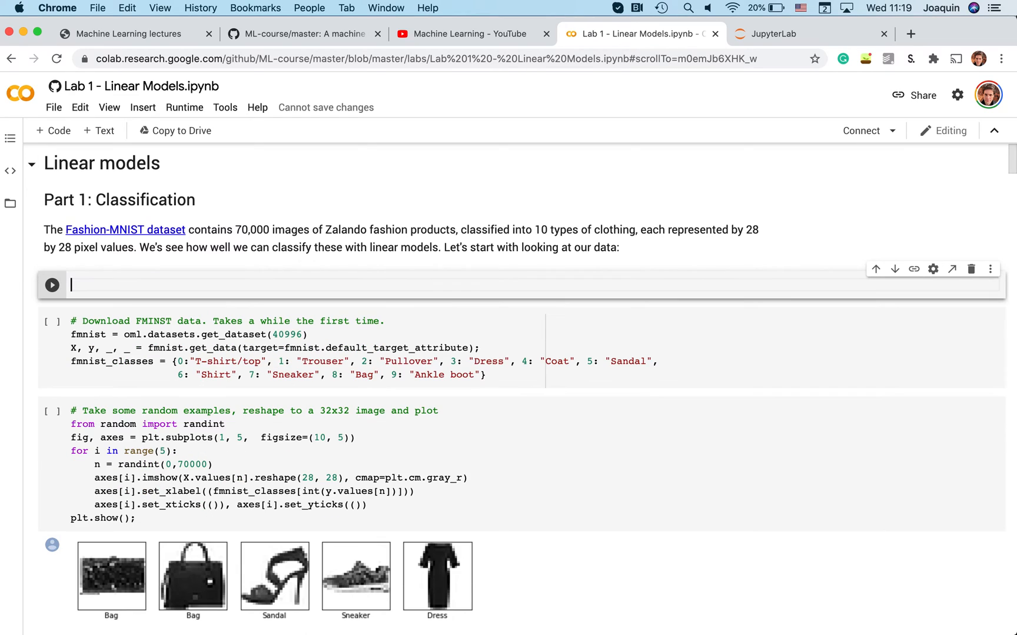
pyautogui.write('imp')
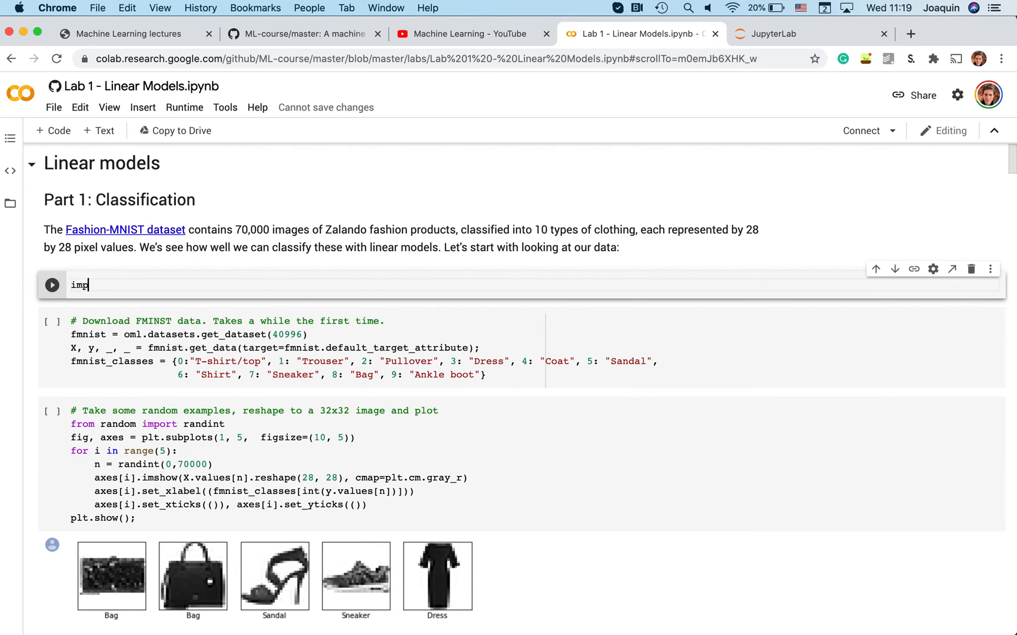
pyautogui.write('ort')
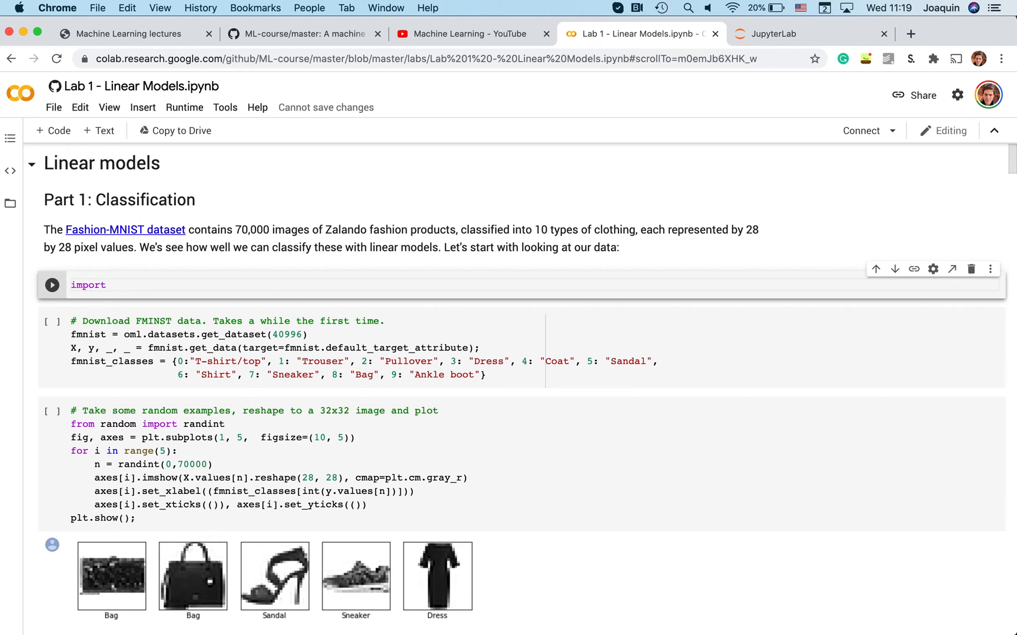
pyautogui.write('numpy')
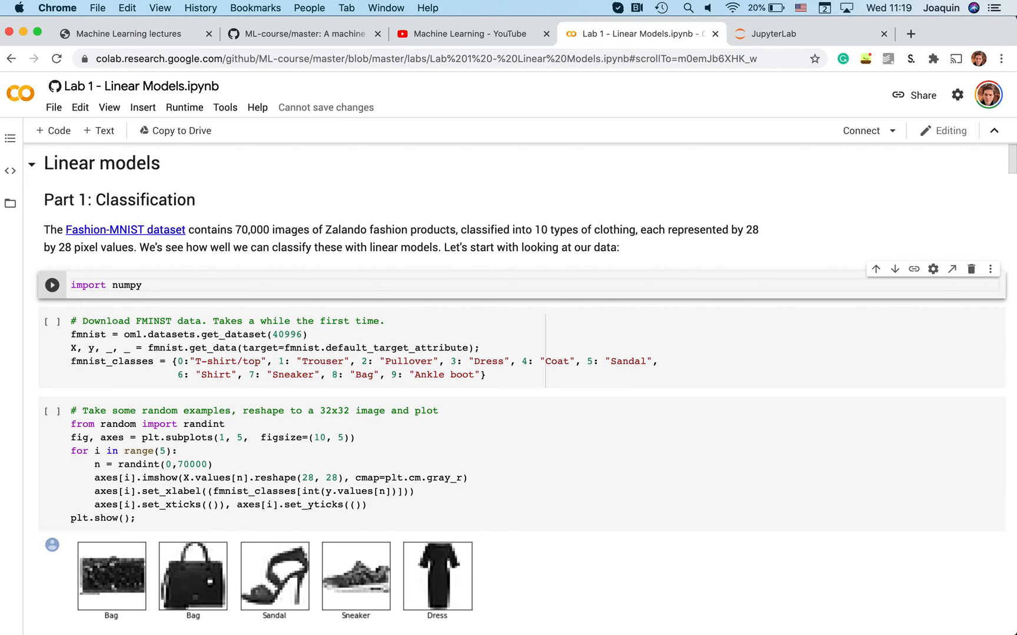
pyautogui.click(52, 286)
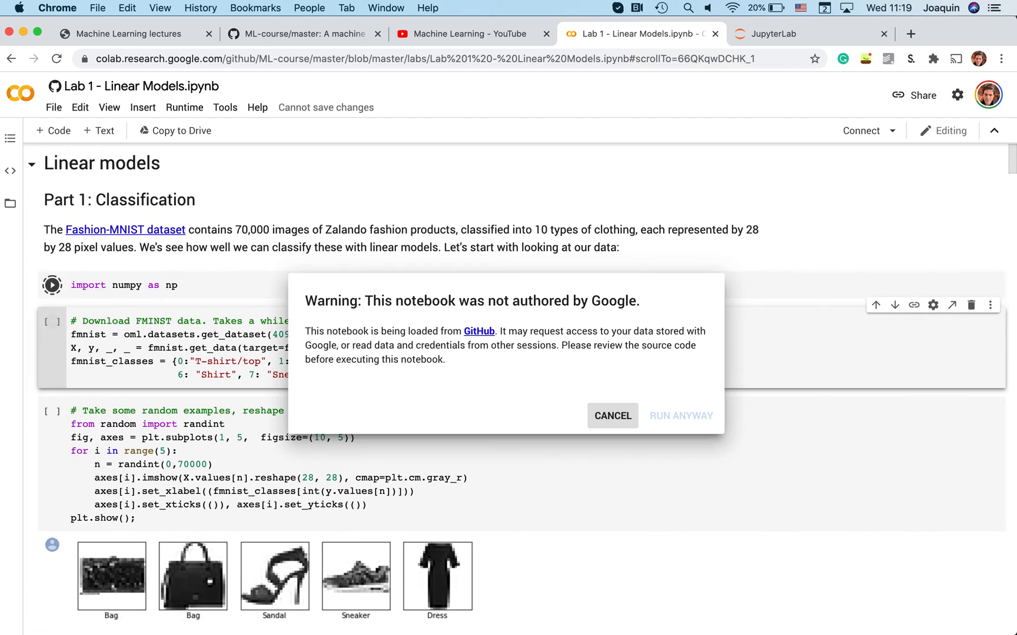
pyautogui.click(679, 415)
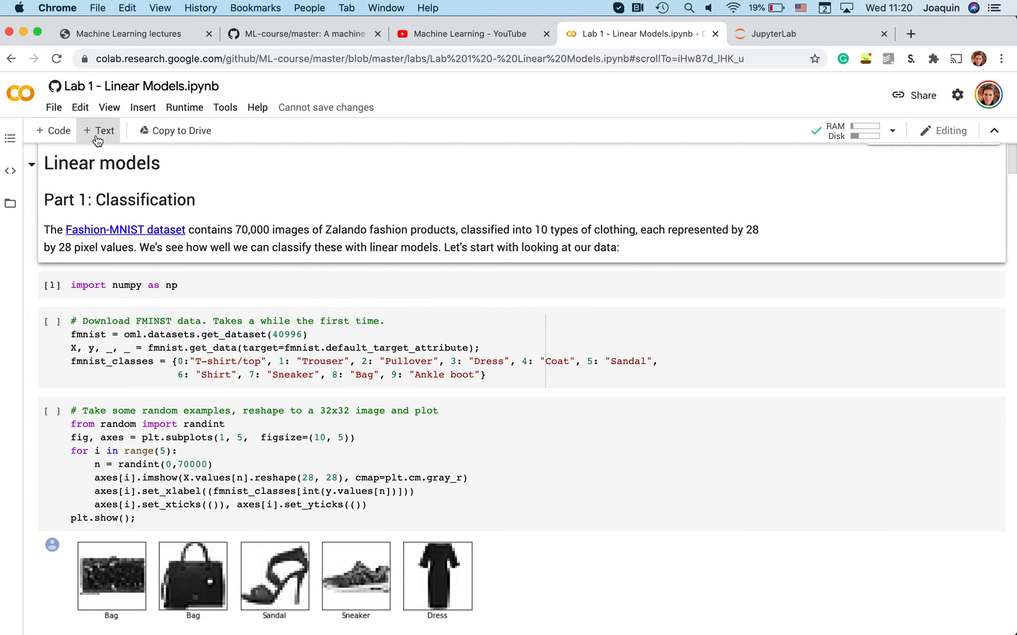
# - Add a top cell running '!pip install openml --quiet' and let it build the wheels
pyautogui.click(51, 130)
pyautogui.write('!')
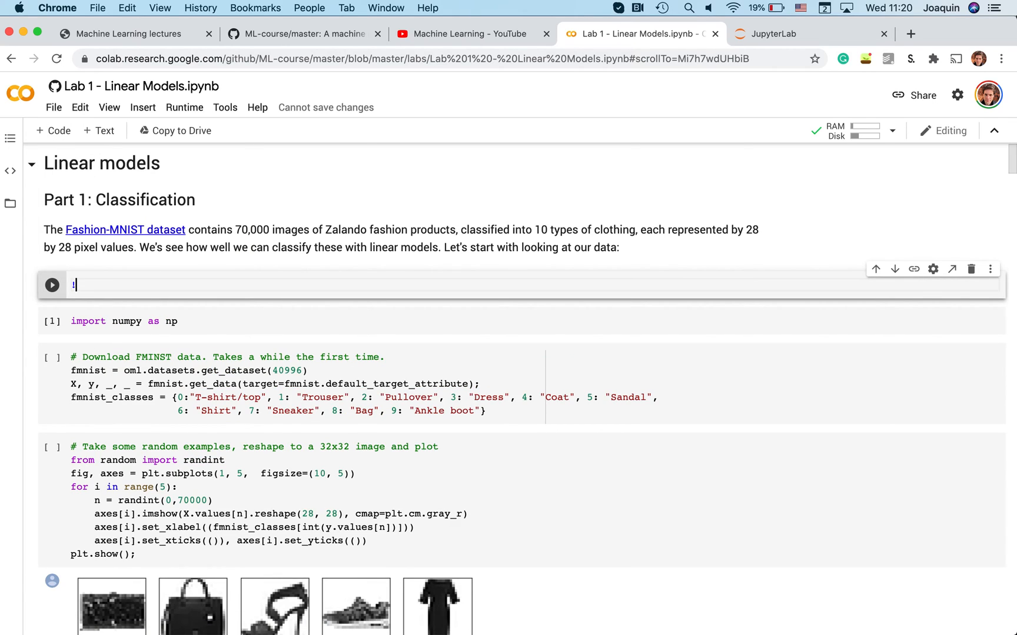
pyautogui.write('pip install')
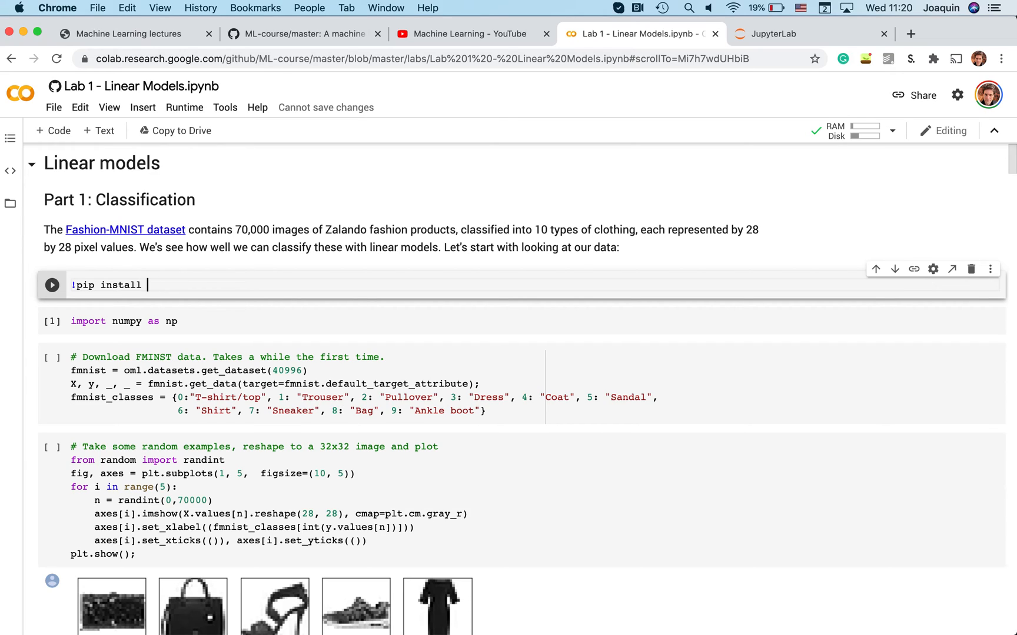
pyautogui.write('openml --q')
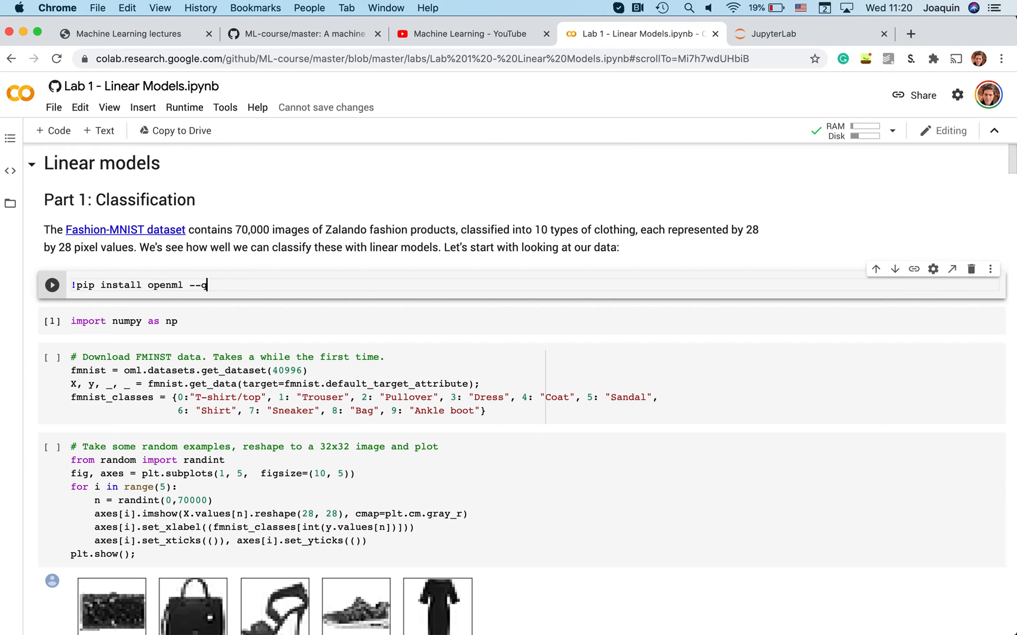
pyautogui.write('uiet')
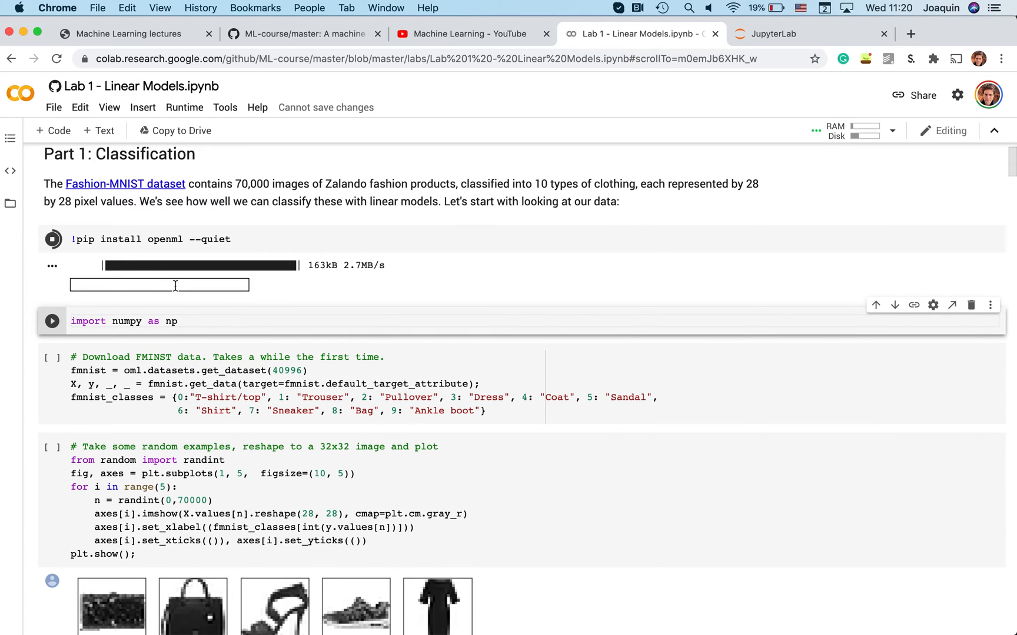
pyautogui.moveTo(163, 235)
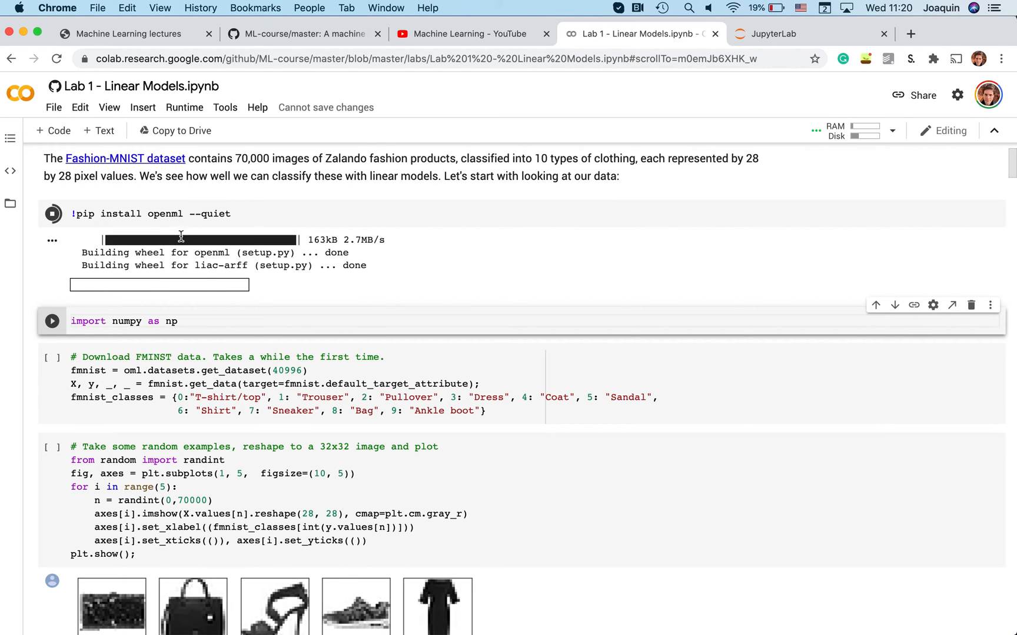
pyautogui.scroll(3)
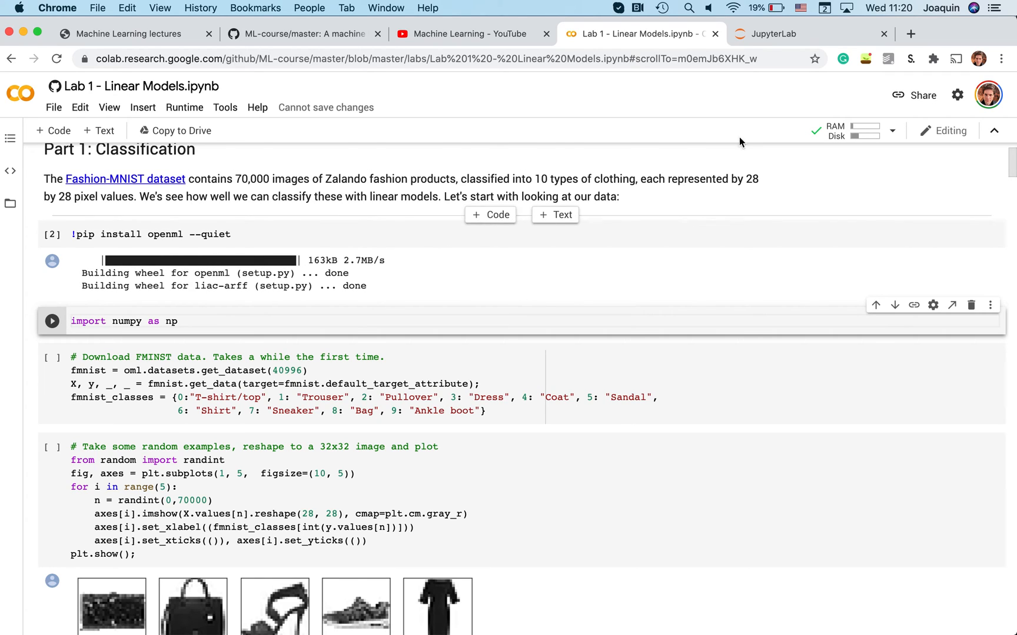
pyautogui.scroll(3)
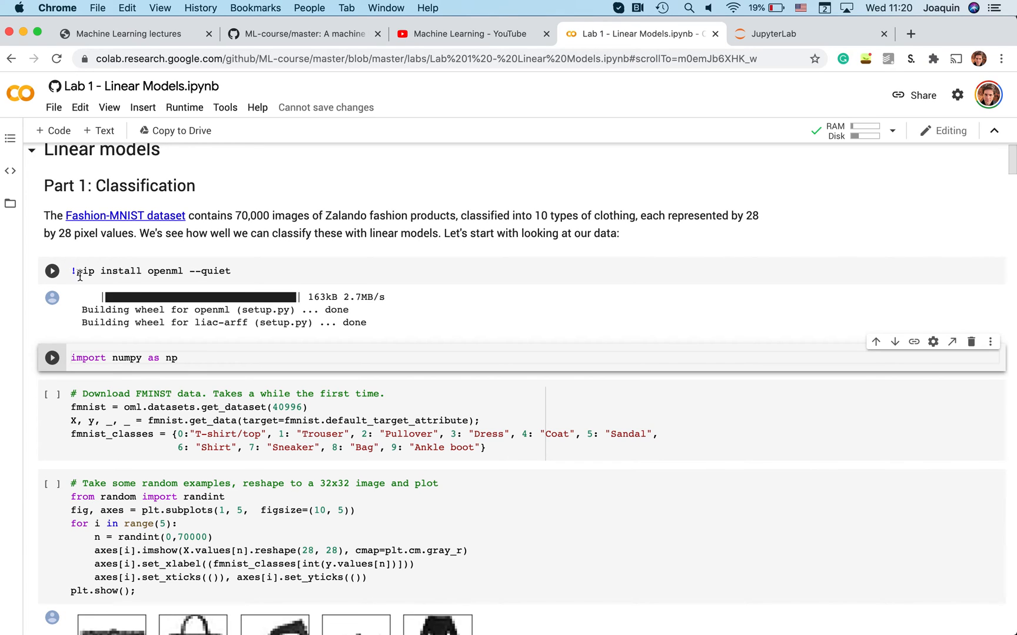
pyautogui.scroll(-3)
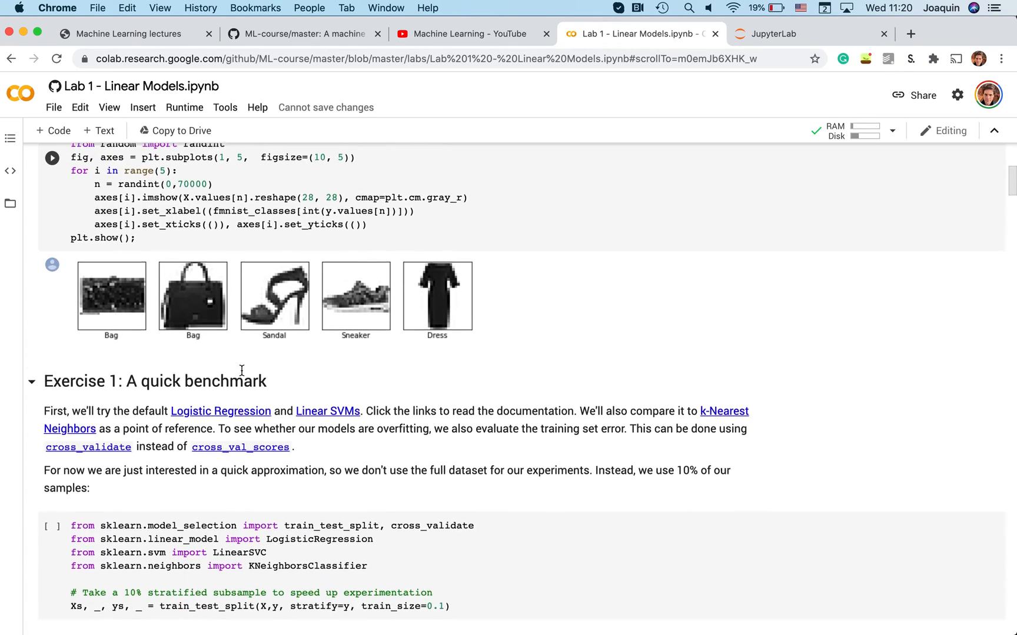
pyautogui.scroll(-3)
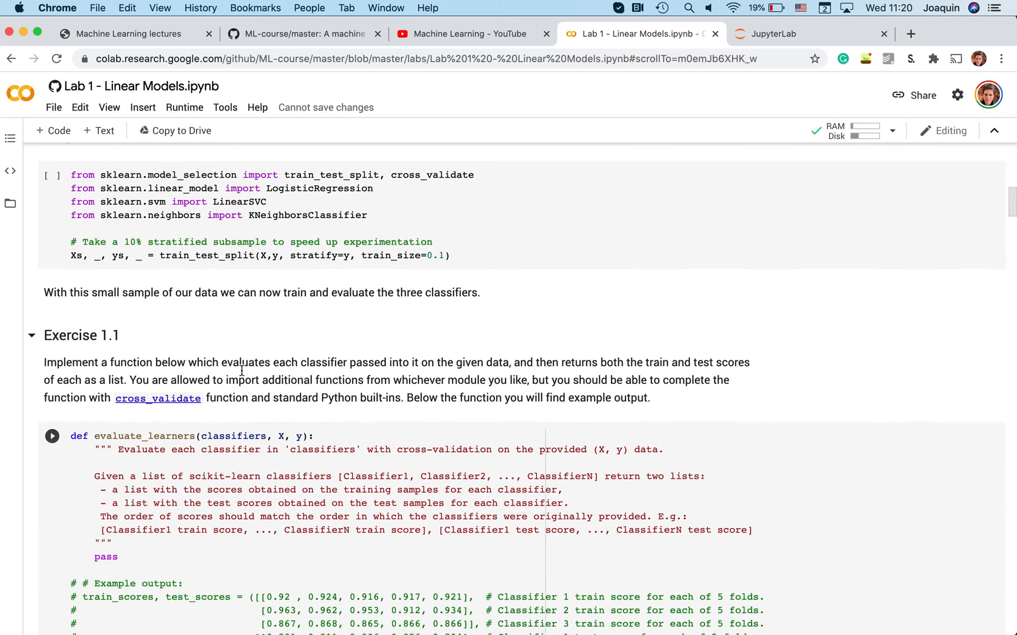
pyautogui.scroll(3)
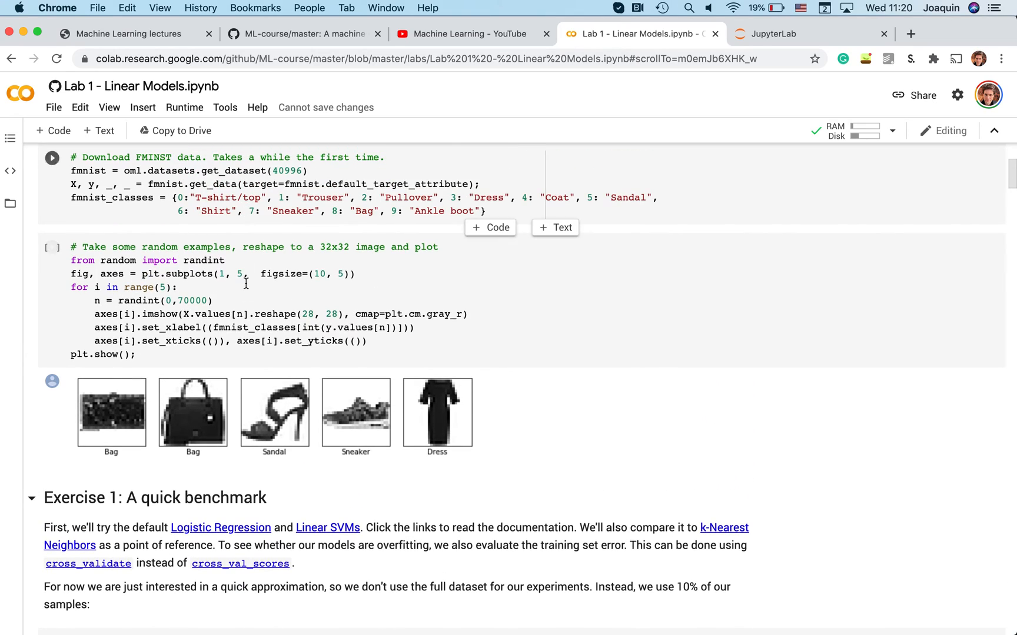
pyautogui.scroll(-3)
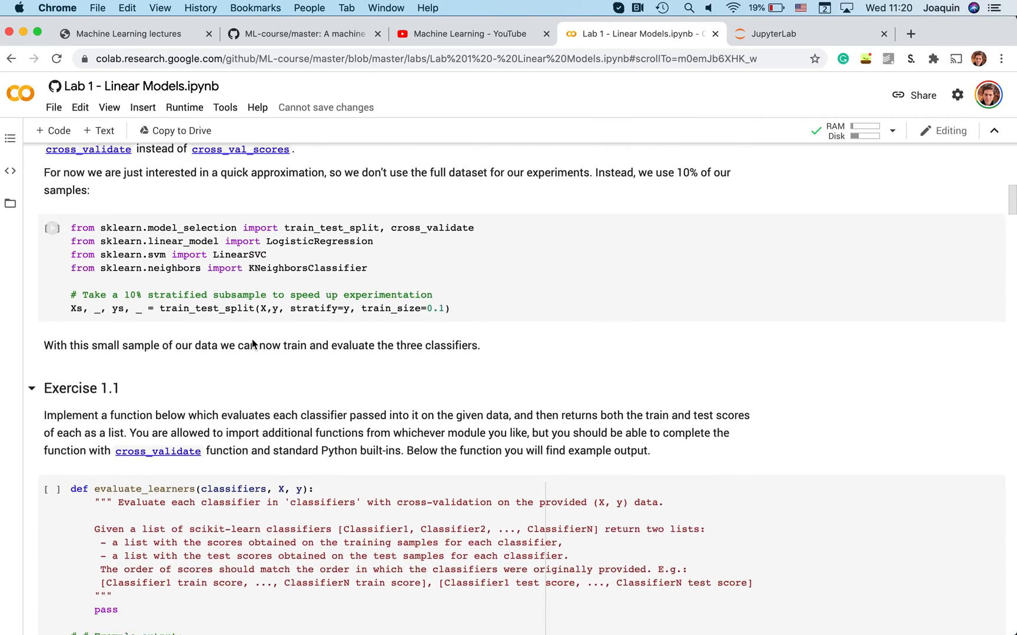
pyautogui.scroll(3)
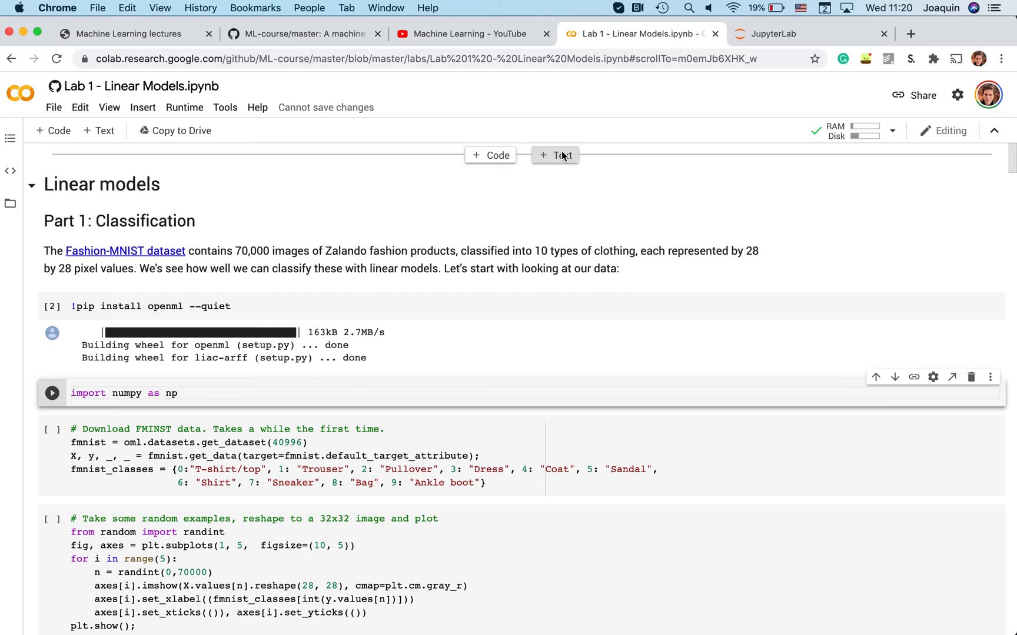
pyautogui.moveTo(834, 127)
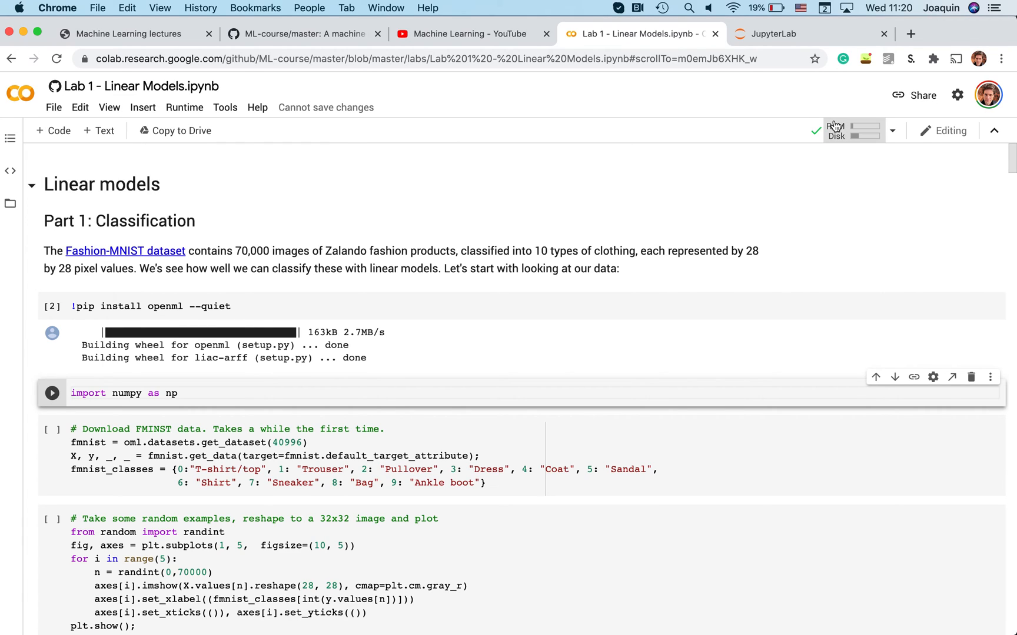
pyautogui.moveTo(184, 107)
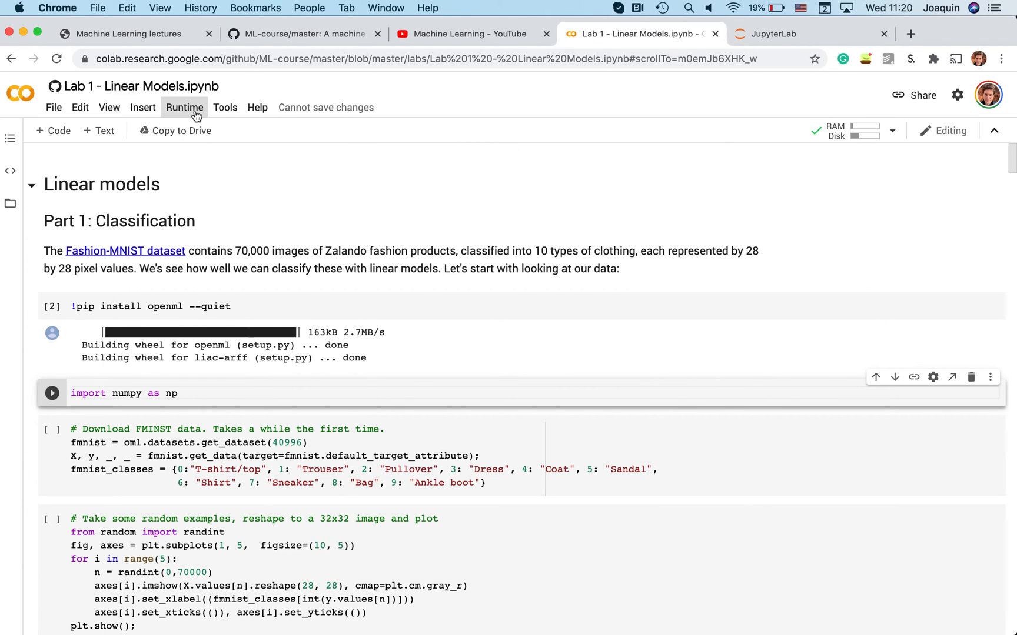
# - View and close Runtime > Manage sessions, glance at Insert, then reopen the Runtime menu
pyautogui.click(184, 107)
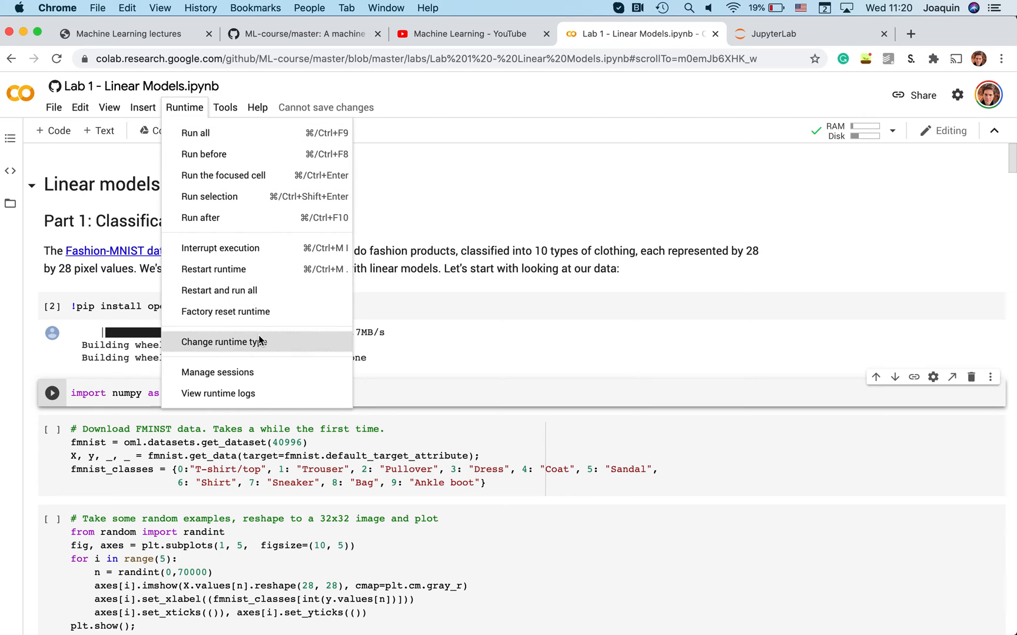
pyautogui.moveTo(262, 347)
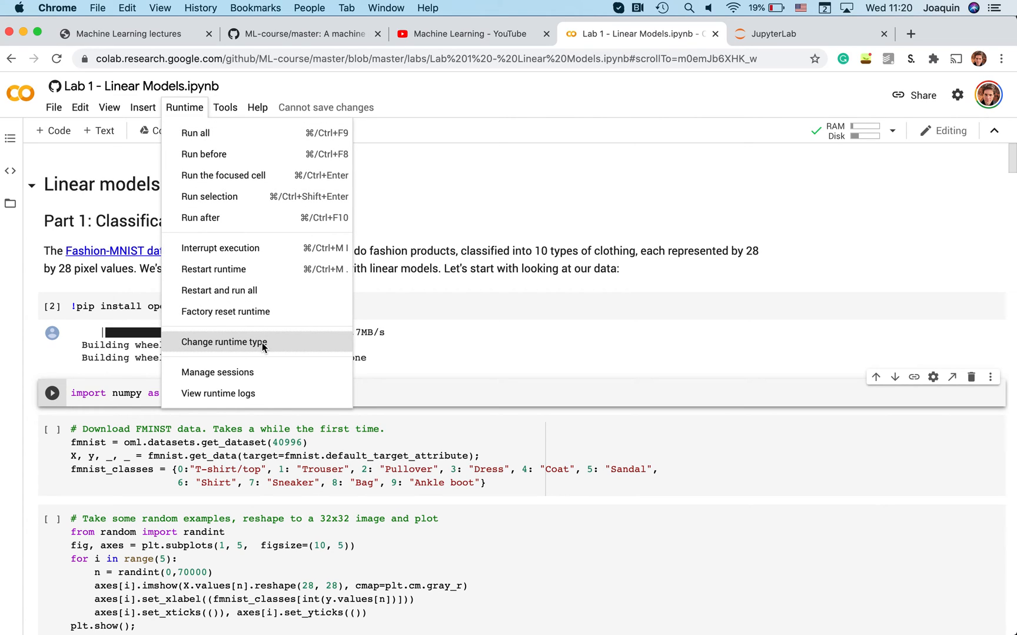
pyautogui.moveTo(224, 133)
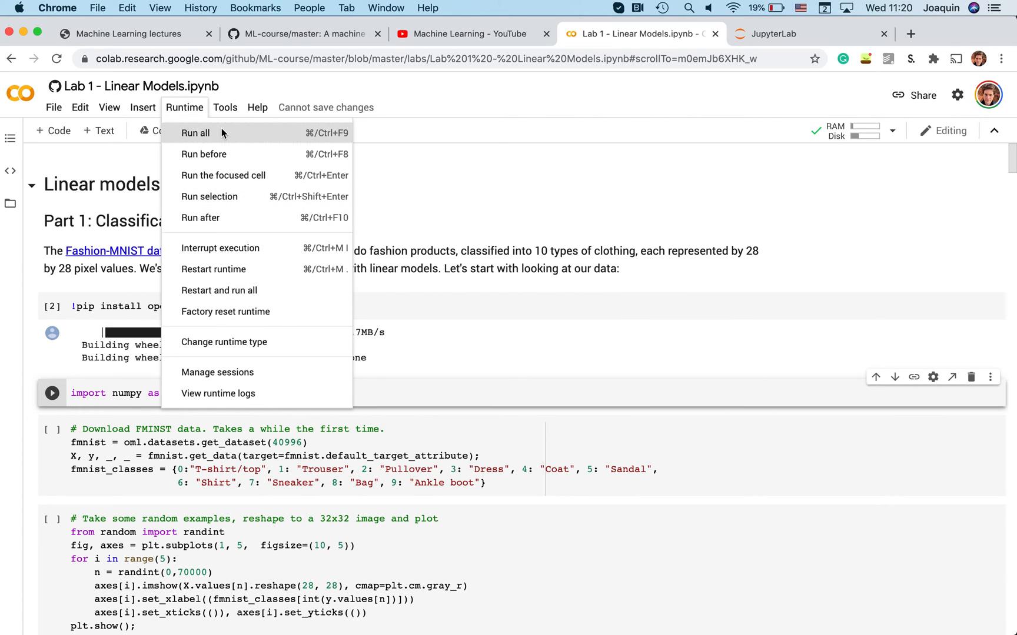
pyautogui.moveTo(193, 116)
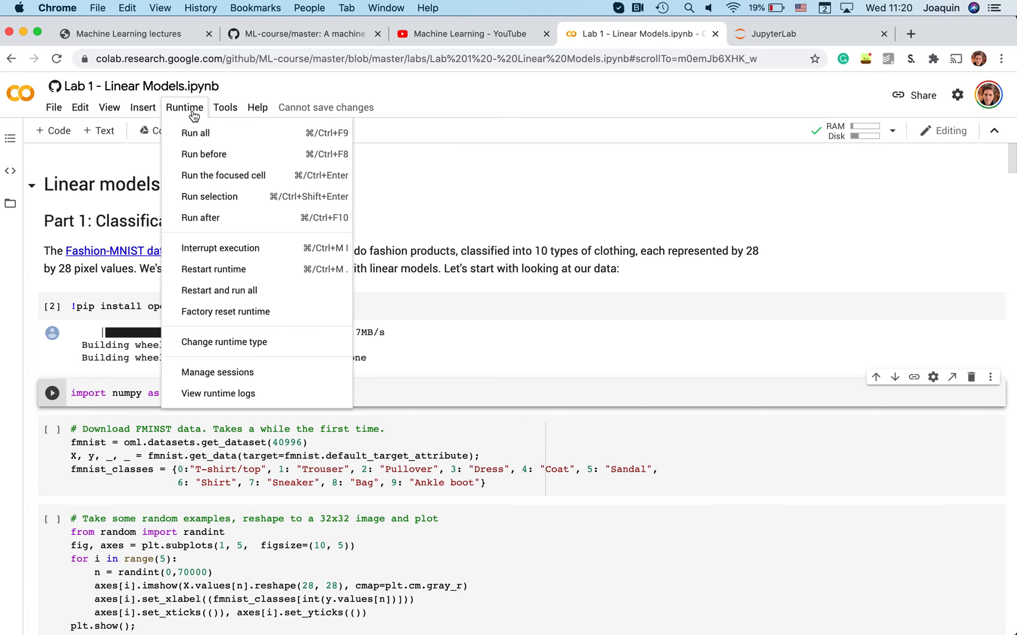
pyautogui.click(217, 372)
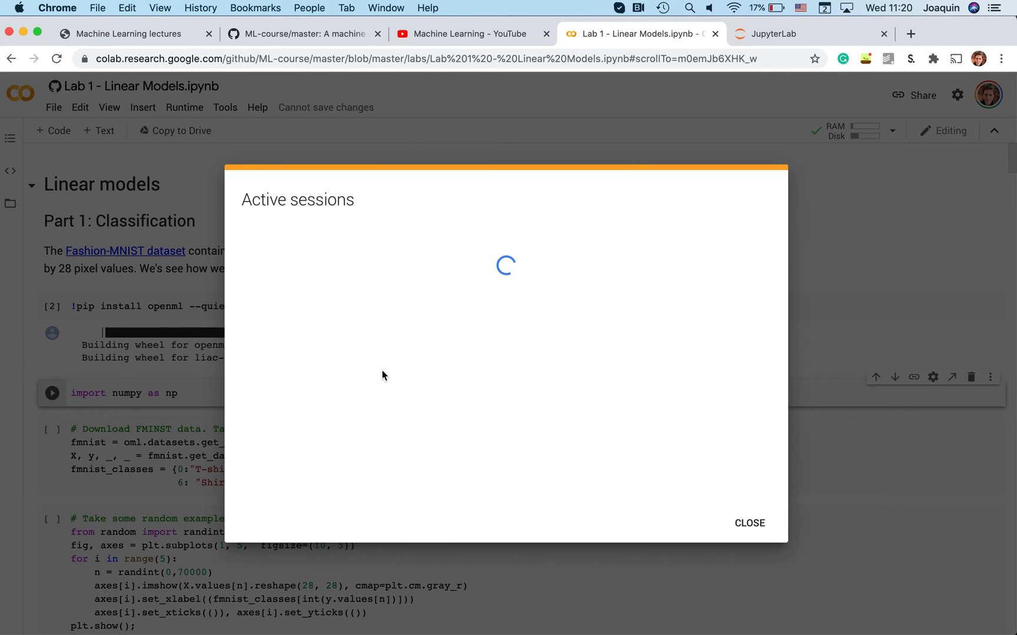
pyautogui.click(749, 523)
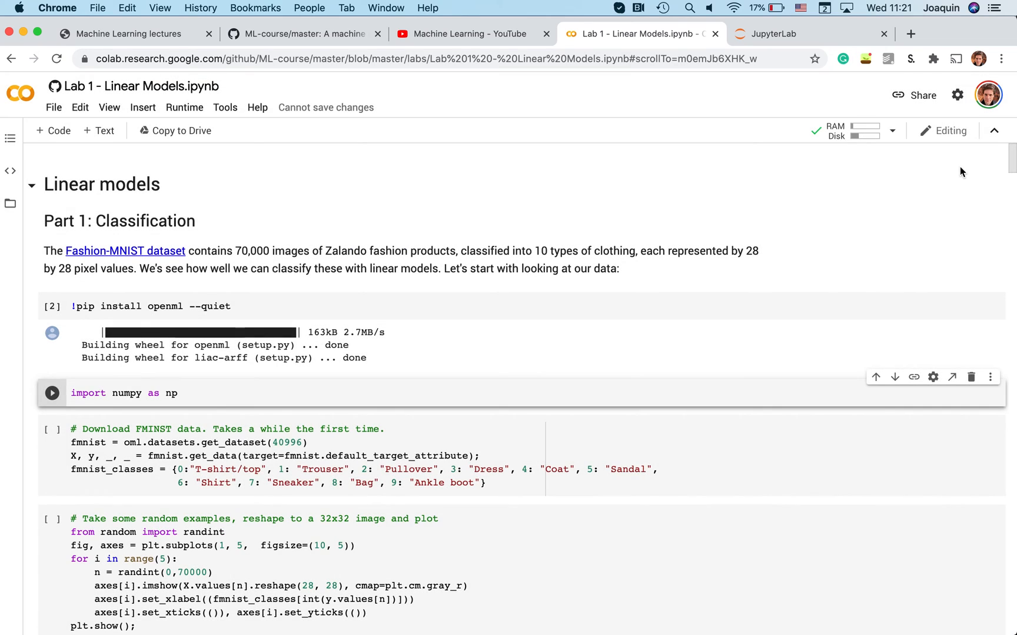
pyautogui.click(142, 107)
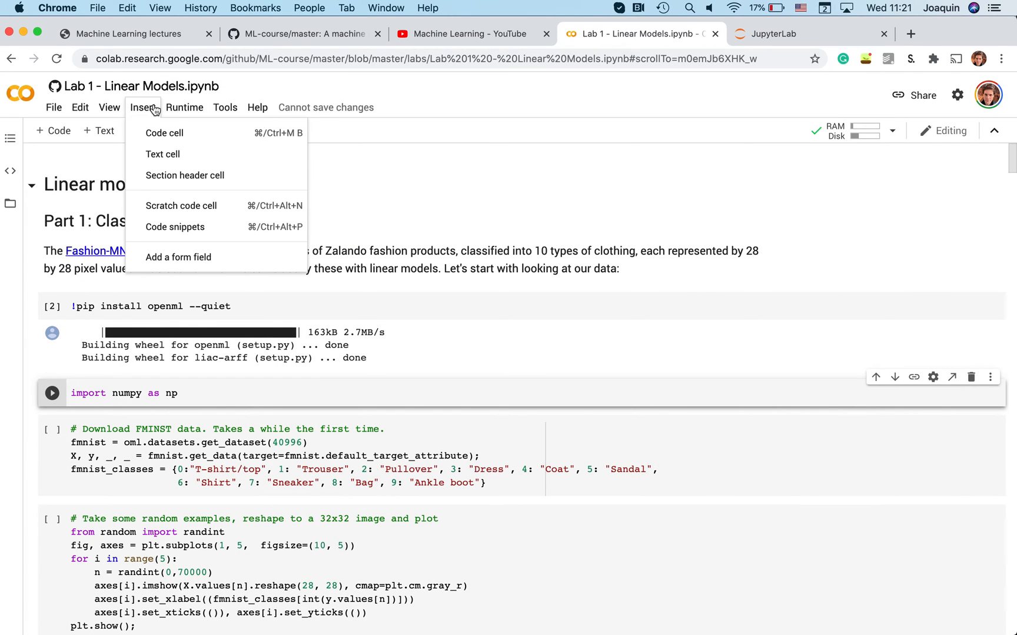
pyautogui.click(184, 107)
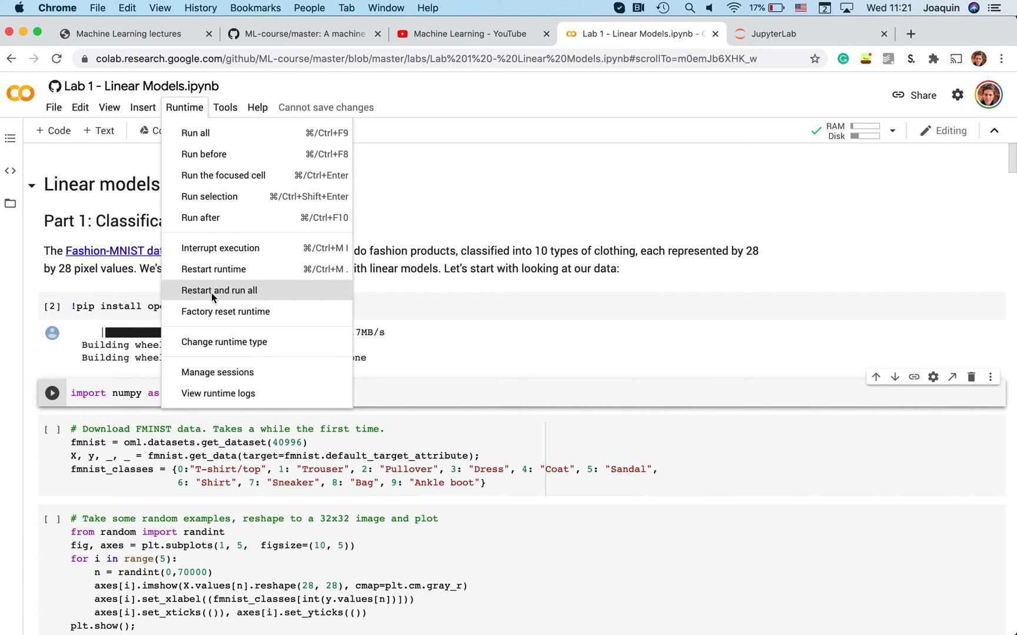
pyautogui.moveTo(224, 342)
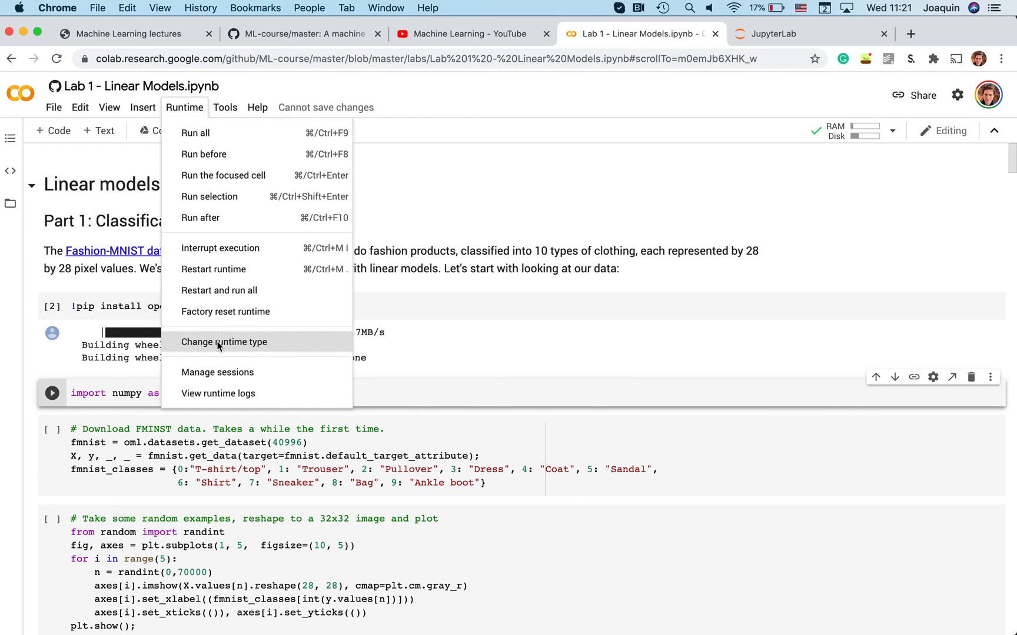
# - Set the notebook's hardware accelerator to GPU and save the runtime type
pyautogui.click(223, 342)
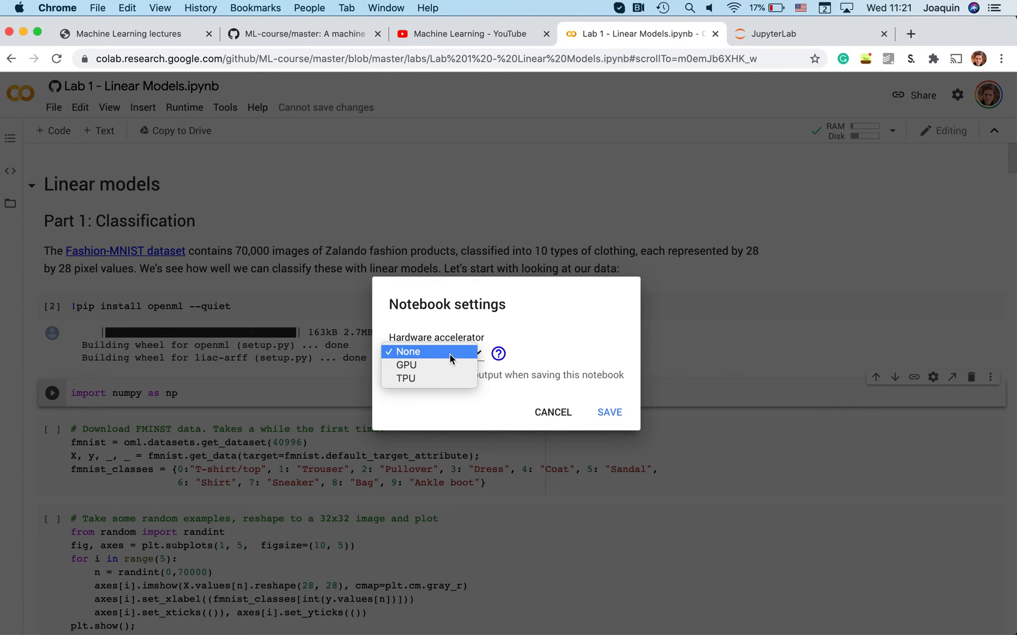
pyautogui.click(405, 351)
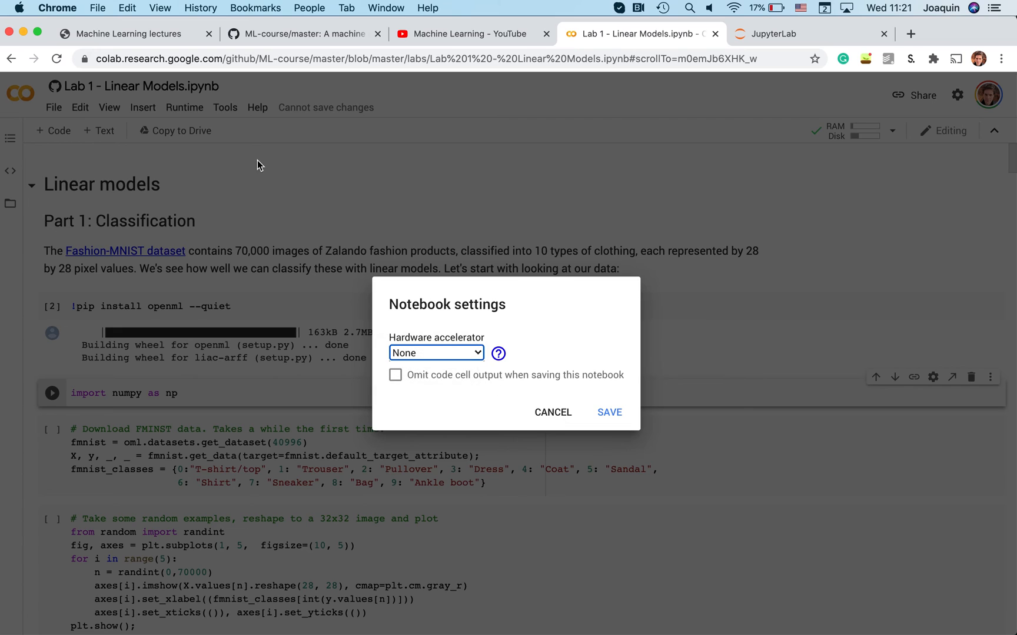
pyautogui.click(552, 412)
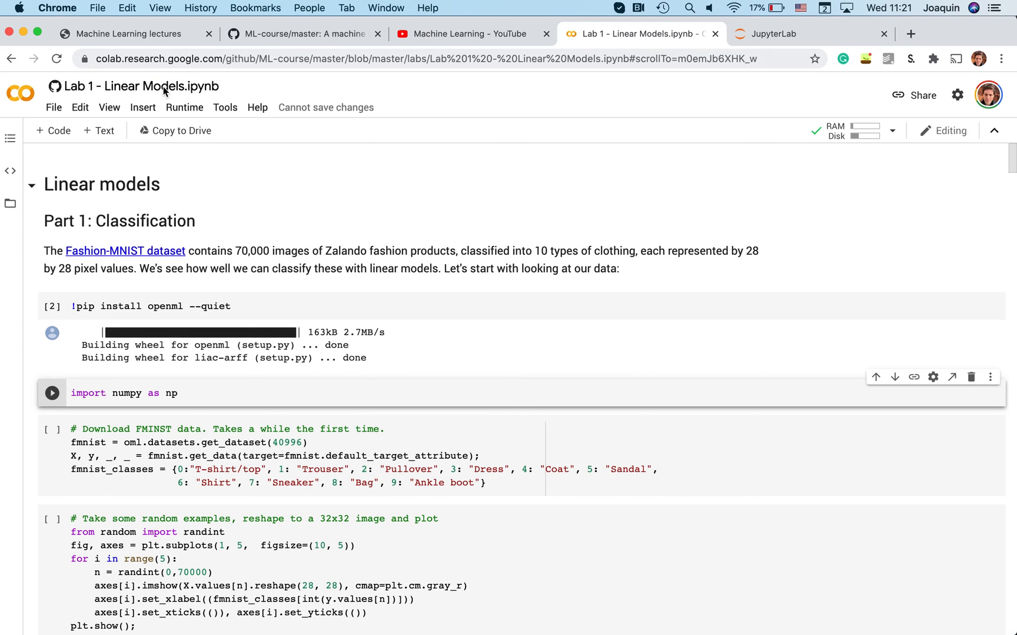
pyautogui.click(184, 107)
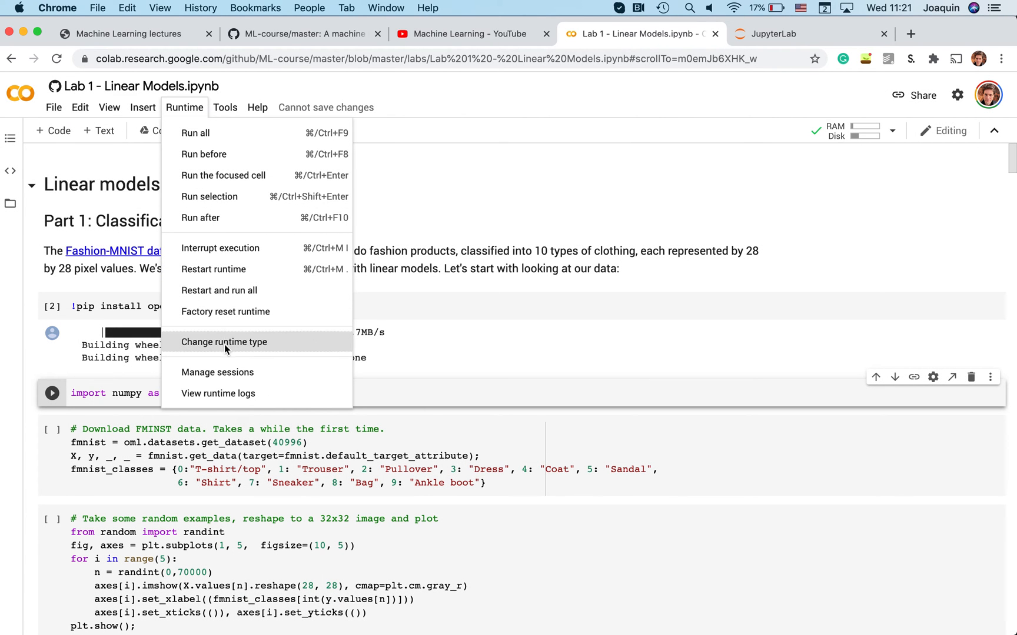
pyautogui.click(224, 341)
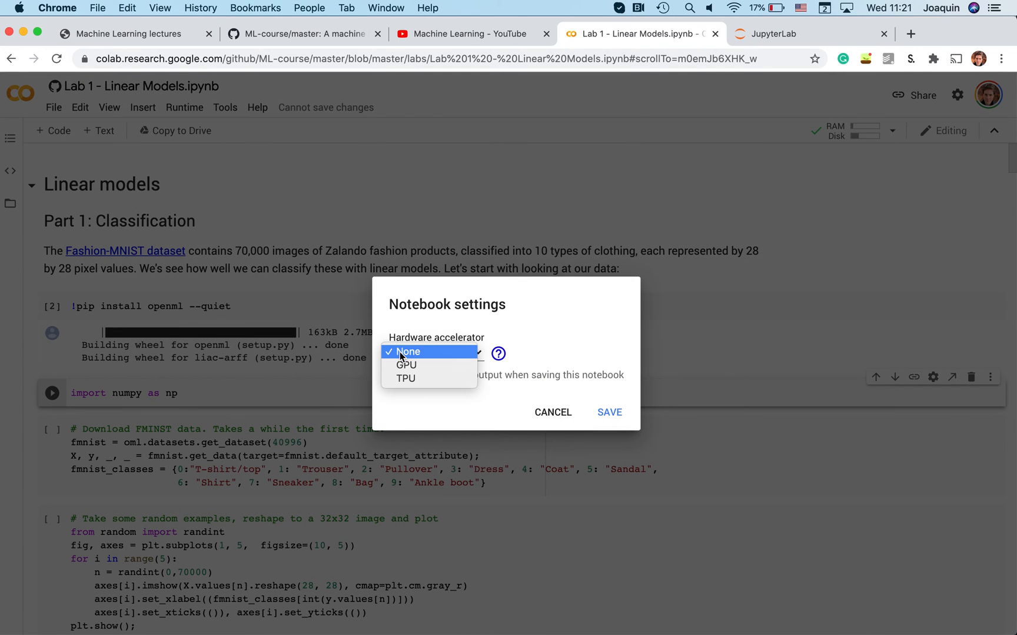
pyautogui.click(406, 364)
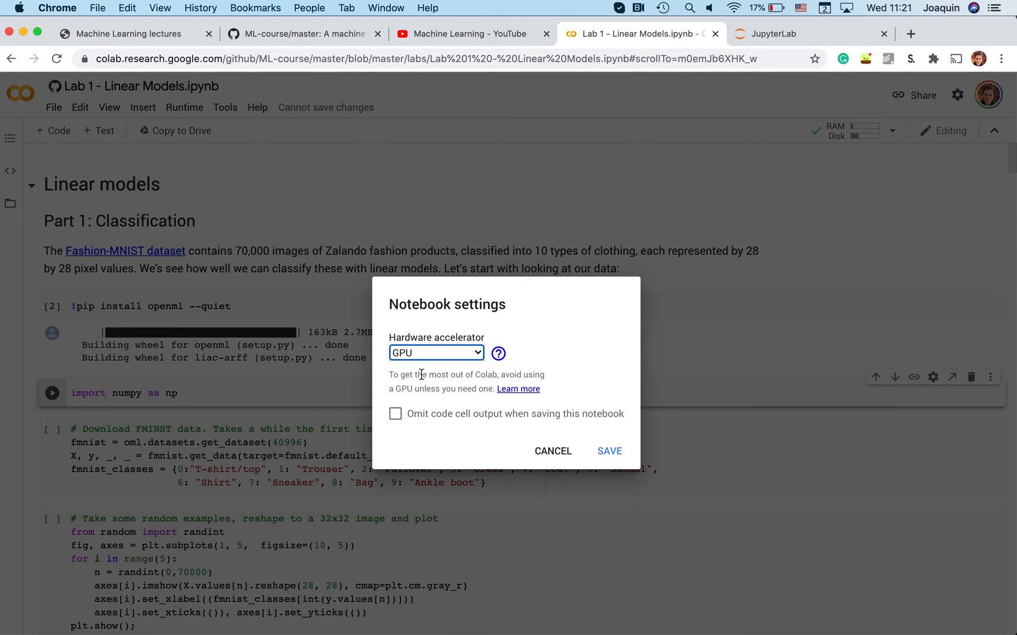
pyautogui.click(609, 452)
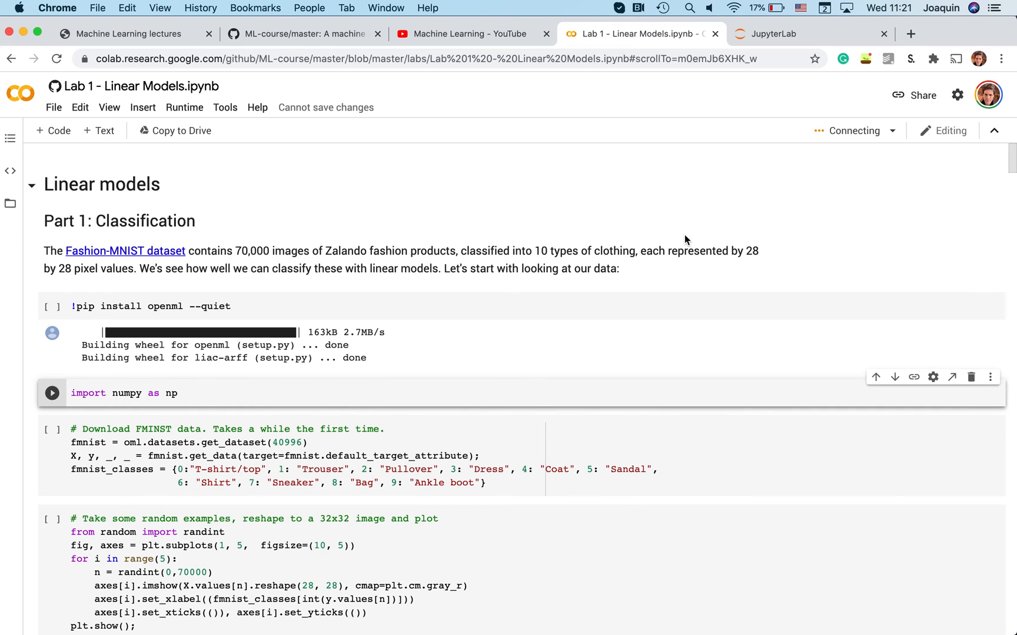
pyautogui.moveTo(854, 130)
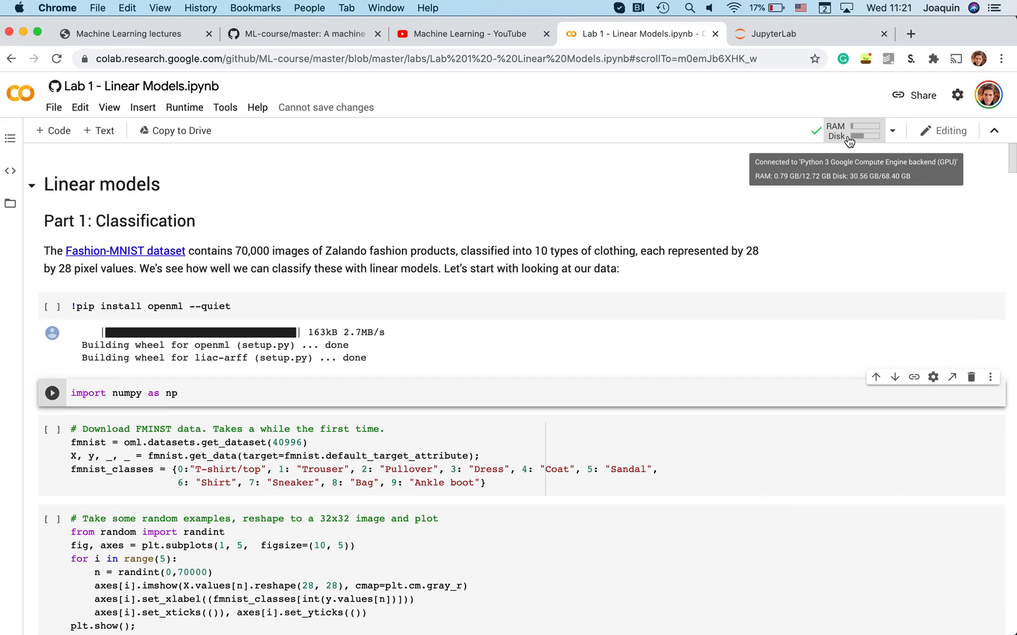
pyautogui.moveTo(777, 203)
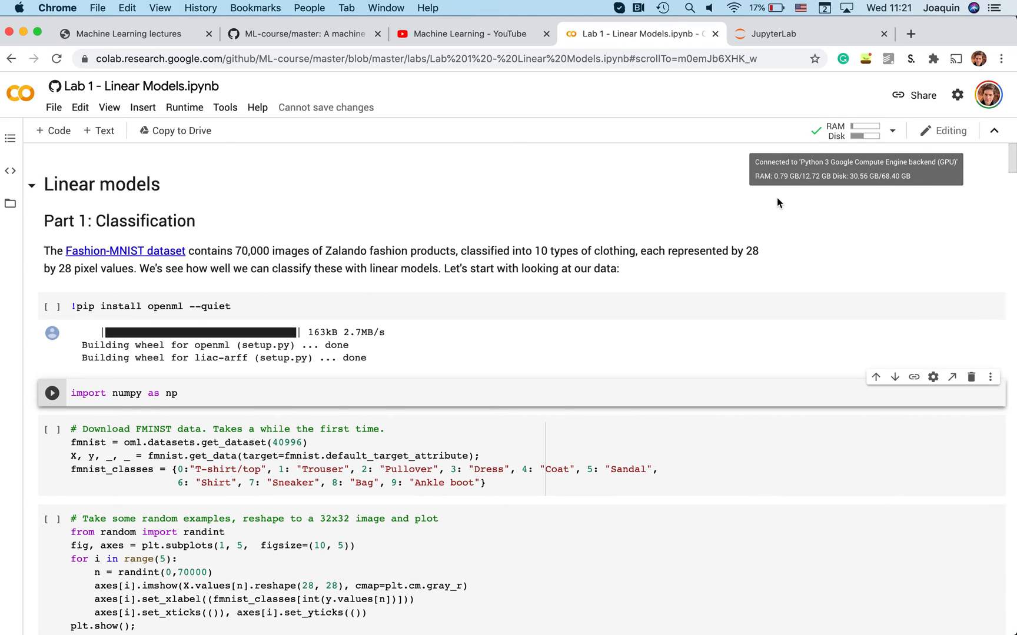
pyautogui.moveTo(657, 264)
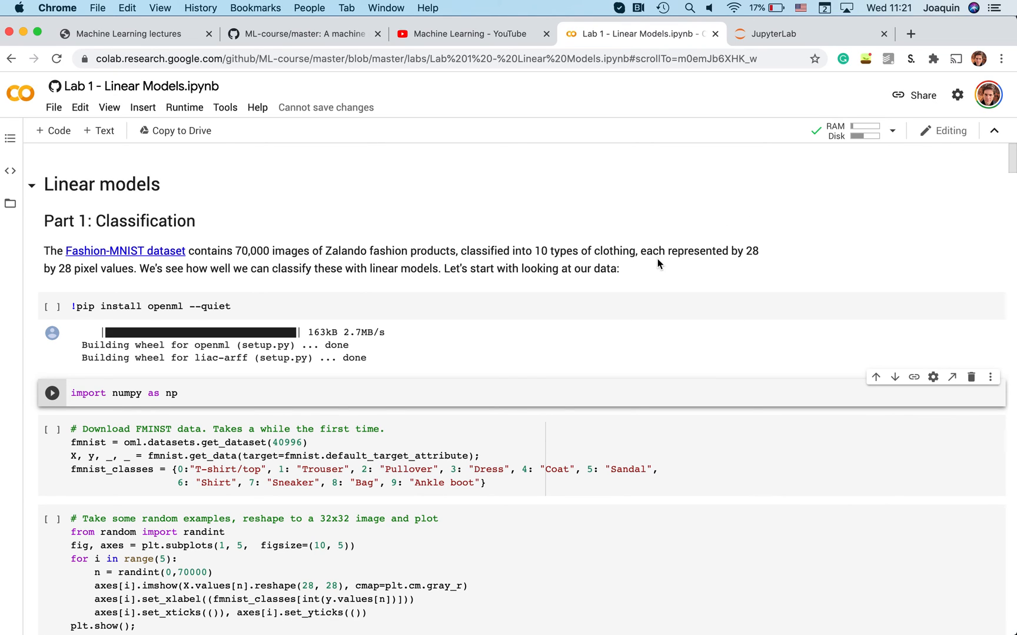
pyautogui.click(613, 269)
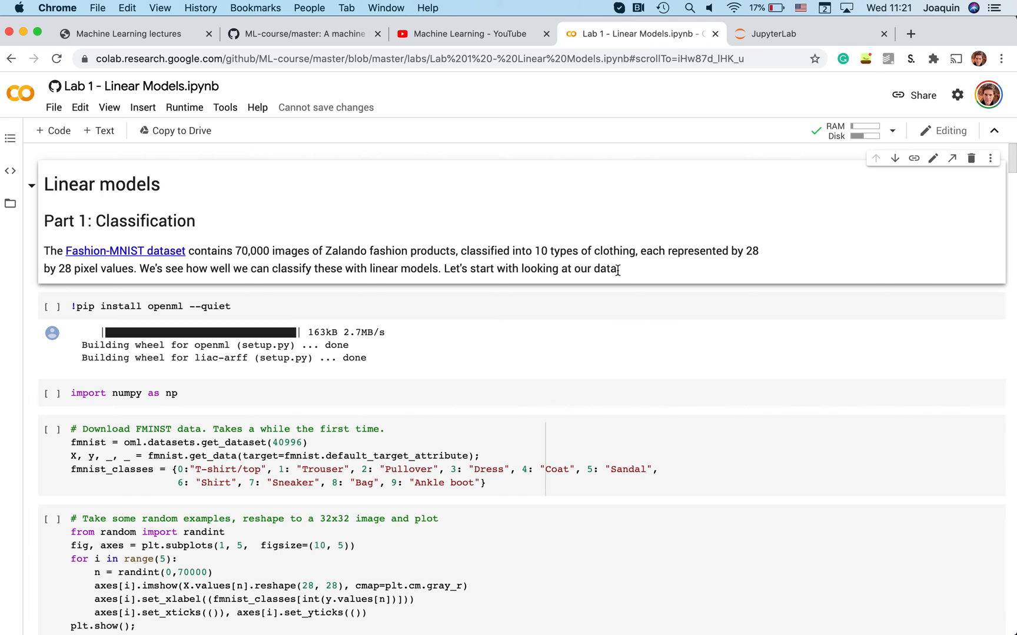
pyautogui.moveTo(793, 197)
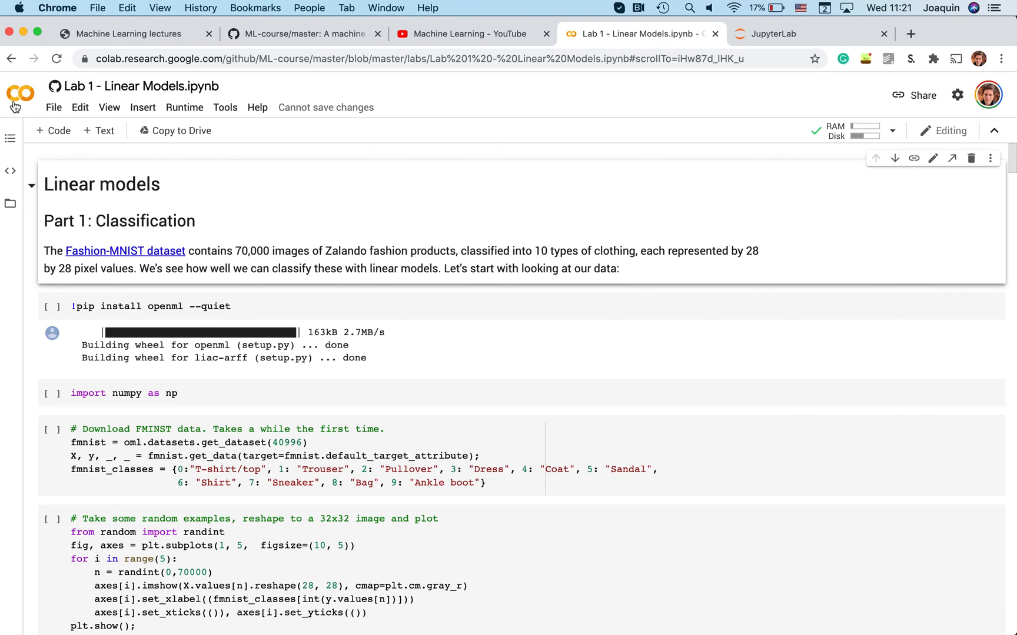
pyautogui.moveTo(363, 180)
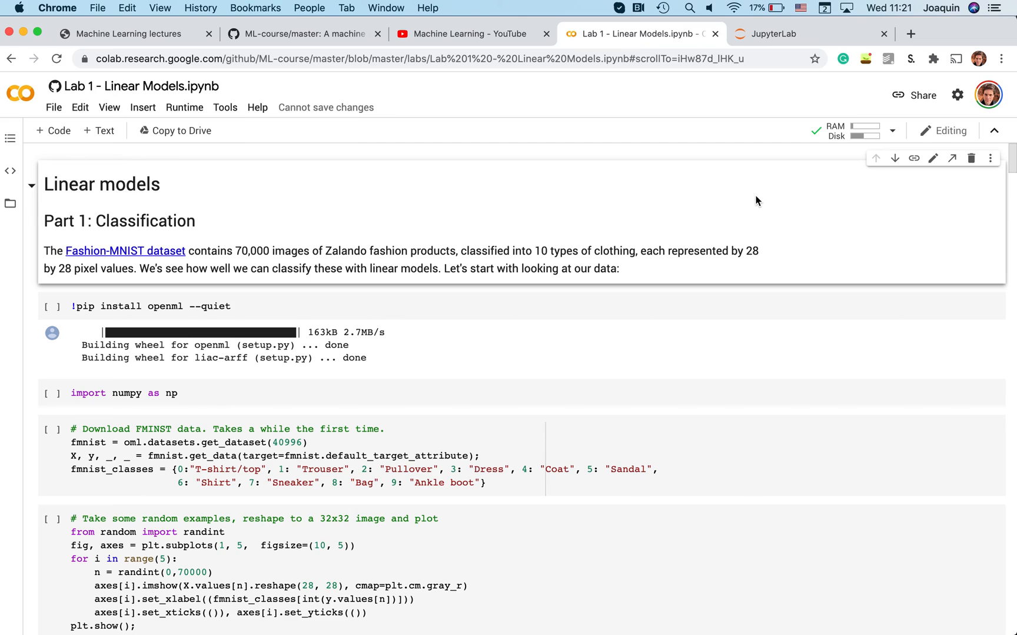
pyautogui.moveTo(676, 178)
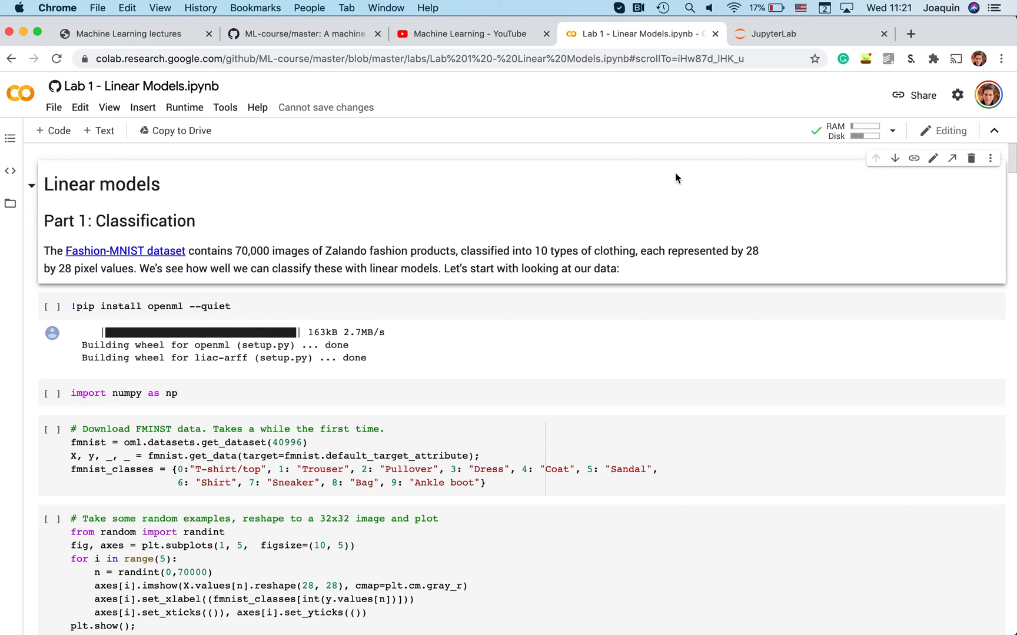
pyautogui.moveTo(669, 196)
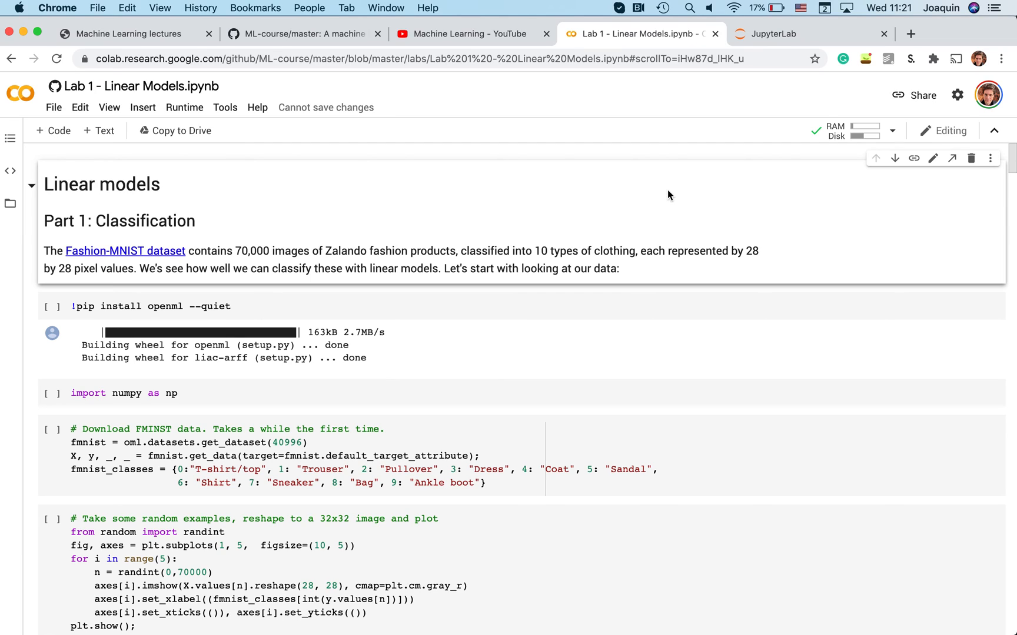
pyautogui.moveTo(709, 172)
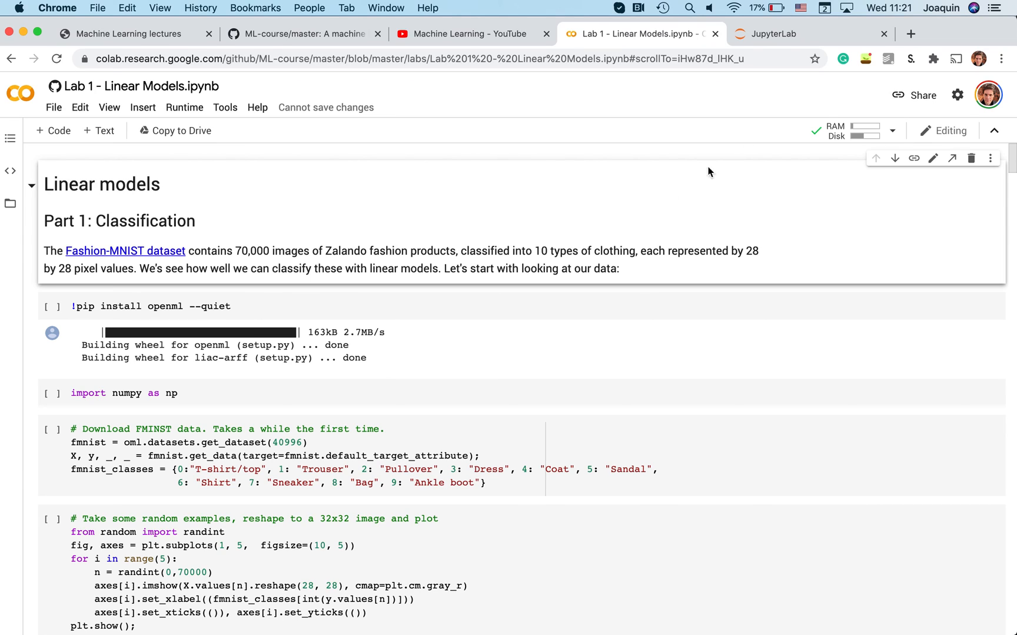
# - Return to the local JupyterLab session with preamble.py open
pyautogui.click(771, 34)
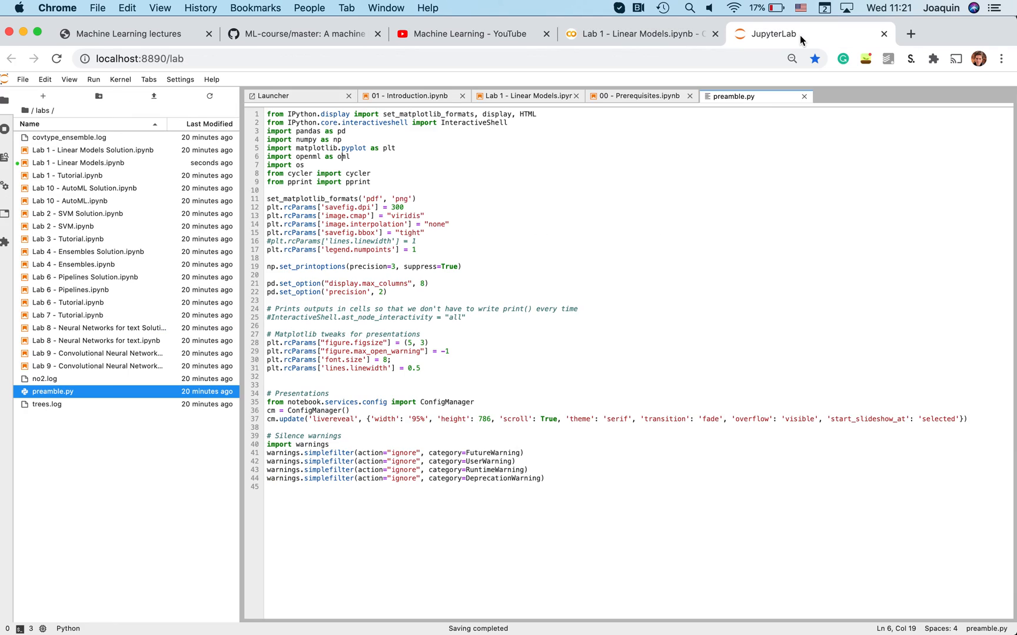
pyautogui.moveTo(516, 199)
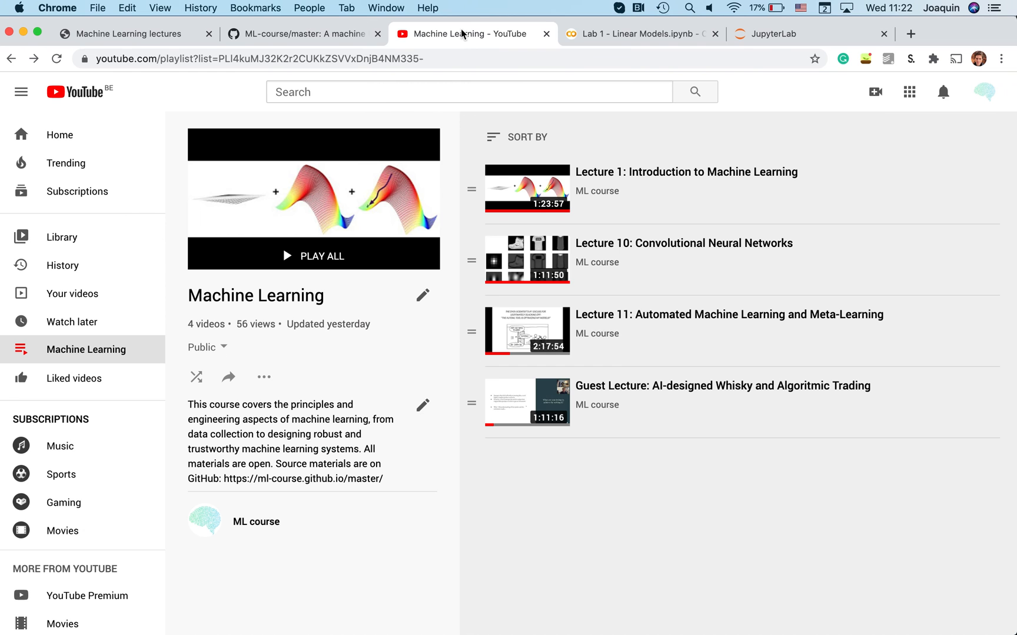
pyautogui.moveTo(464, 261)
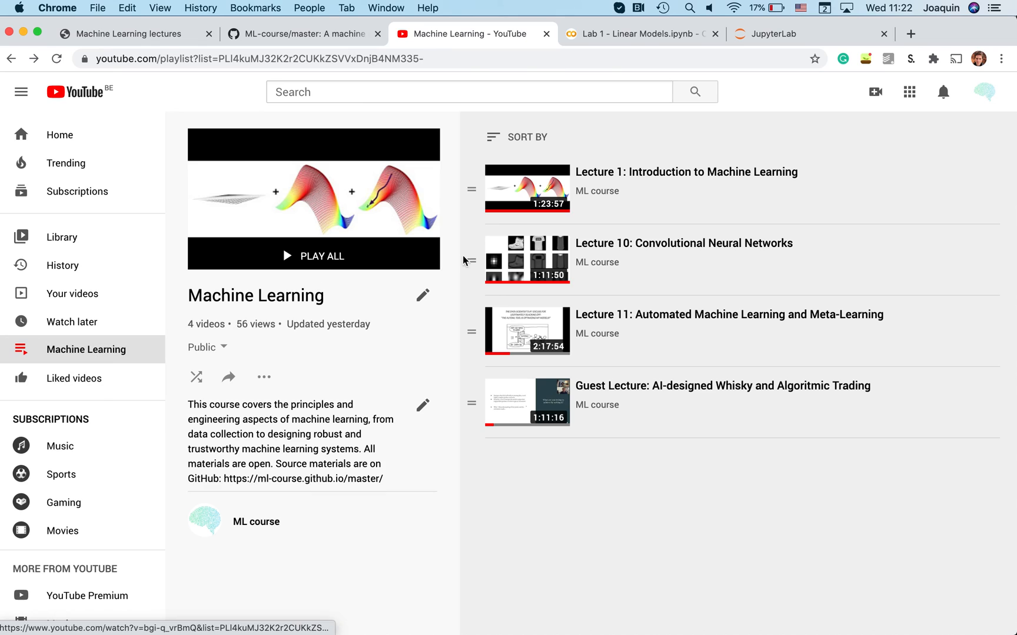
pyautogui.moveTo(527, 188)
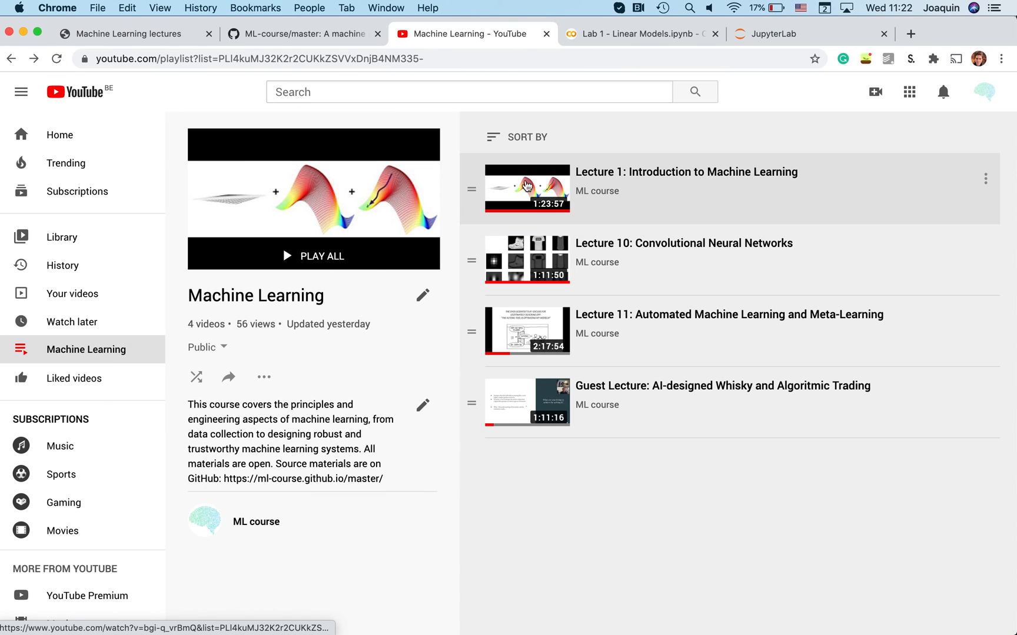
pyautogui.moveTo(544, 183)
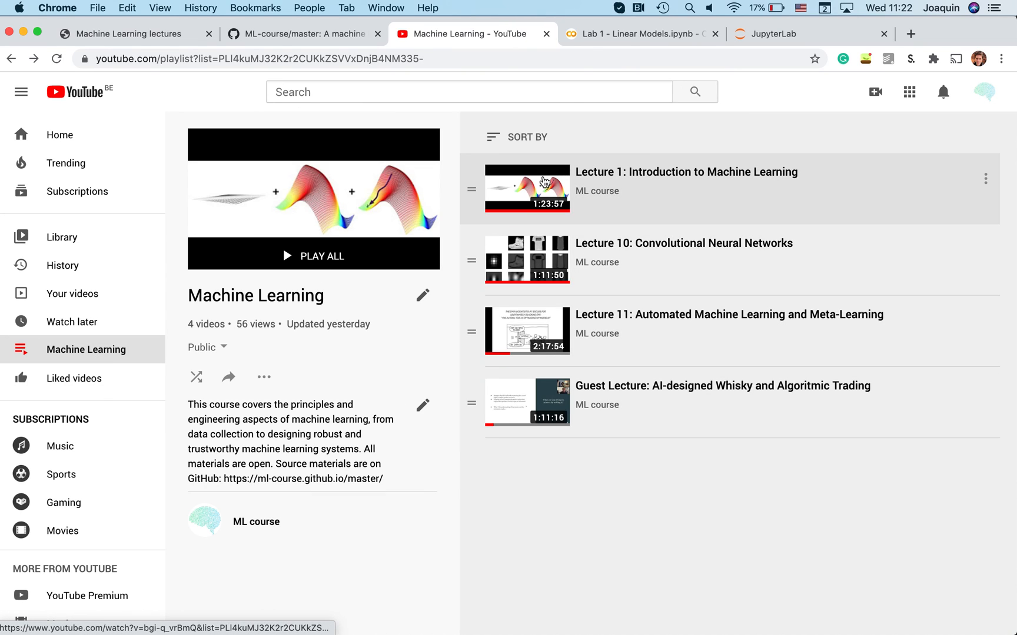
# - Play Lecture 1: Introduction to Machine Learning from the Machine Learning playlist
pyautogui.click(527, 189)
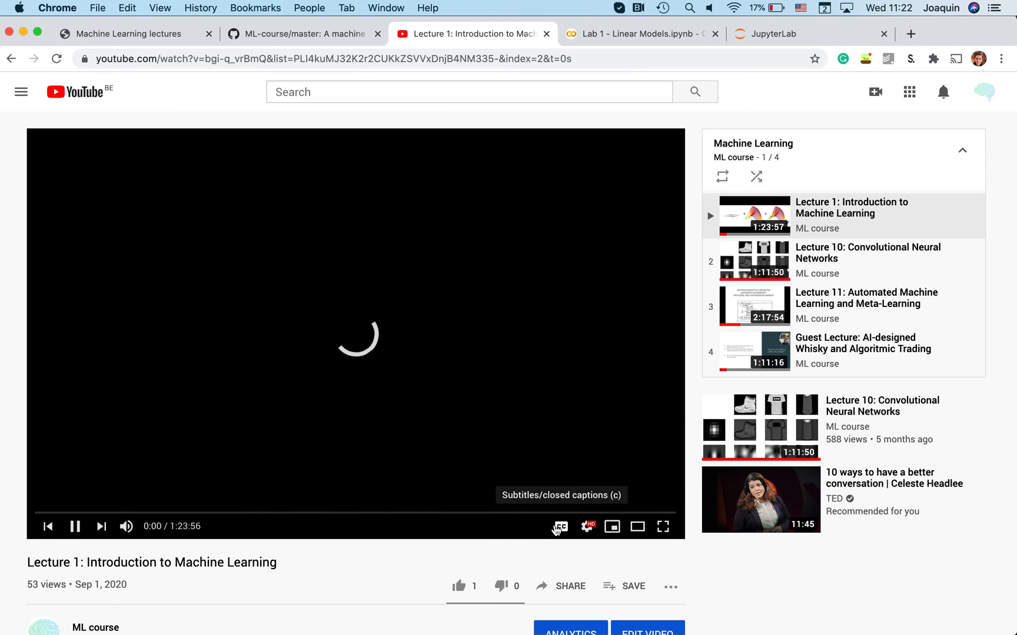
pyautogui.scroll(-3)
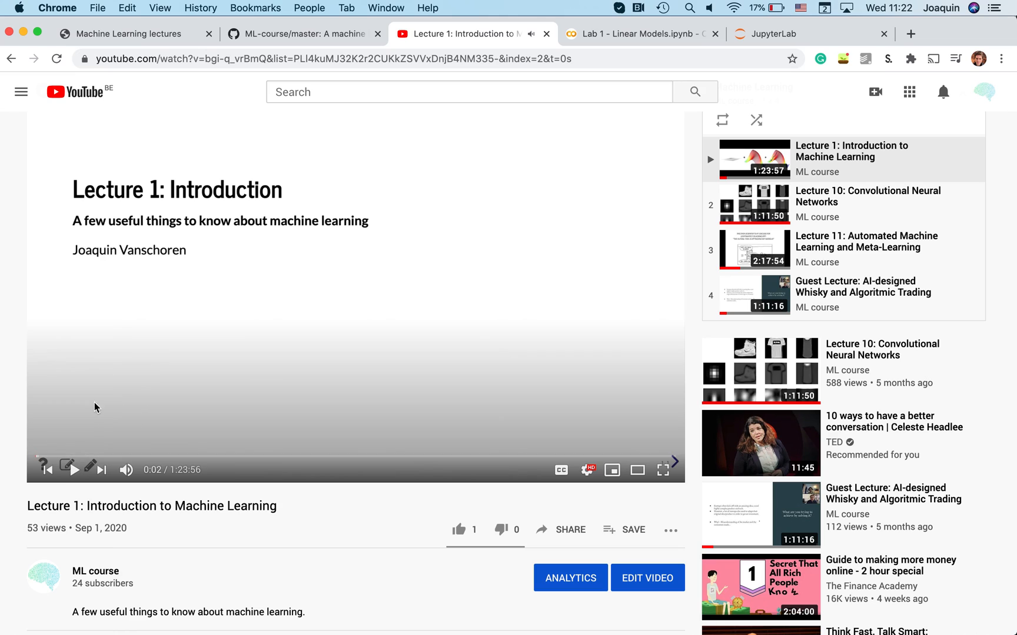
pyautogui.moveTo(164, 409)
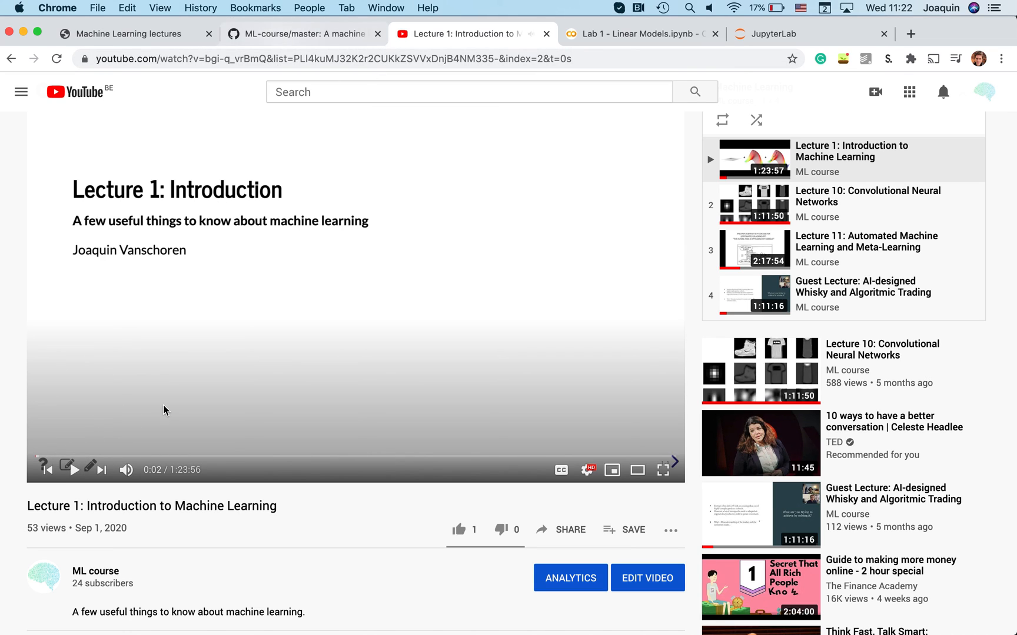
pyautogui.moveTo(298, 33)
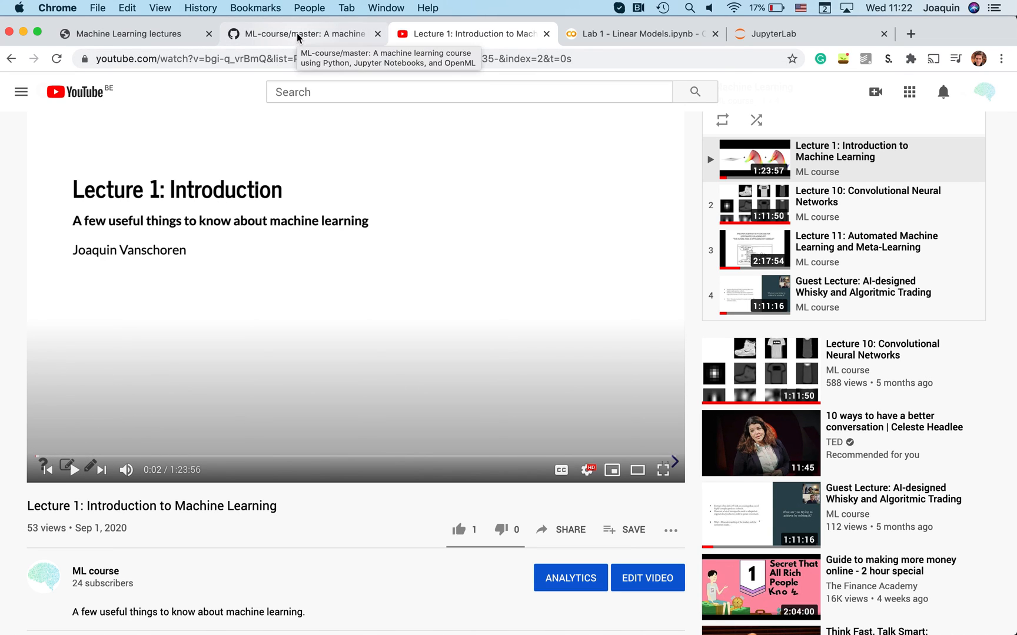
pyautogui.moveTo(317, 171)
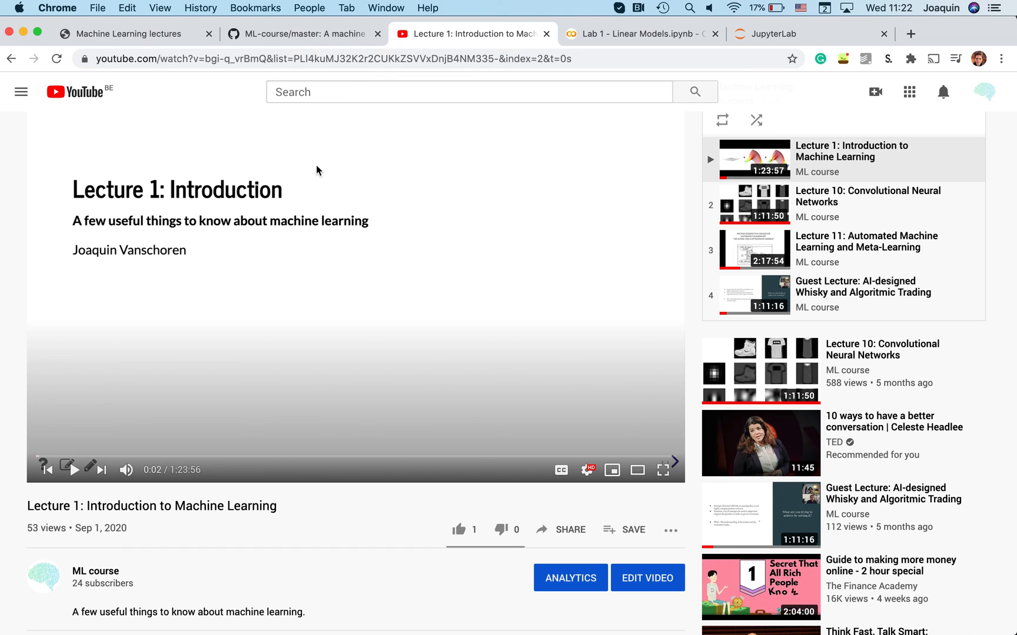
# - Check the ML-course repository's two open GitHub issues, then return to the Lecture 1 video
pyautogui.click(301, 33)
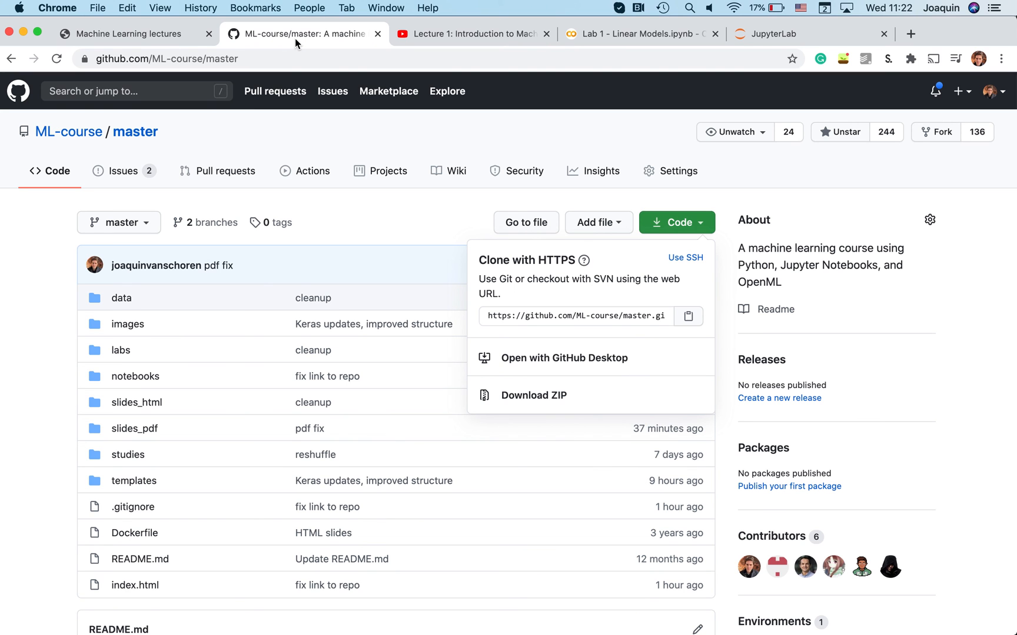
pyautogui.moveTo(432, 158)
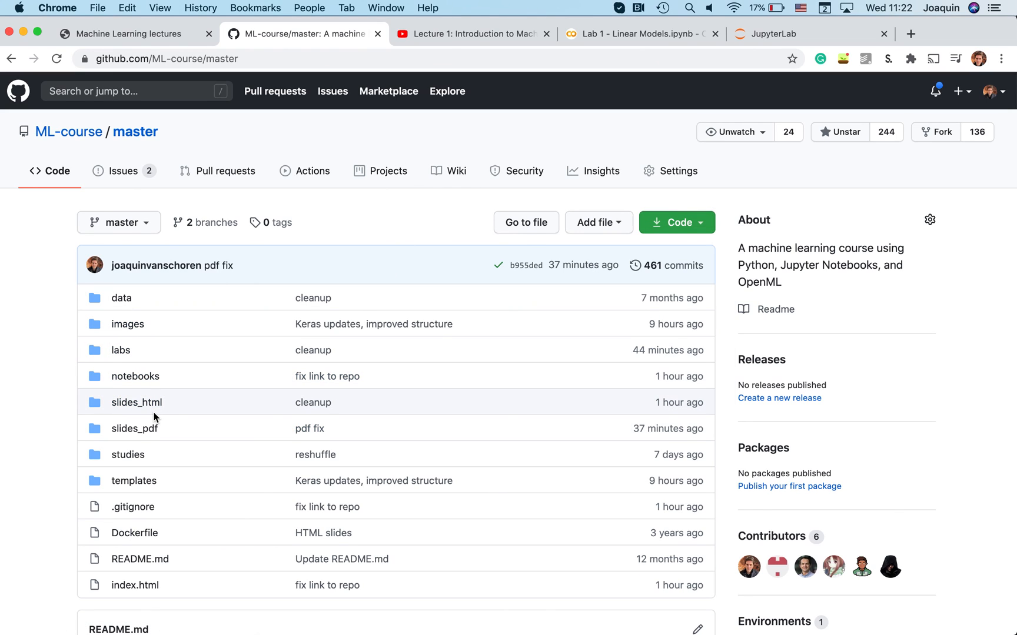
pyautogui.moveTo(135, 376)
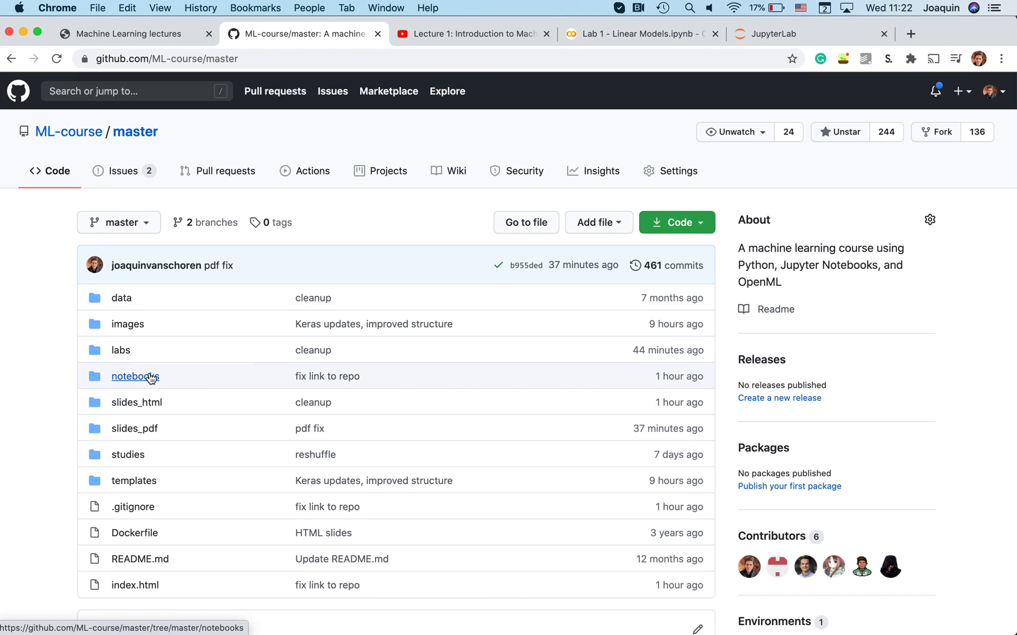
pyautogui.moveTo(214, 182)
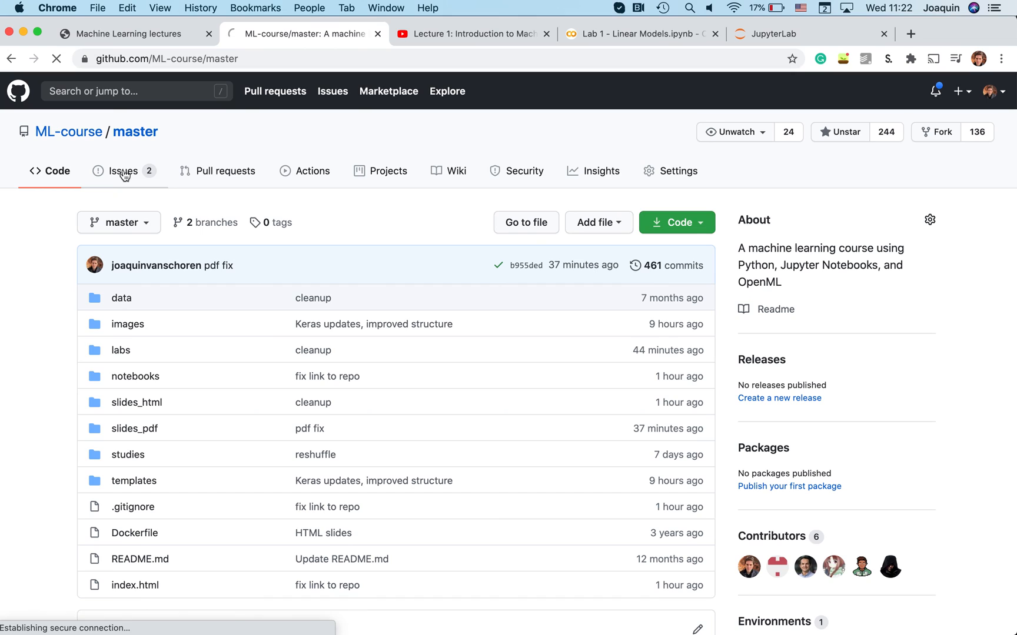
pyautogui.click(123, 171)
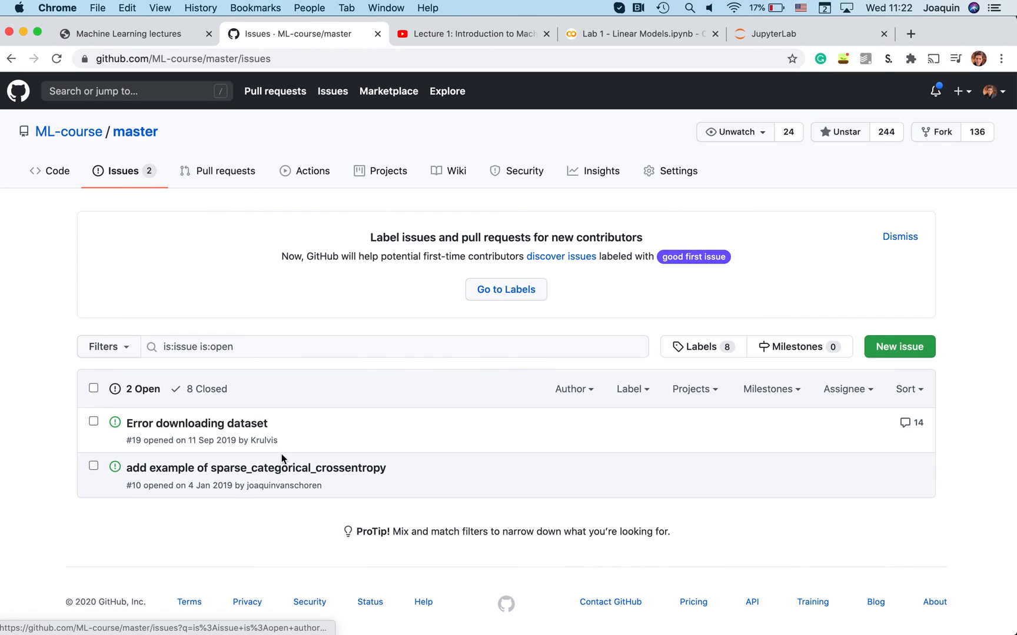
pyautogui.moveTo(400, 452)
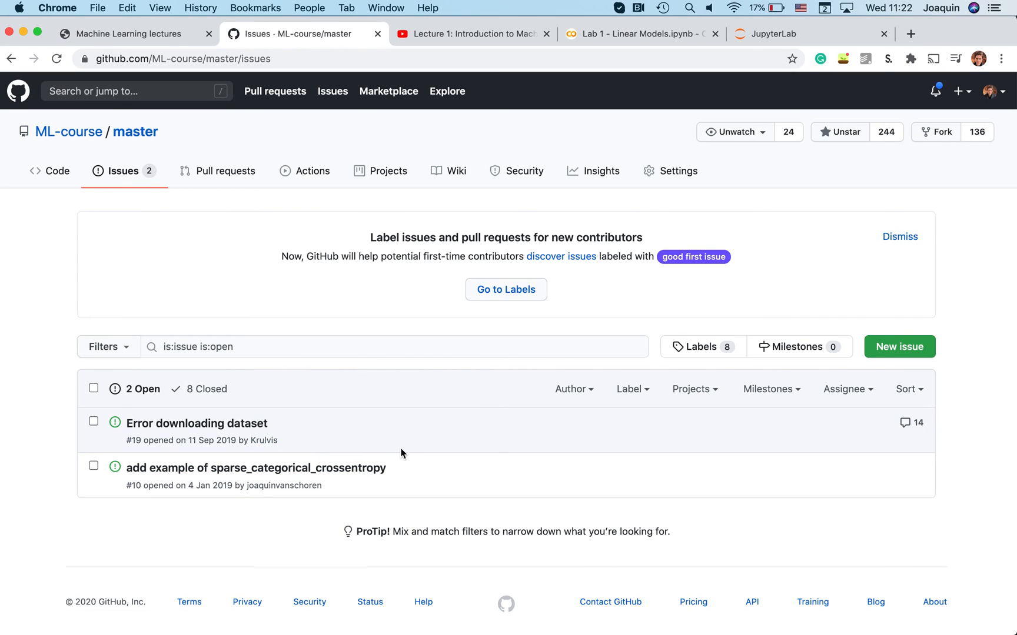
pyautogui.moveTo(339, 318)
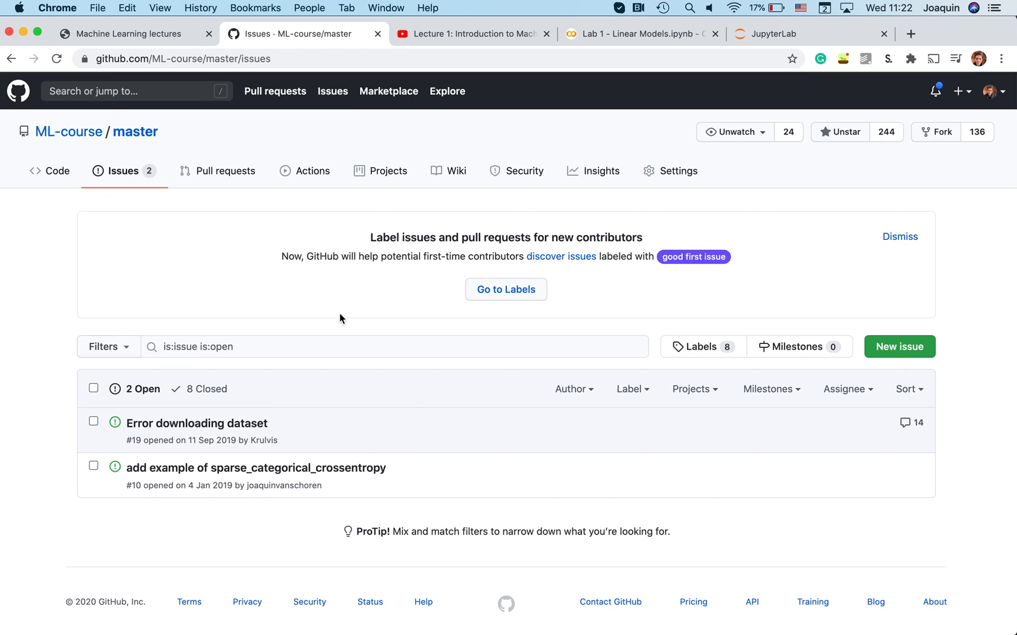
pyautogui.moveTo(112, 175)
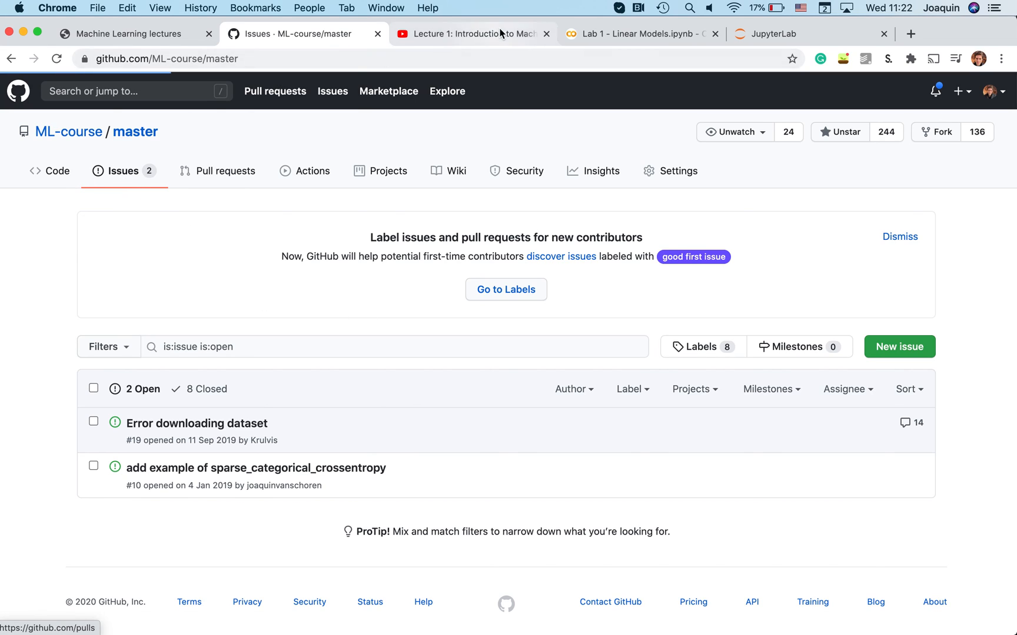
pyautogui.click(472, 33)
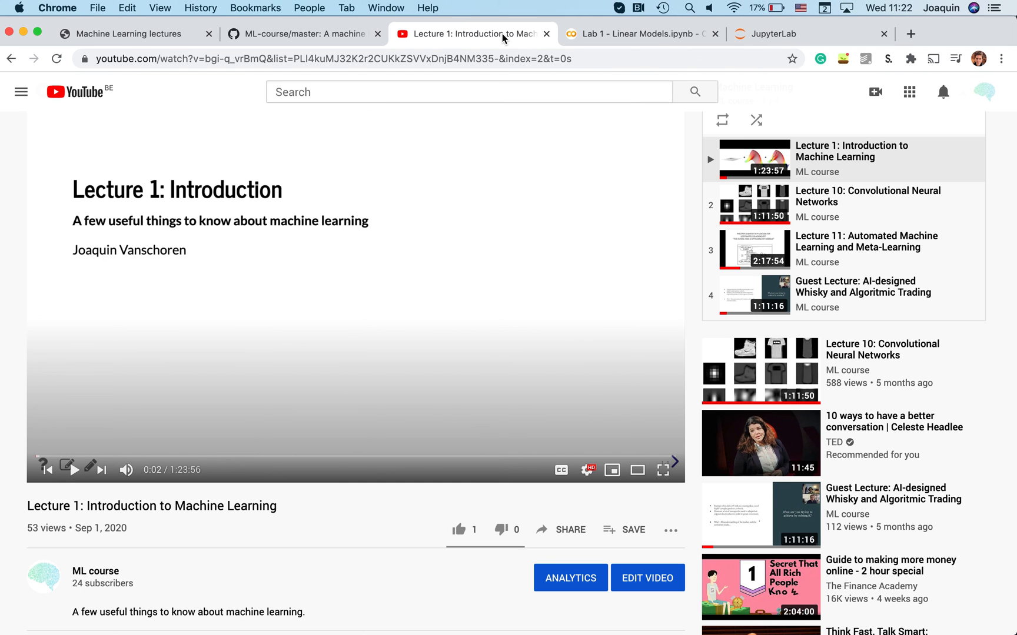
# - Bring up the course lectures website, glancing at the Labs list before returning to Lectures
pyautogui.click(129, 33)
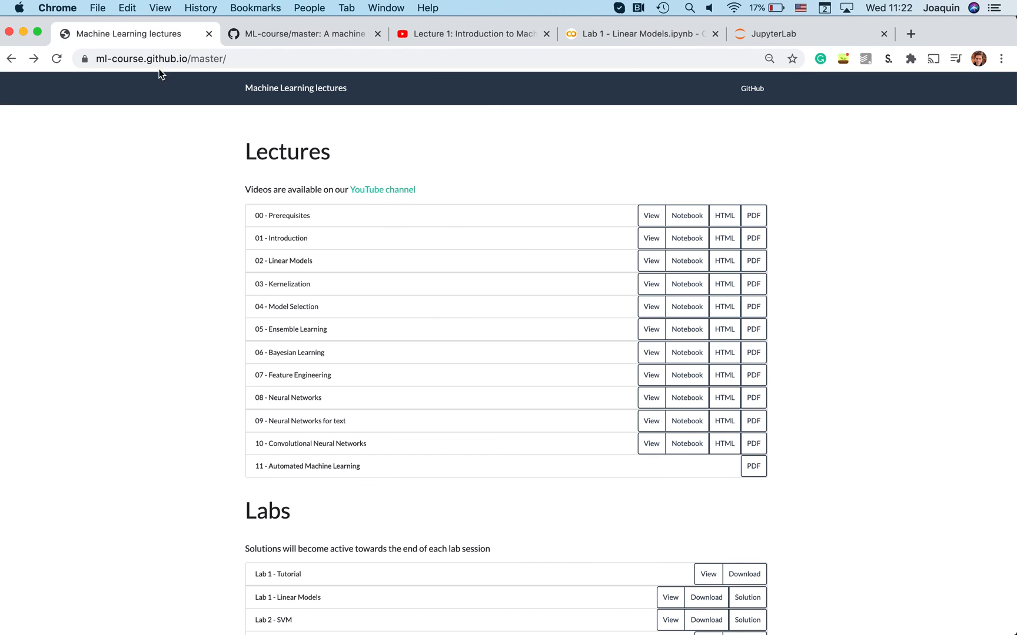
pyautogui.scroll(-3)
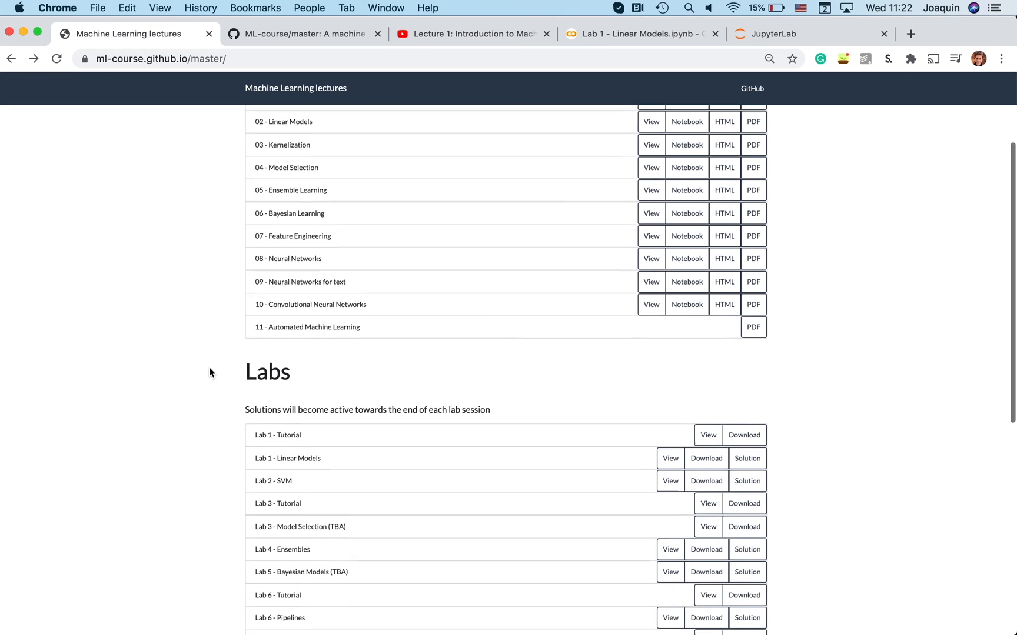
pyautogui.scroll(3)
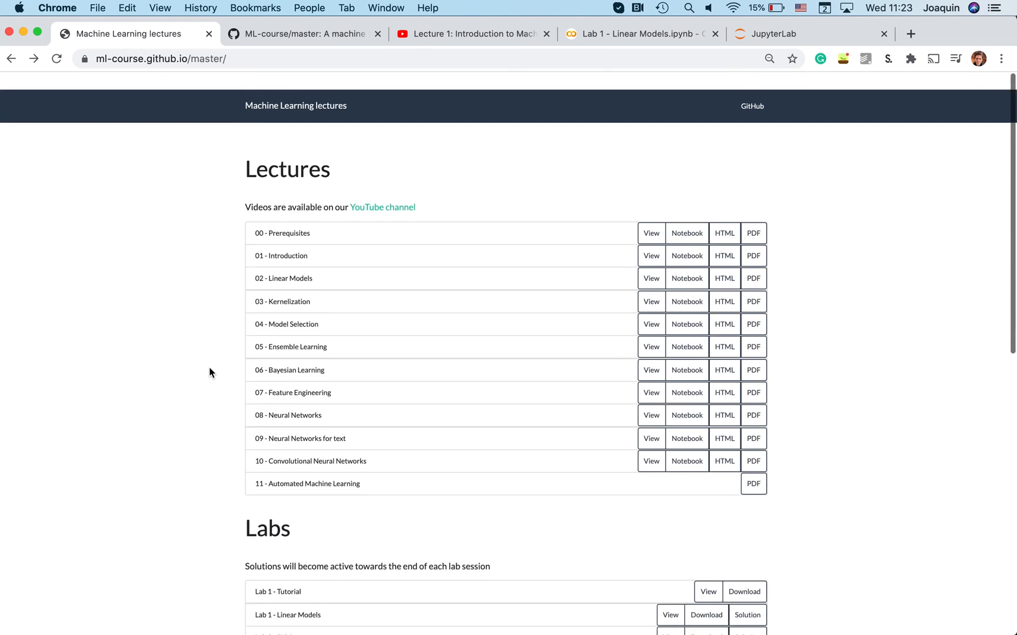